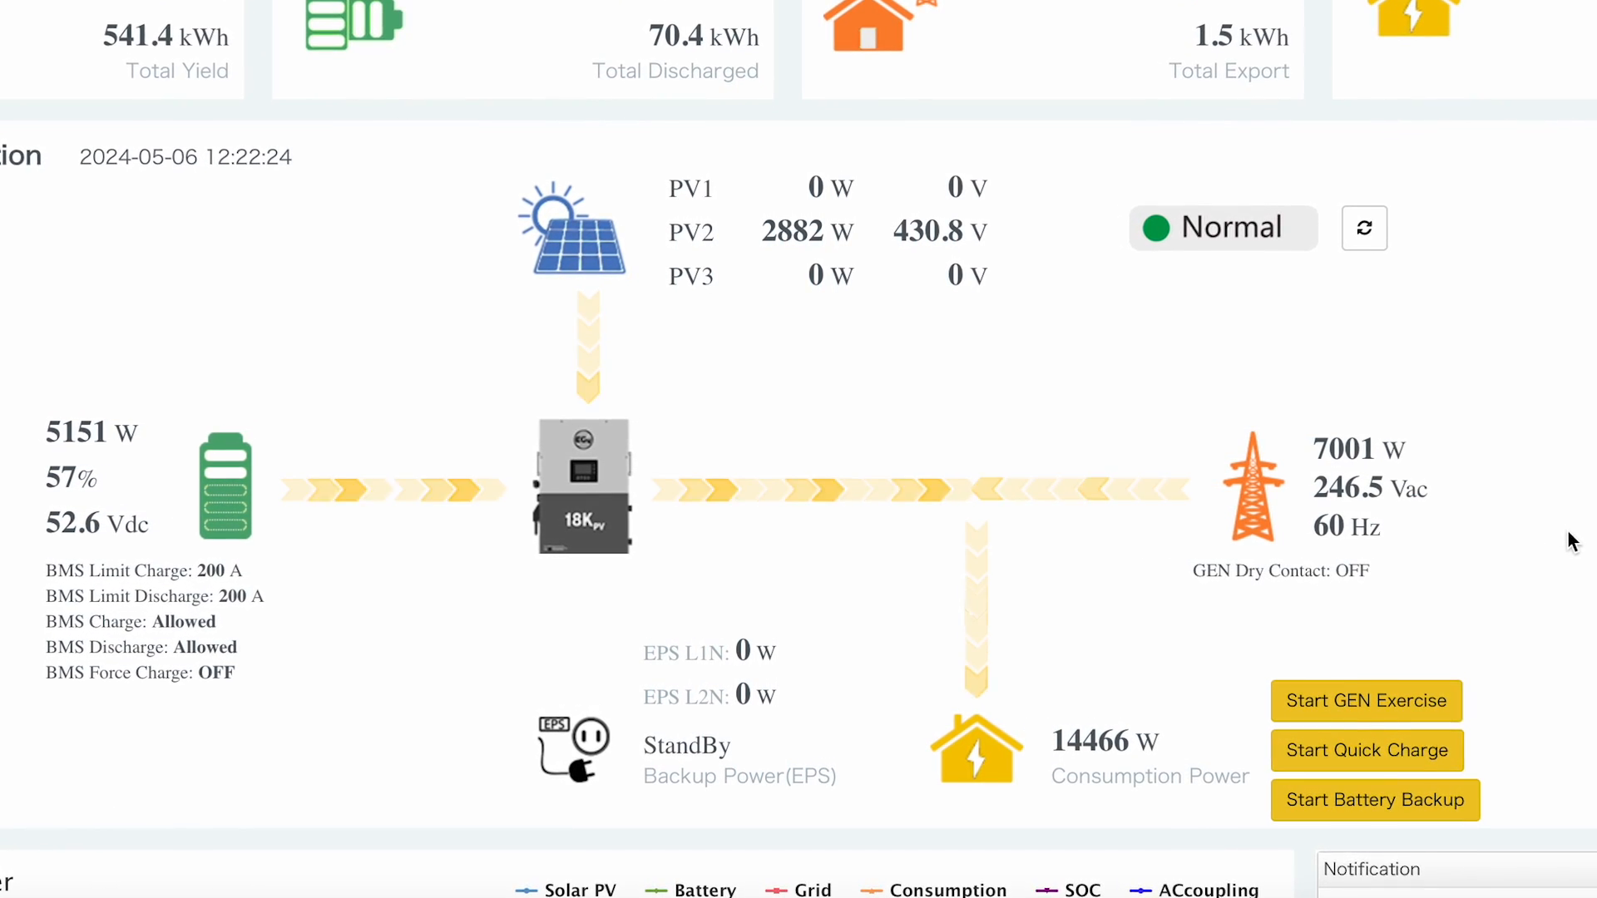
# Step: Review the station's live power-flow overview, then return to the Monitor Center login page
pyautogui.scroll(-3)
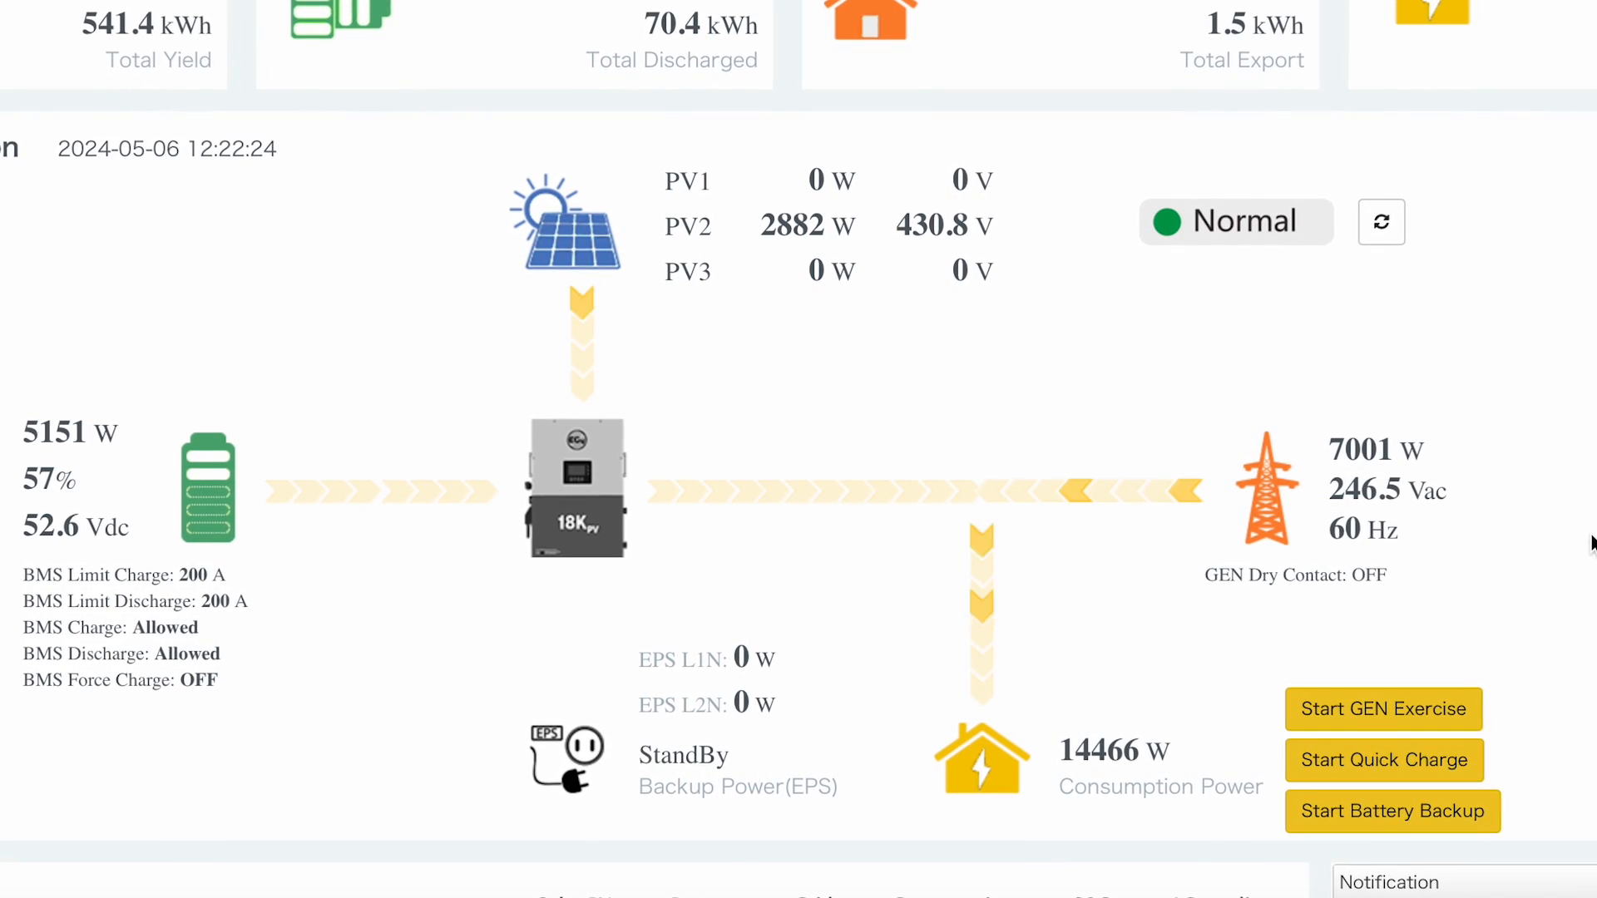
pyautogui.scroll(-3)
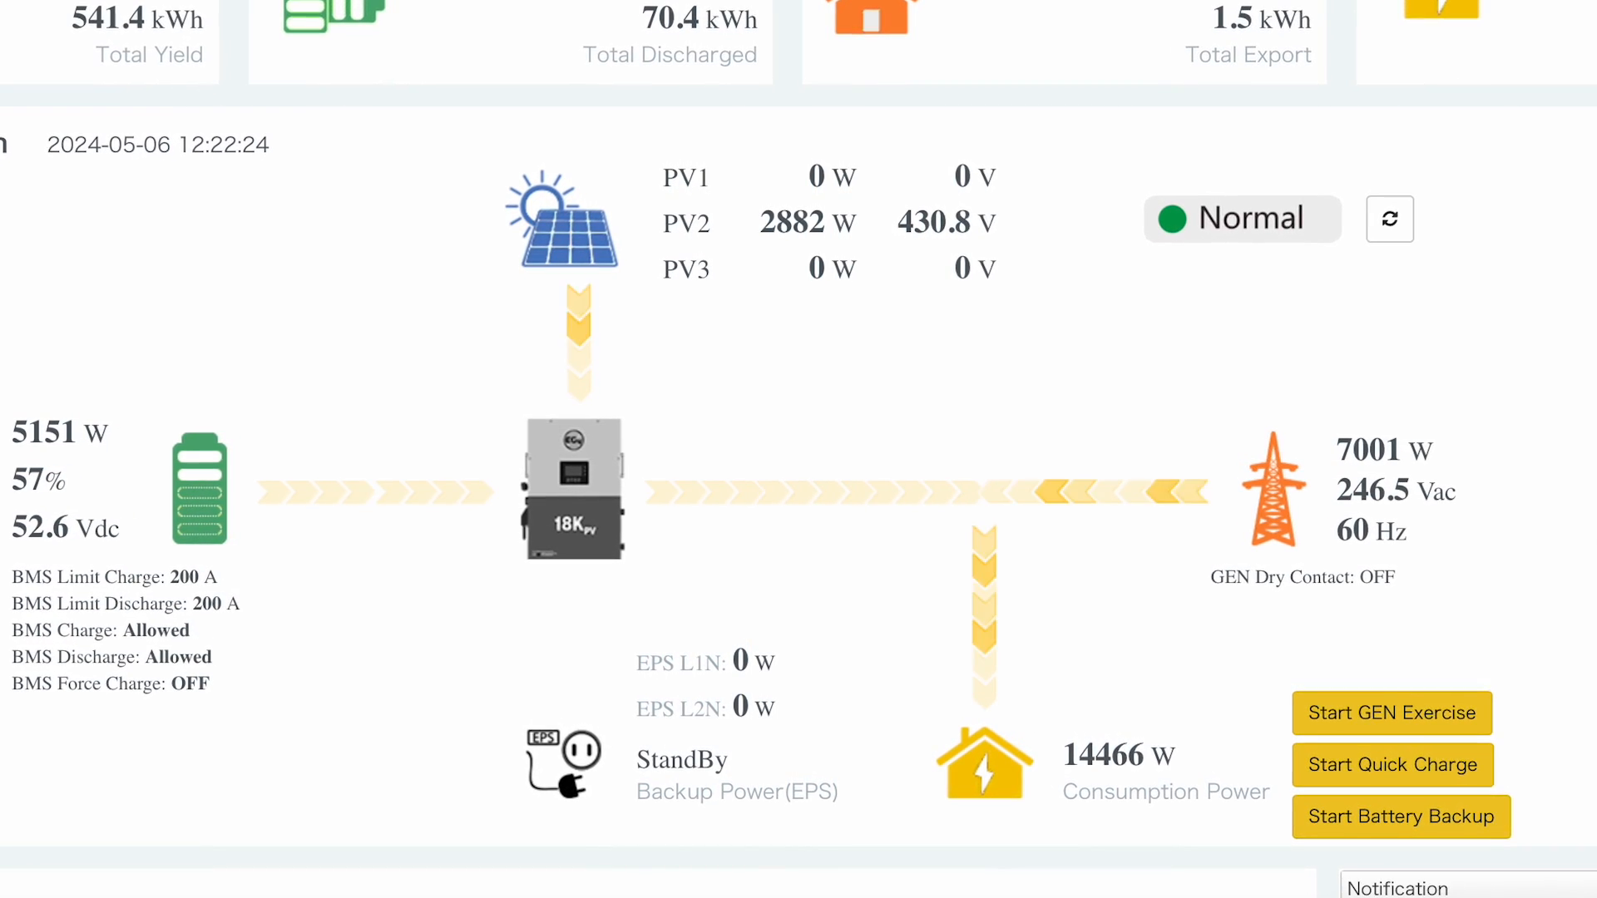
pyautogui.click(268, 65)
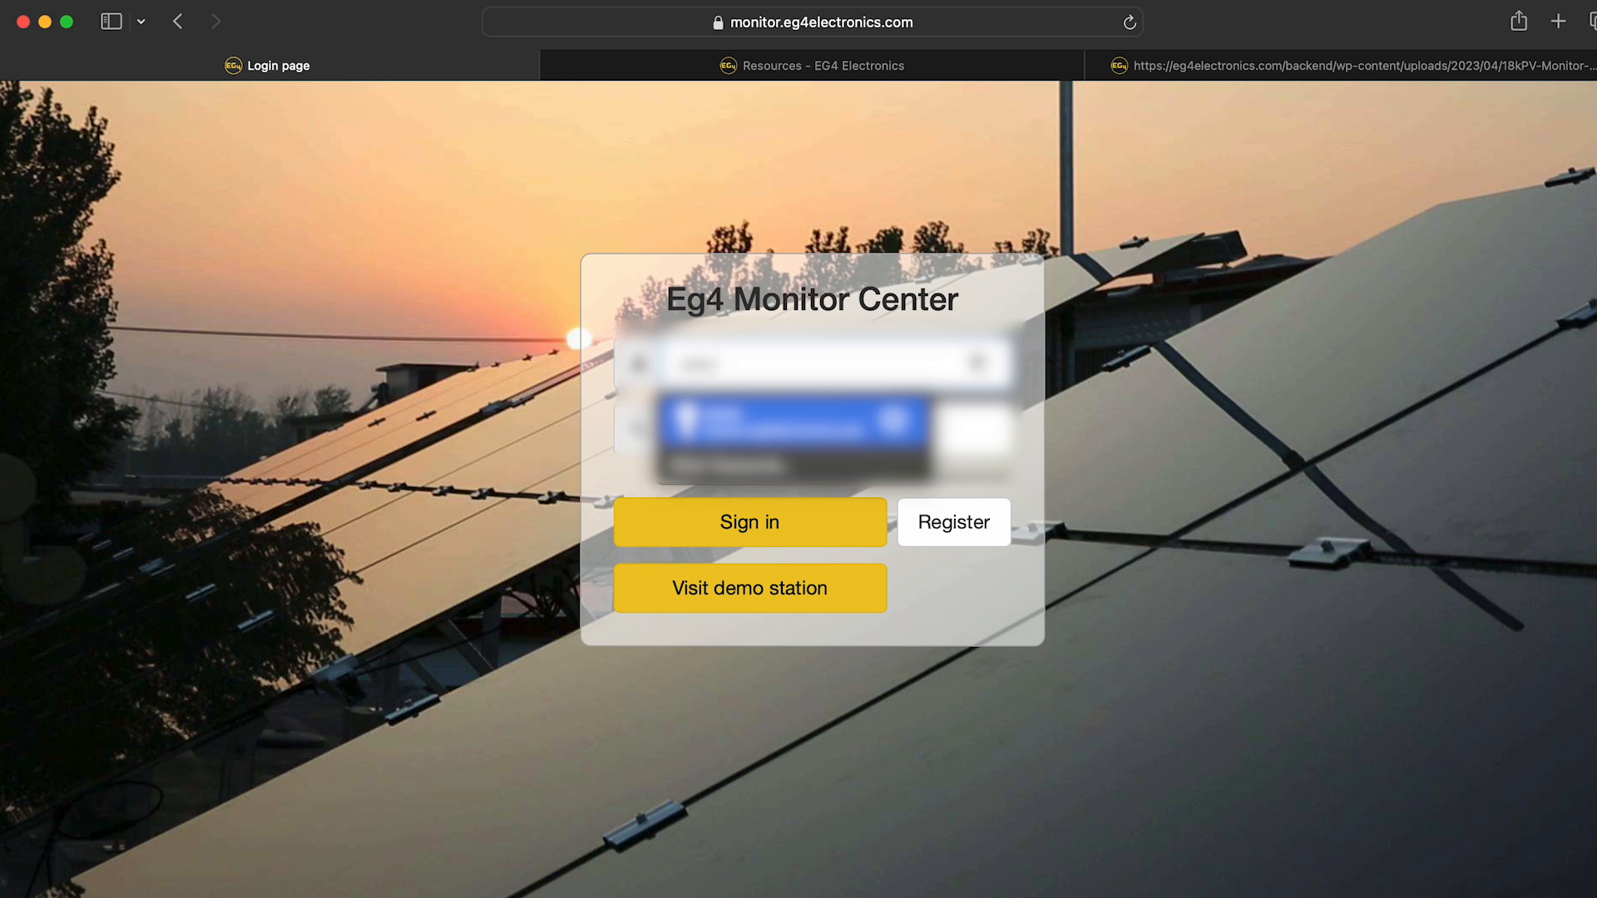
# Step: Sign in to the monitoring account and bring up the Maintenance Remote Set settings page
pyautogui.click(749, 521)
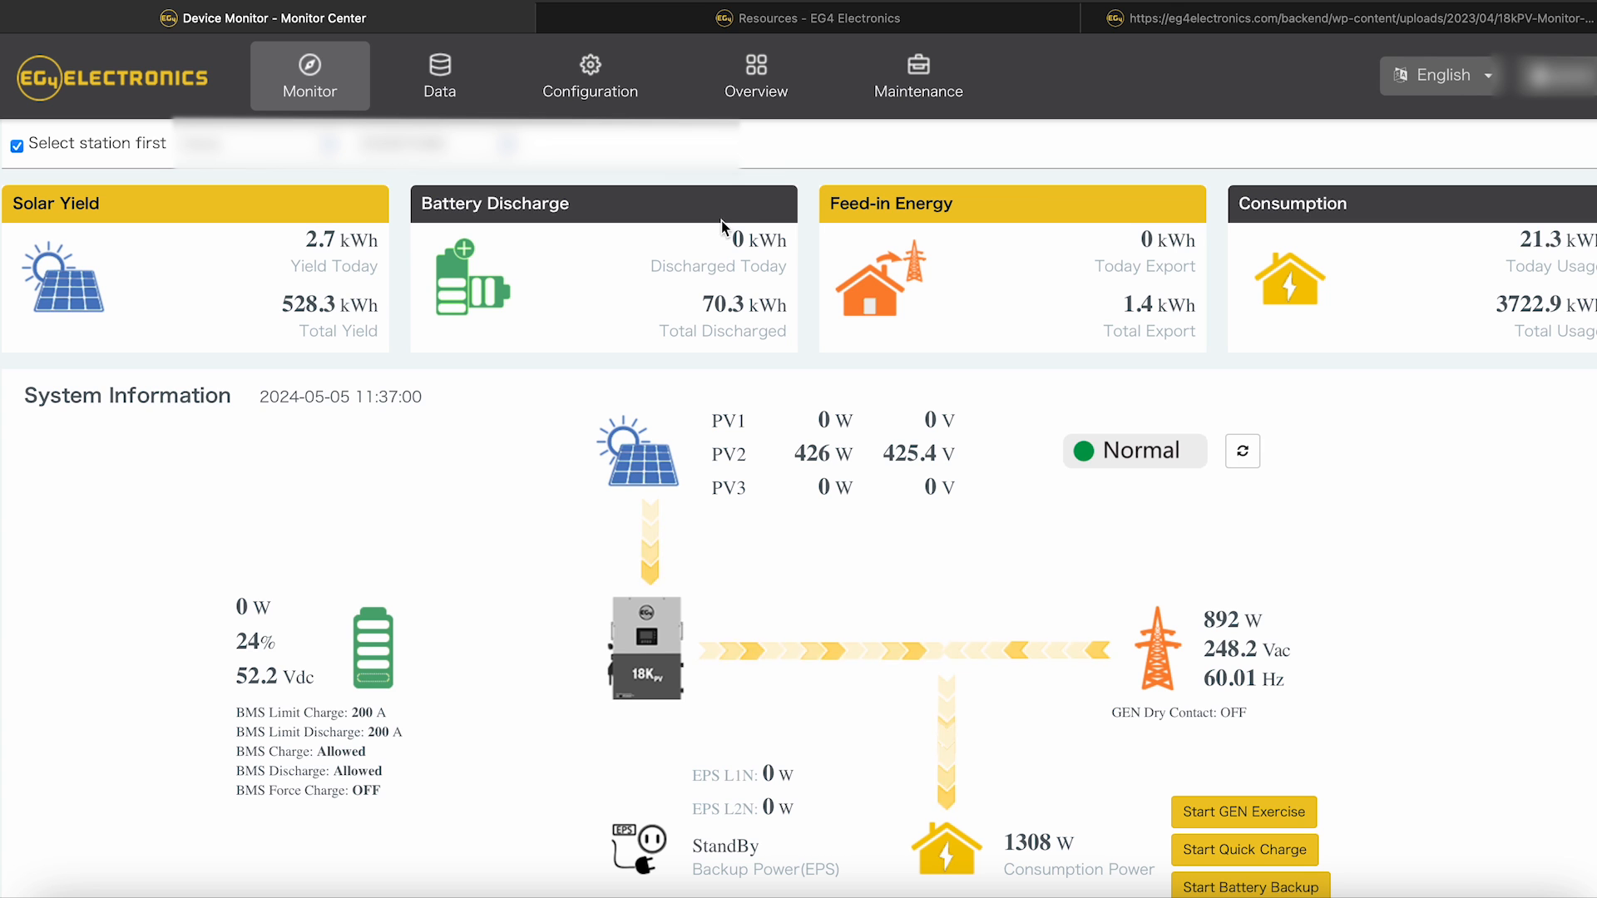
pyautogui.moveTo(918, 75)
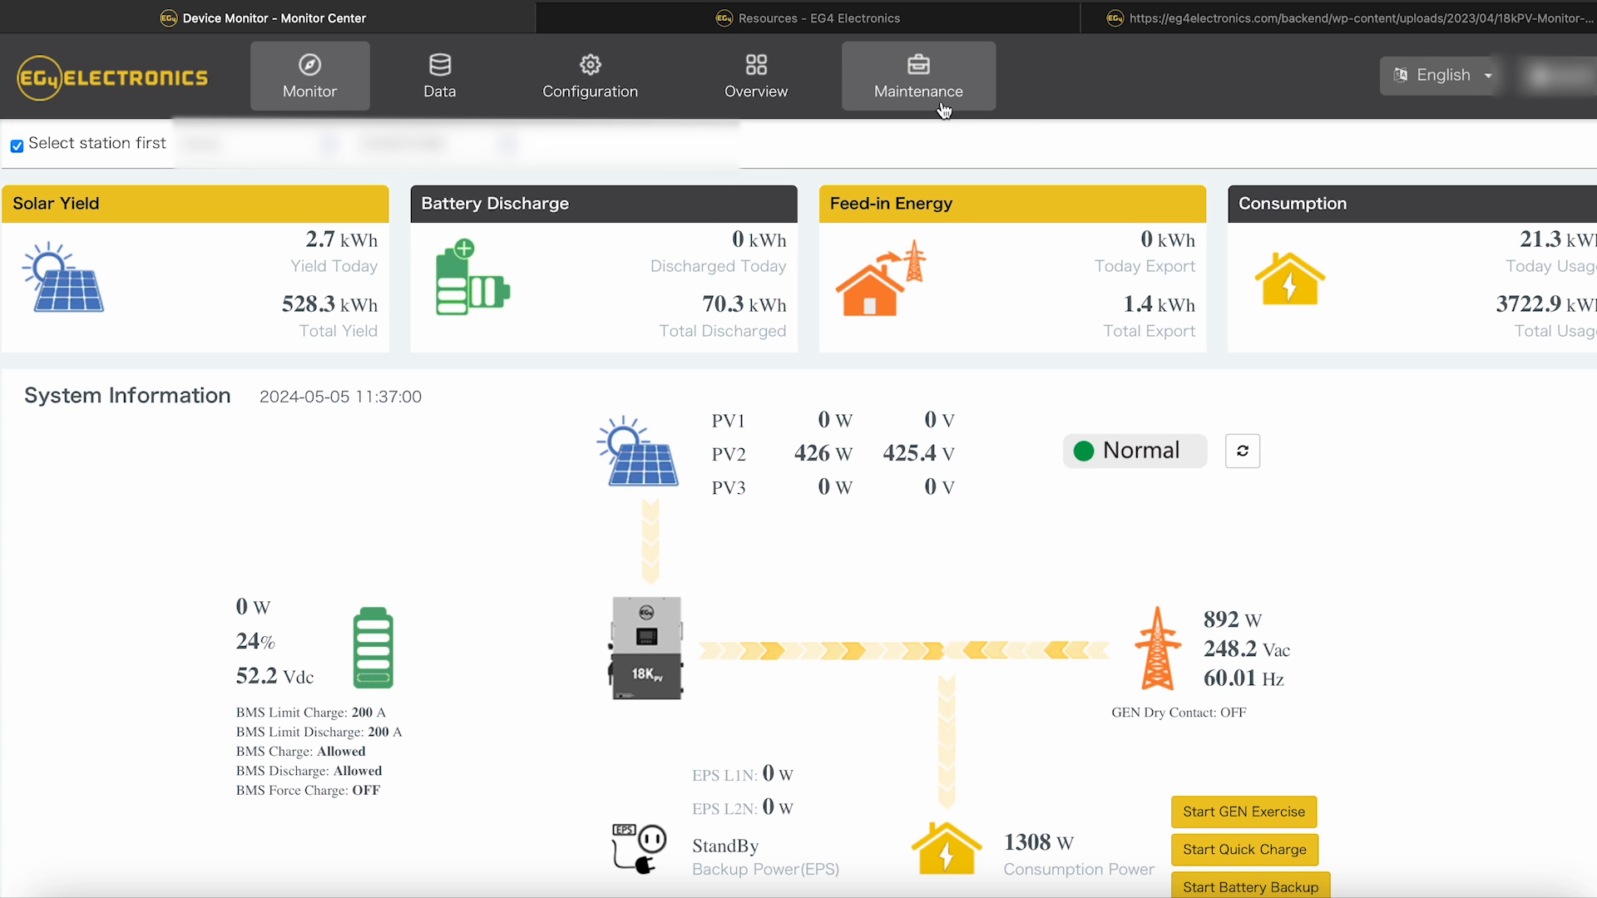
pyautogui.click(918, 75)
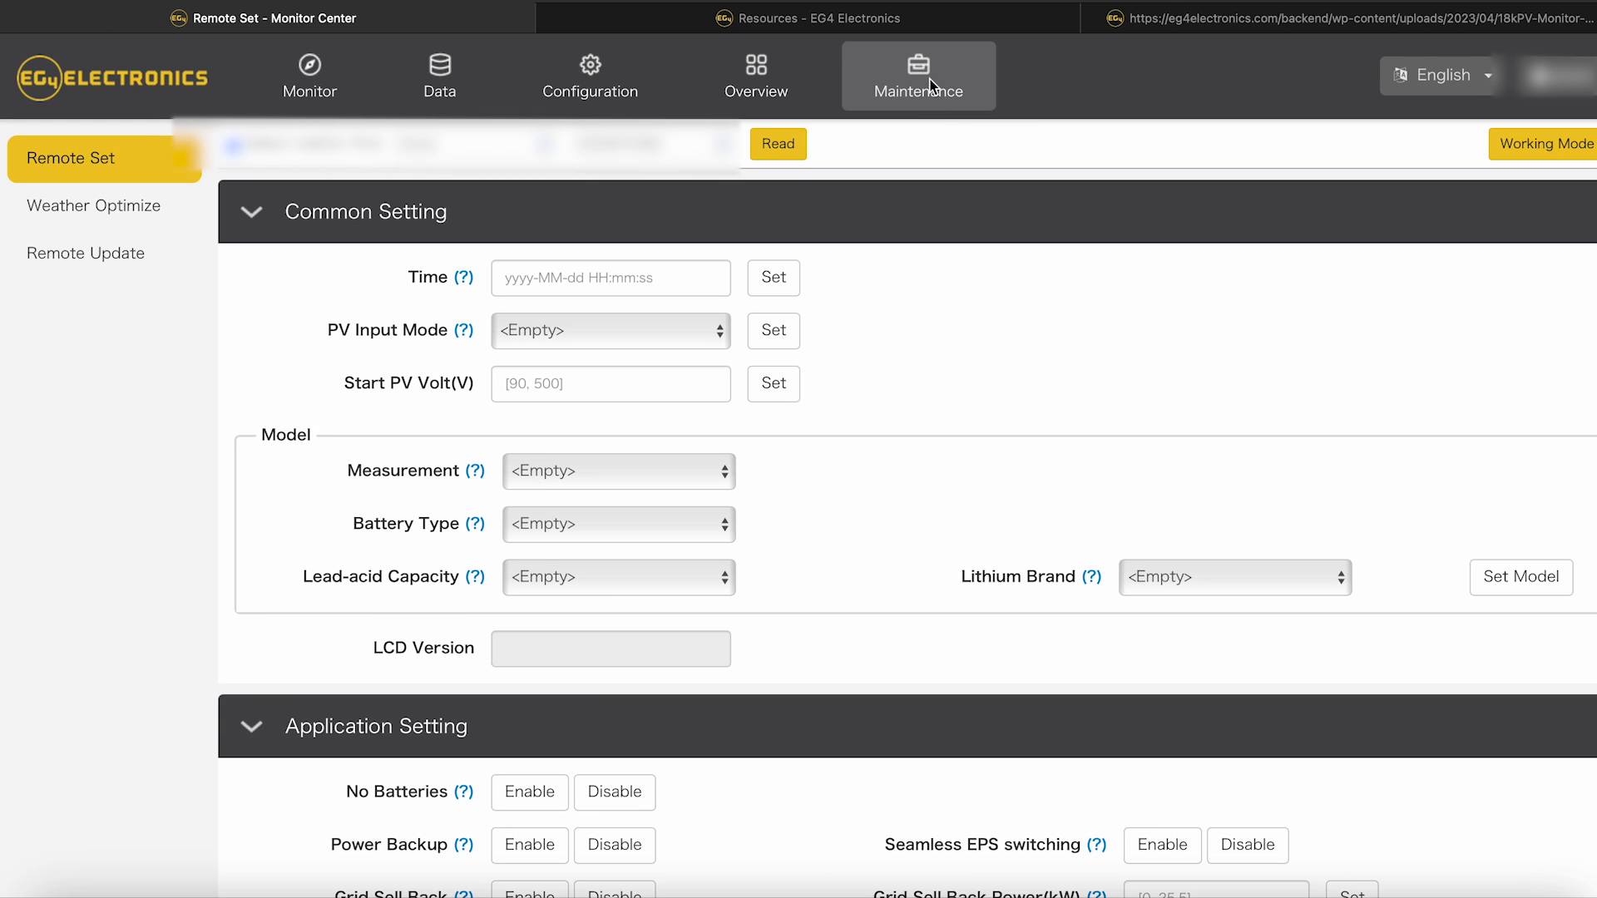
pyautogui.moveTo(889, 53)
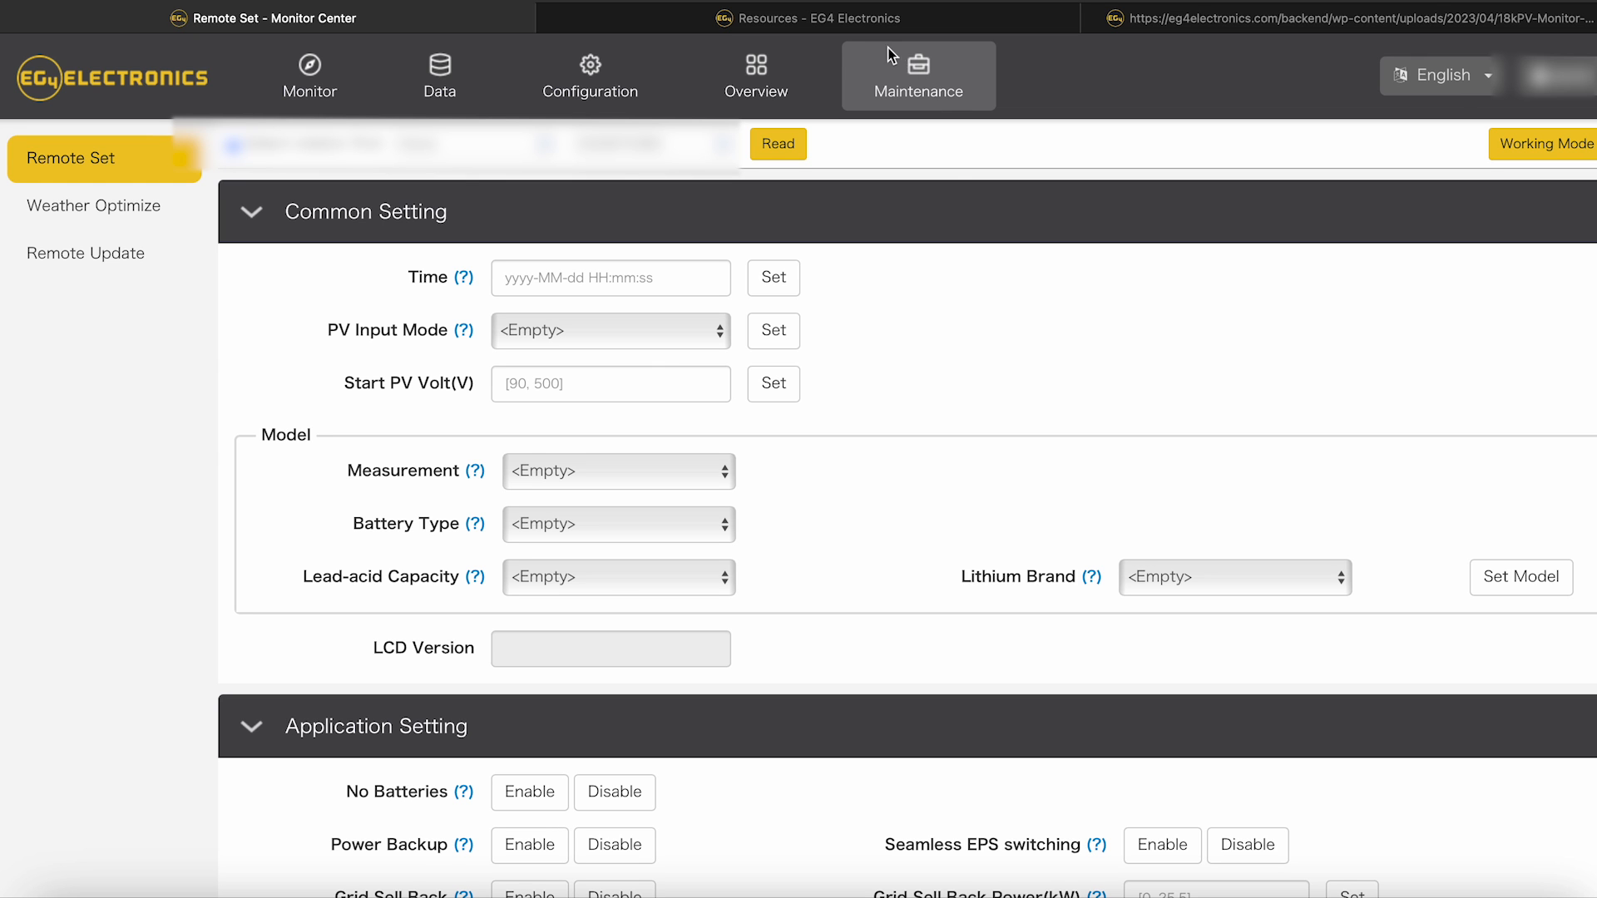
# Step: Switch to the EG4 Resources downloads and scroll the 18kPV-12LV list to the Monitor System Working Modes whitepaper
pyautogui.click(811, 16)
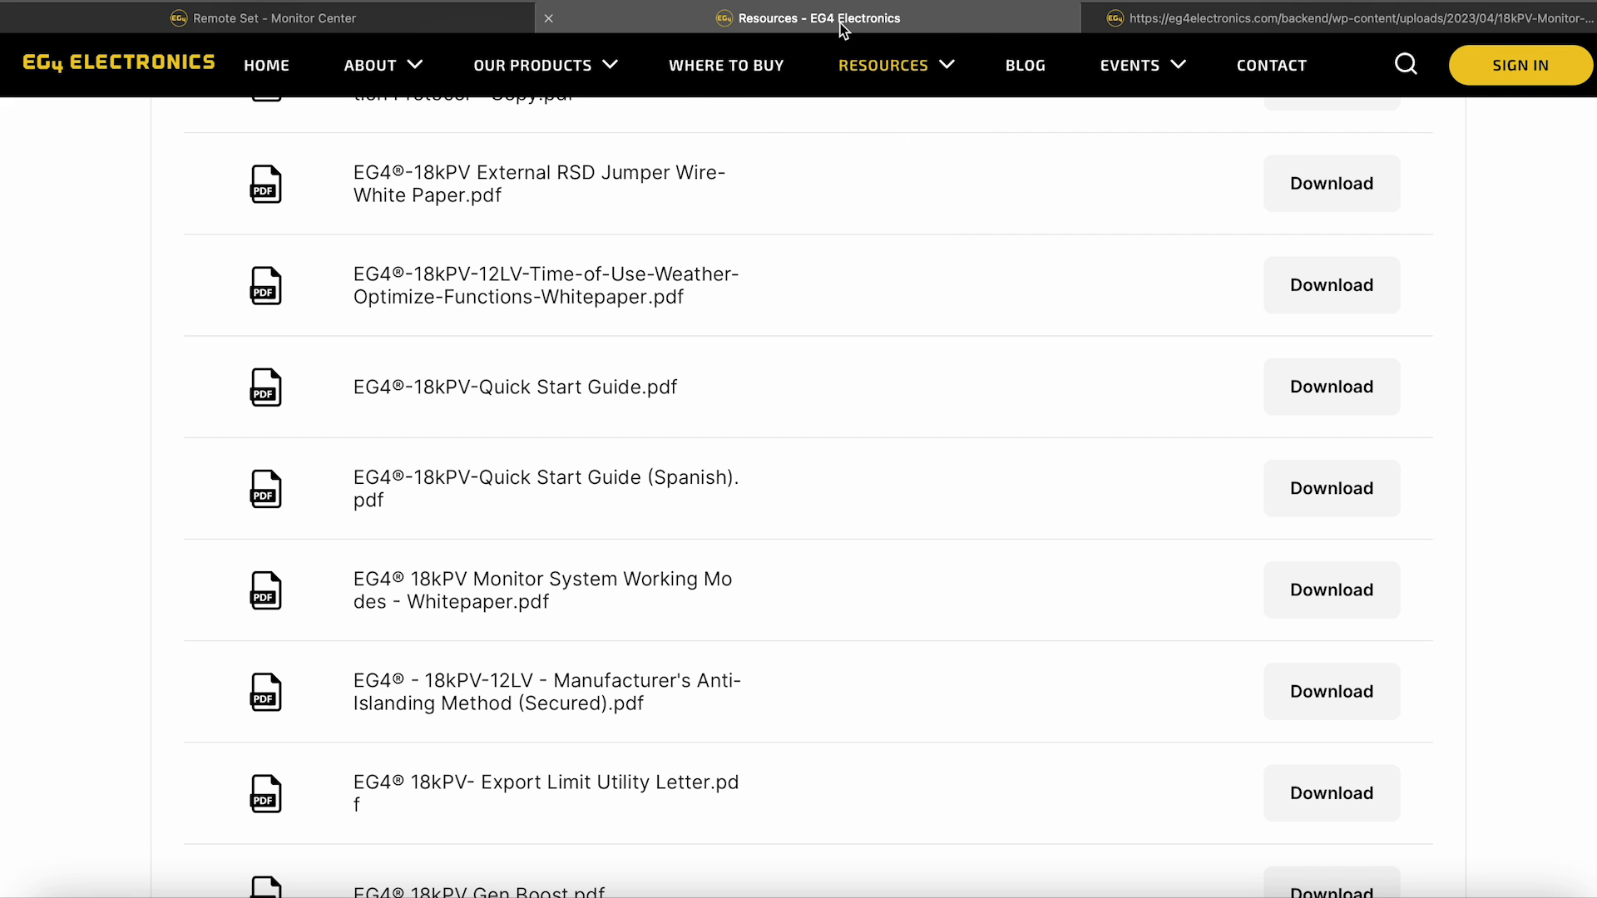
pyautogui.scroll(3)
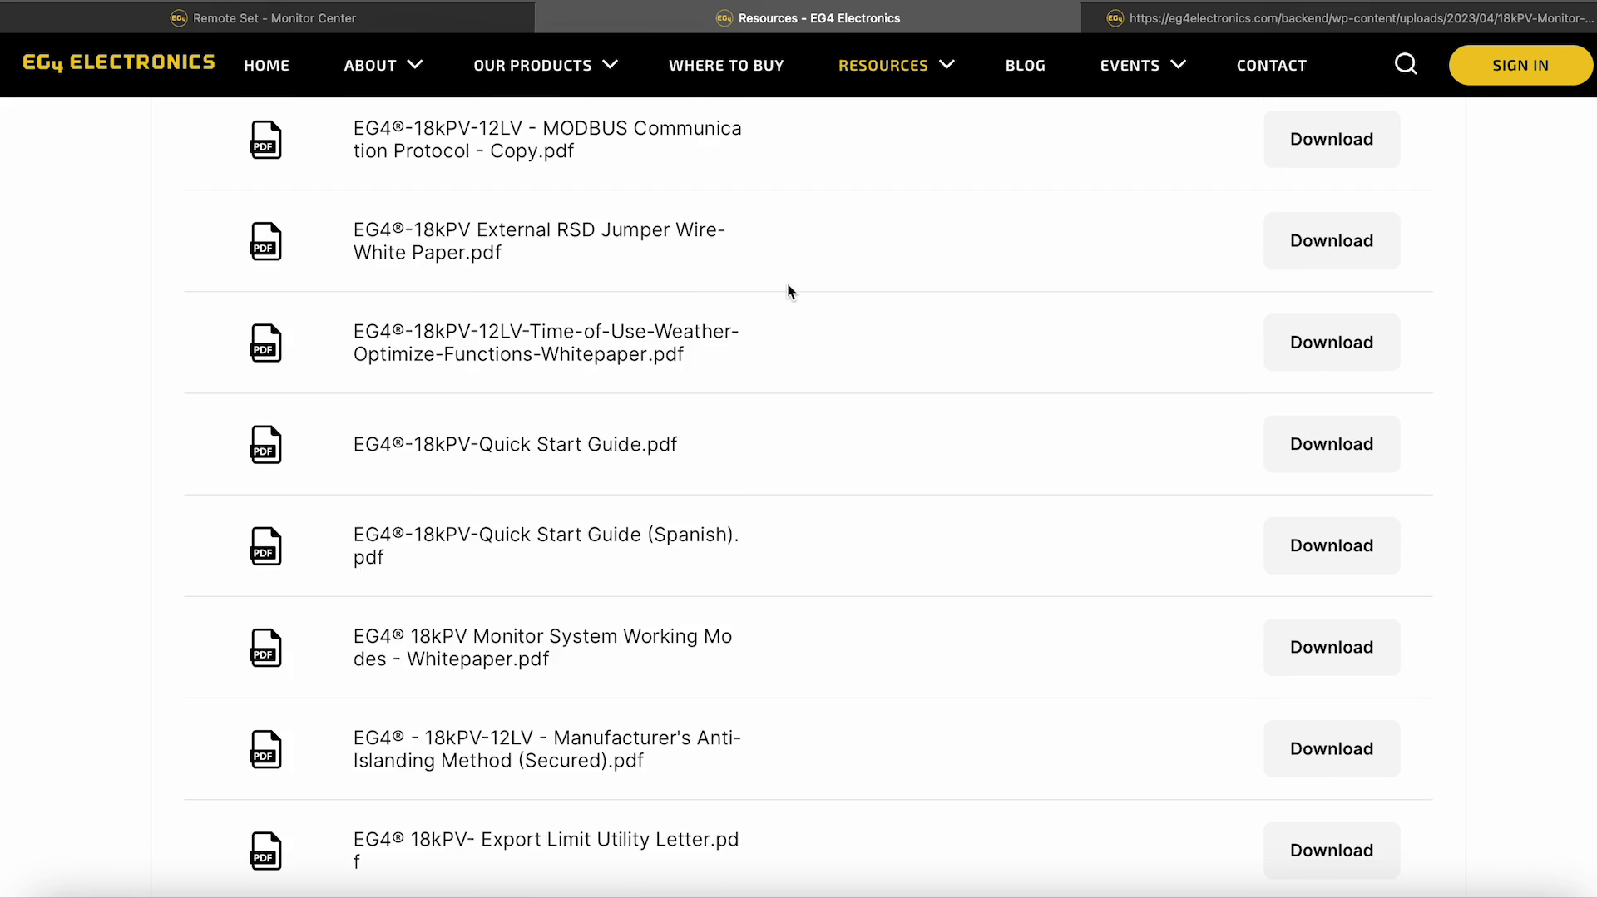
pyautogui.scroll(3)
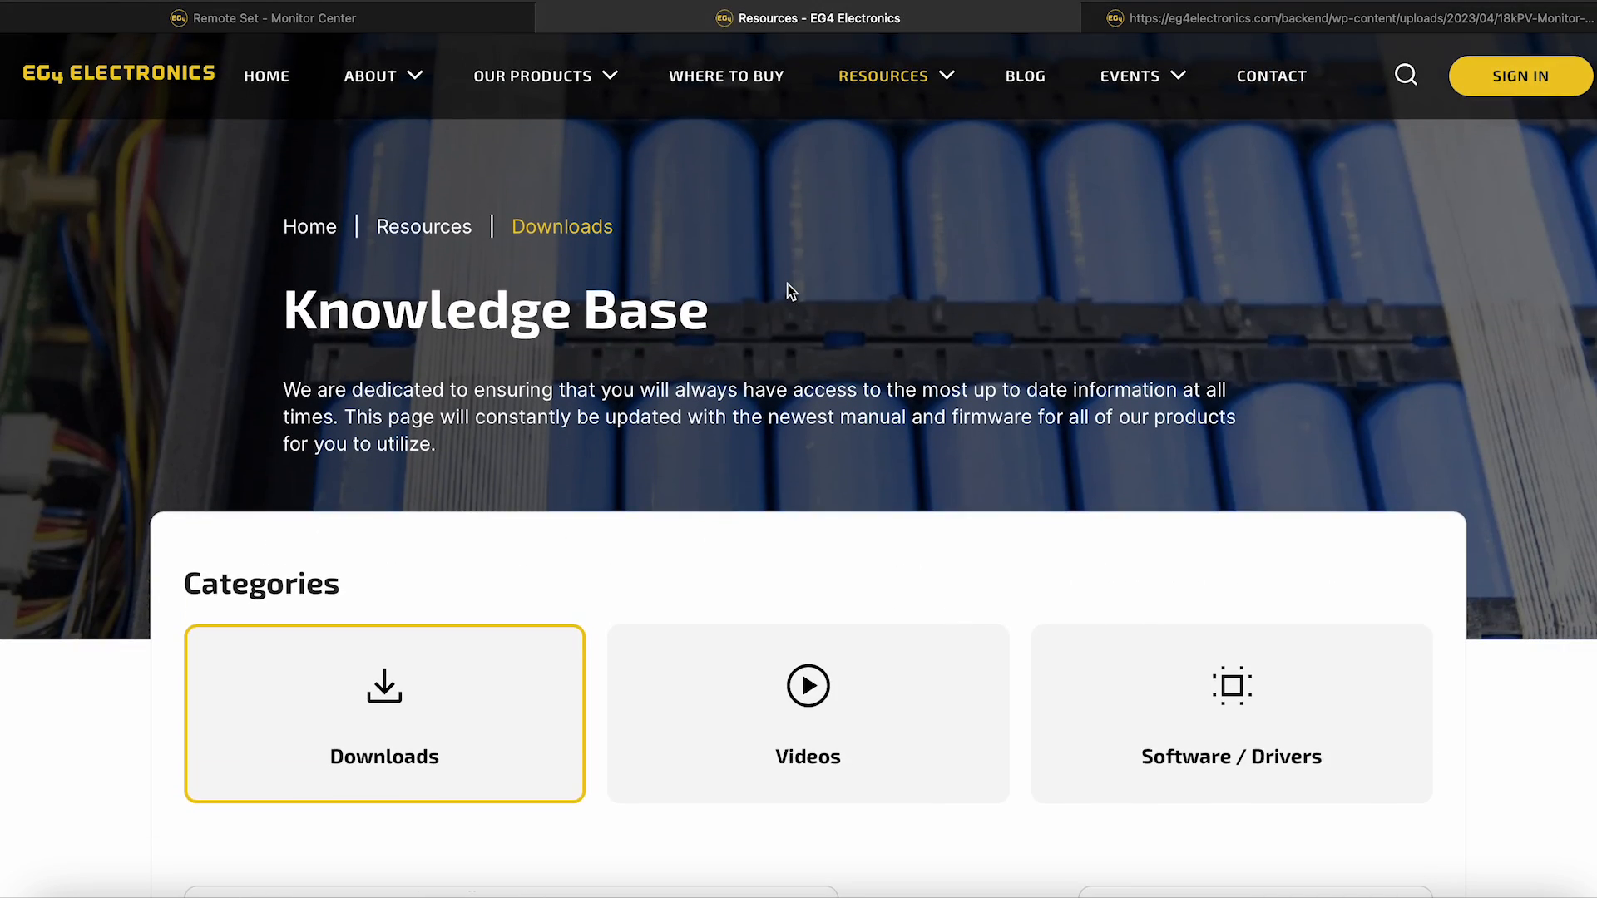
pyautogui.scroll(-3)
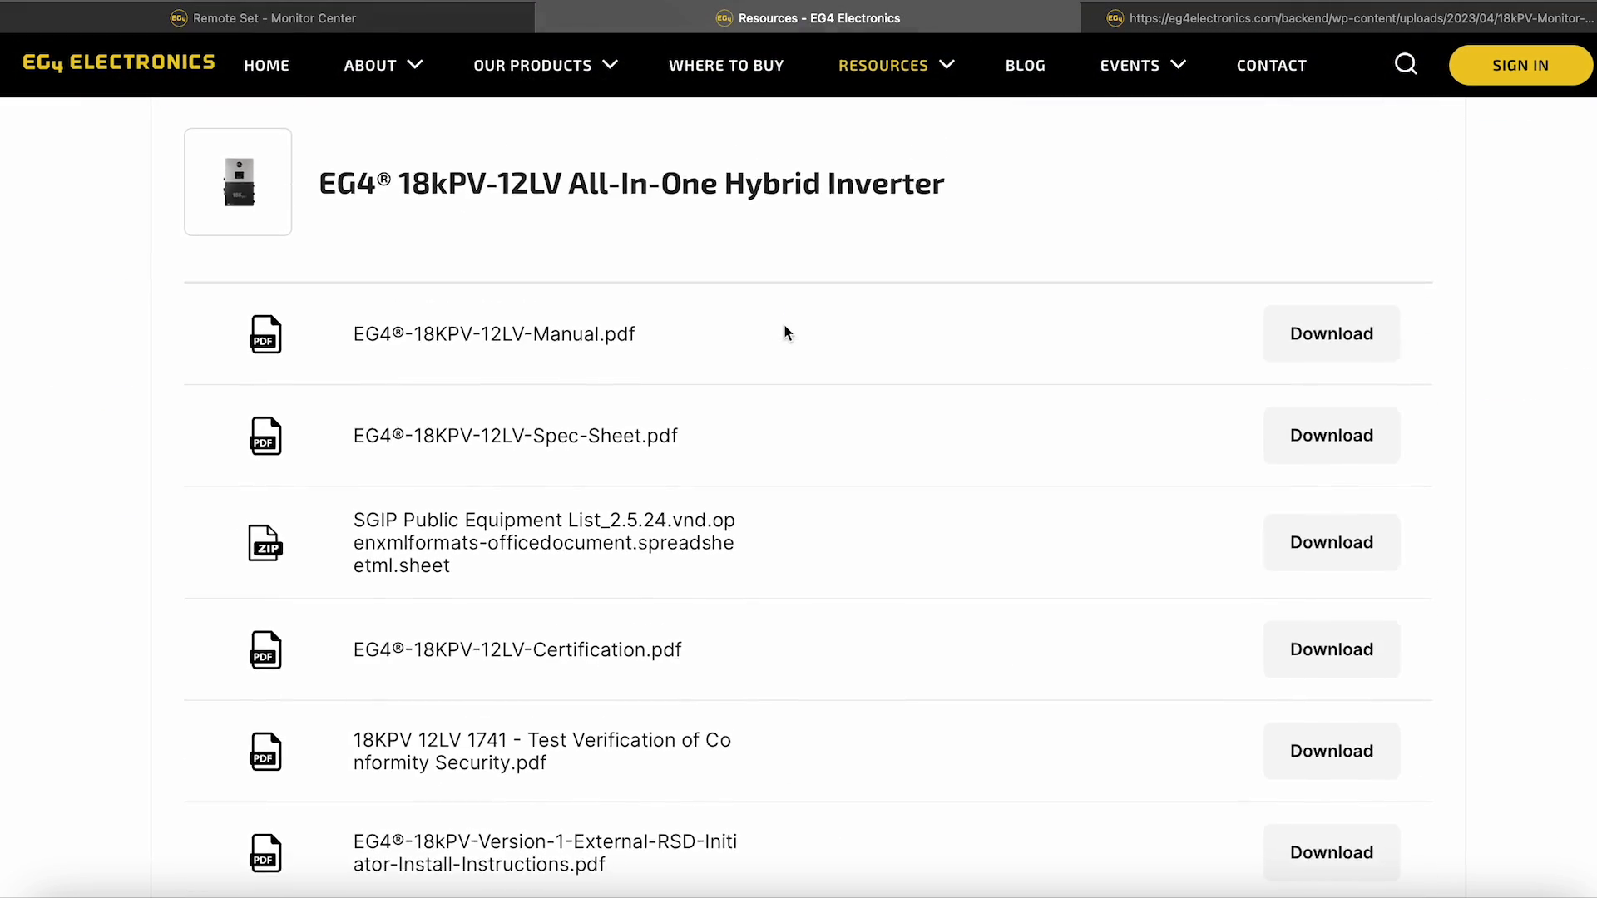
pyautogui.scroll(-3)
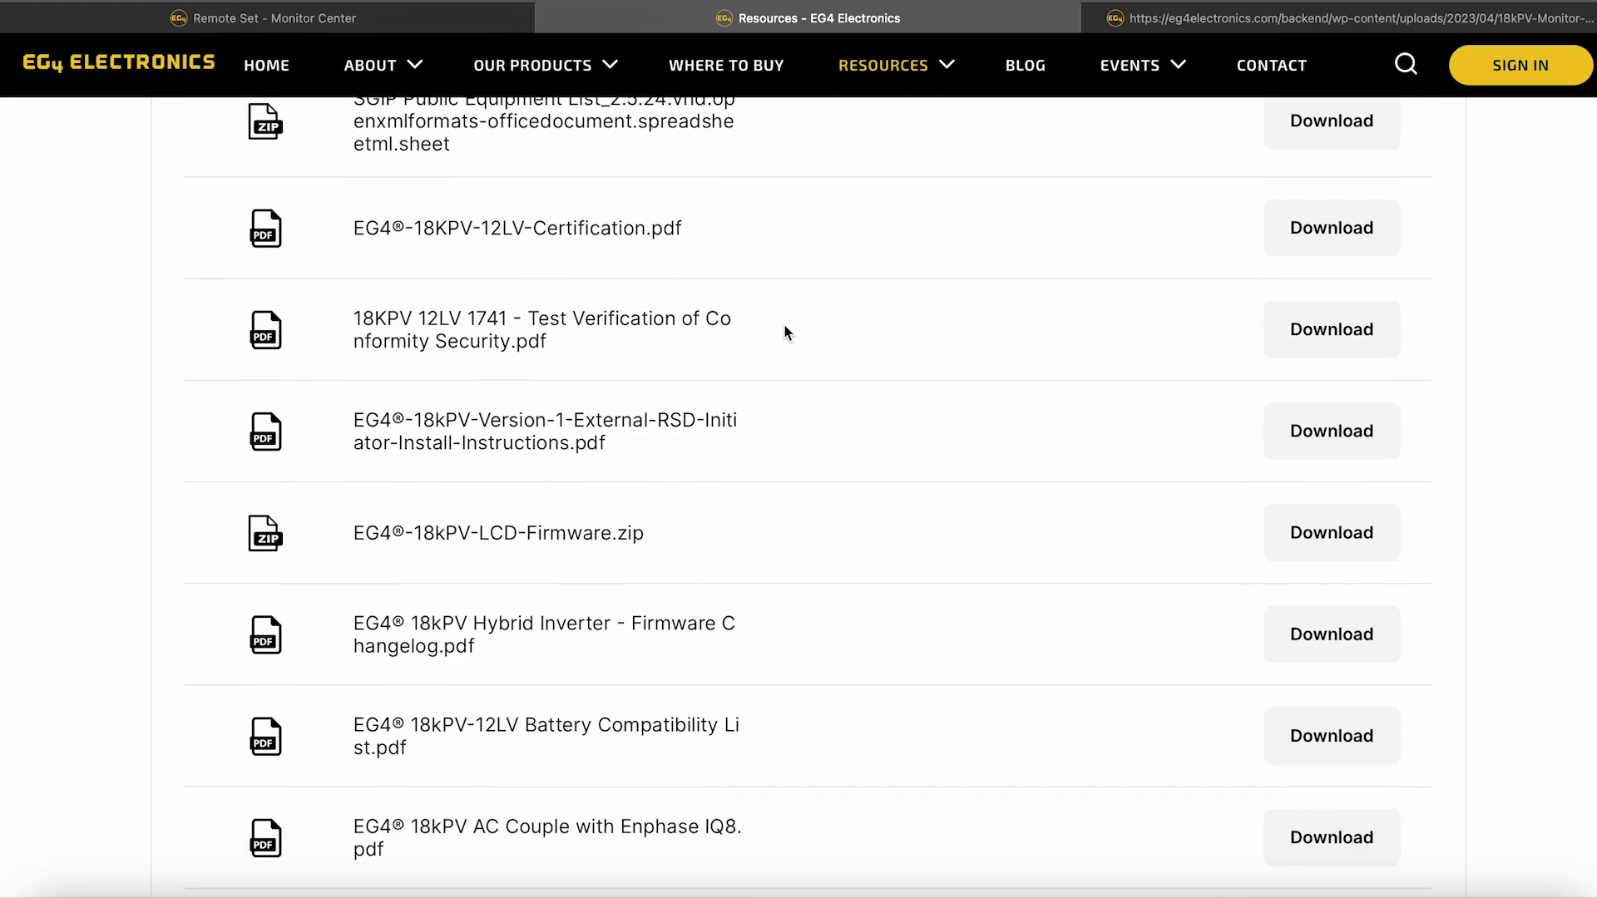
pyautogui.scroll(-3)
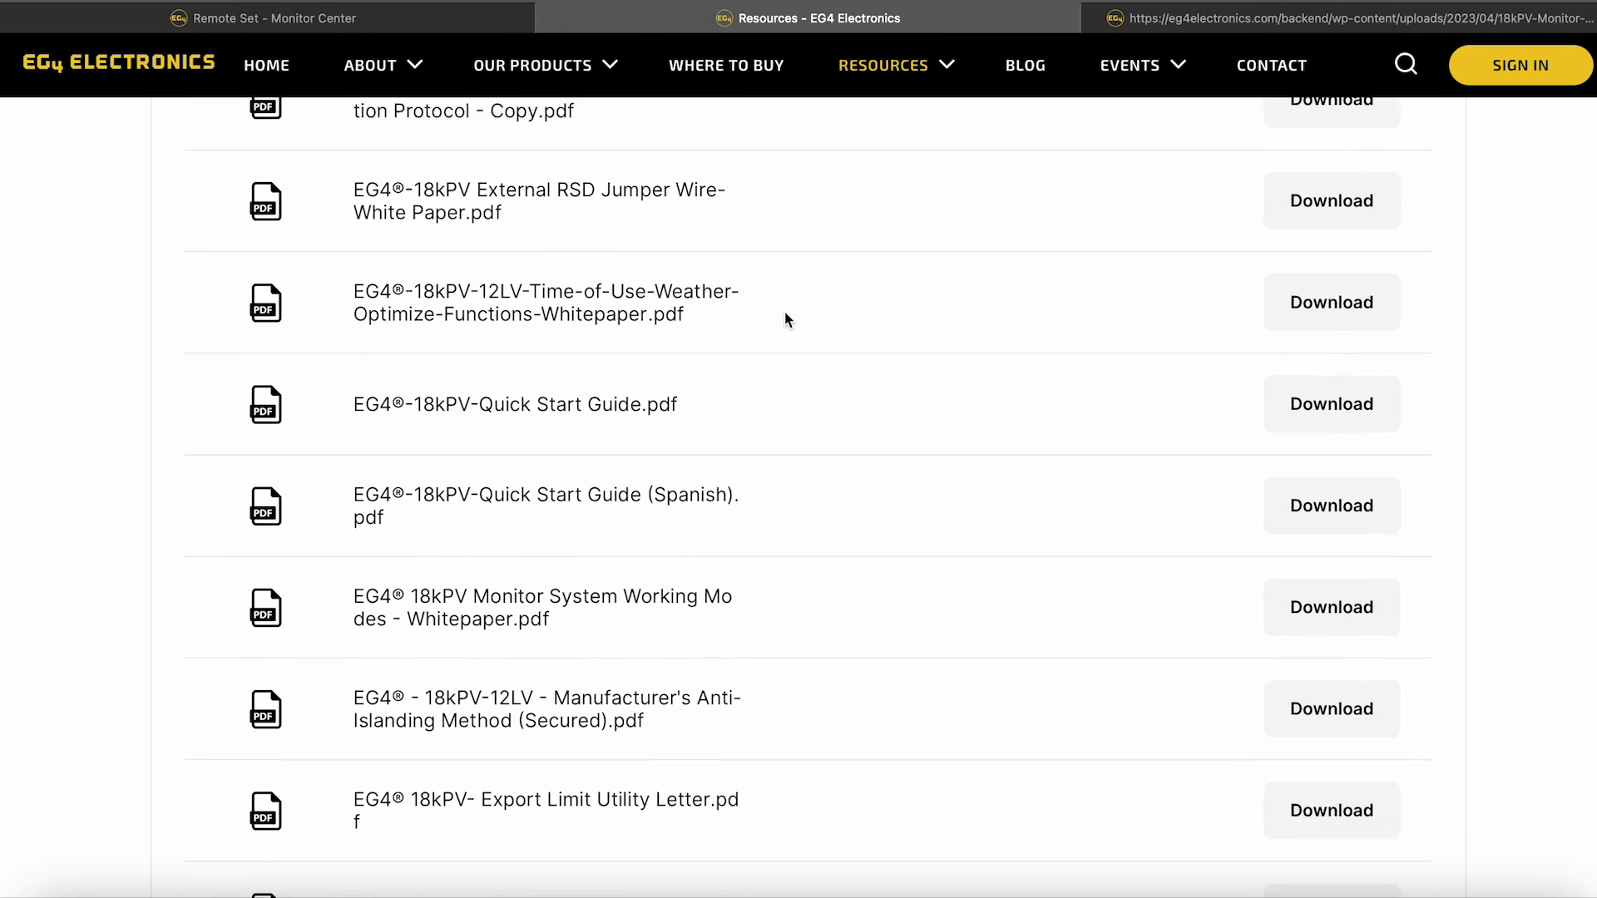
pyautogui.scroll(-3)
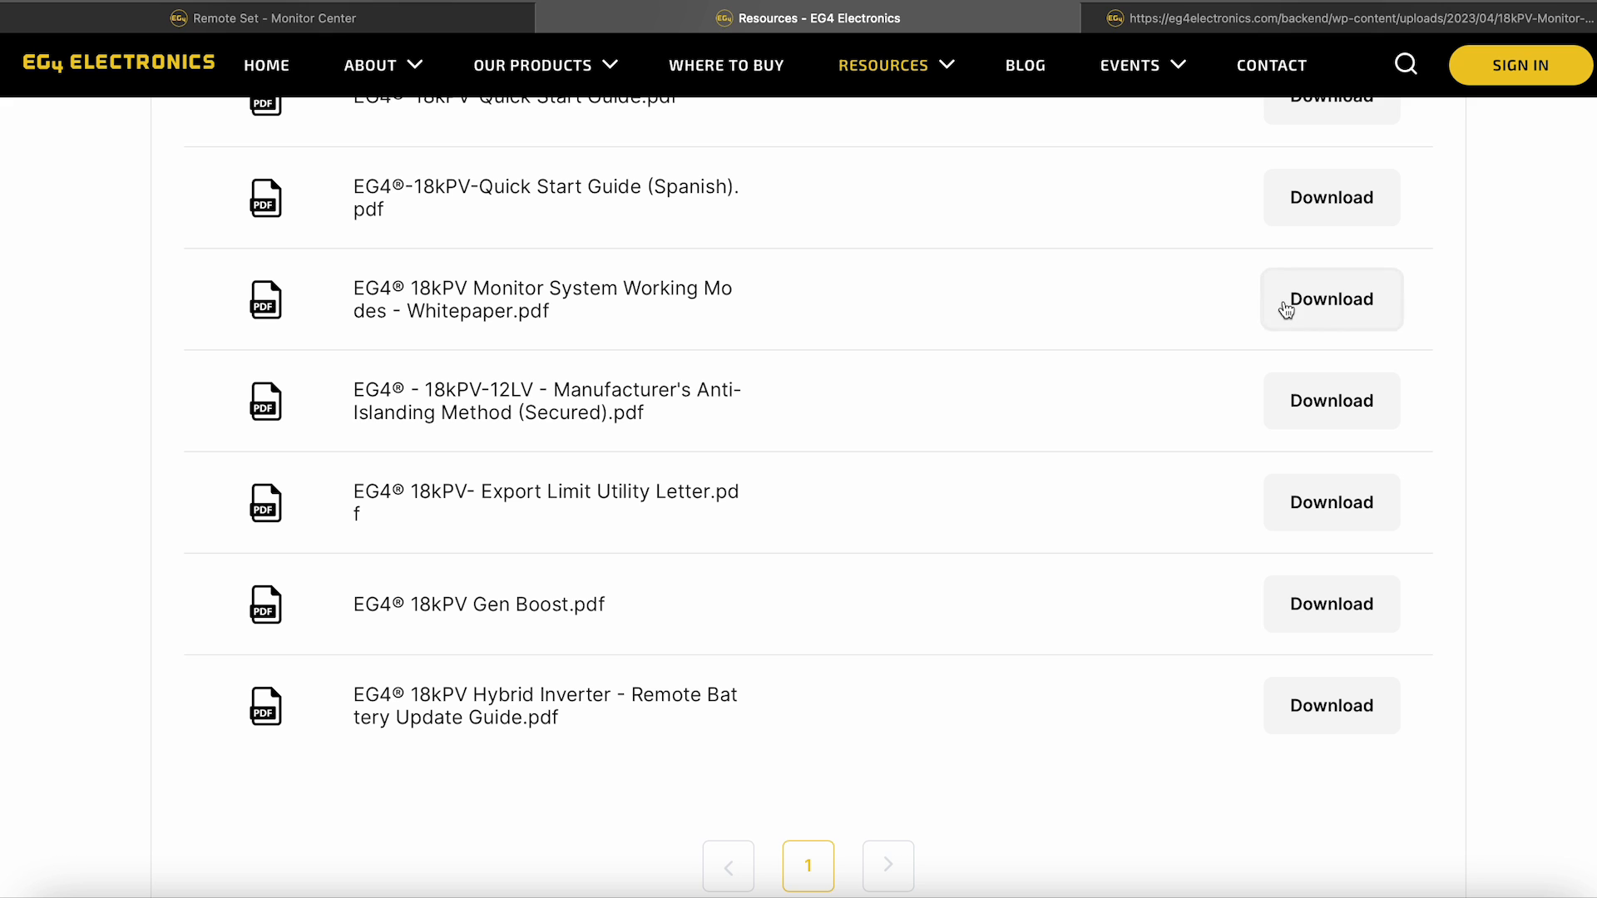
# Step: Read the Working Modes whitepaper through its example and mode definitions, then return to Remote Set
pyautogui.click(1331, 297)
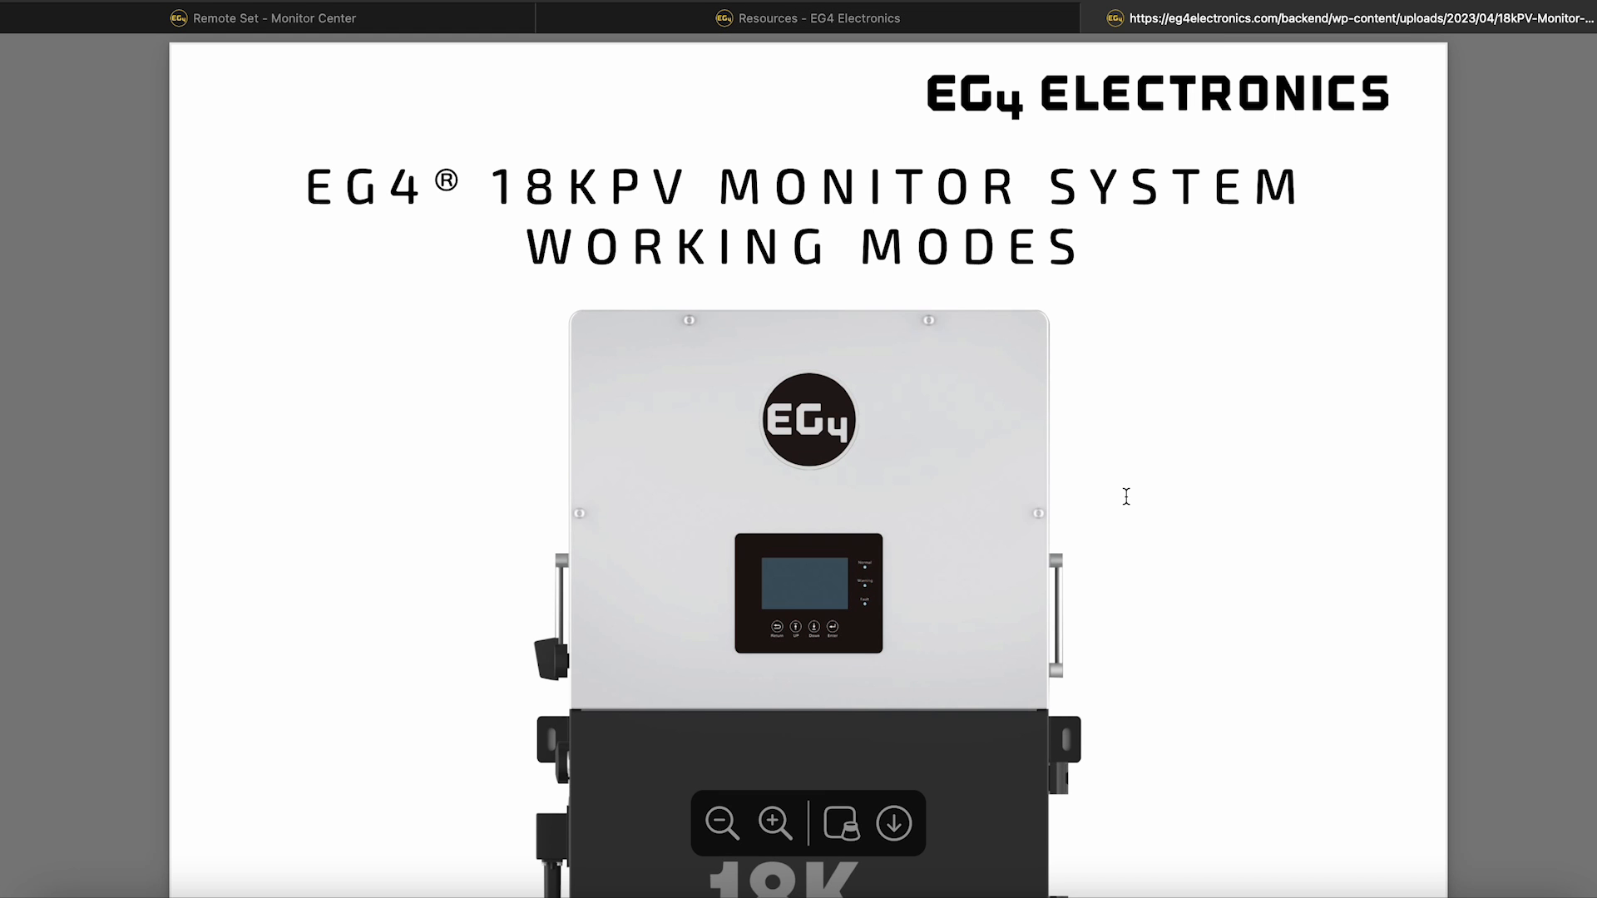
pyautogui.scroll(-3)
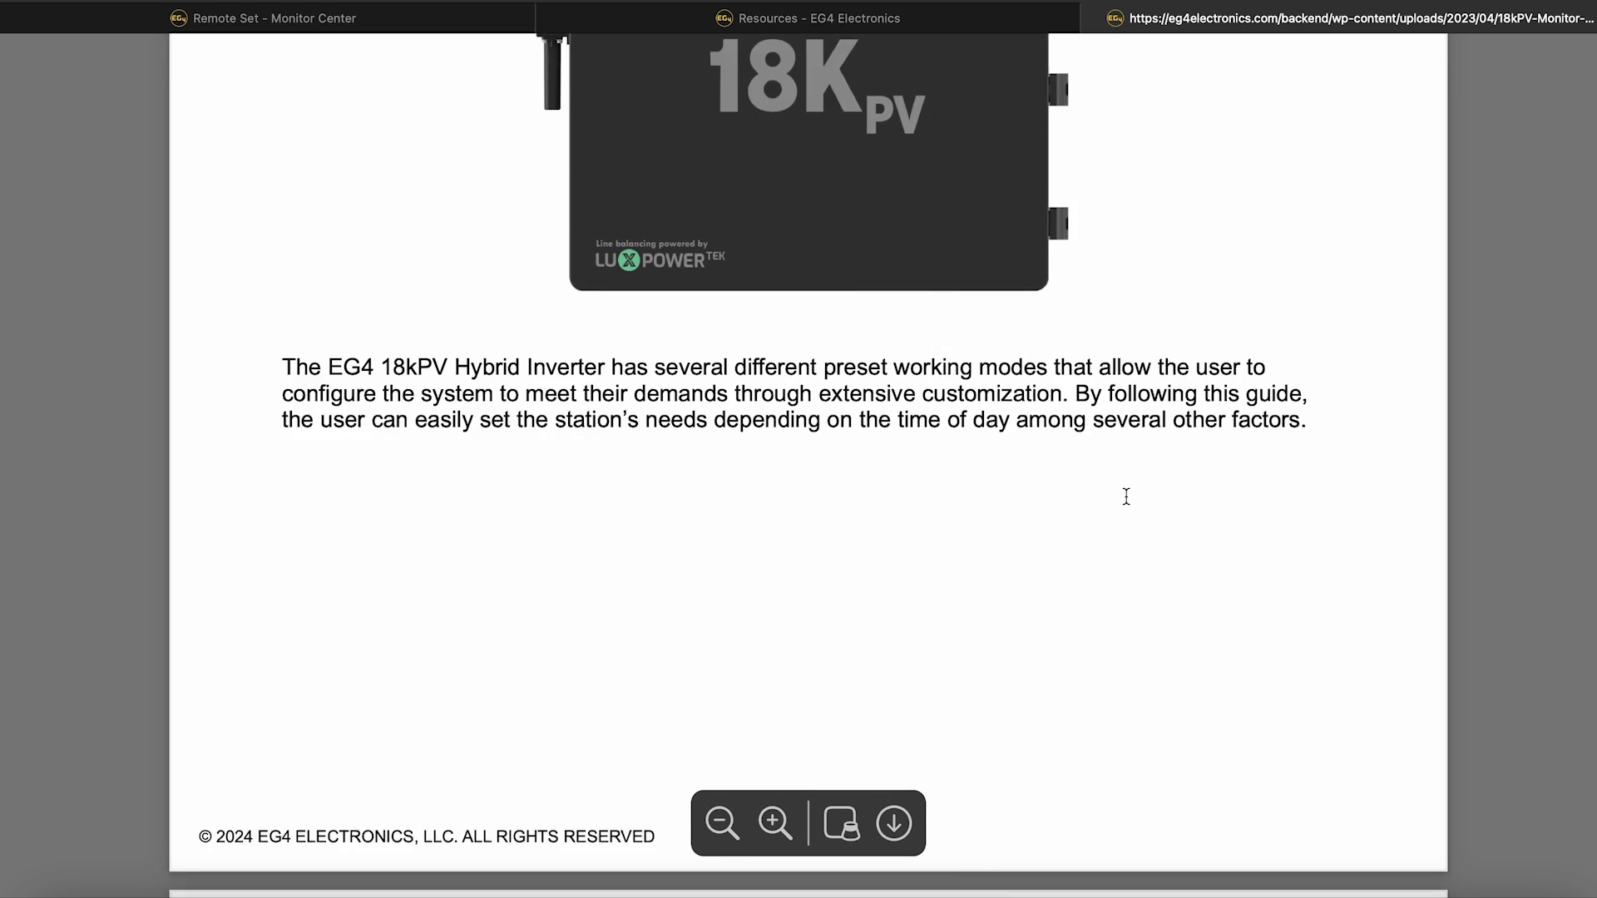
pyautogui.scroll(-3)
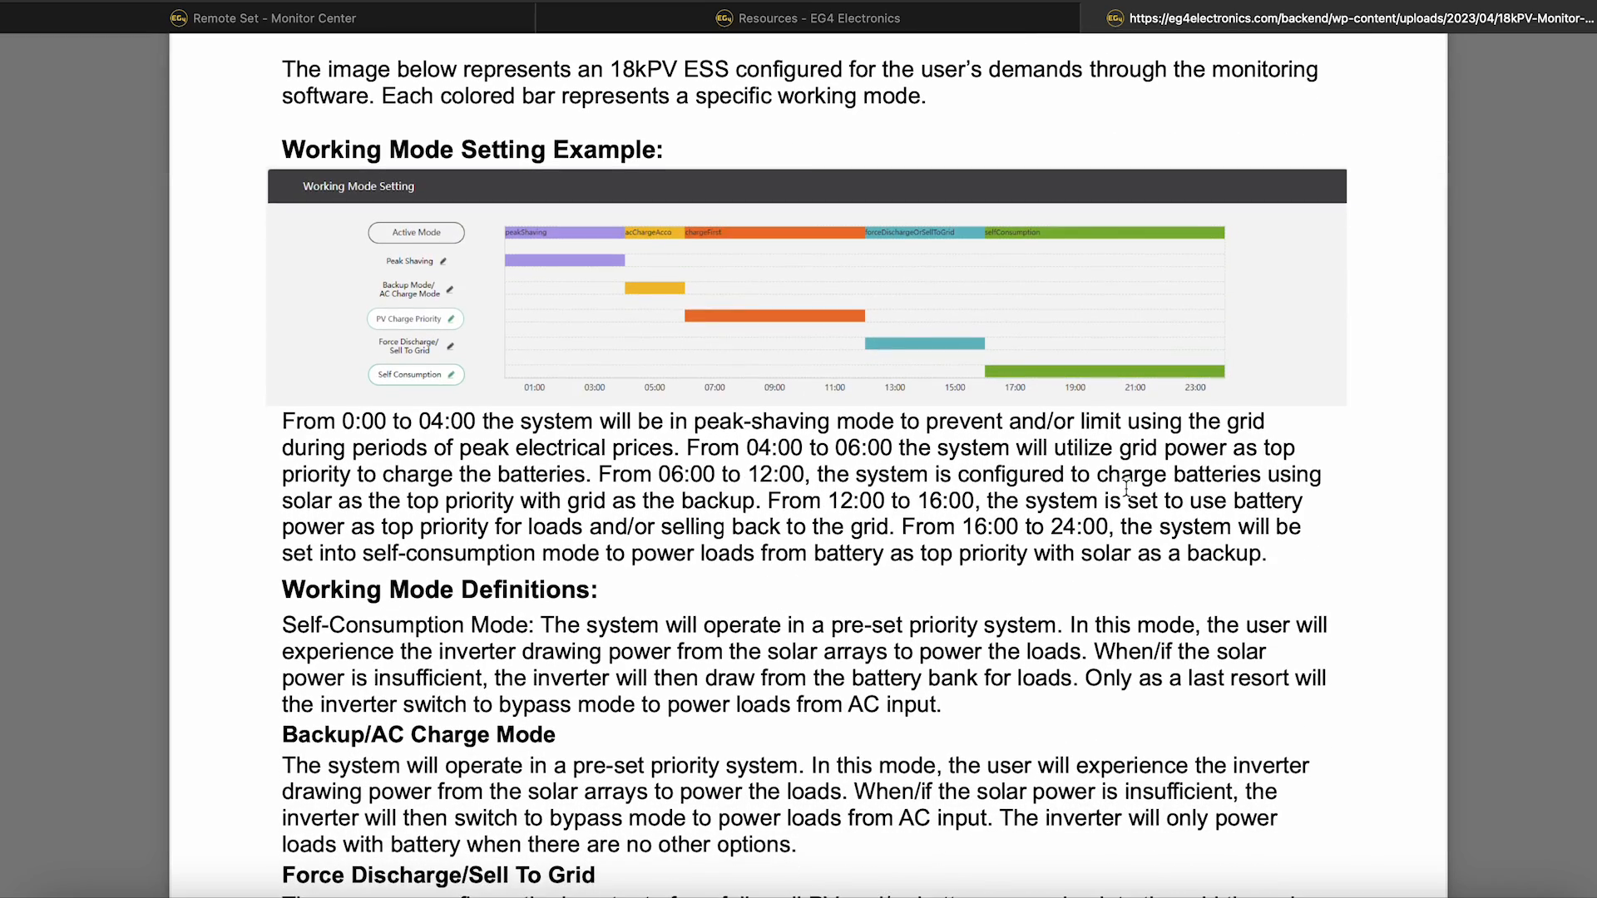
pyautogui.scroll(-3)
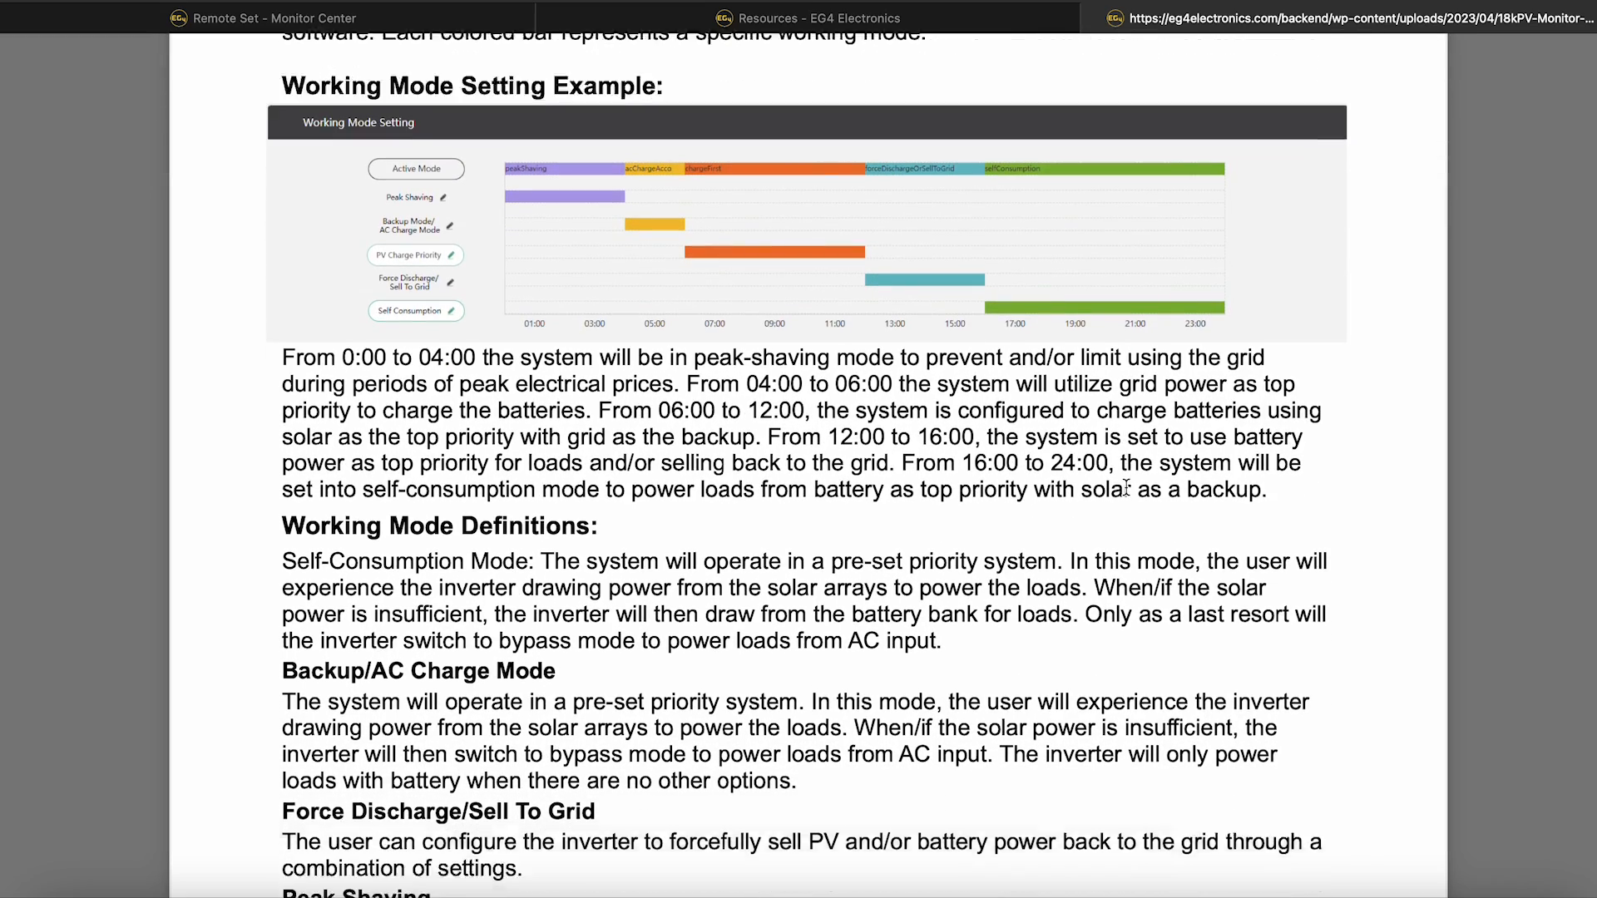
pyautogui.scroll(-3)
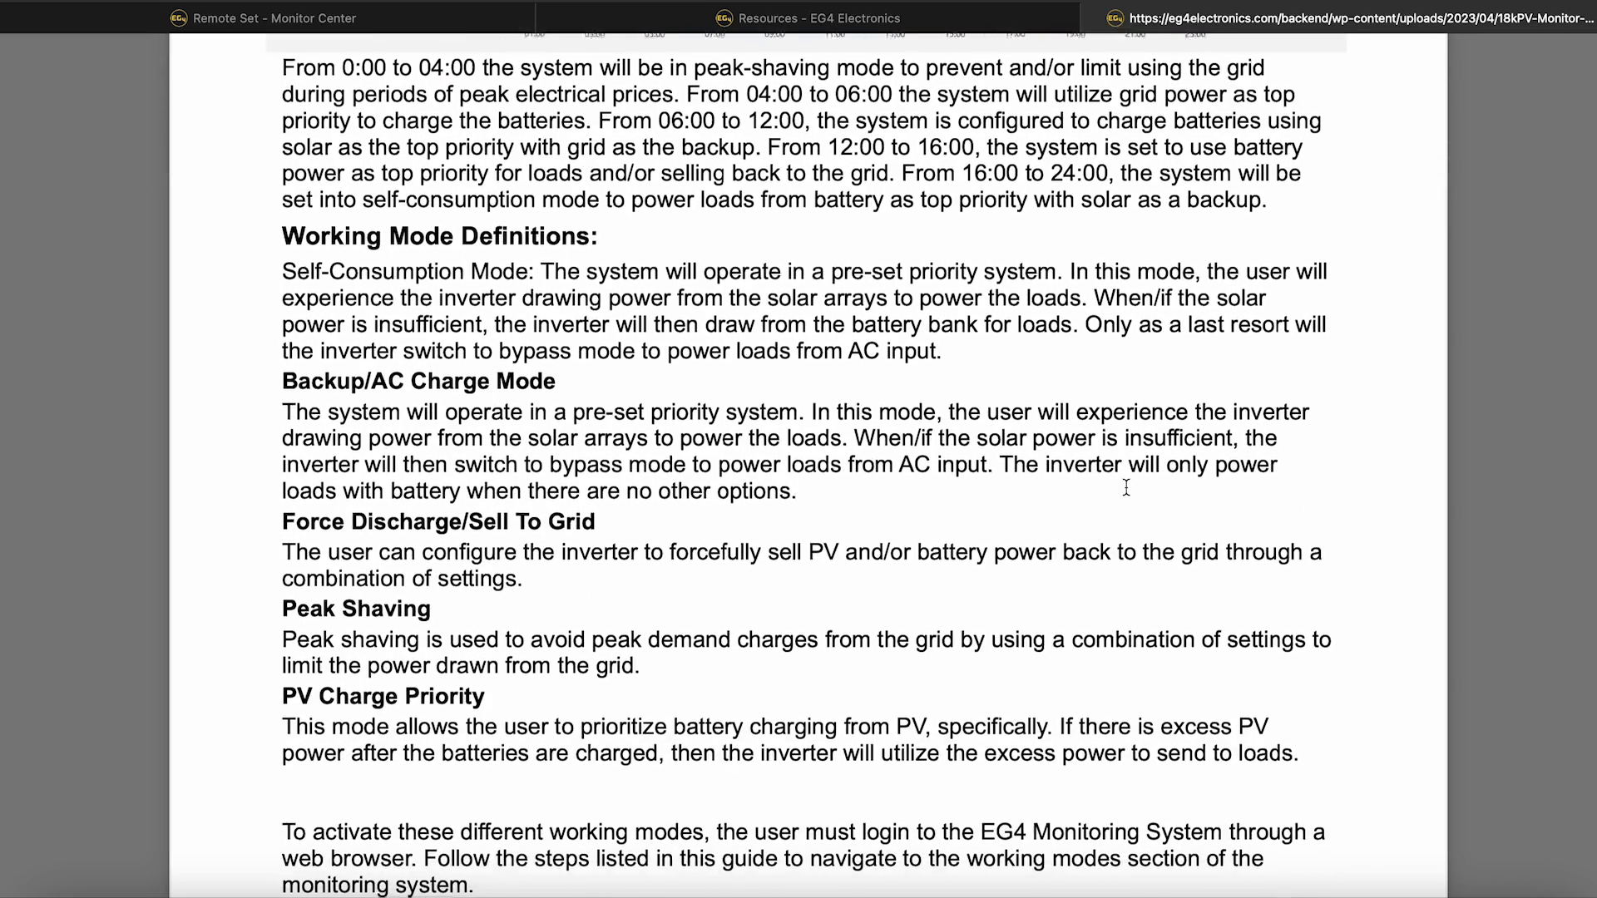
pyautogui.scroll(-3)
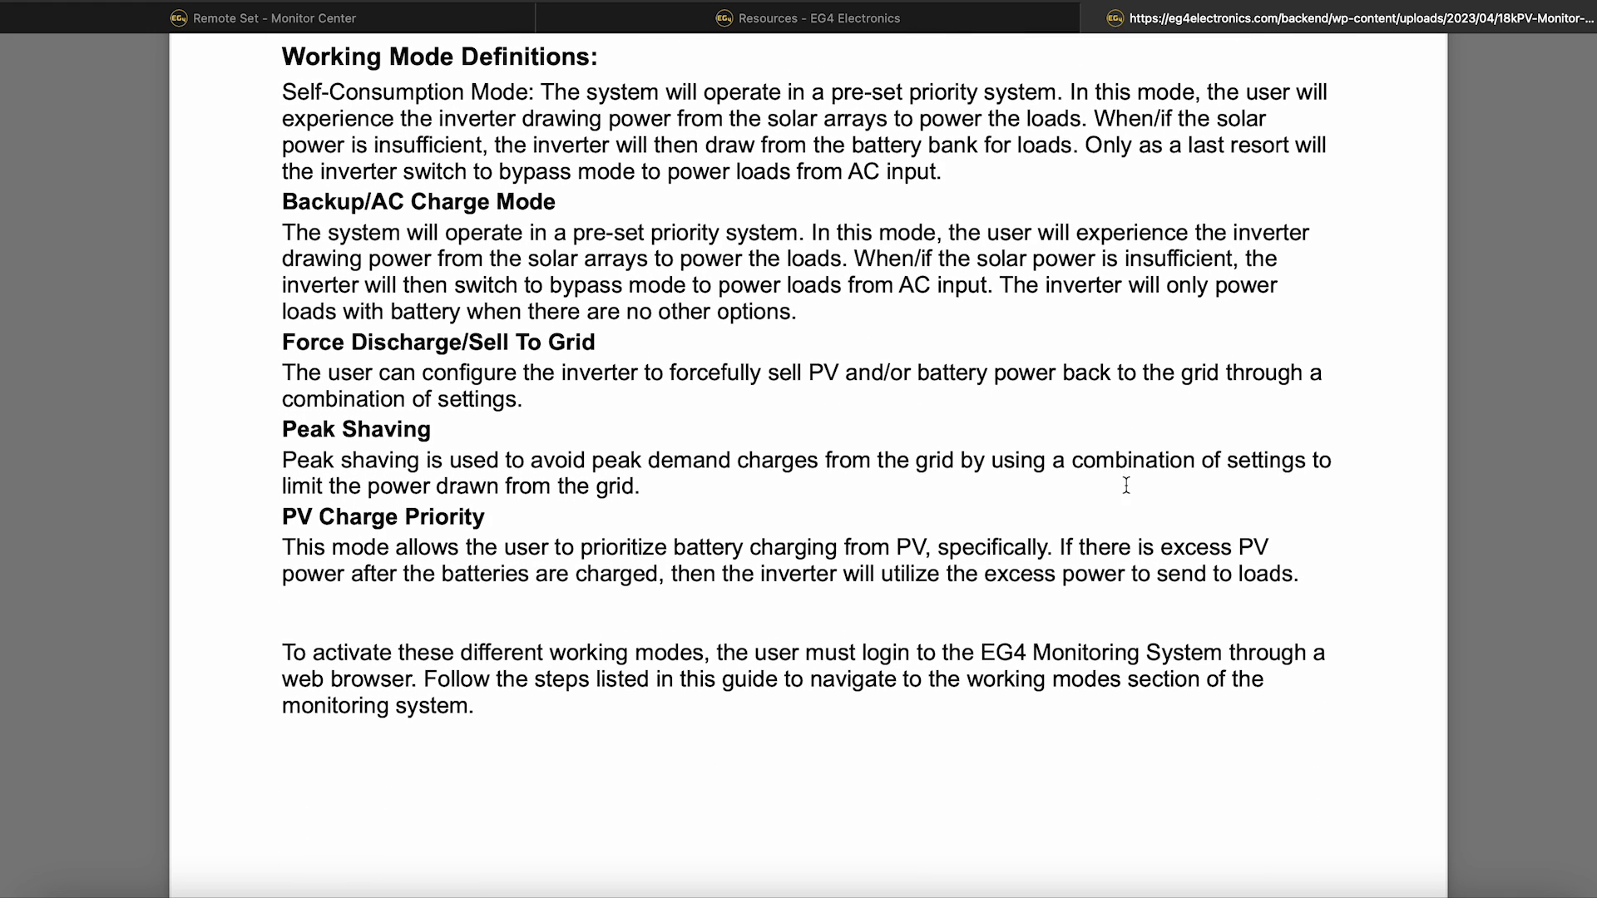
pyautogui.click(264, 16)
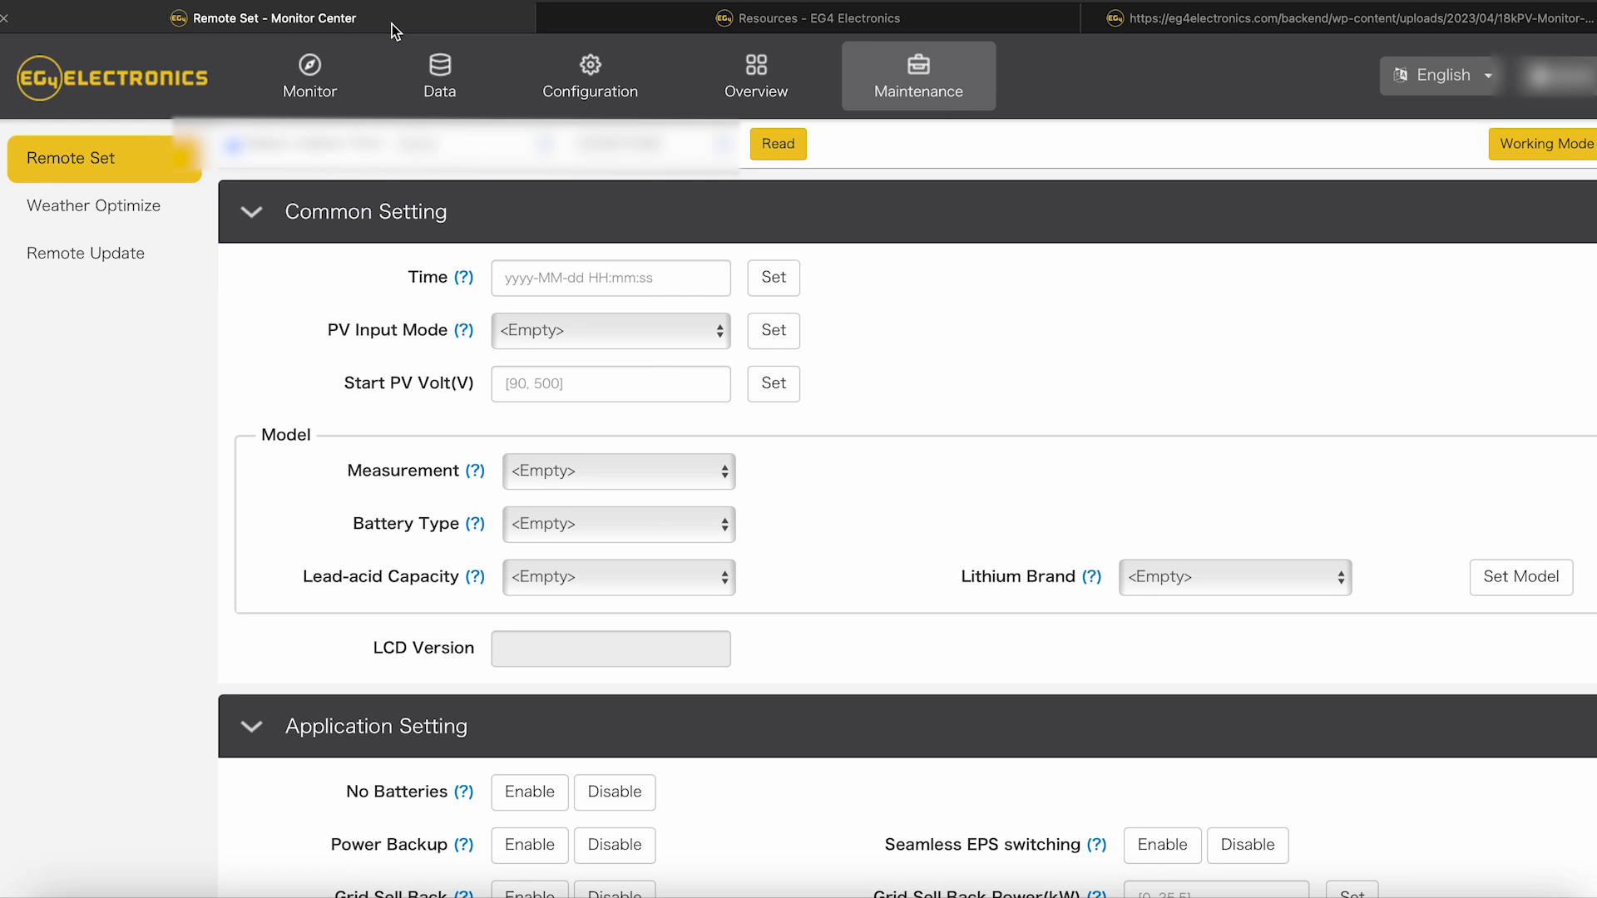
pyautogui.moveTo(762, 238)
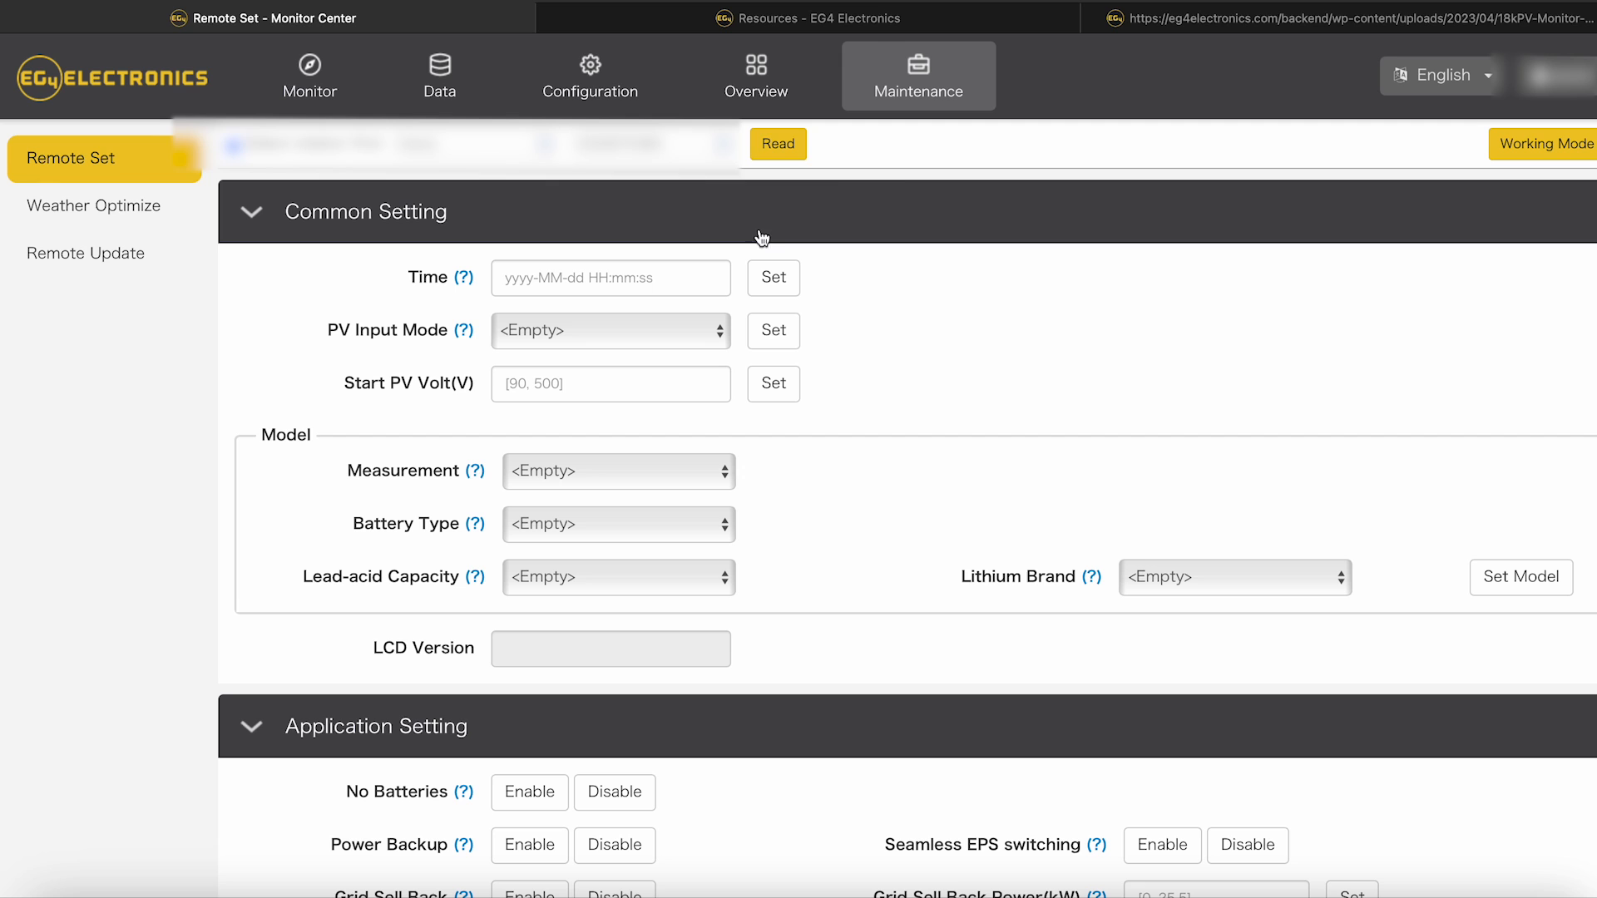
pyautogui.moveTo(779, 144)
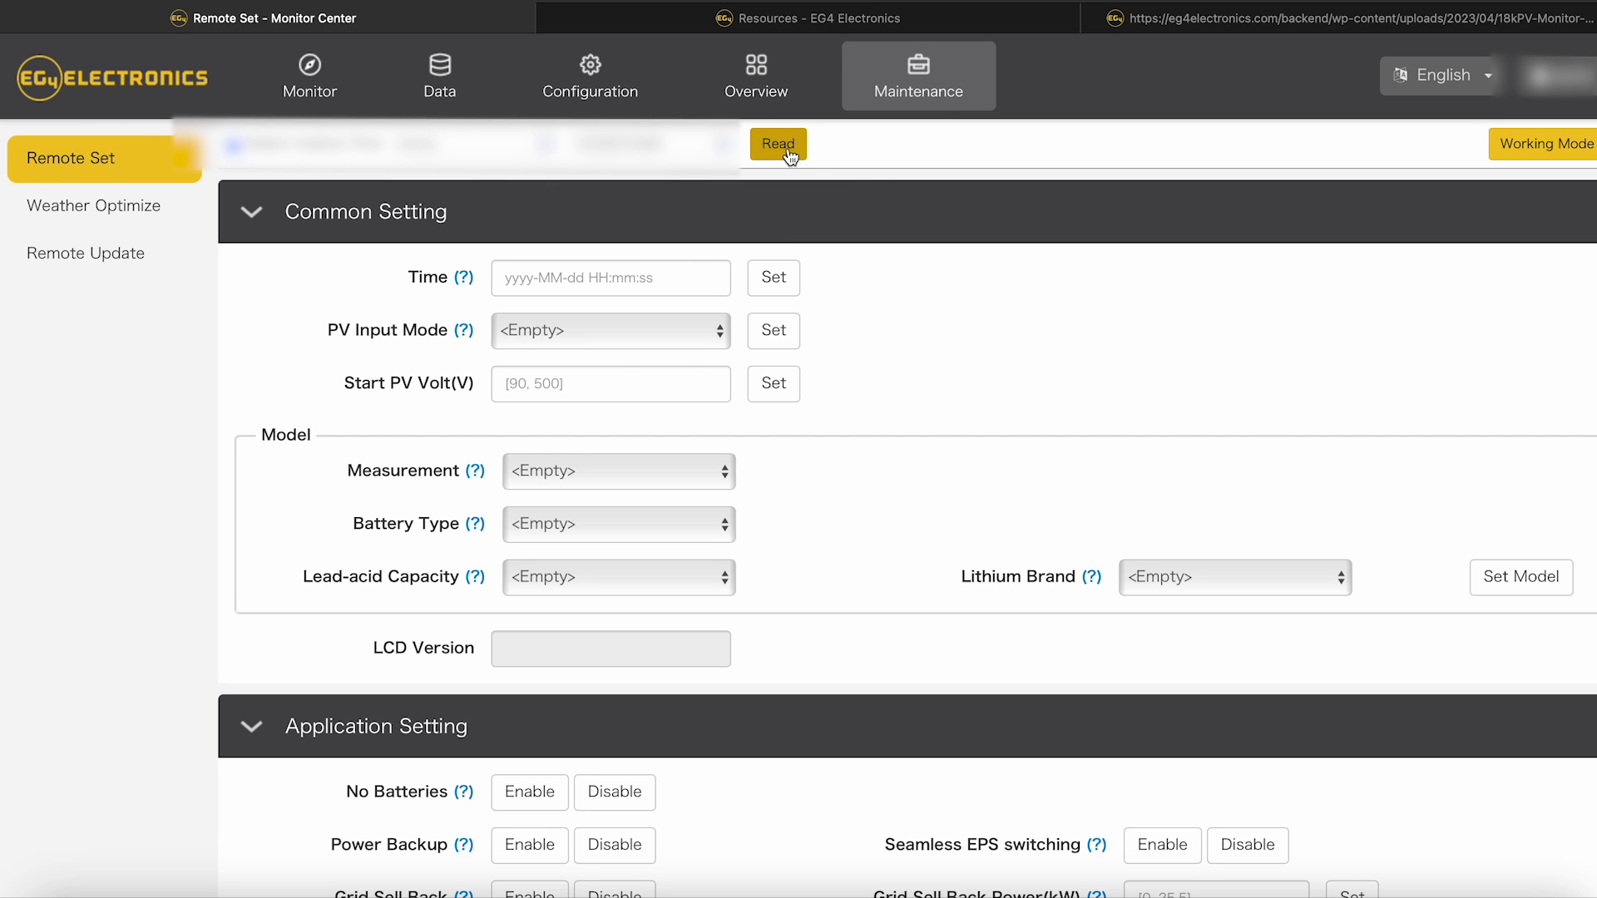
# Step: Read the inverter's current Remote Set values and review the Grid Connect, charge, generator and discharge groups
pyautogui.click(777, 143)
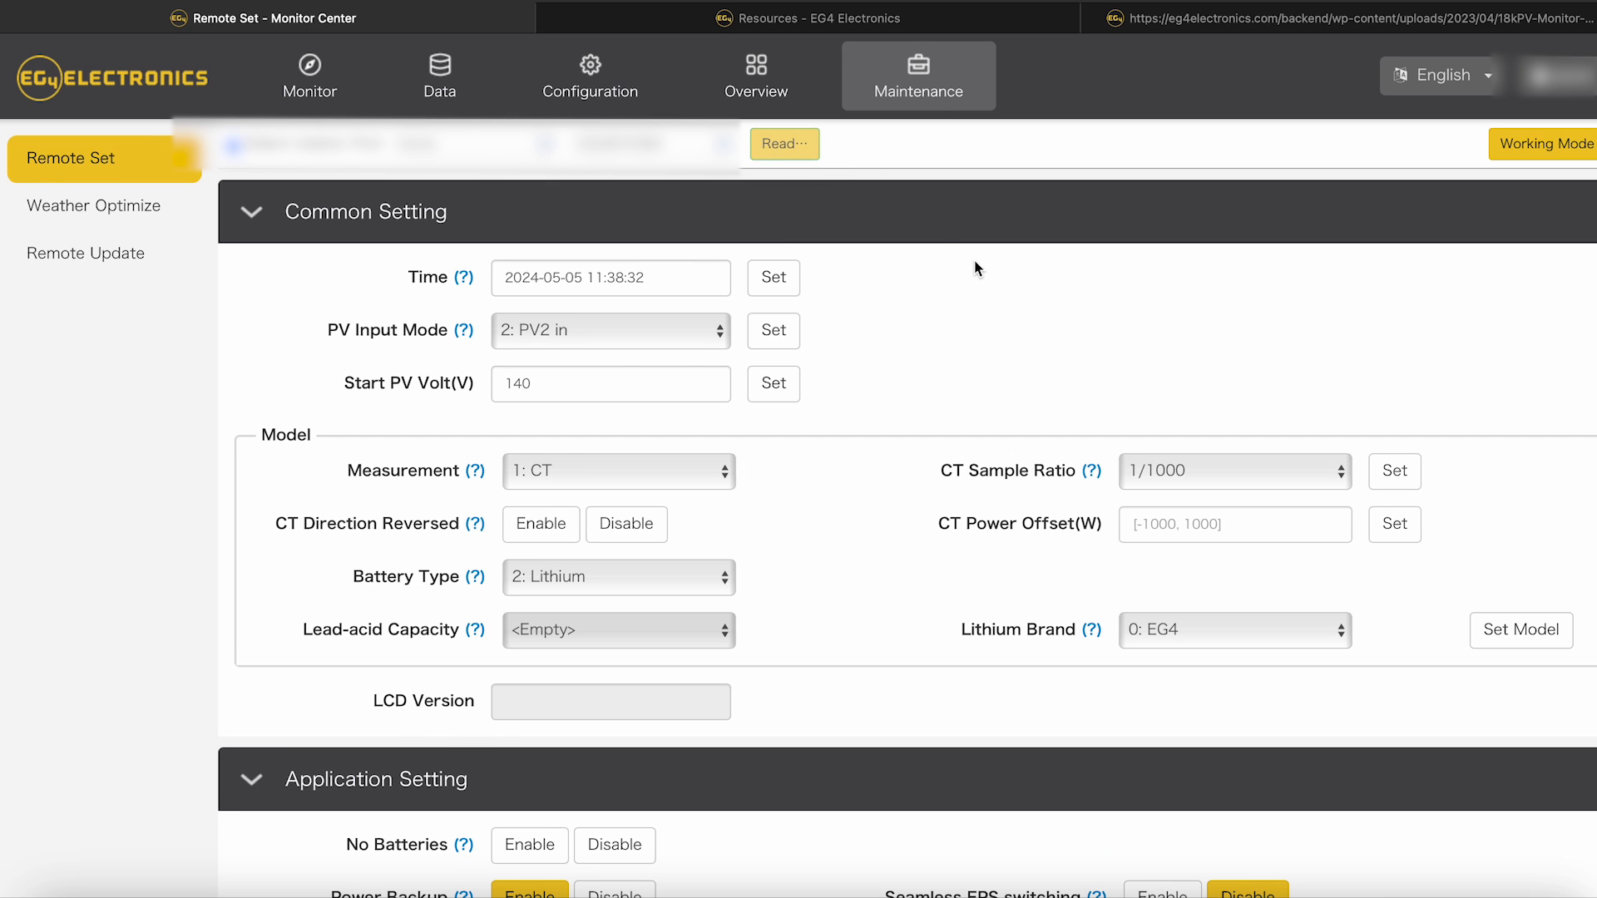
pyautogui.moveTo(911, 501)
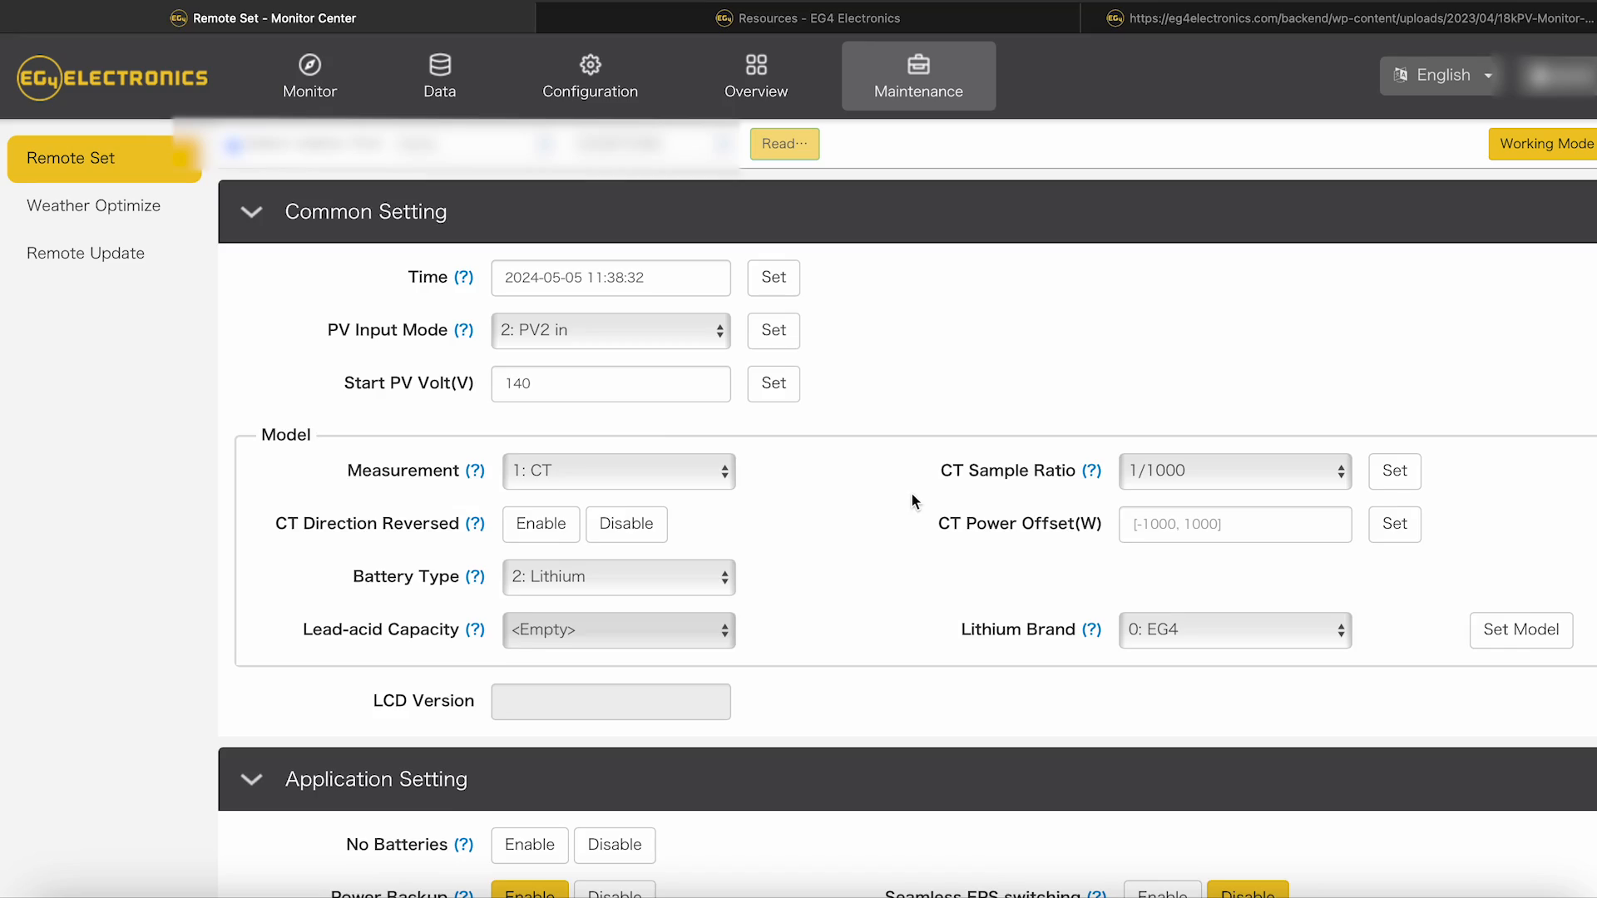
pyautogui.scroll(-3)
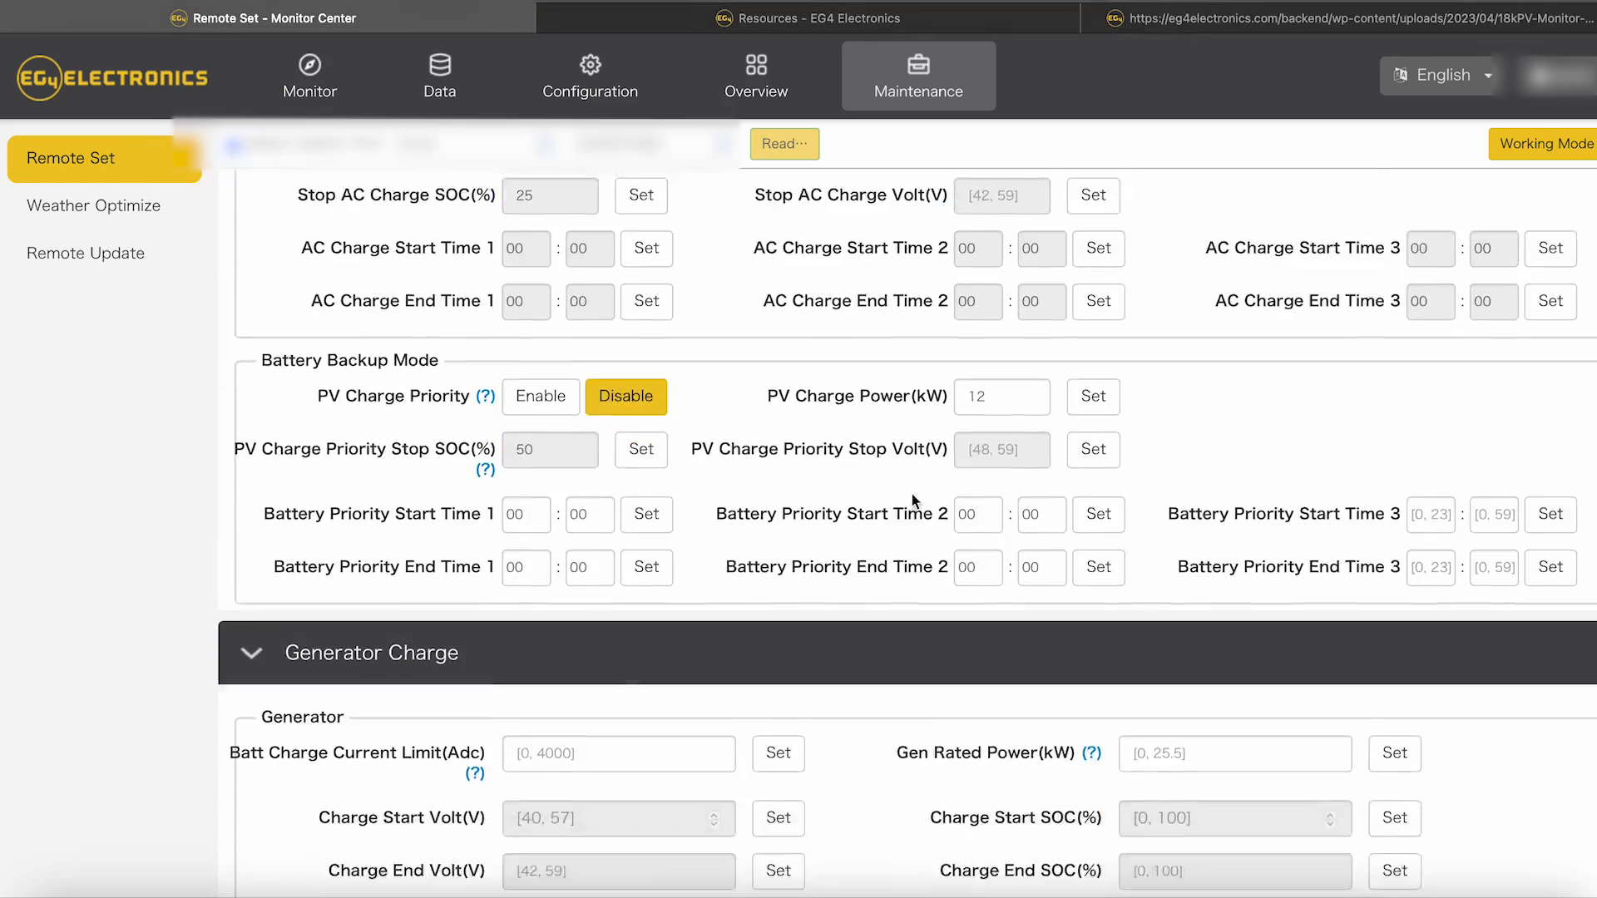
pyautogui.scroll(-3)
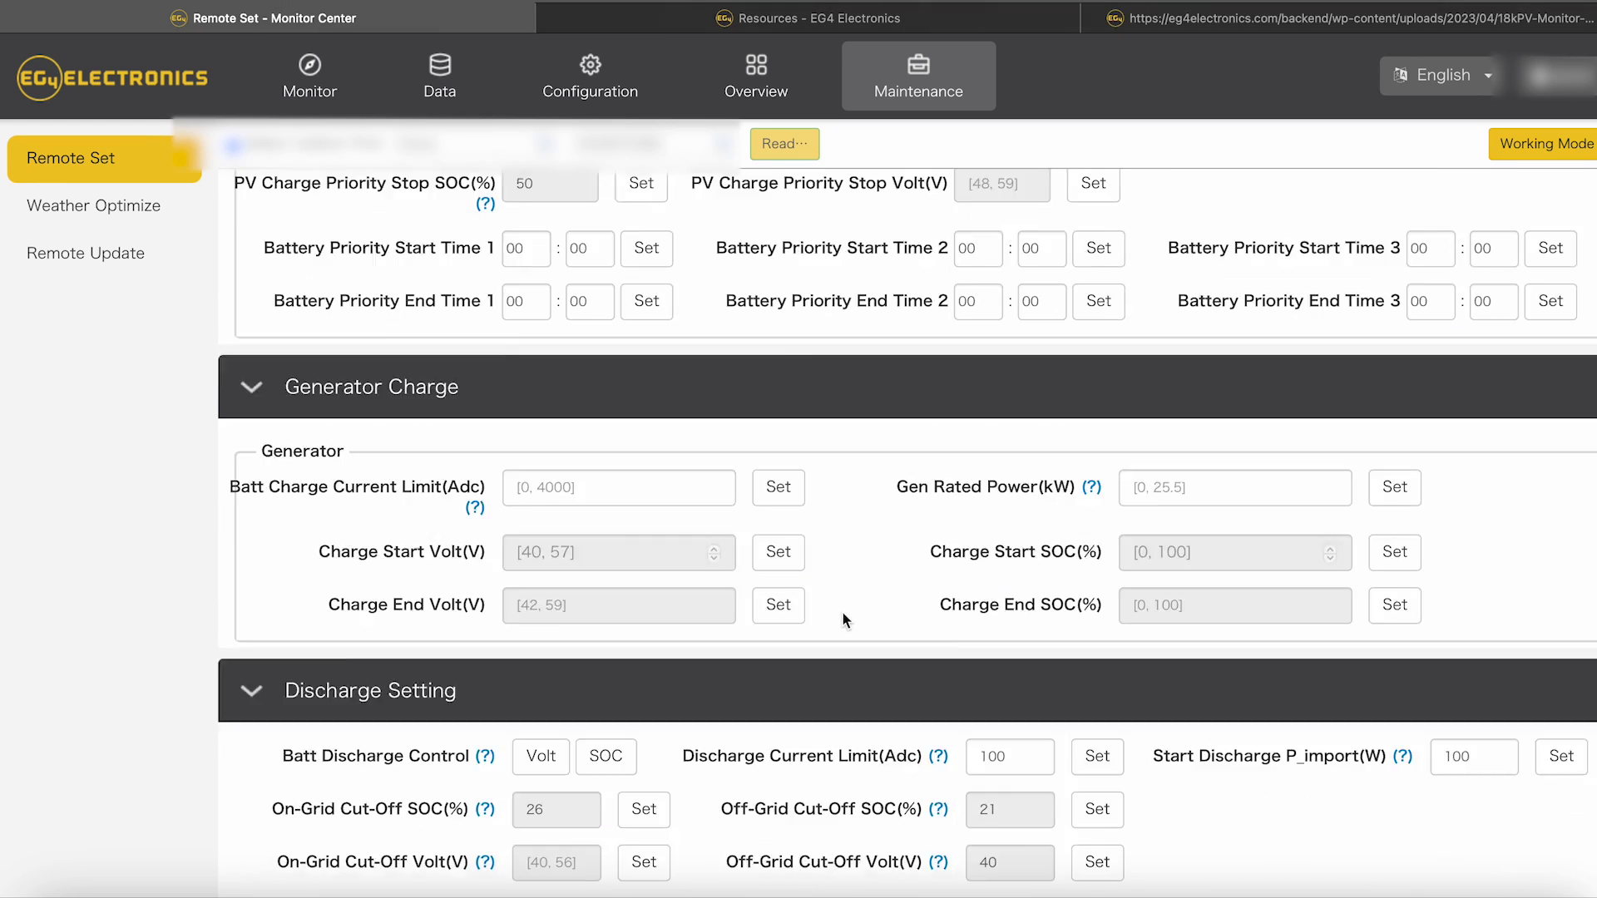
pyautogui.scroll(3)
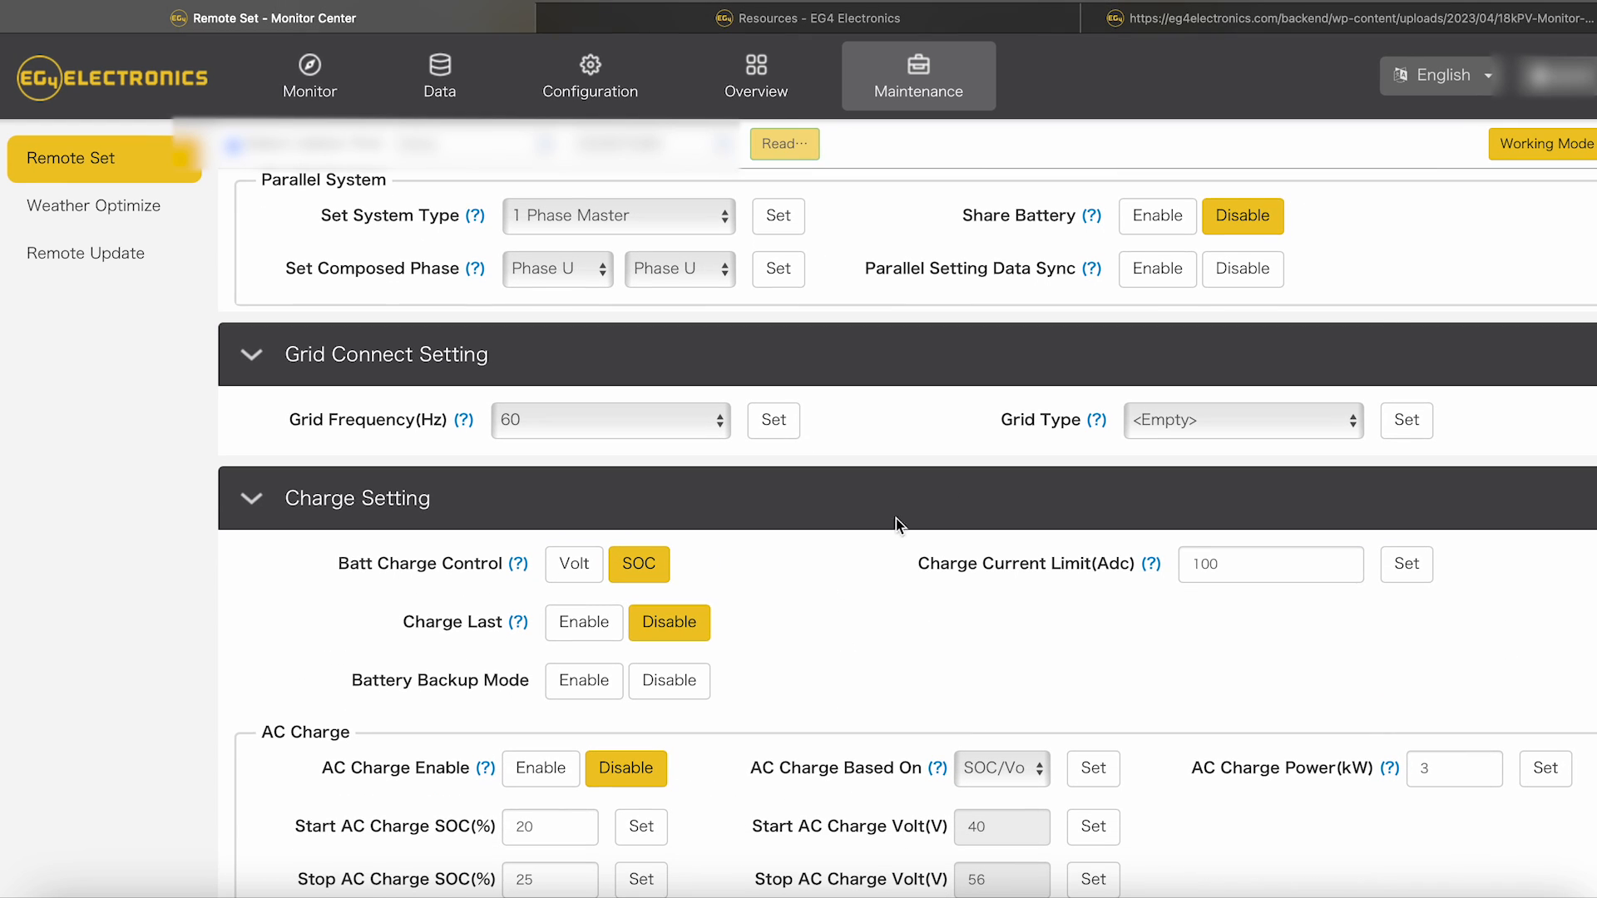
pyautogui.click(784, 143)
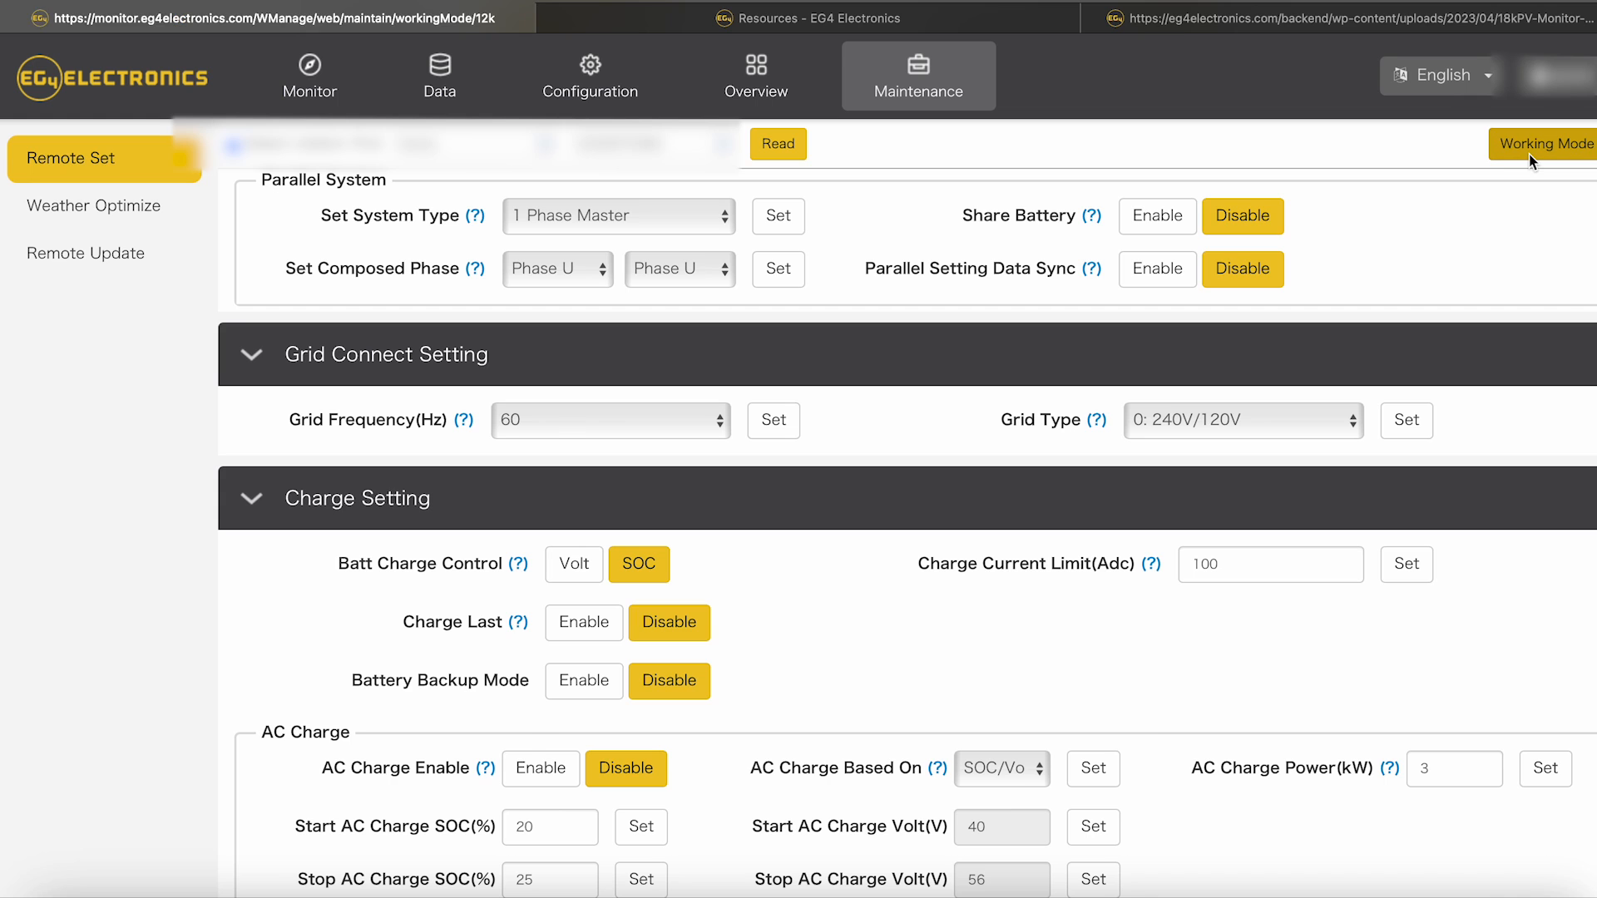
pyautogui.click(1542, 143)
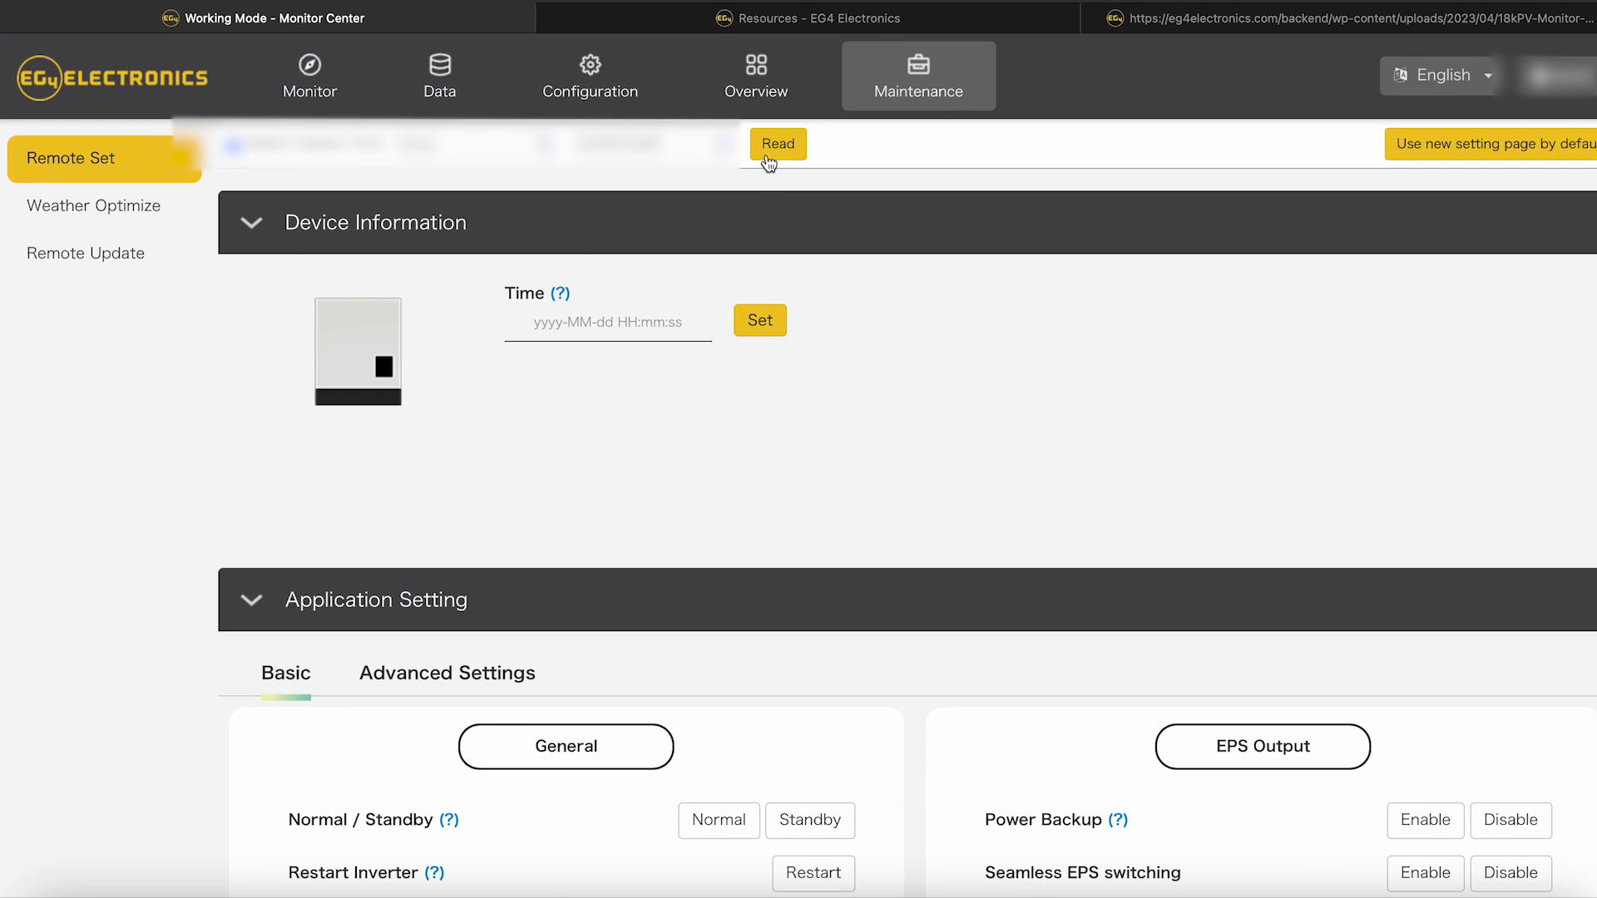
pyautogui.click(777, 143)
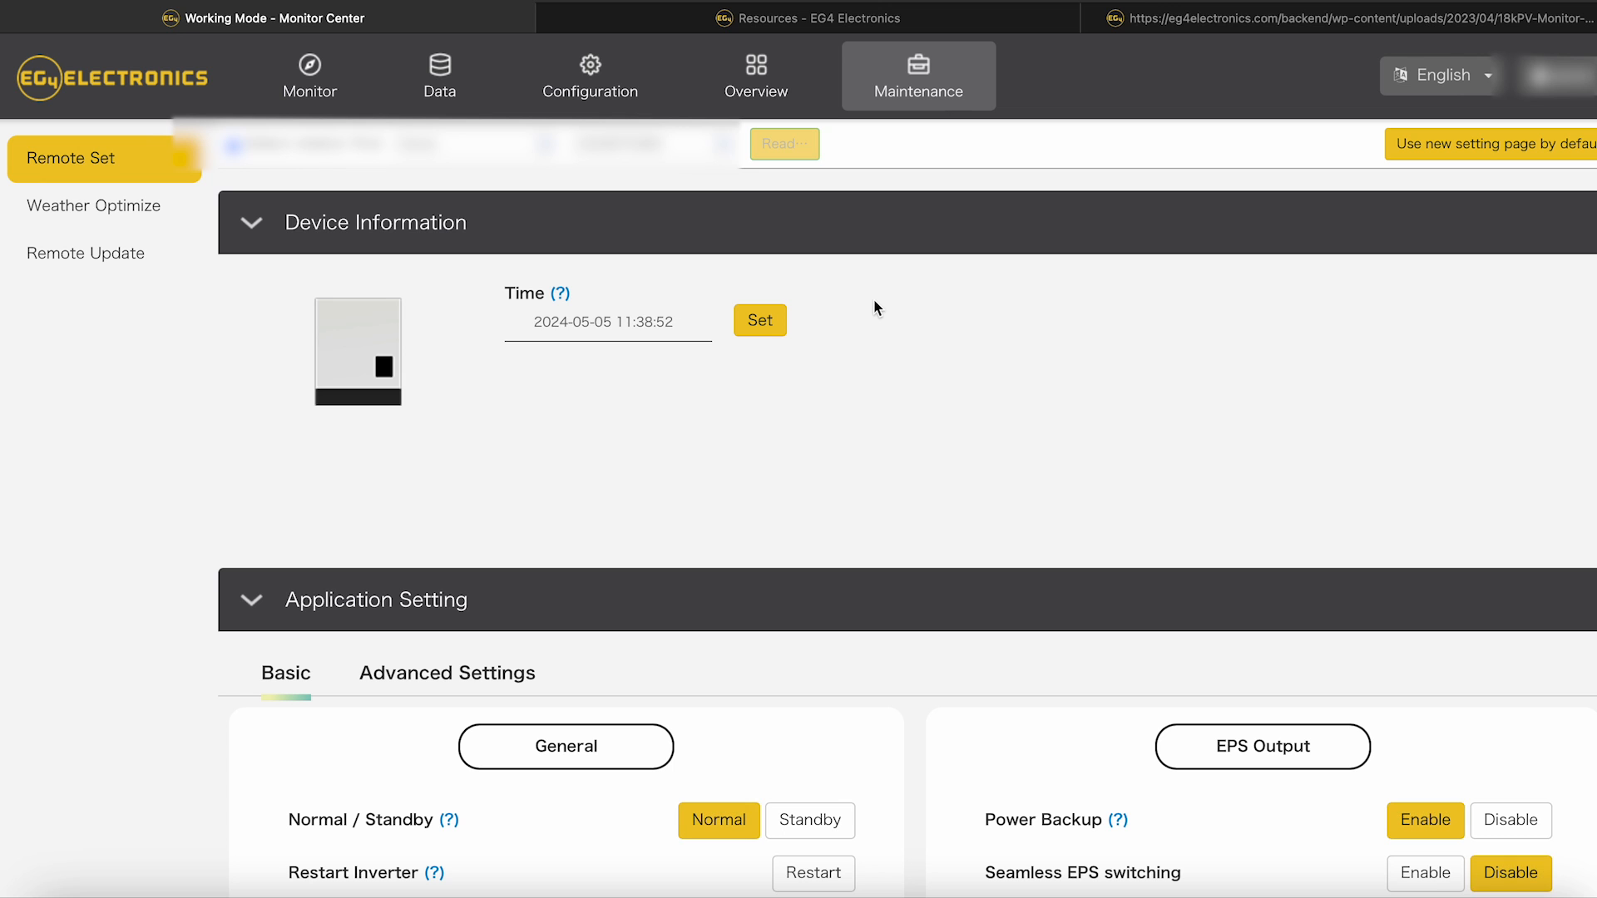
pyautogui.scroll(-3)
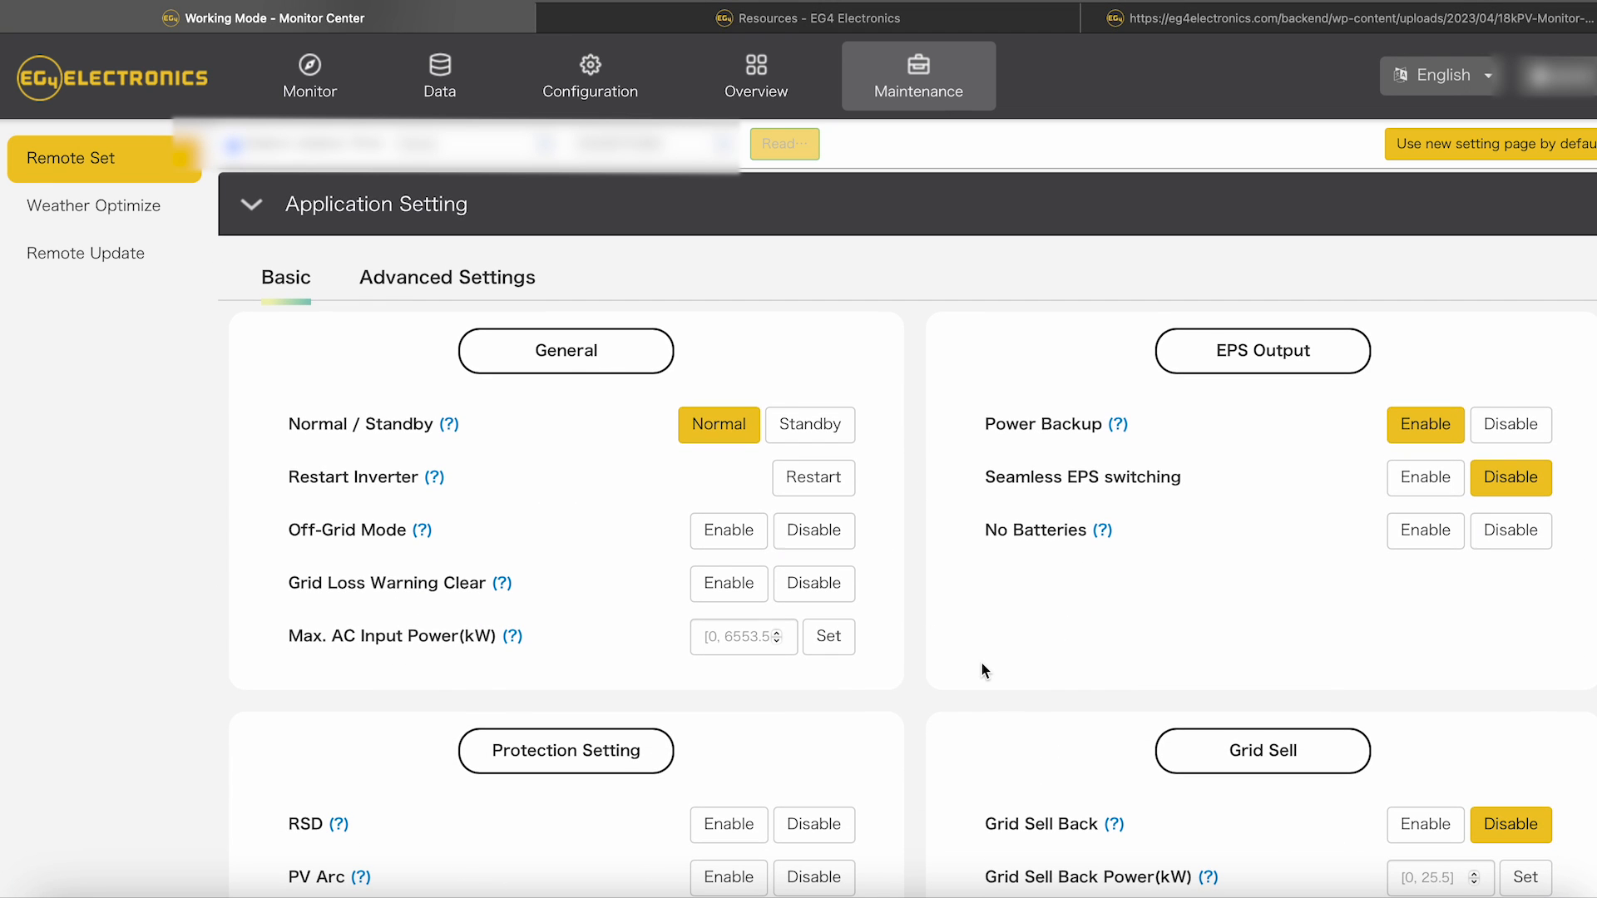
pyautogui.scroll(-3)
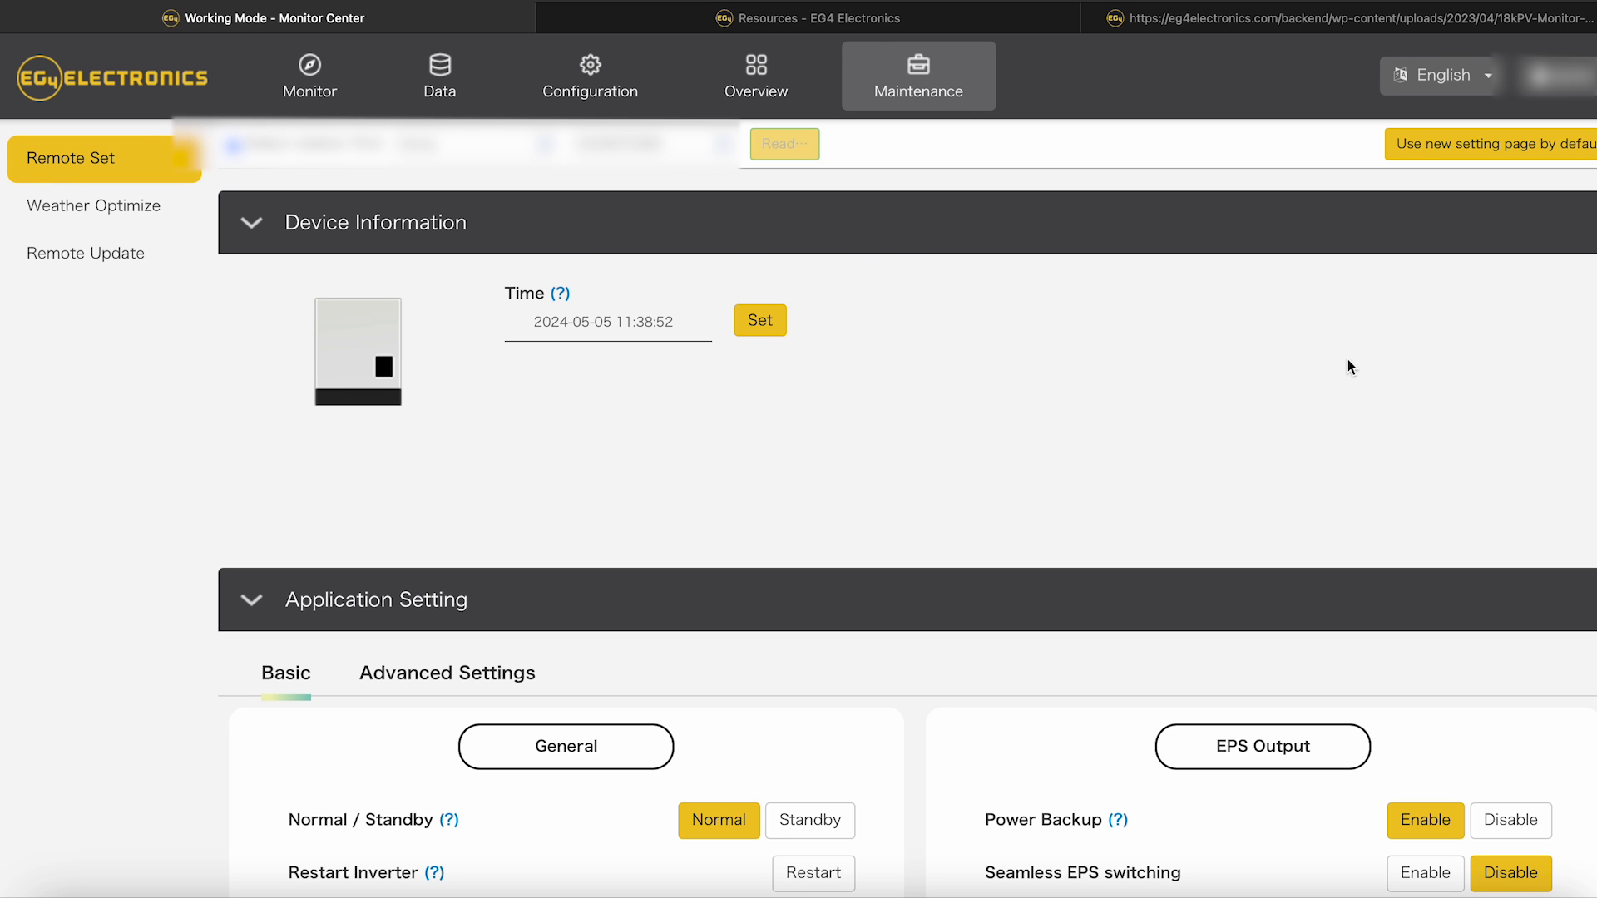
pyautogui.scroll(-3)
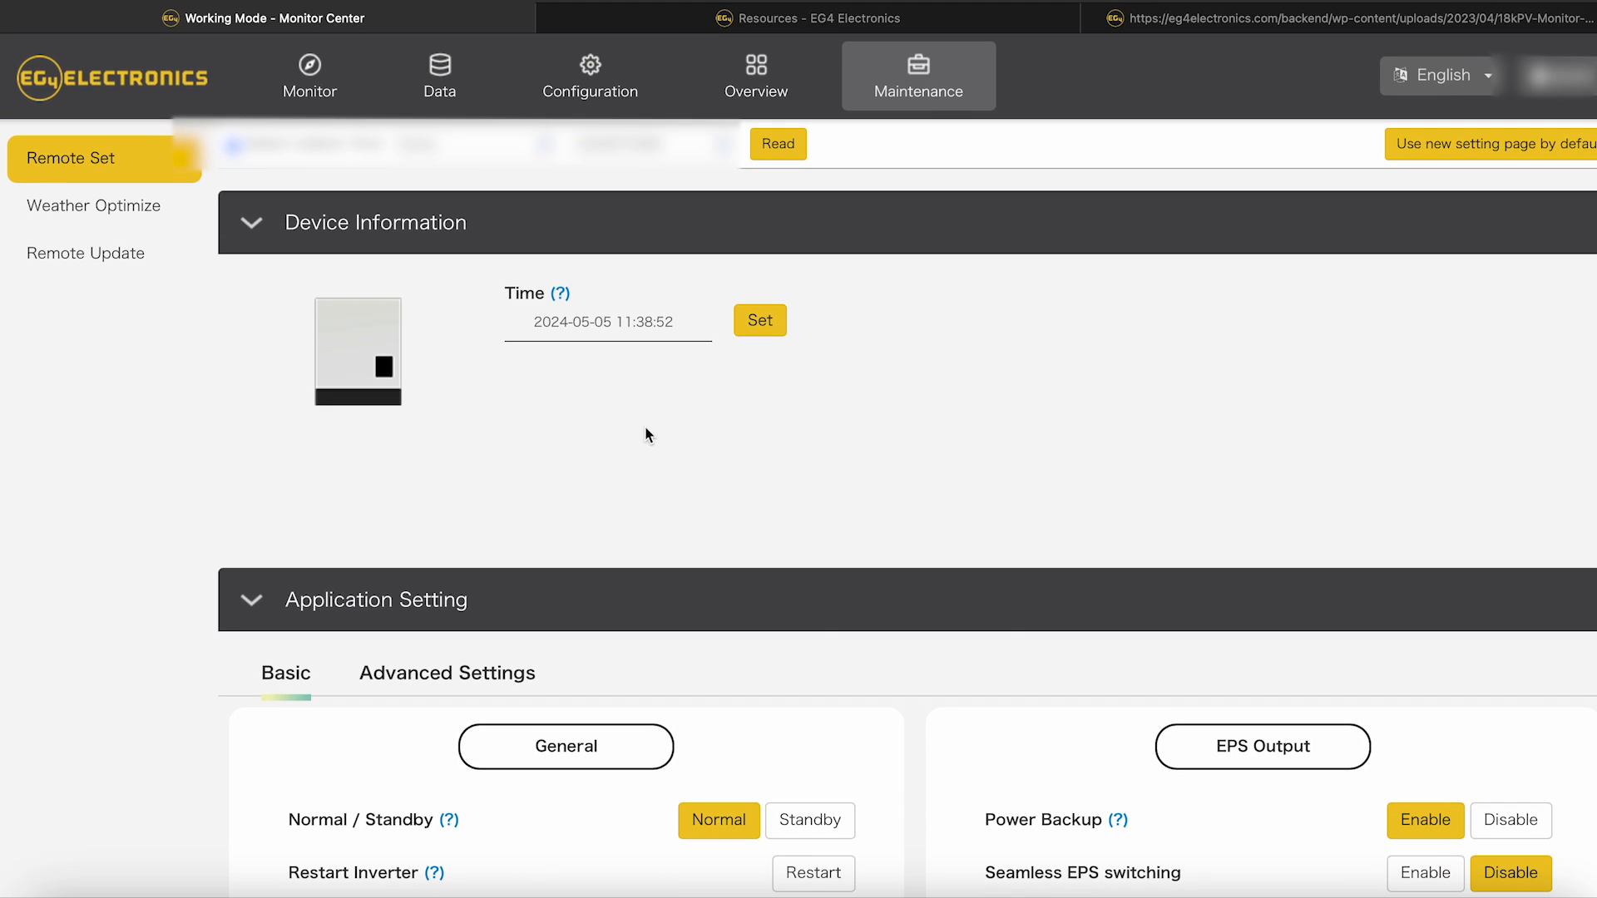
pyautogui.moveTo(611, 406)
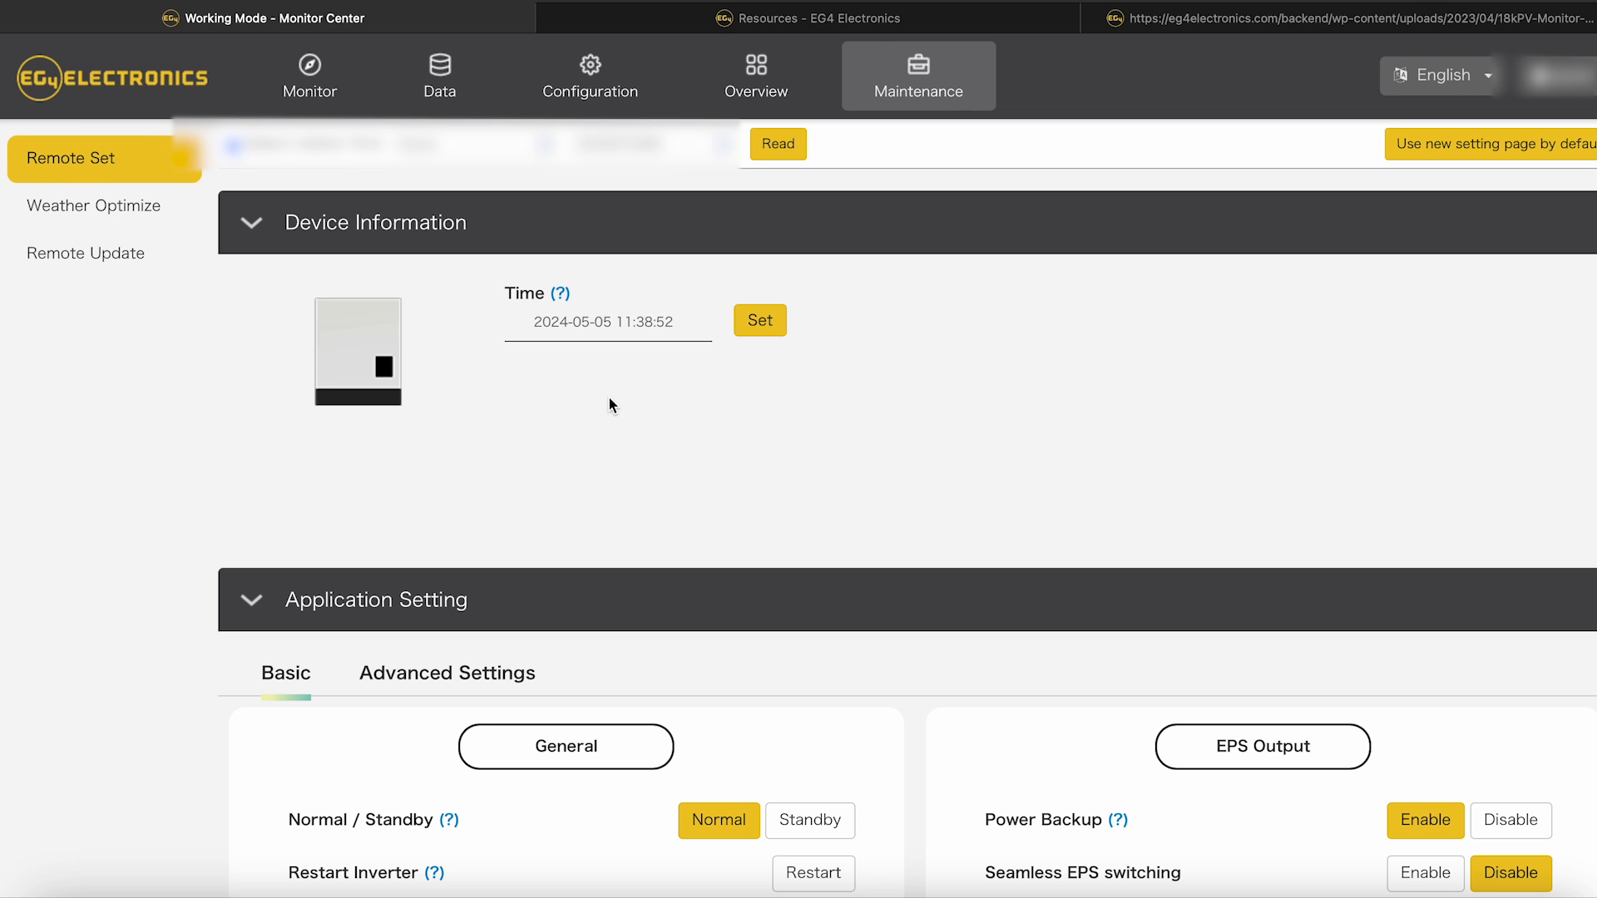
pyautogui.scroll(-3)
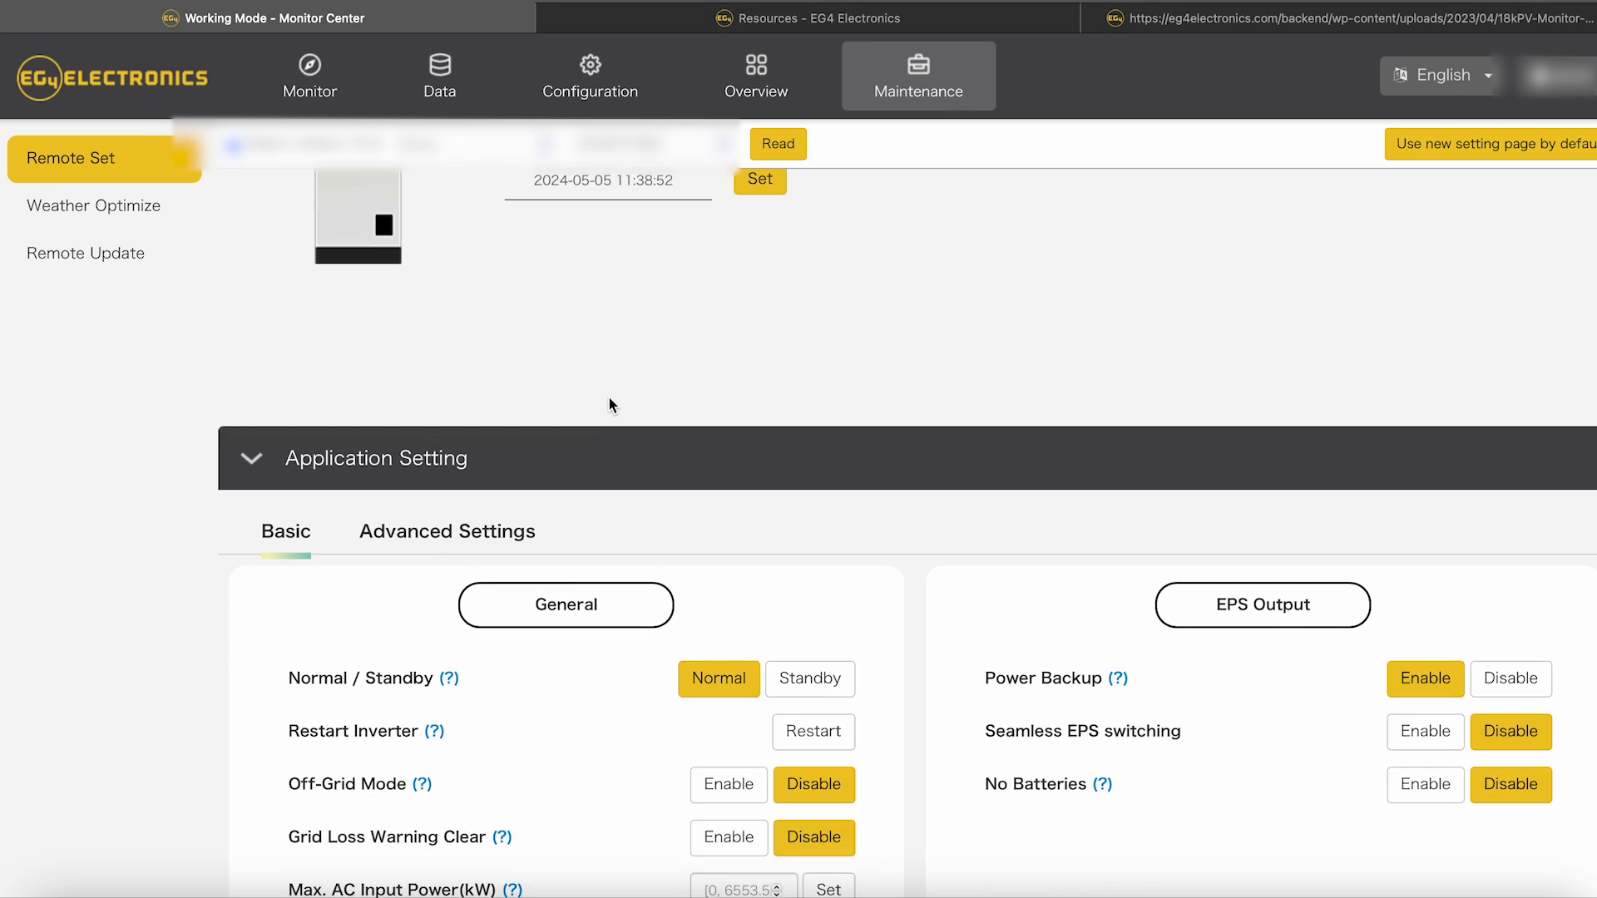
pyautogui.scroll(-3)
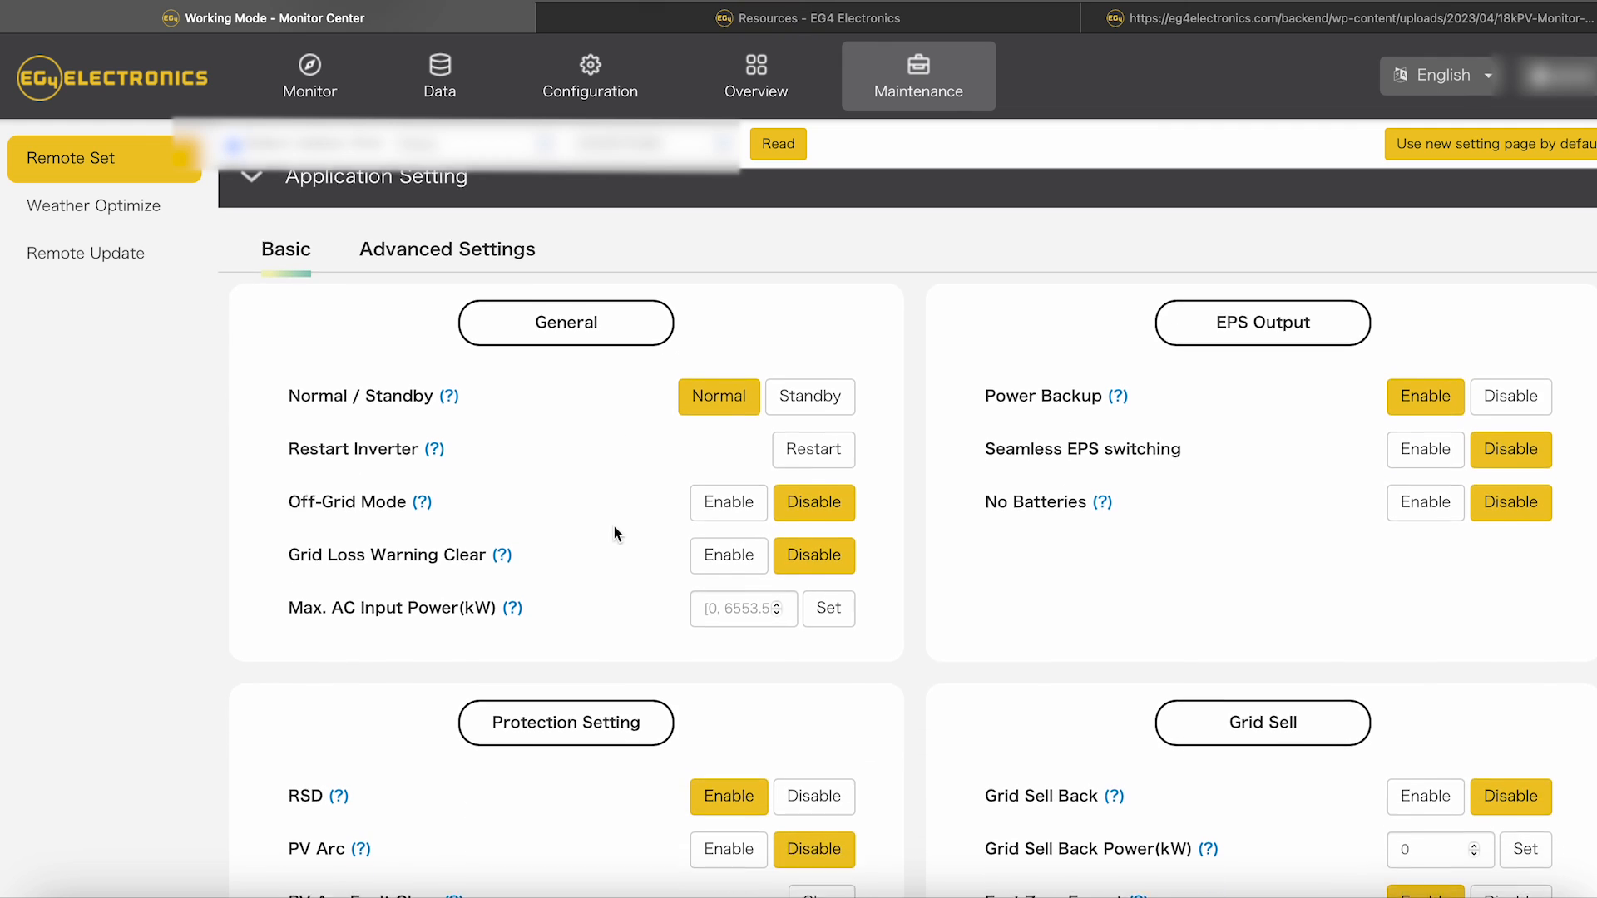
pyautogui.scroll(3)
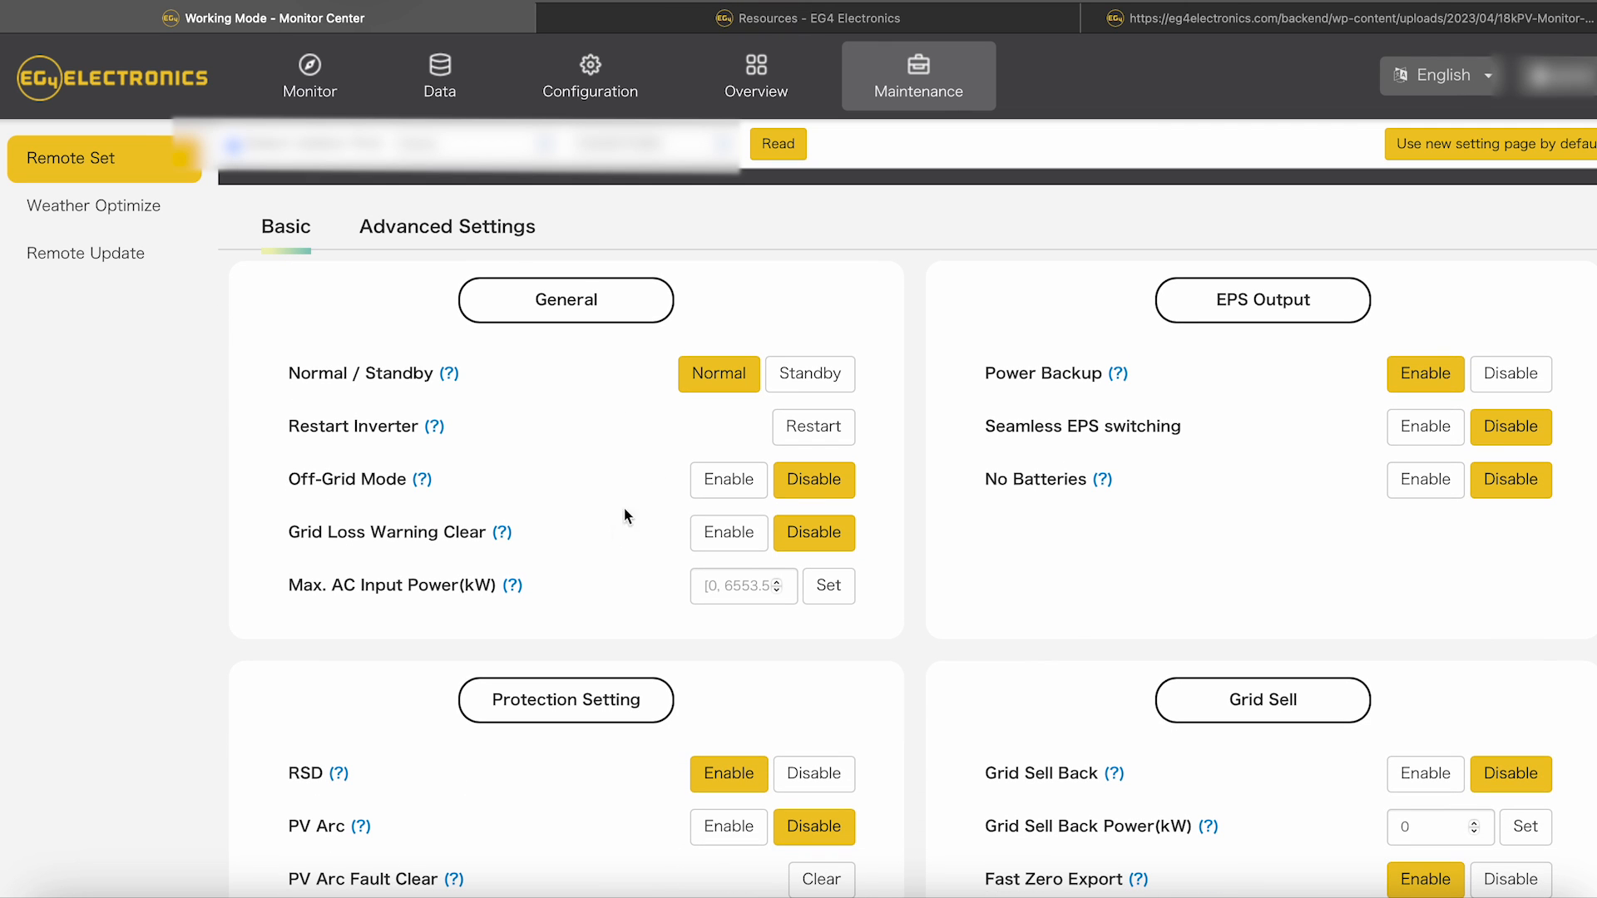
pyautogui.moveTo(600, 424)
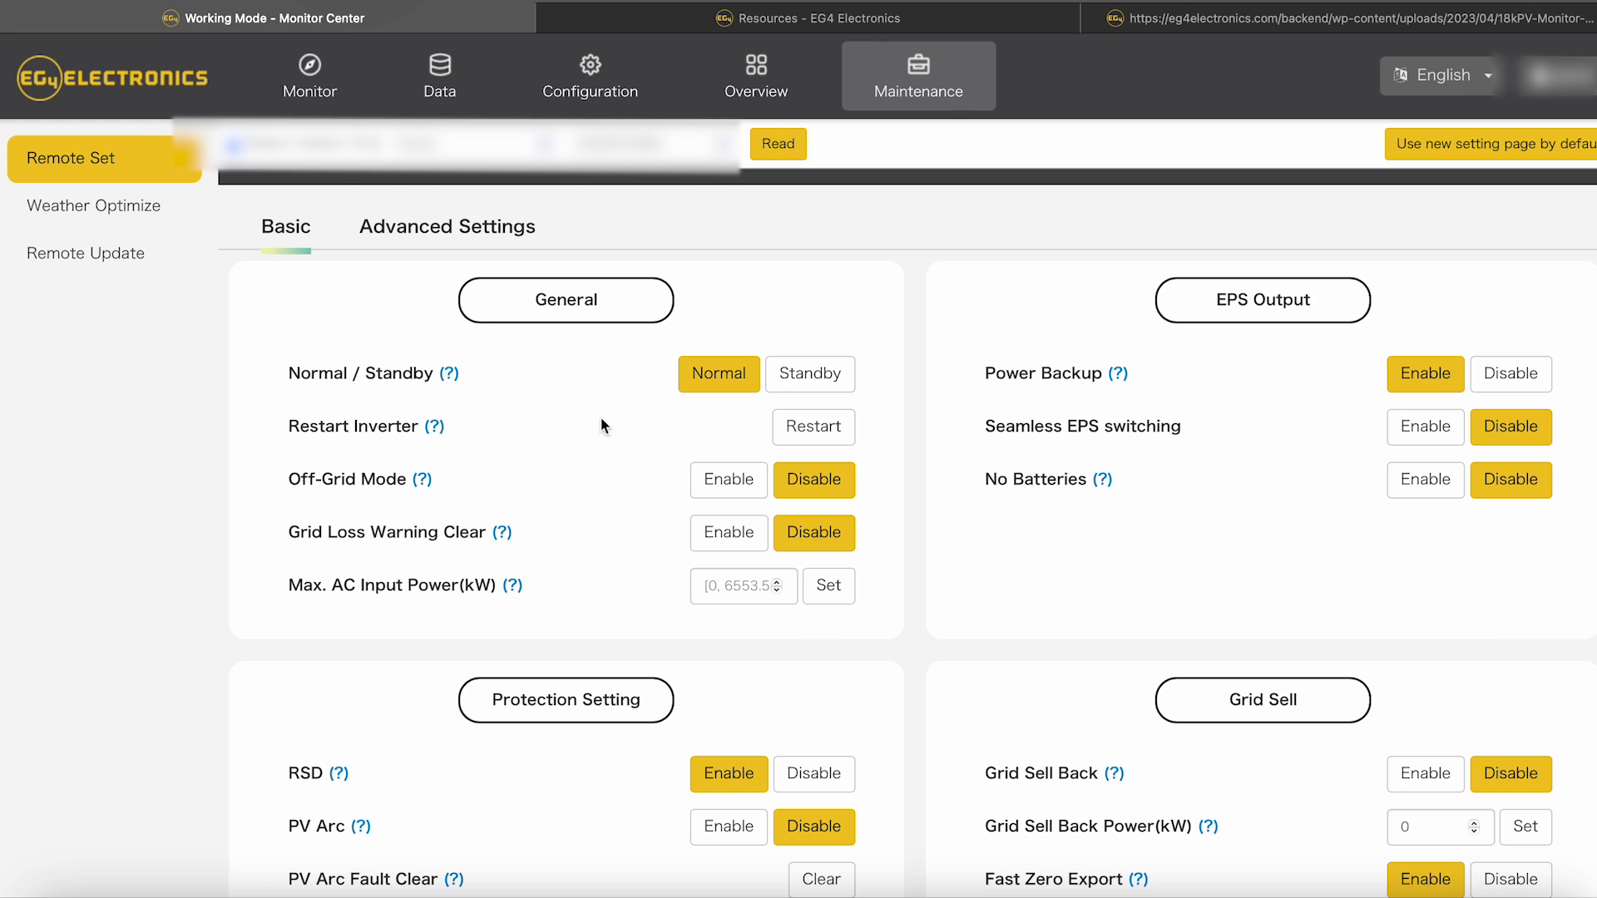
pyautogui.moveTo(451, 374)
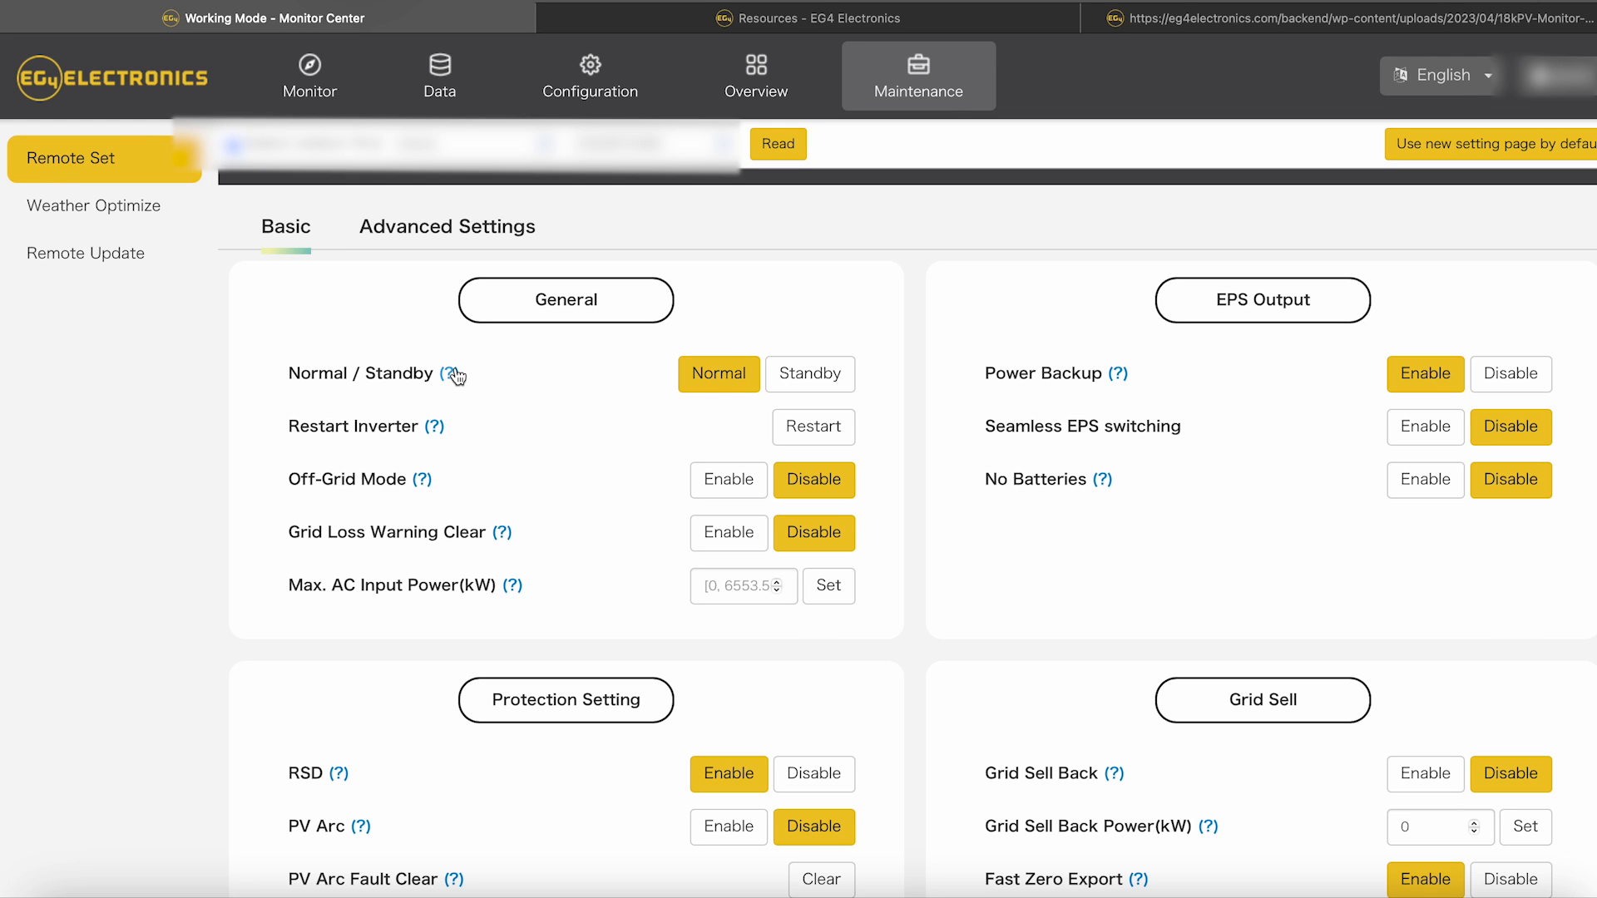
pyautogui.moveTo(454, 373)
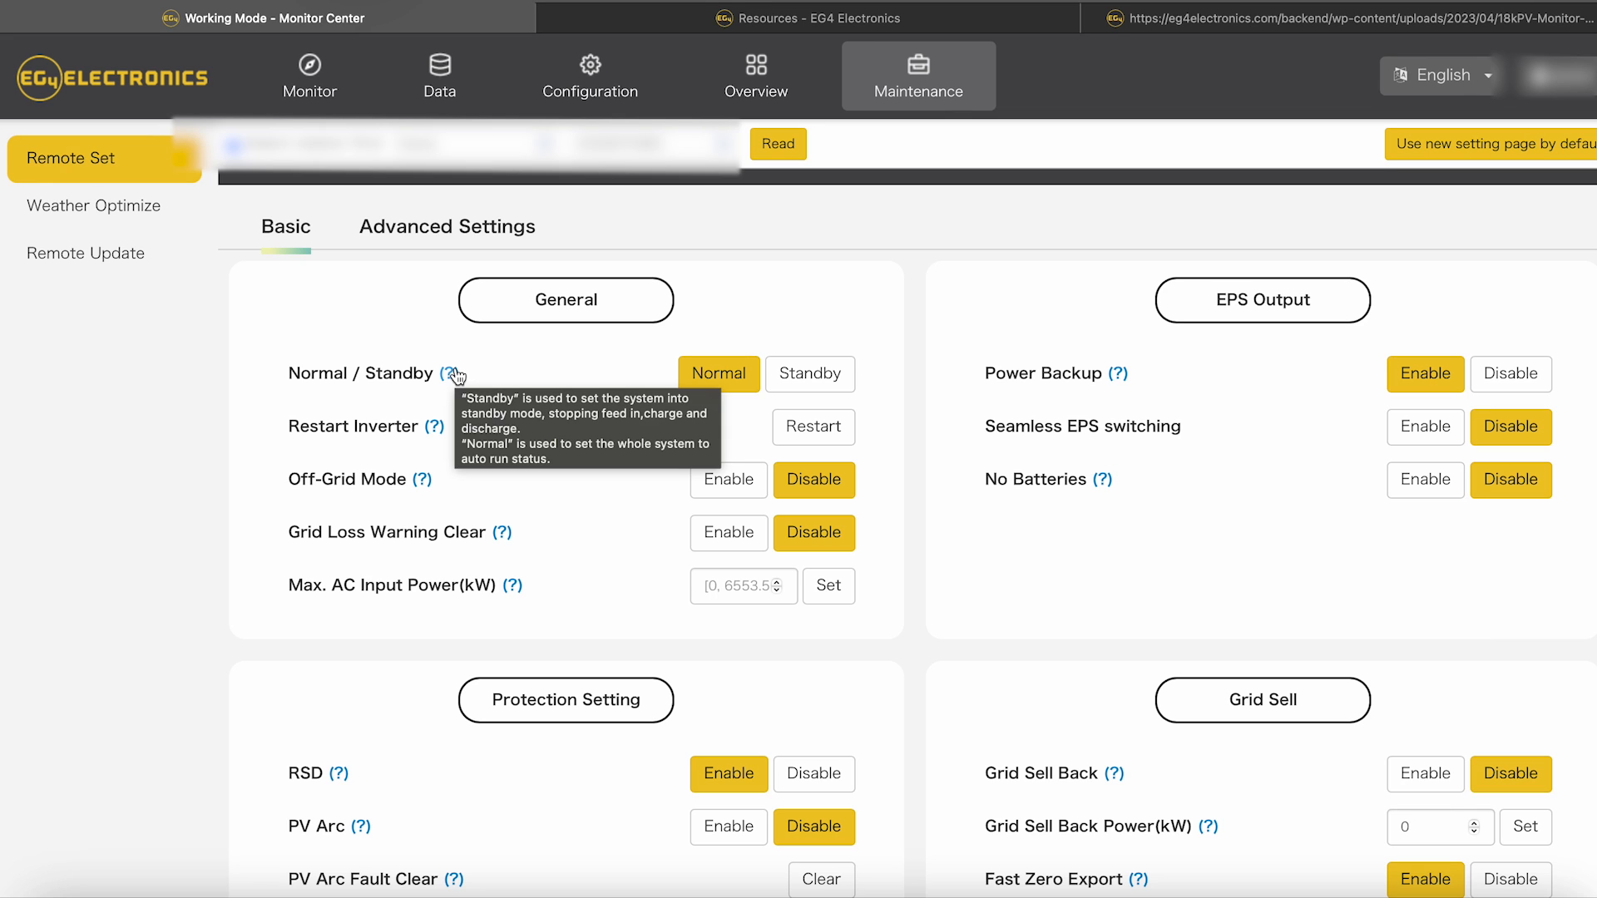
pyautogui.moveTo(1154, 424)
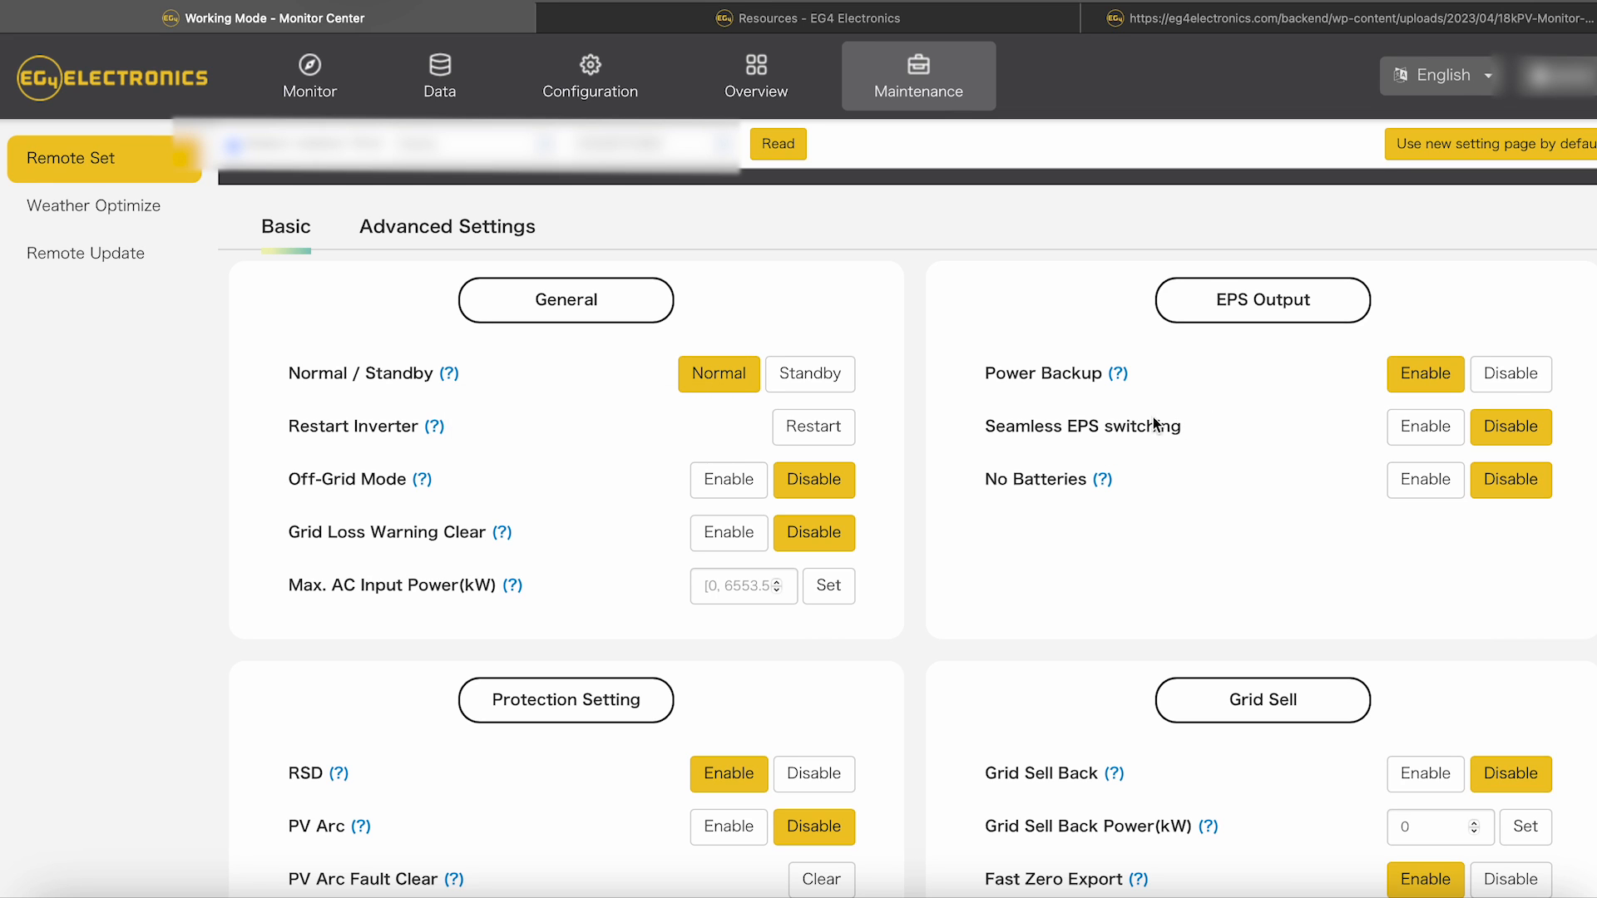
pyautogui.moveTo(1305, 398)
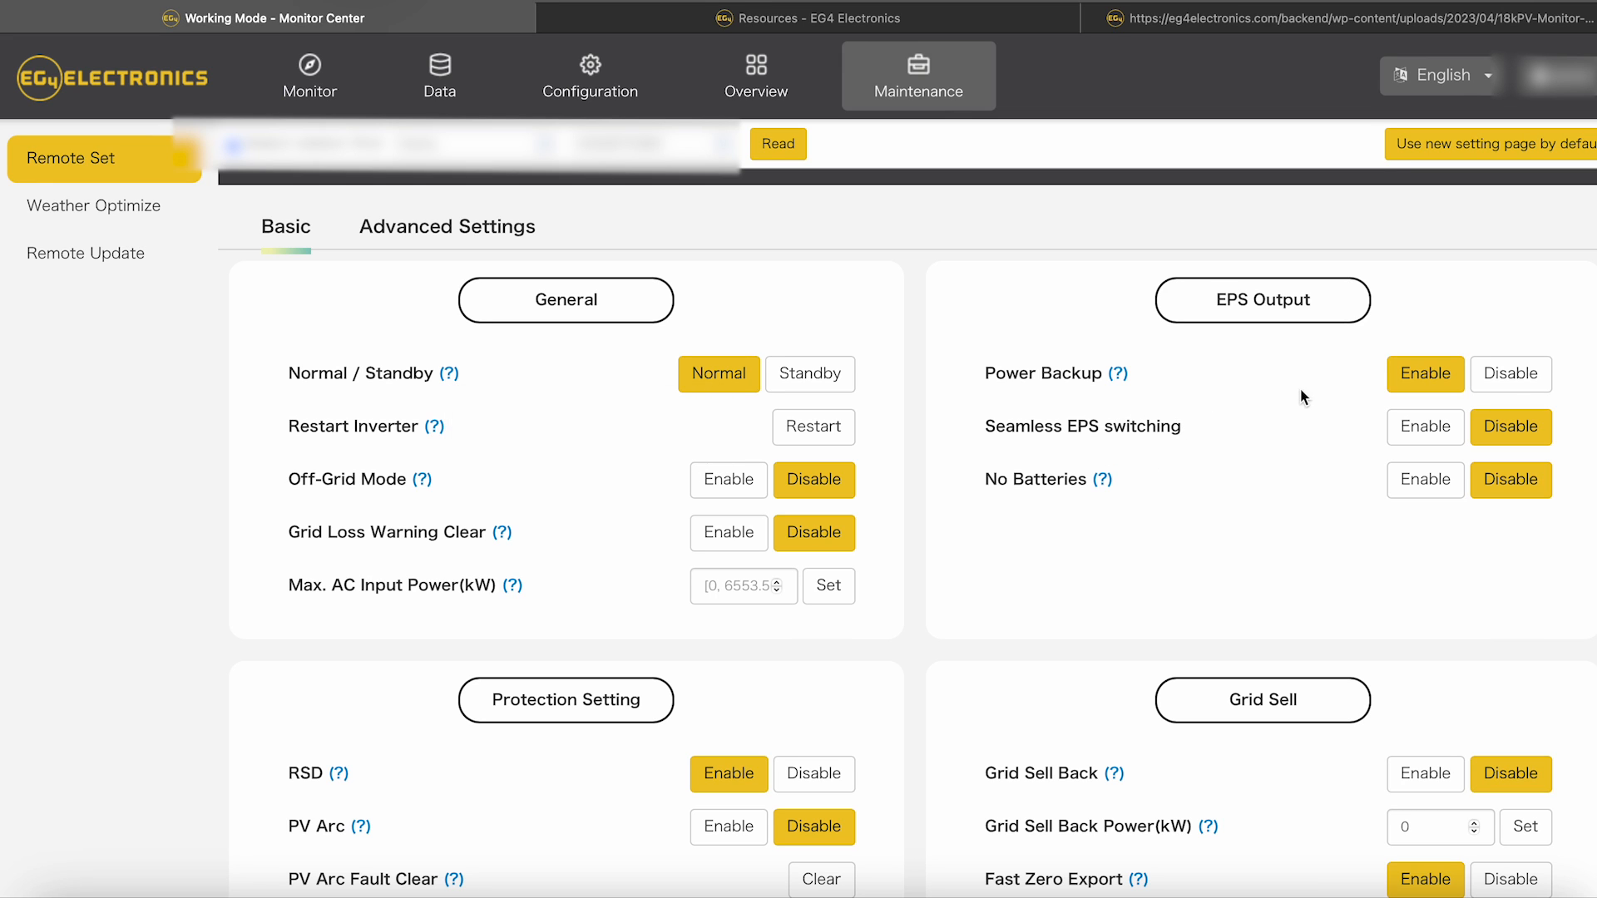
pyautogui.moveTo(1125, 379)
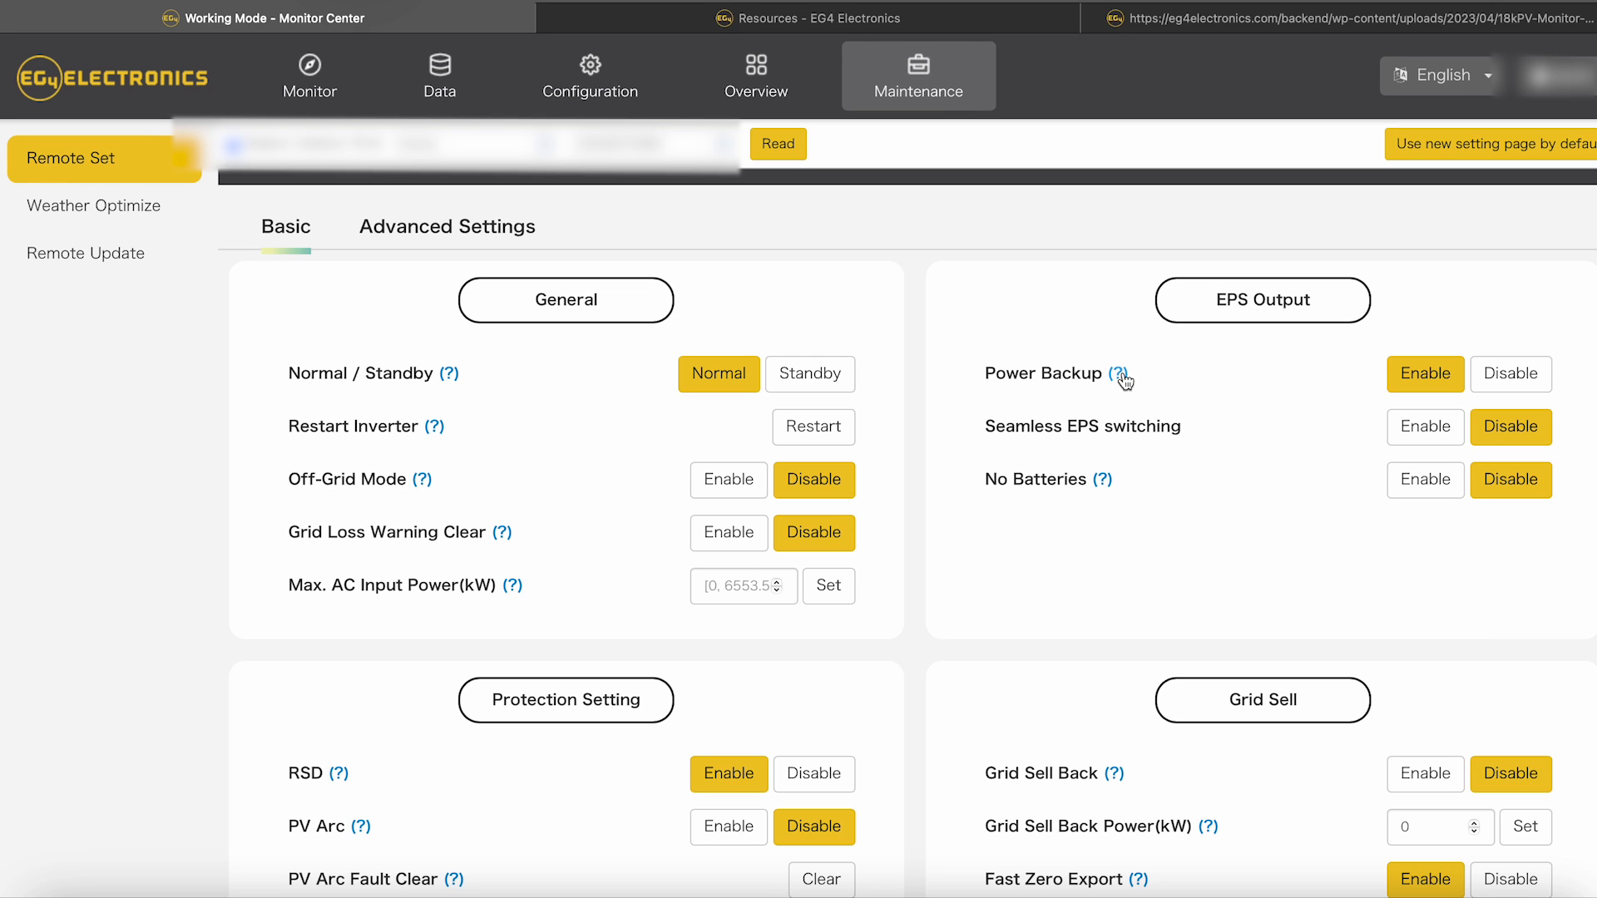
pyautogui.moveTo(1119, 375)
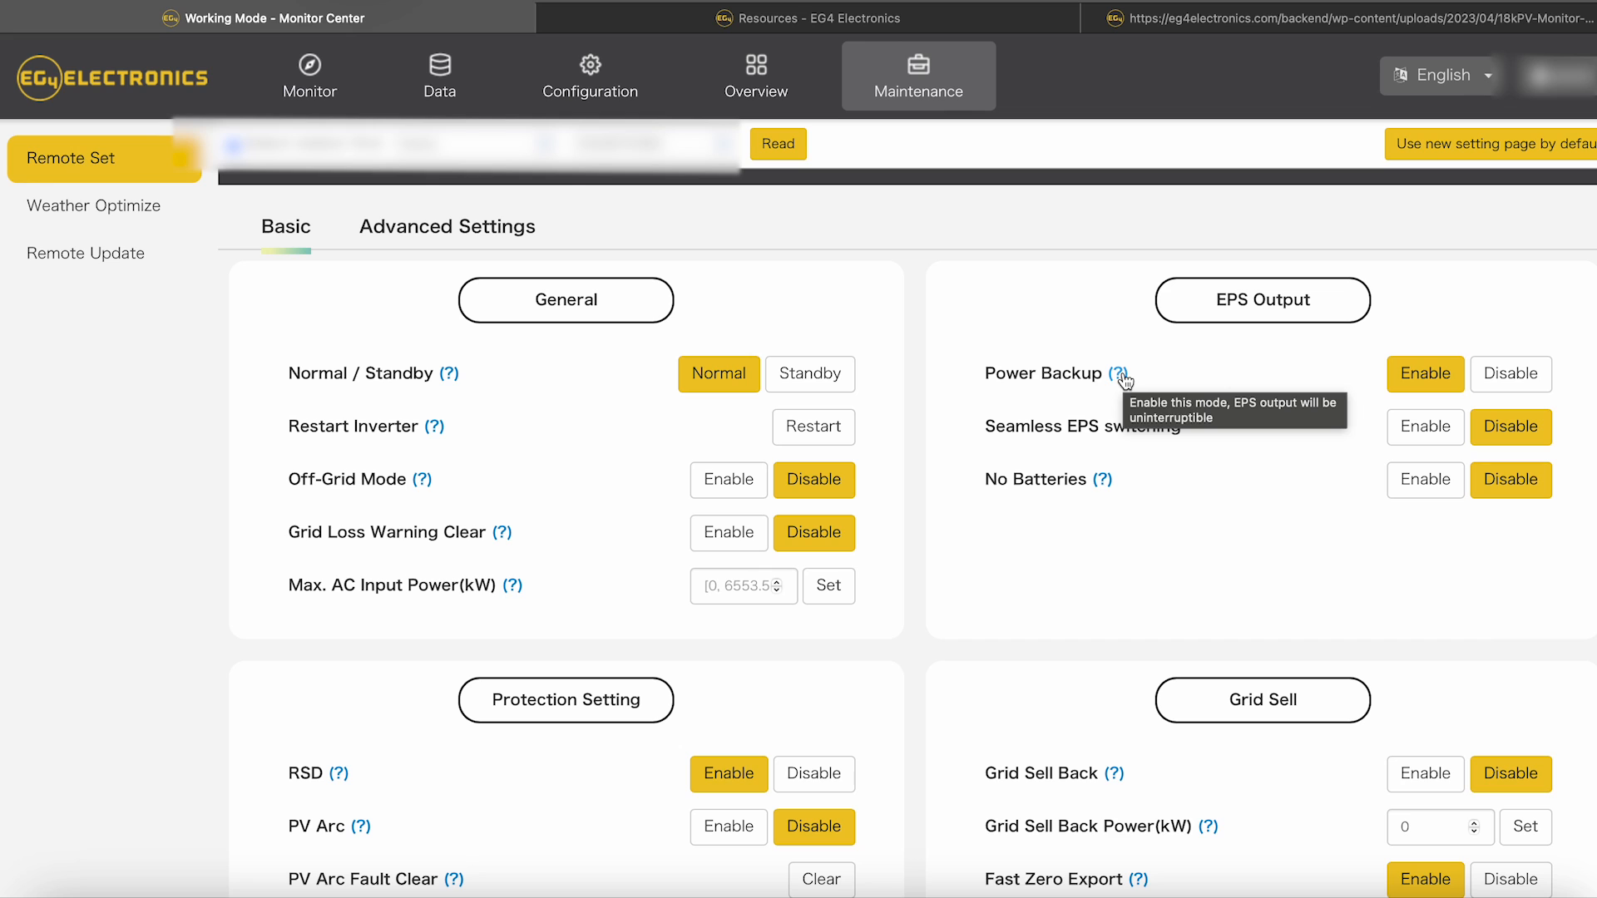
pyautogui.moveTo(1182, 429)
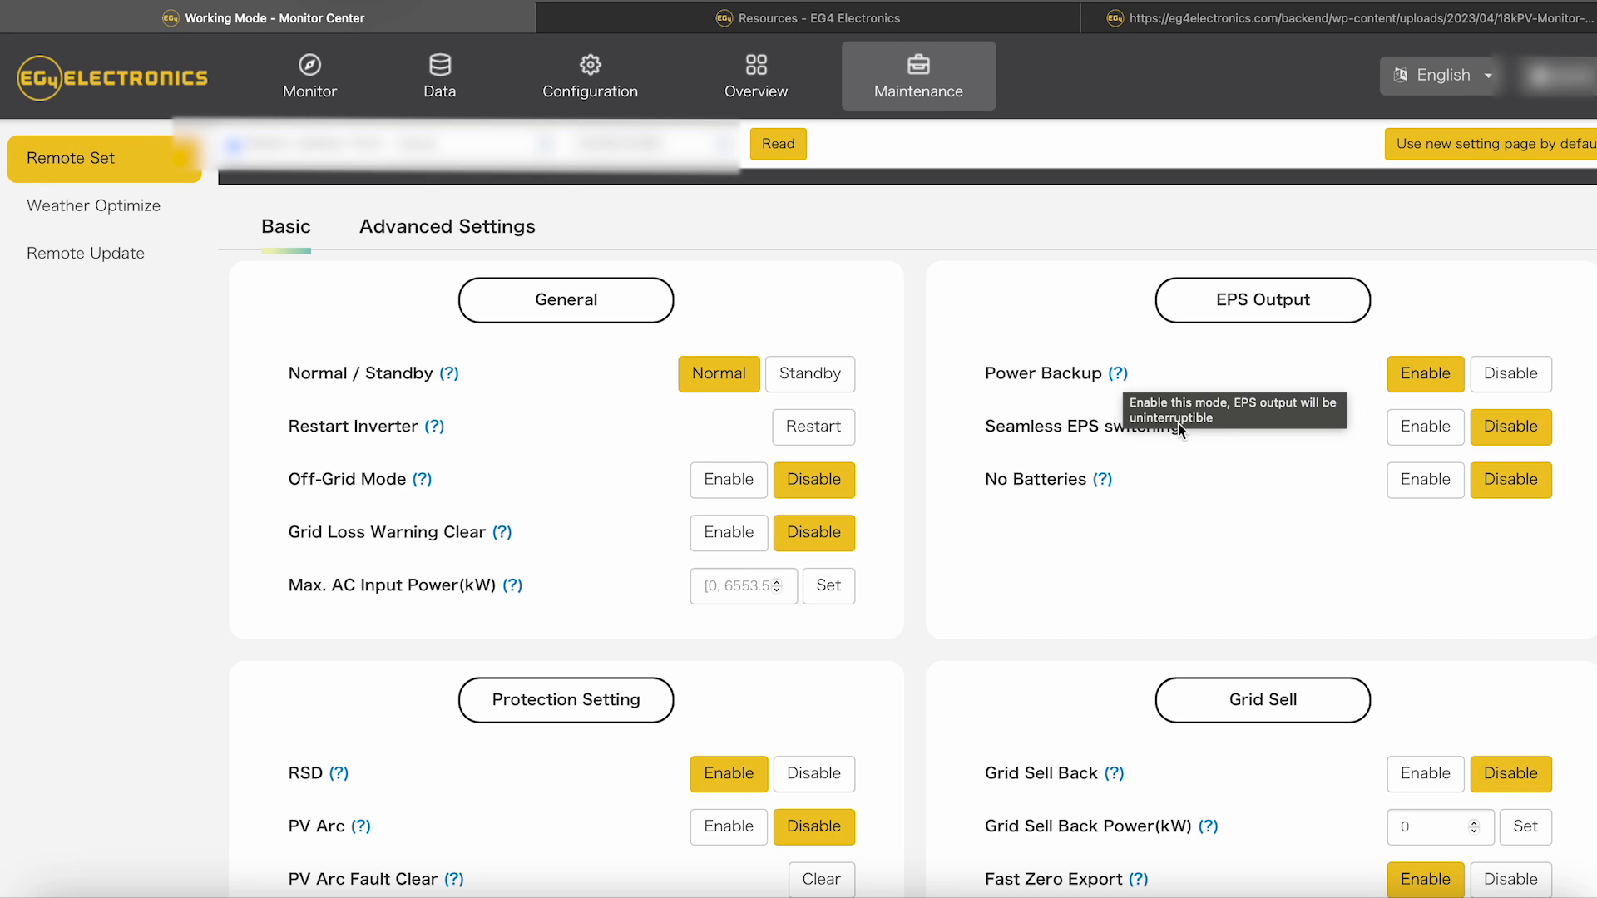
pyautogui.moveTo(1230, 456)
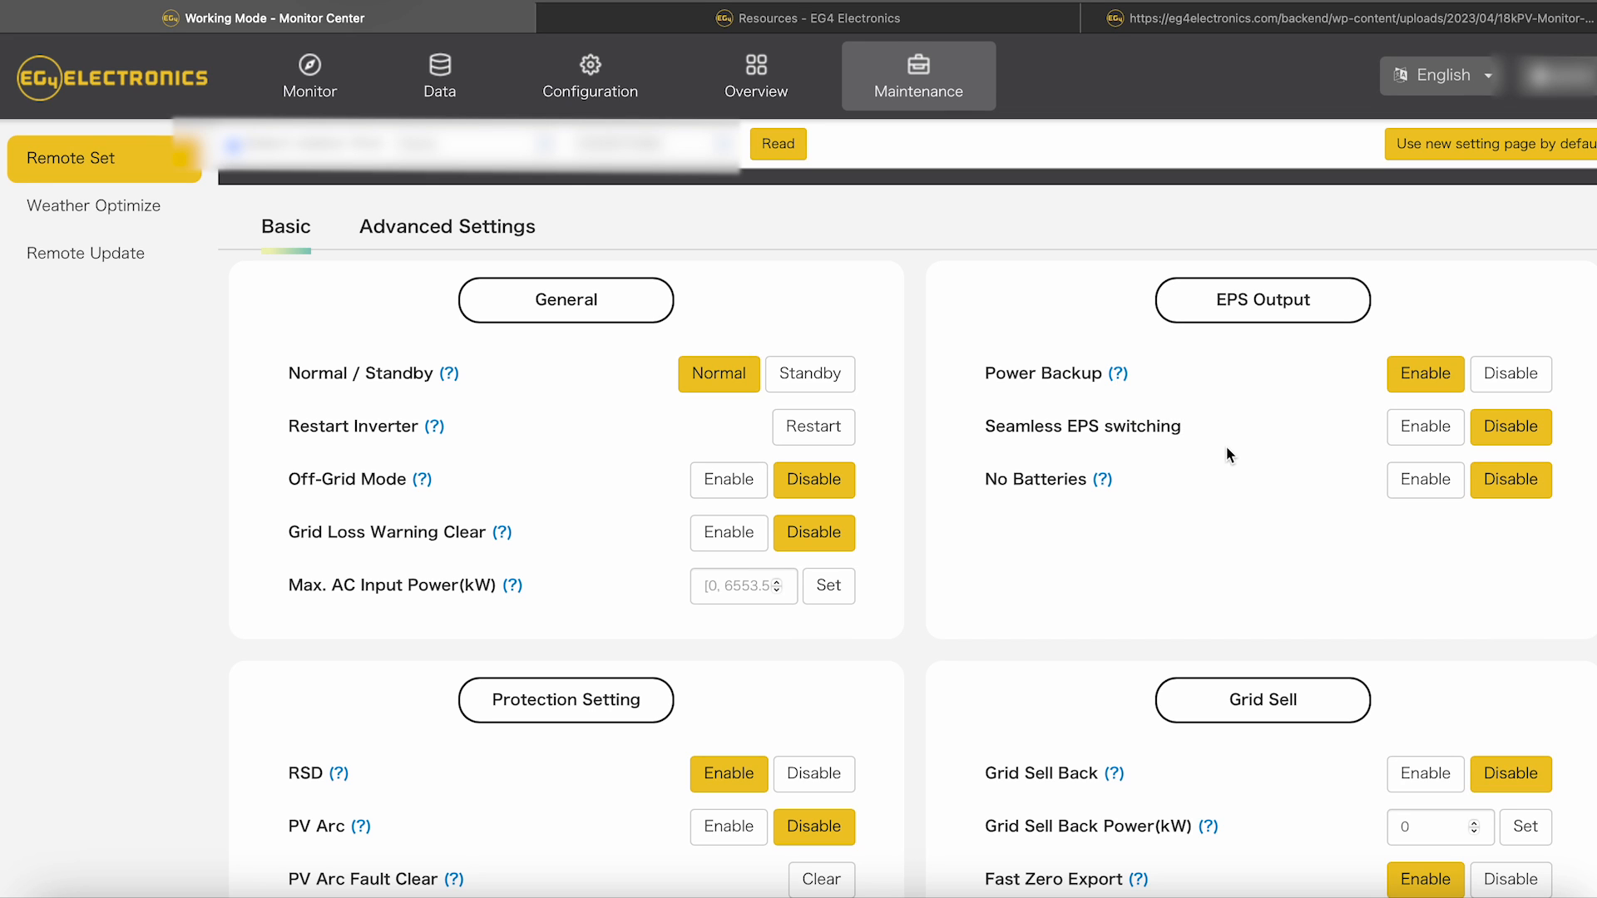
pyautogui.moveTo(1364, 500)
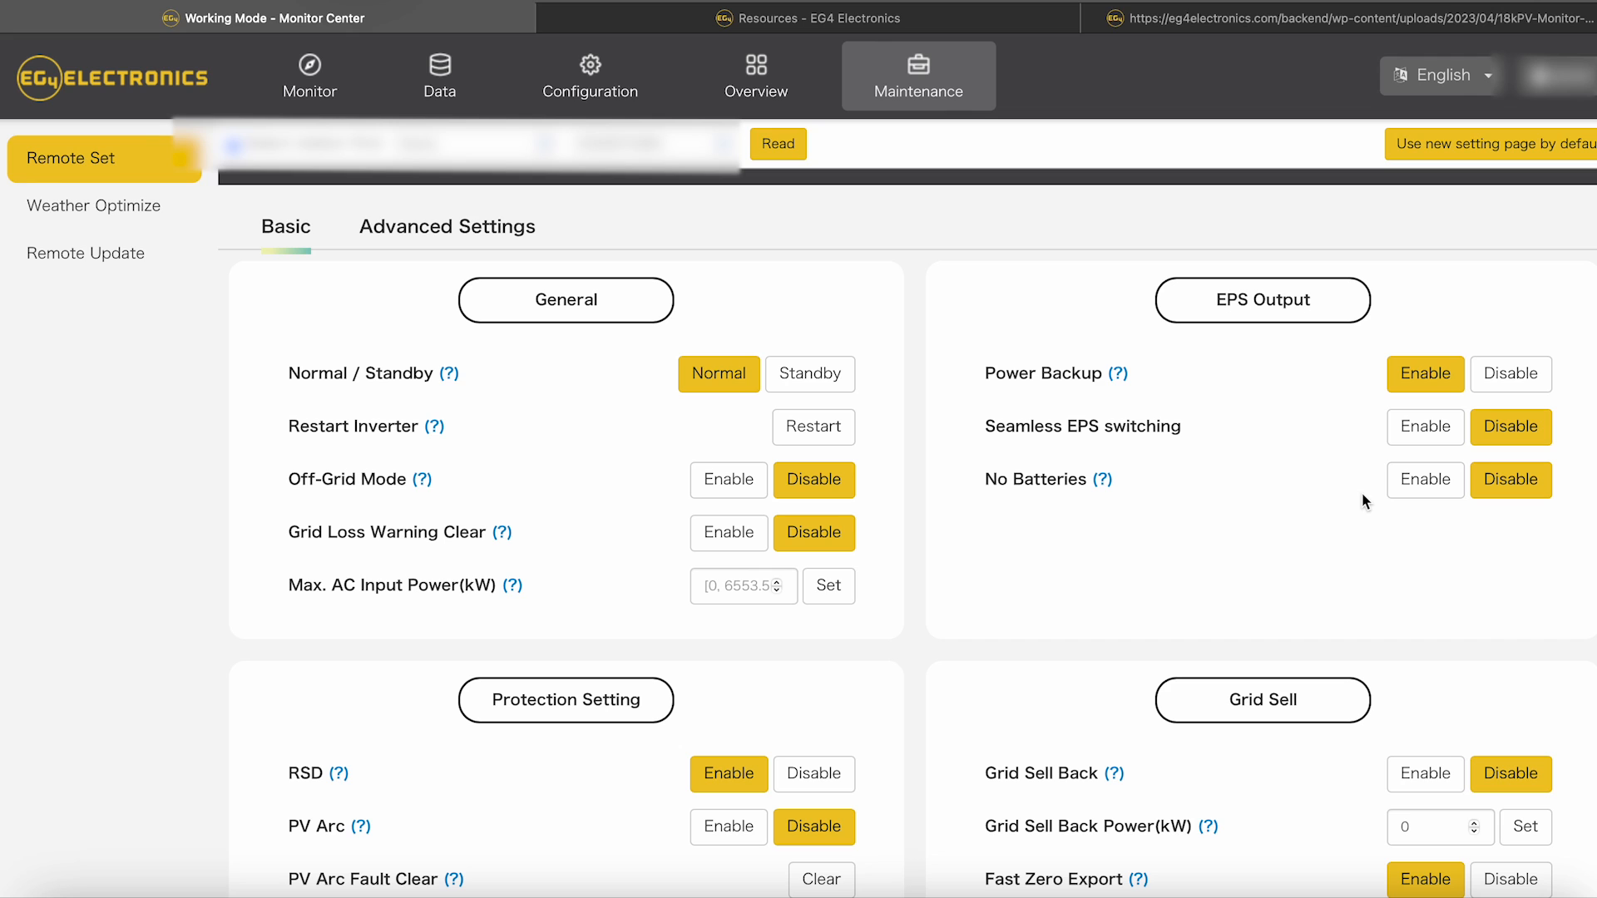
pyautogui.moveTo(531, 500)
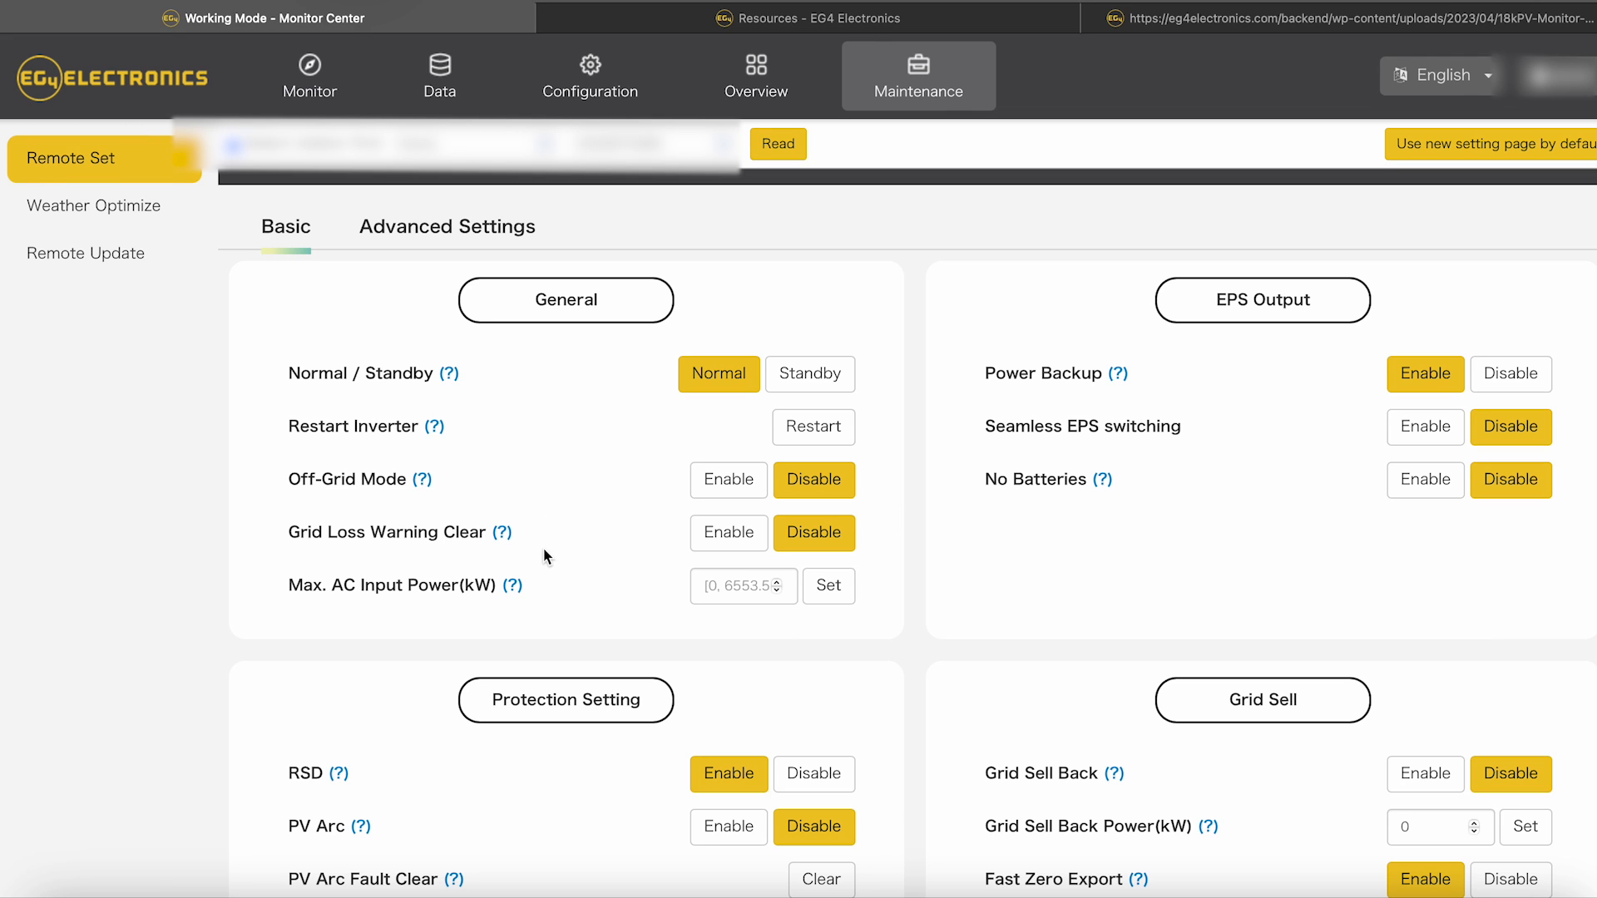
pyautogui.scroll(-3)
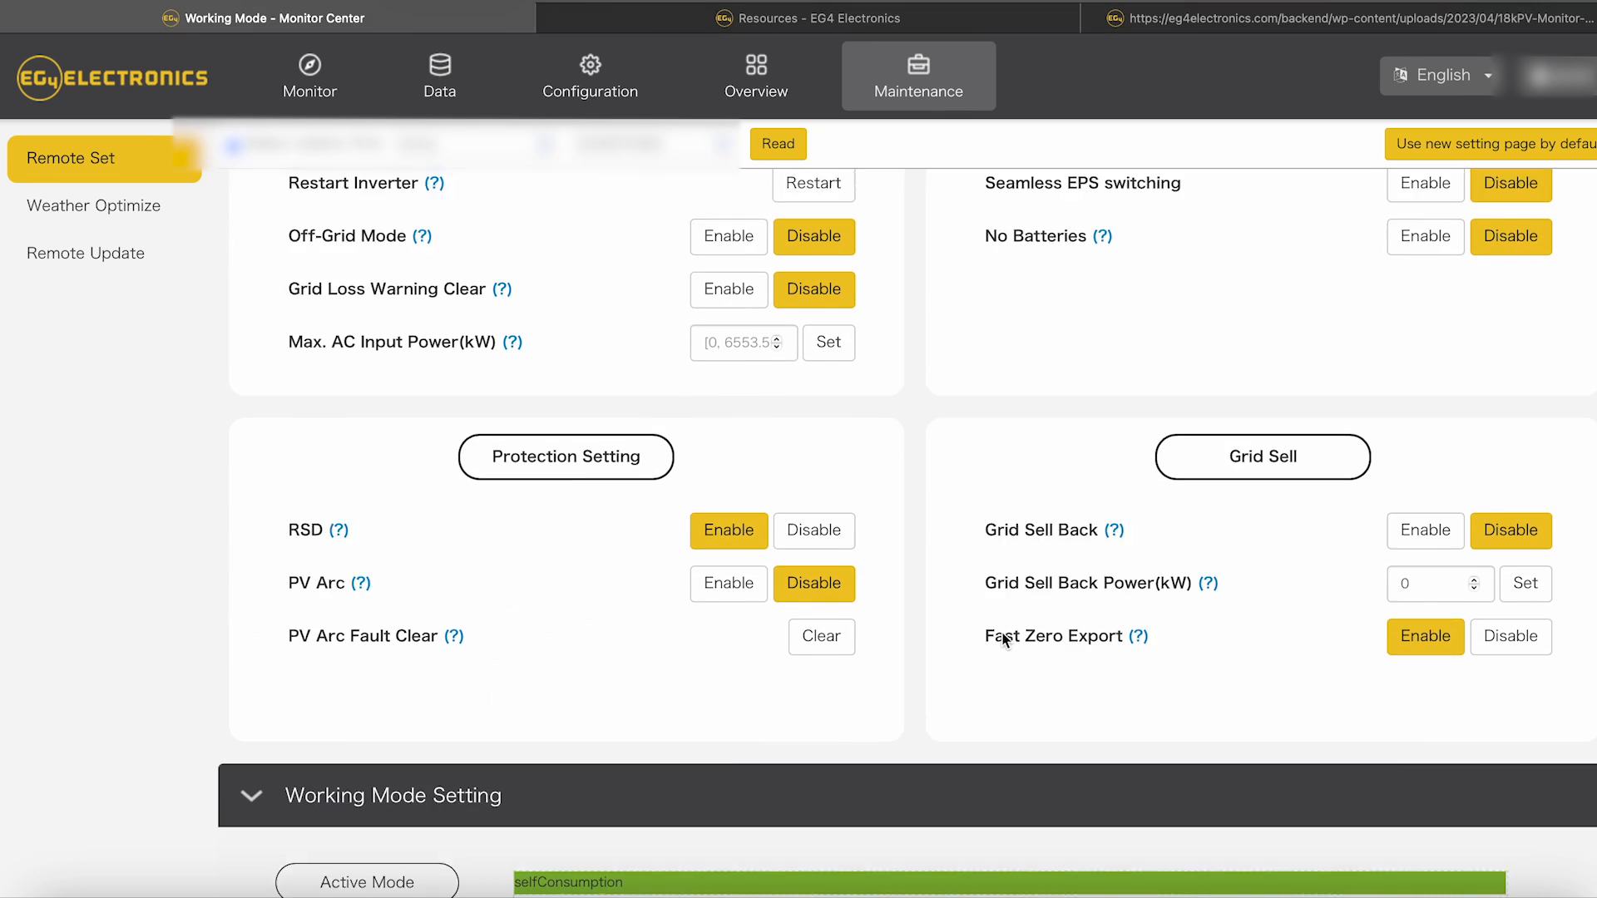
# Step: Scroll past Protection Setting and Grid Sell to the Working Mode Setting 24-hour schedule chart
pyautogui.scroll(-3)
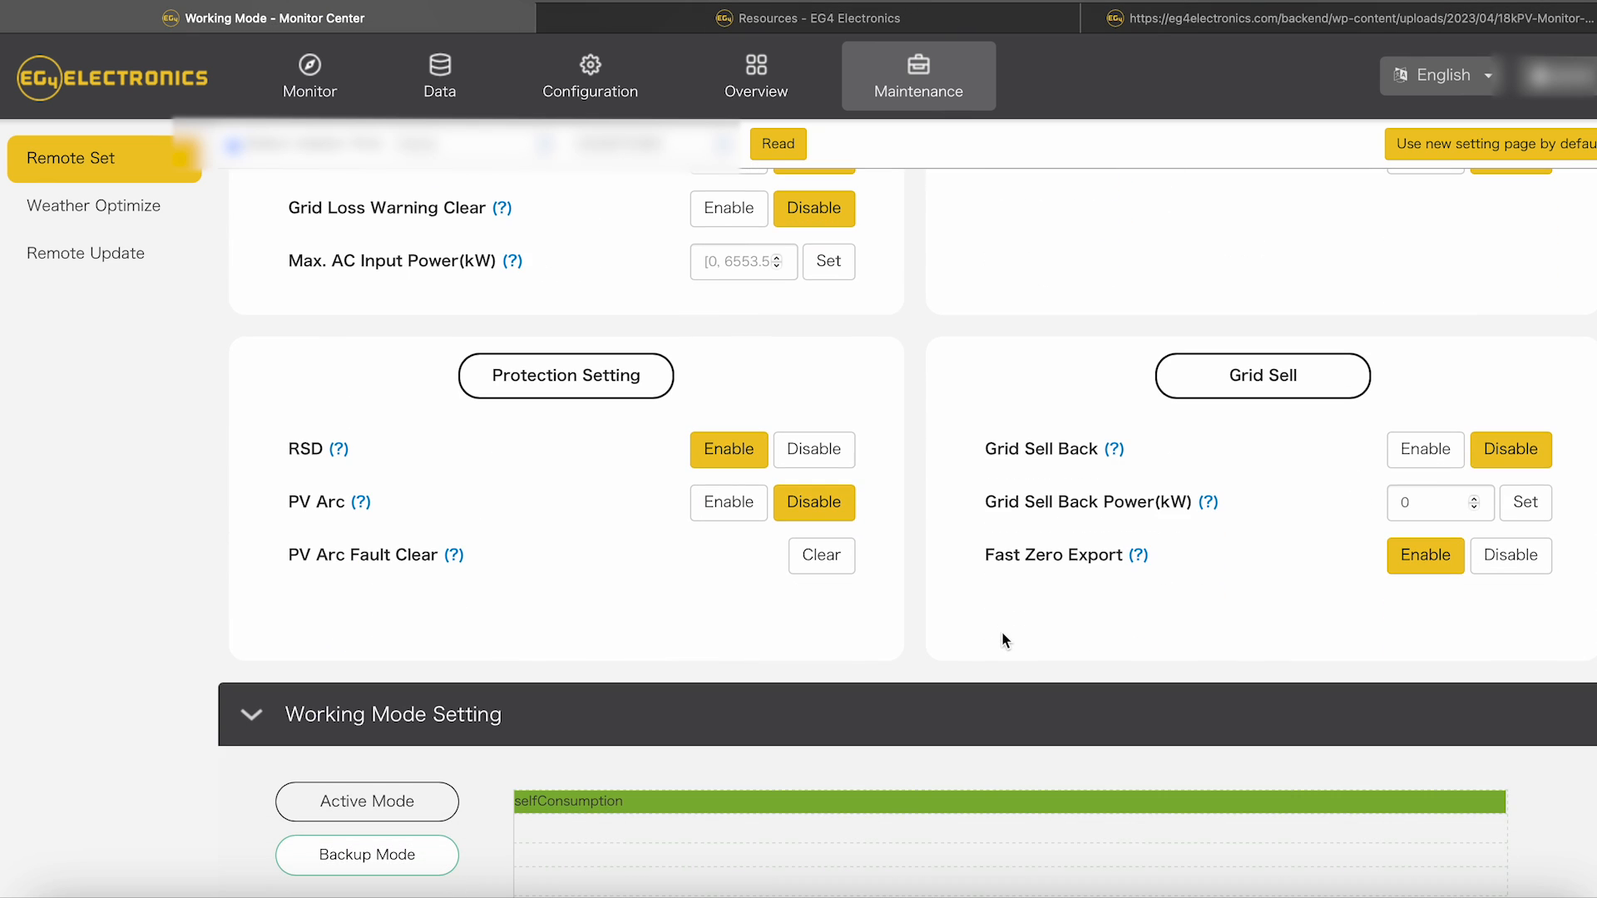
pyautogui.moveTo(1208, 492)
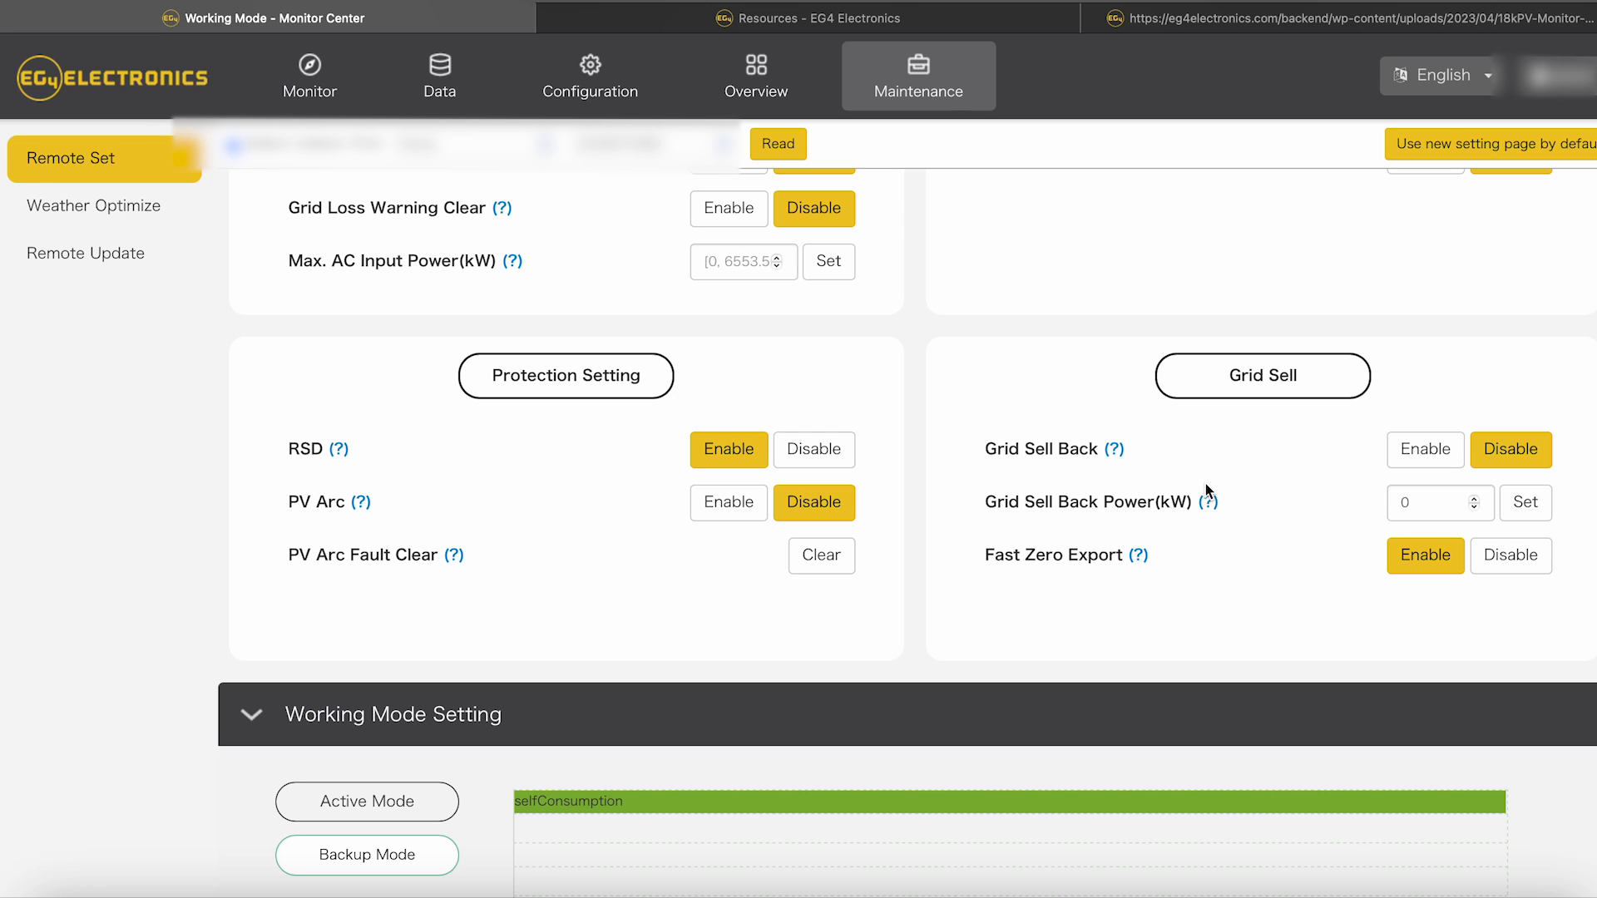
pyautogui.moveTo(1201, 570)
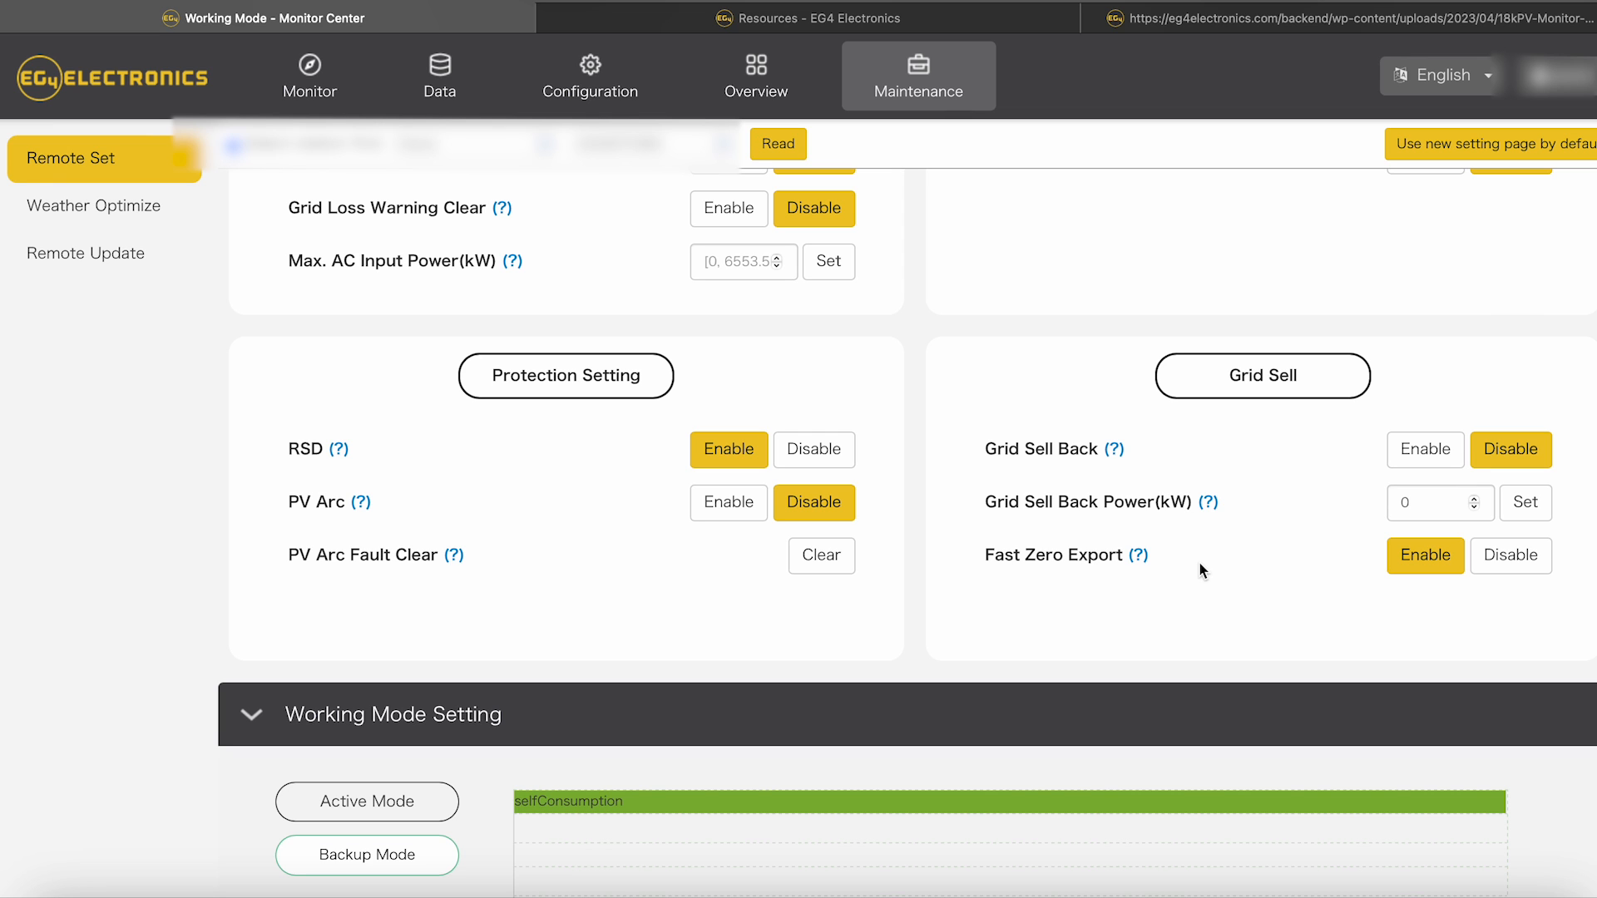
pyautogui.scroll(-3)
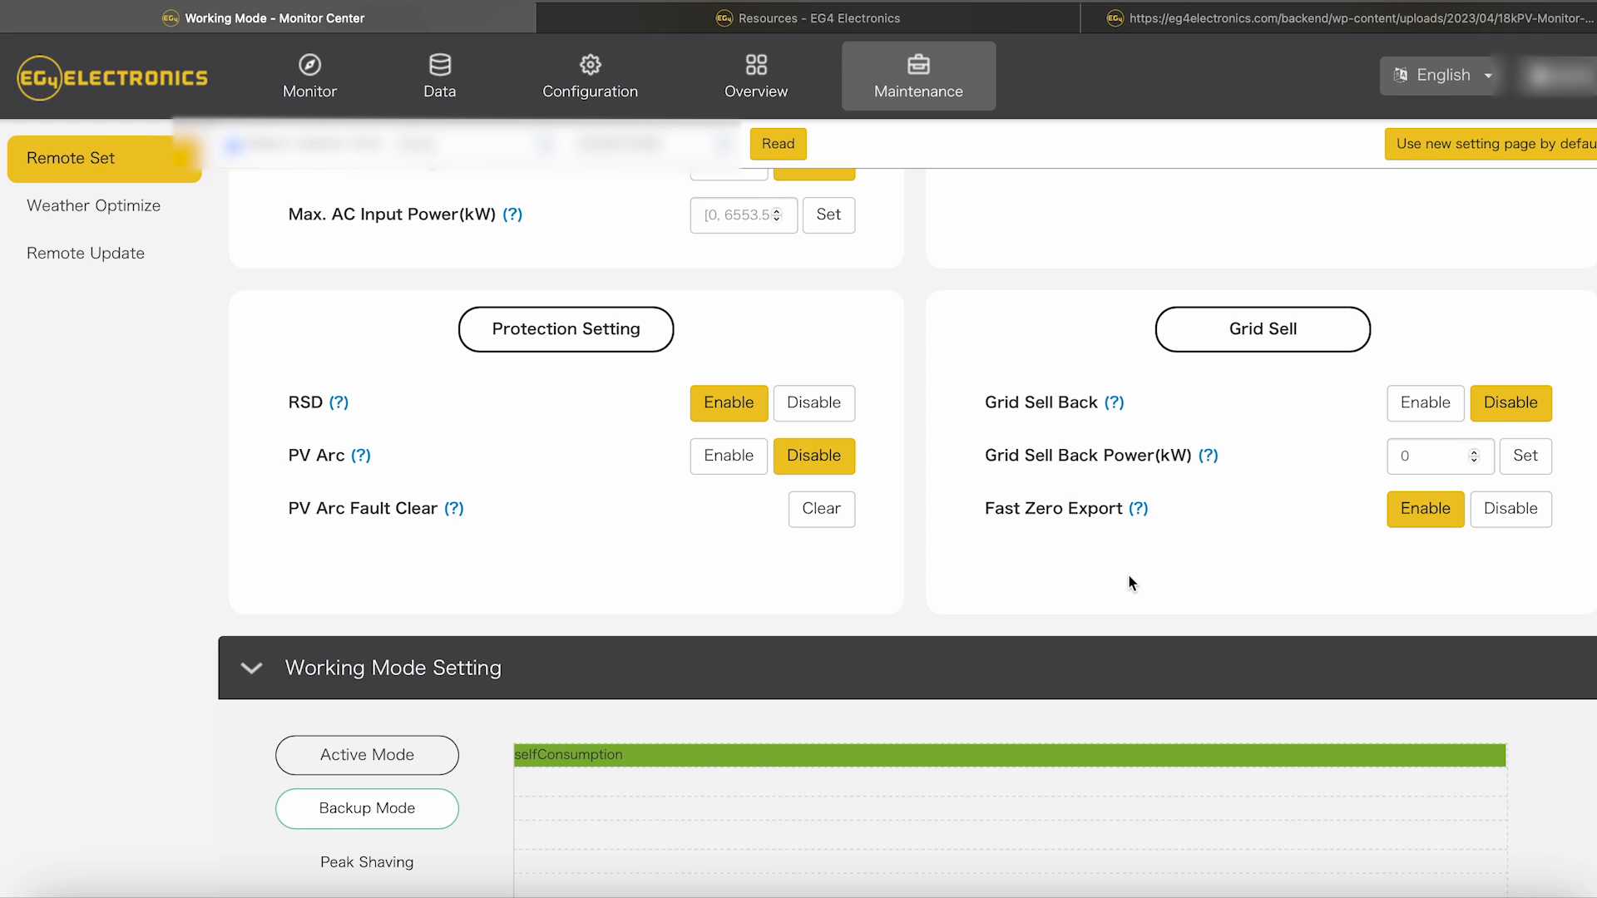
pyautogui.scroll(-3)
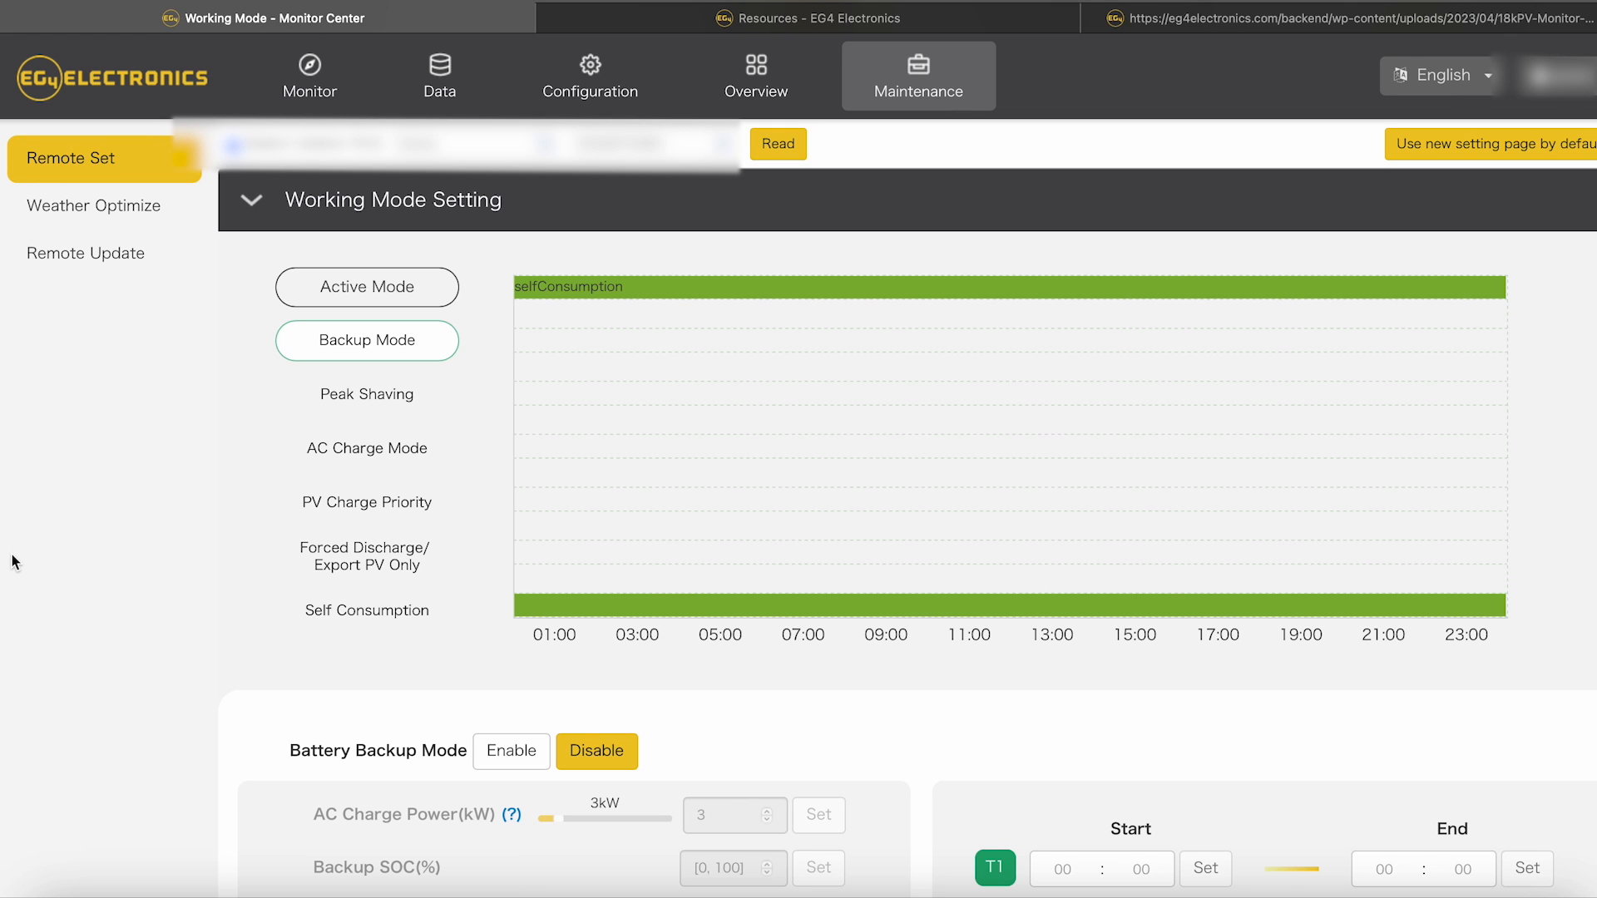
pyautogui.moveTo(559, 295)
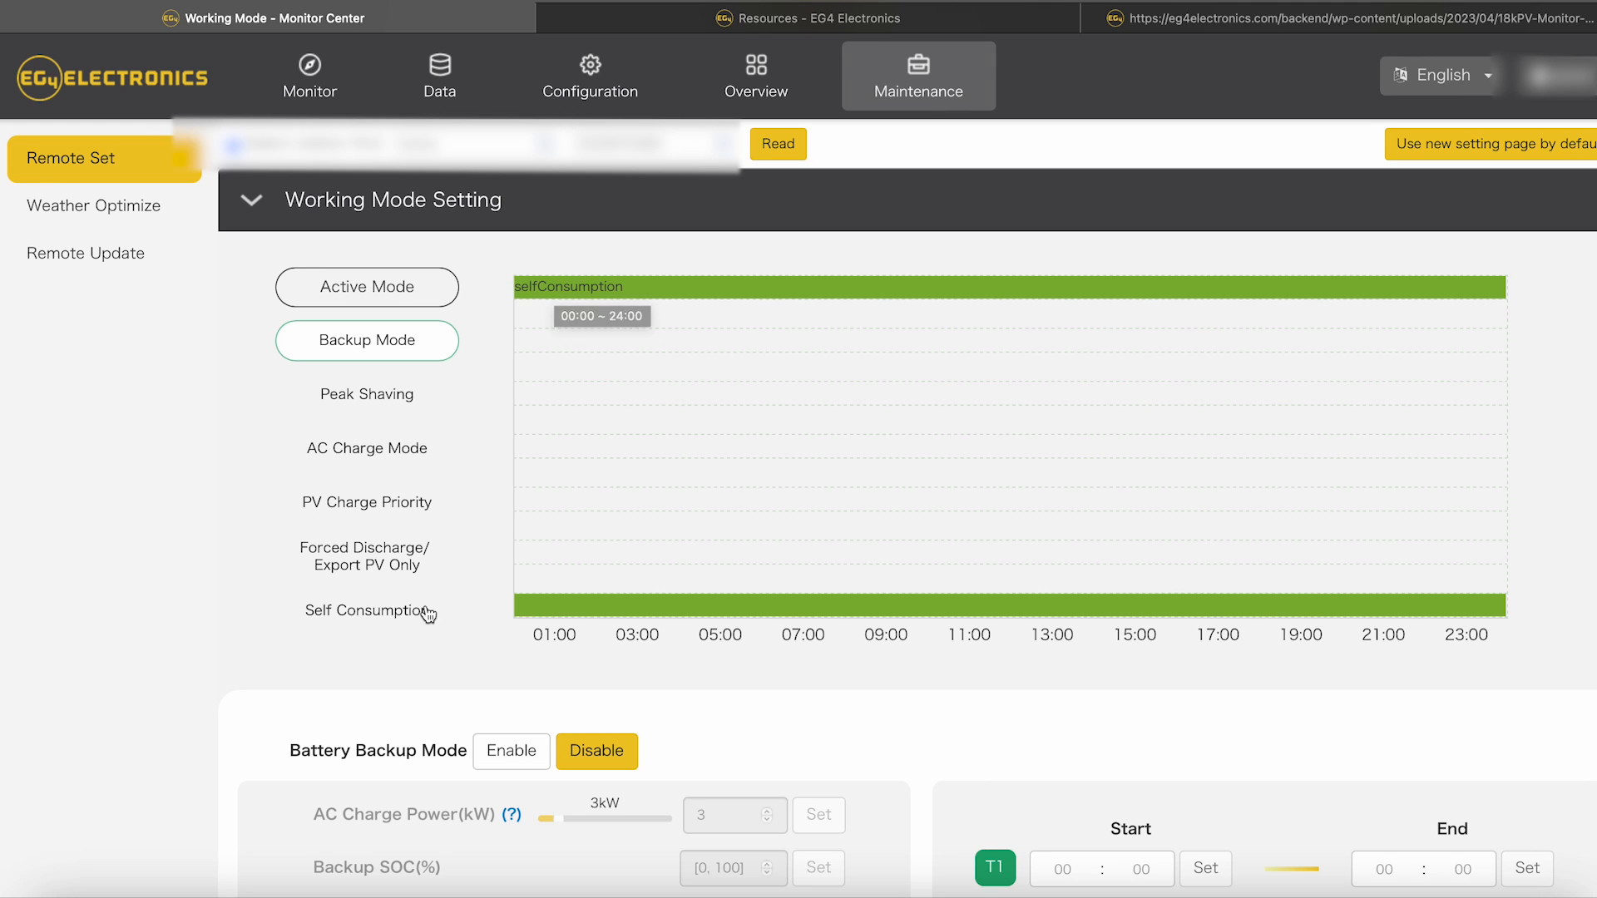
pyautogui.moveTo(380, 507)
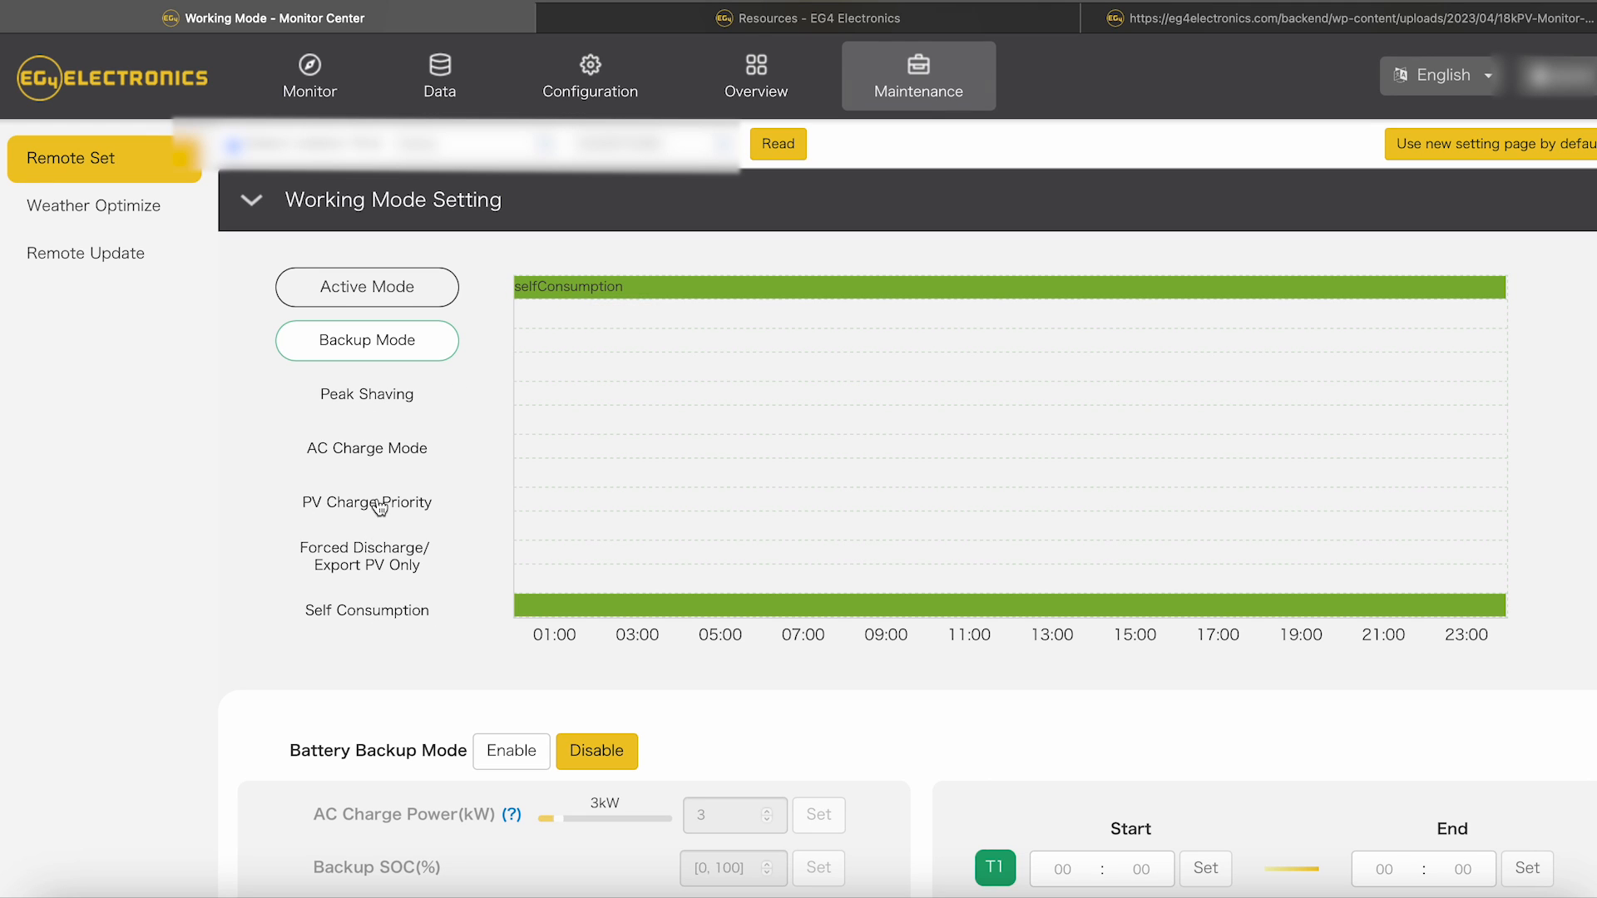
pyautogui.moveTo(418, 610)
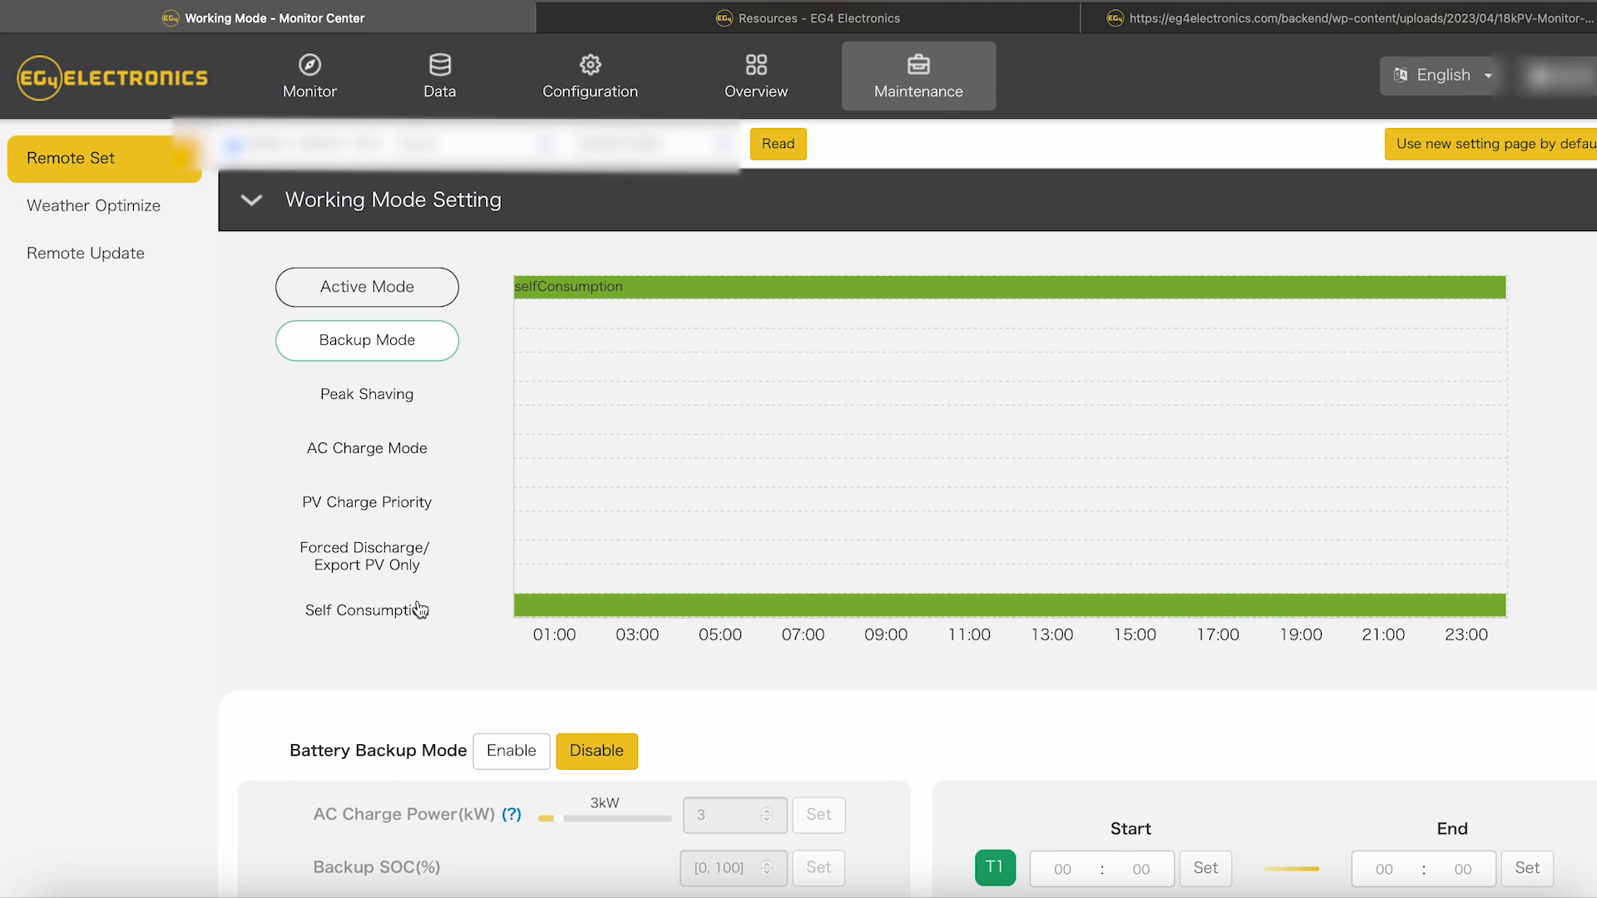
pyautogui.moveTo(499, 587)
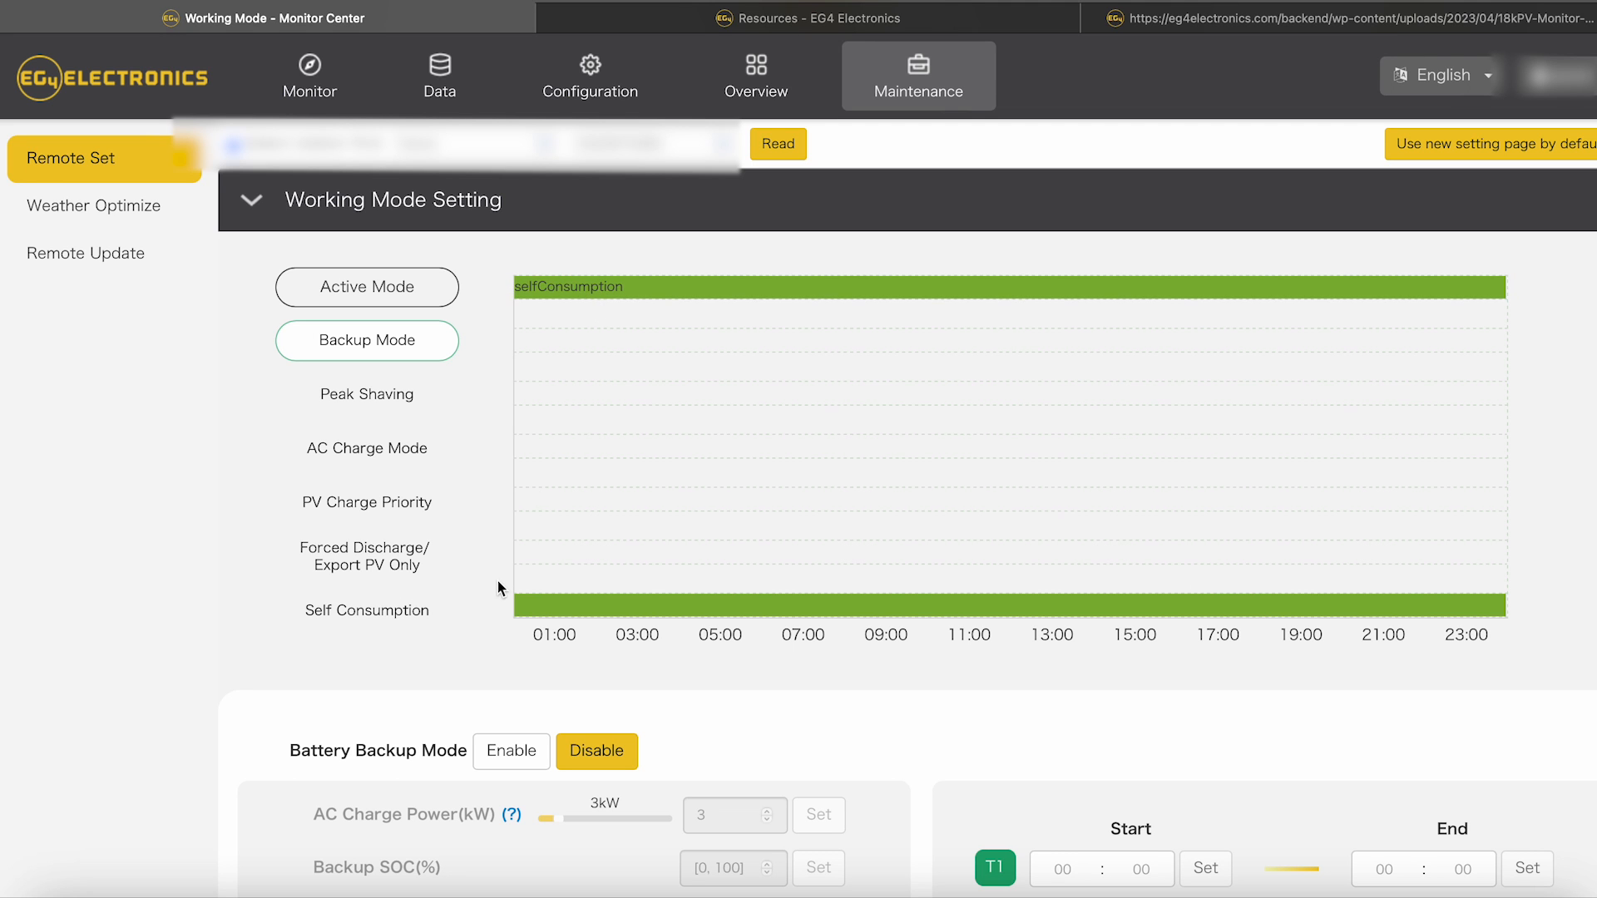
# Step: Review the Battery Backup Mode options, then switch to the 18kPV guide's working mode definitions
pyautogui.scroll(-3)
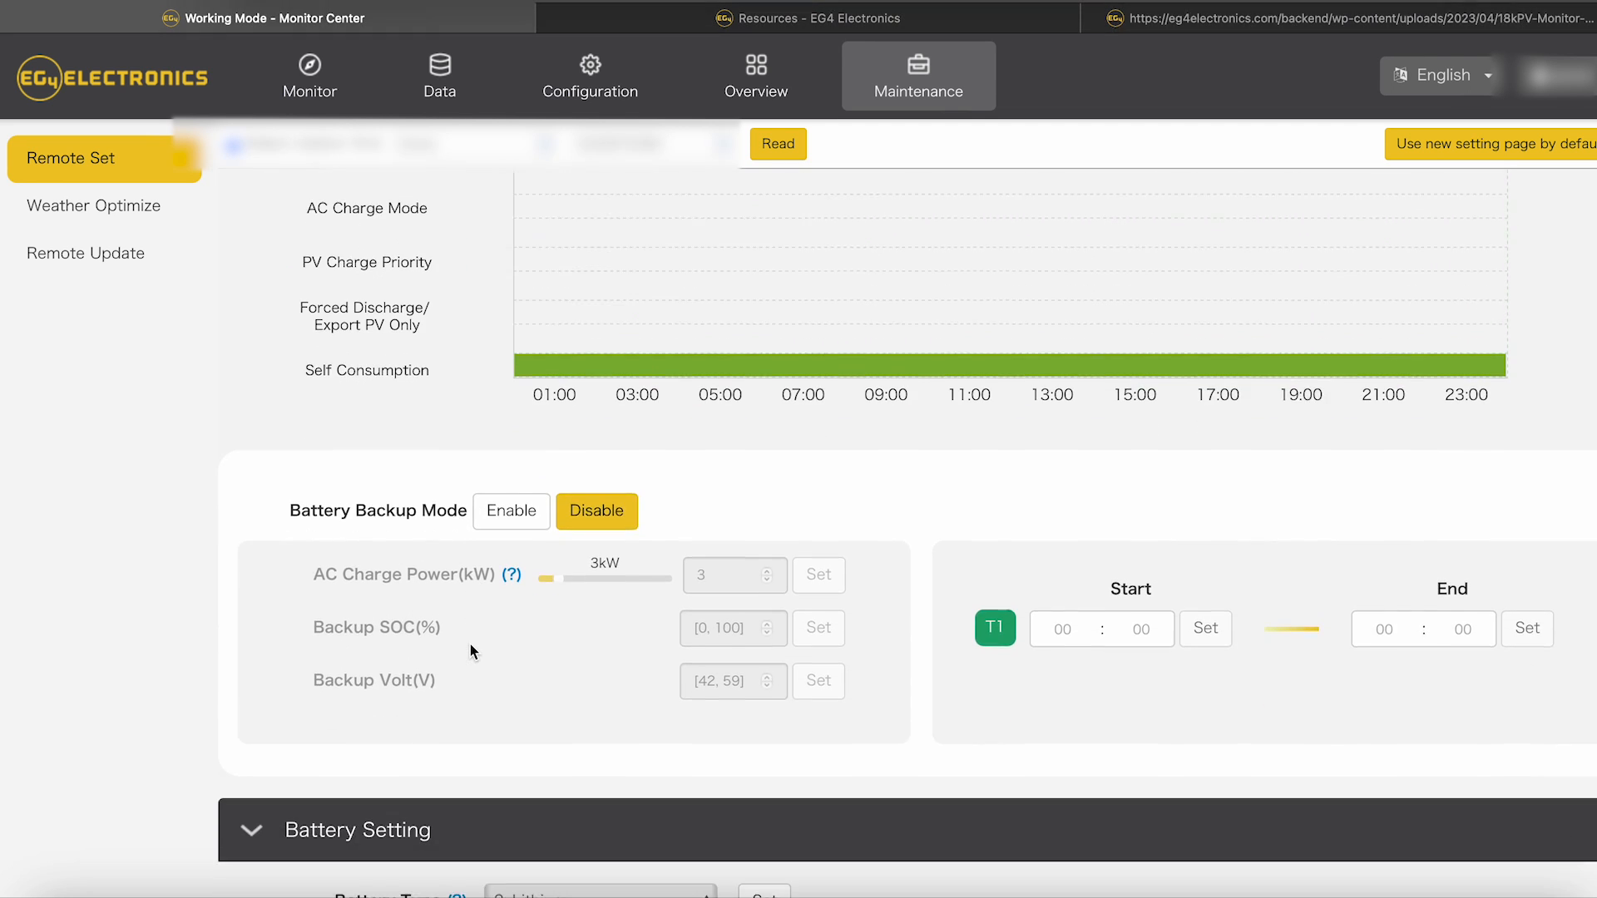
pyautogui.scroll(-3)
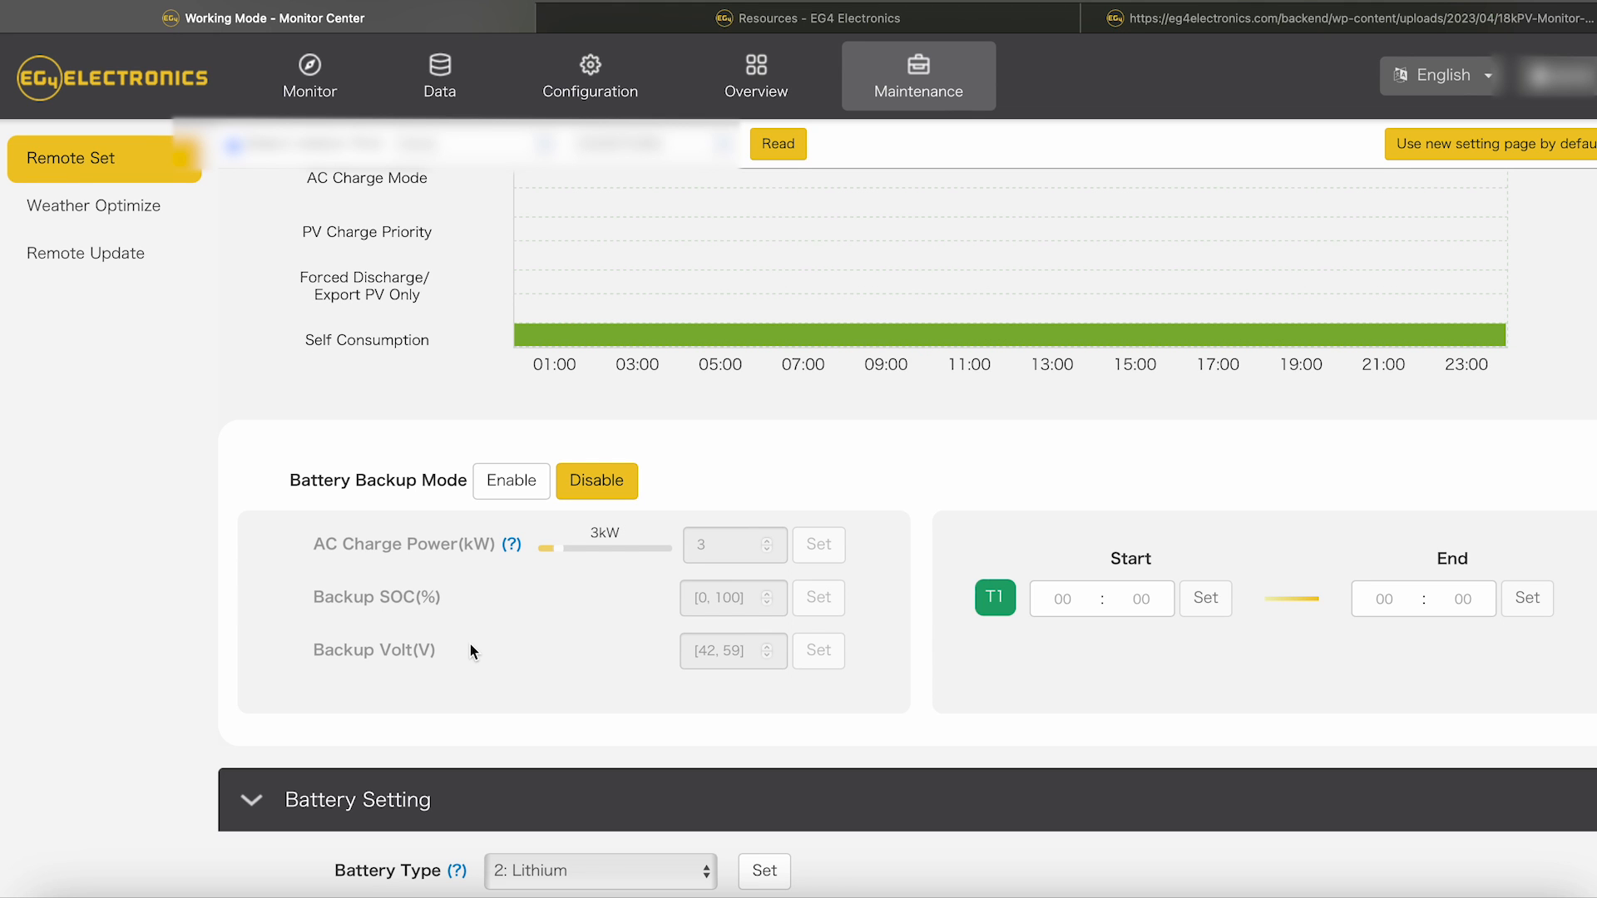
pyautogui.click(1344, 17)
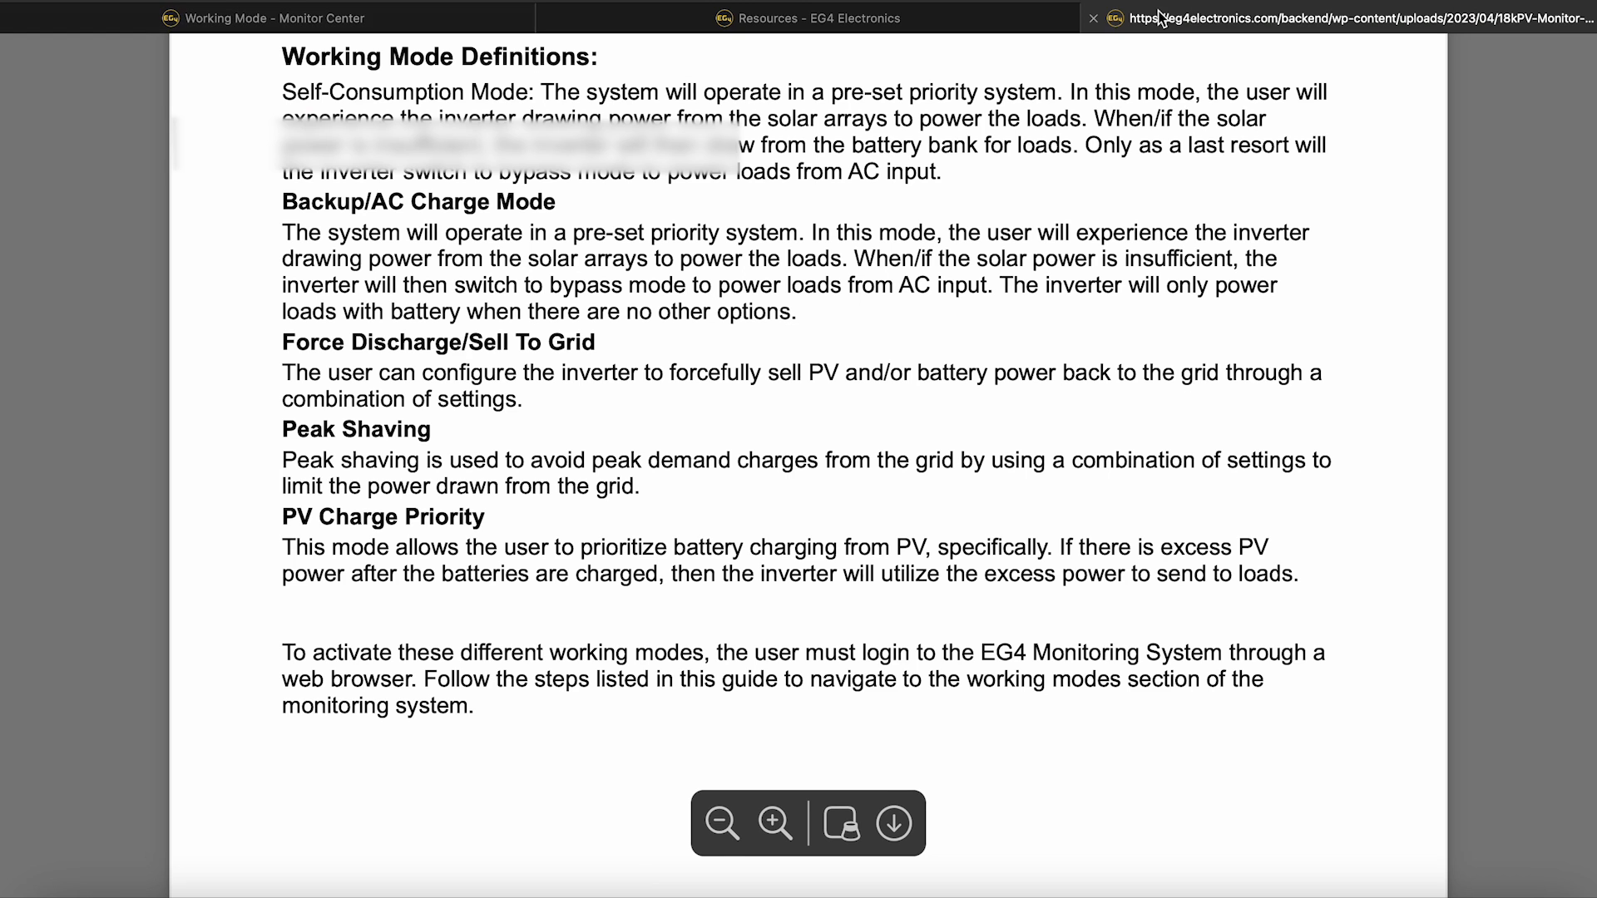
# Step: Scroll the 18kPV guide through the working mode definitions toward the Peak Shaving page
pyautogui.scroll(-3)
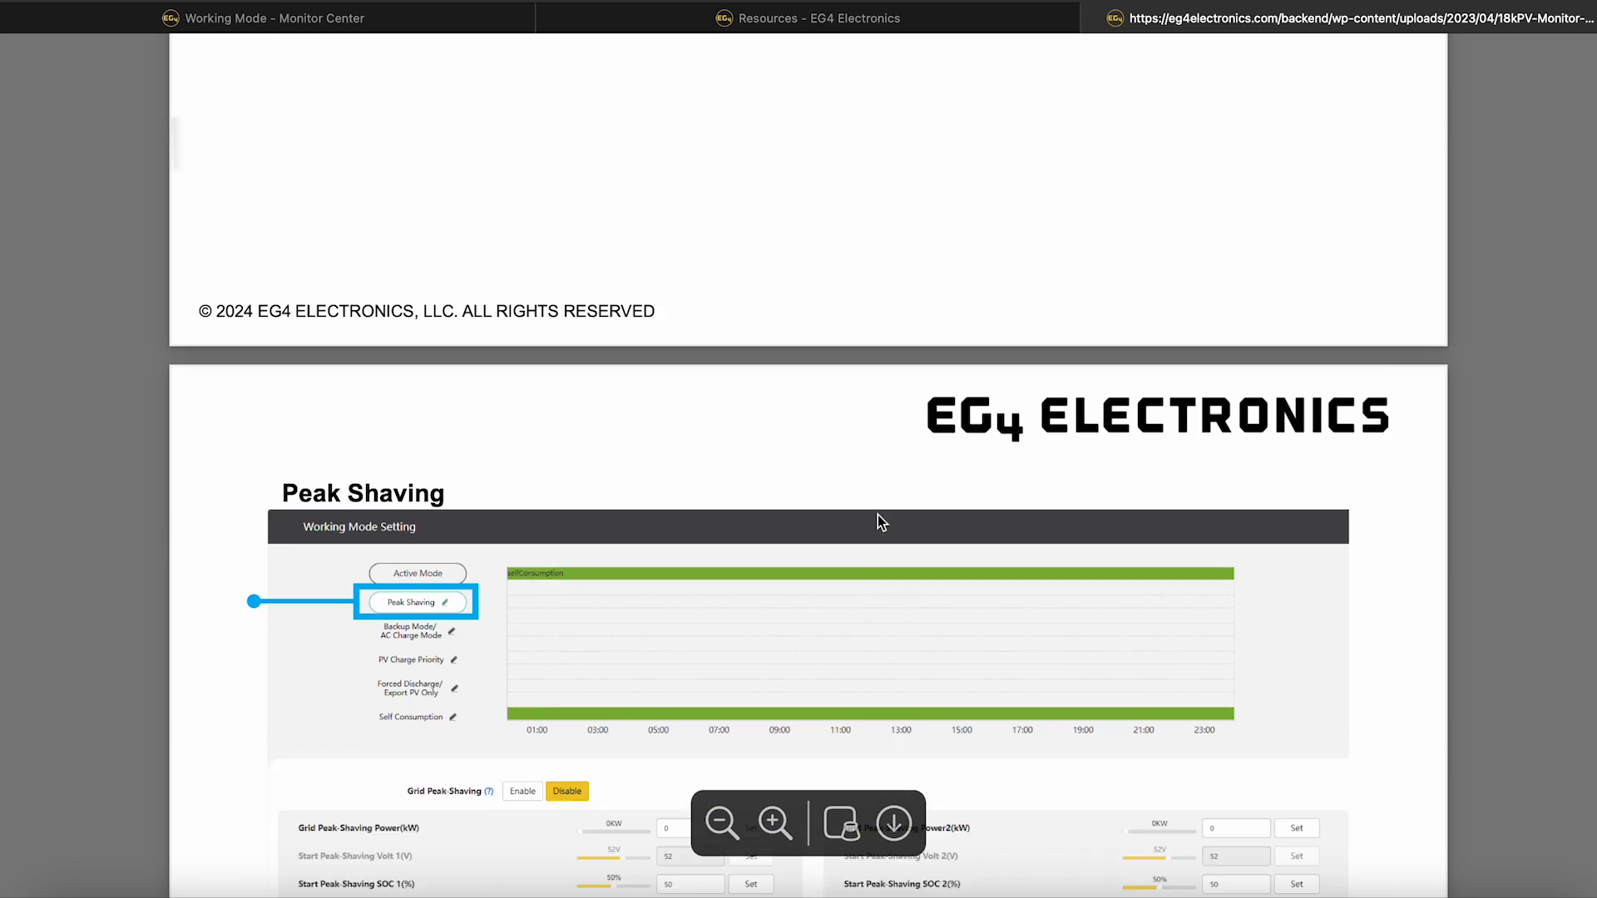
pyautogui.scroll(-3)
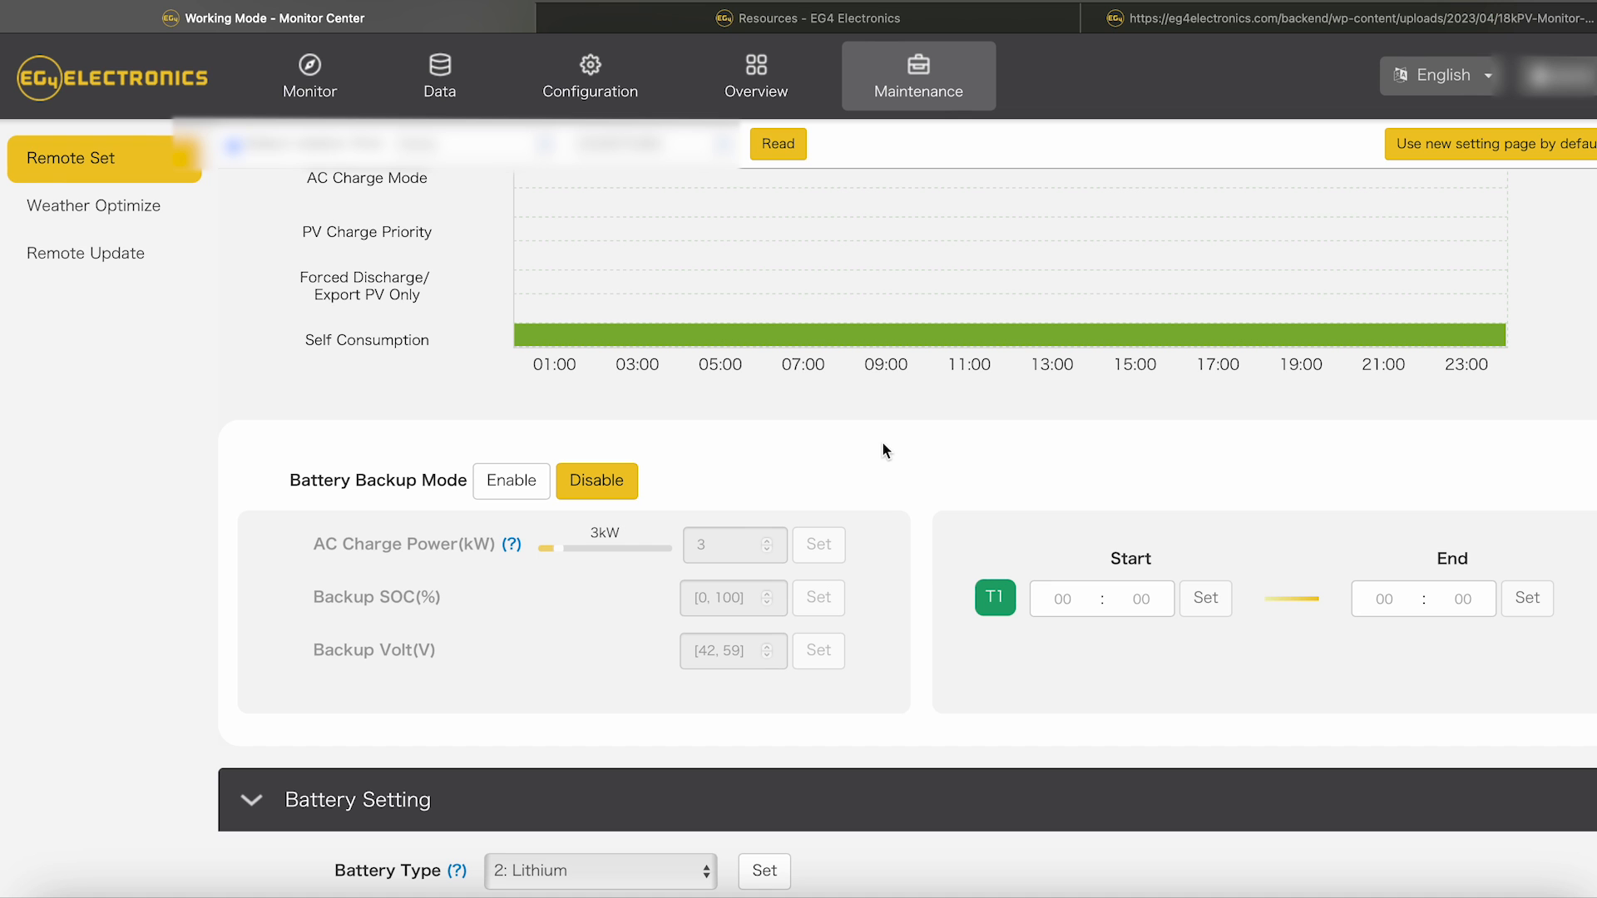
pyautogui.scroll(3)
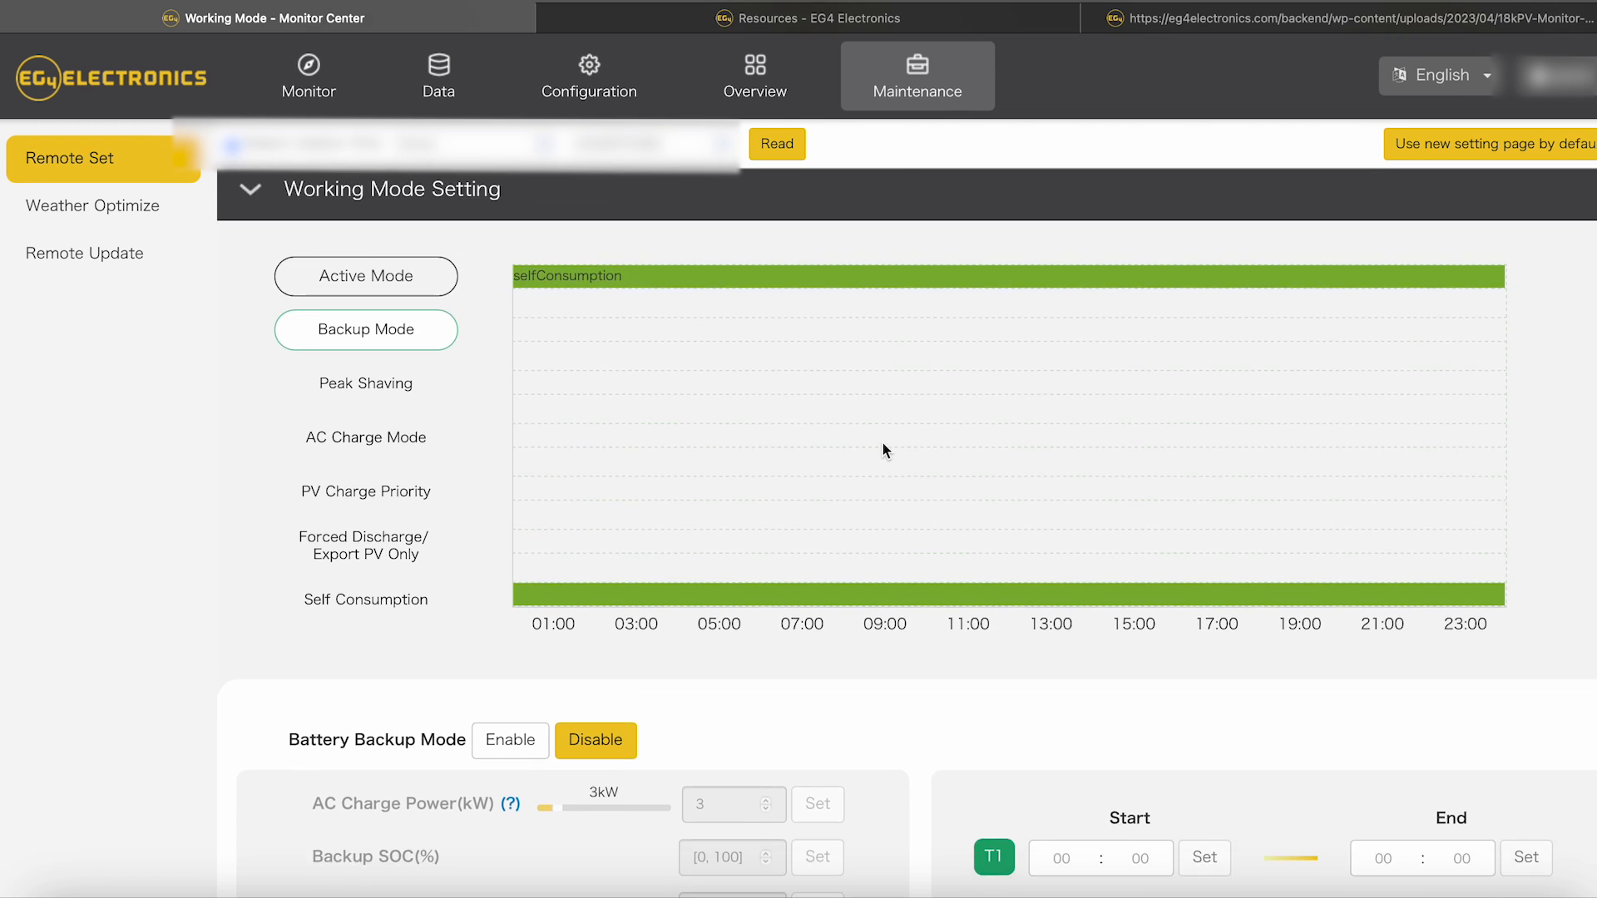
pyautogui.scroll(-3)
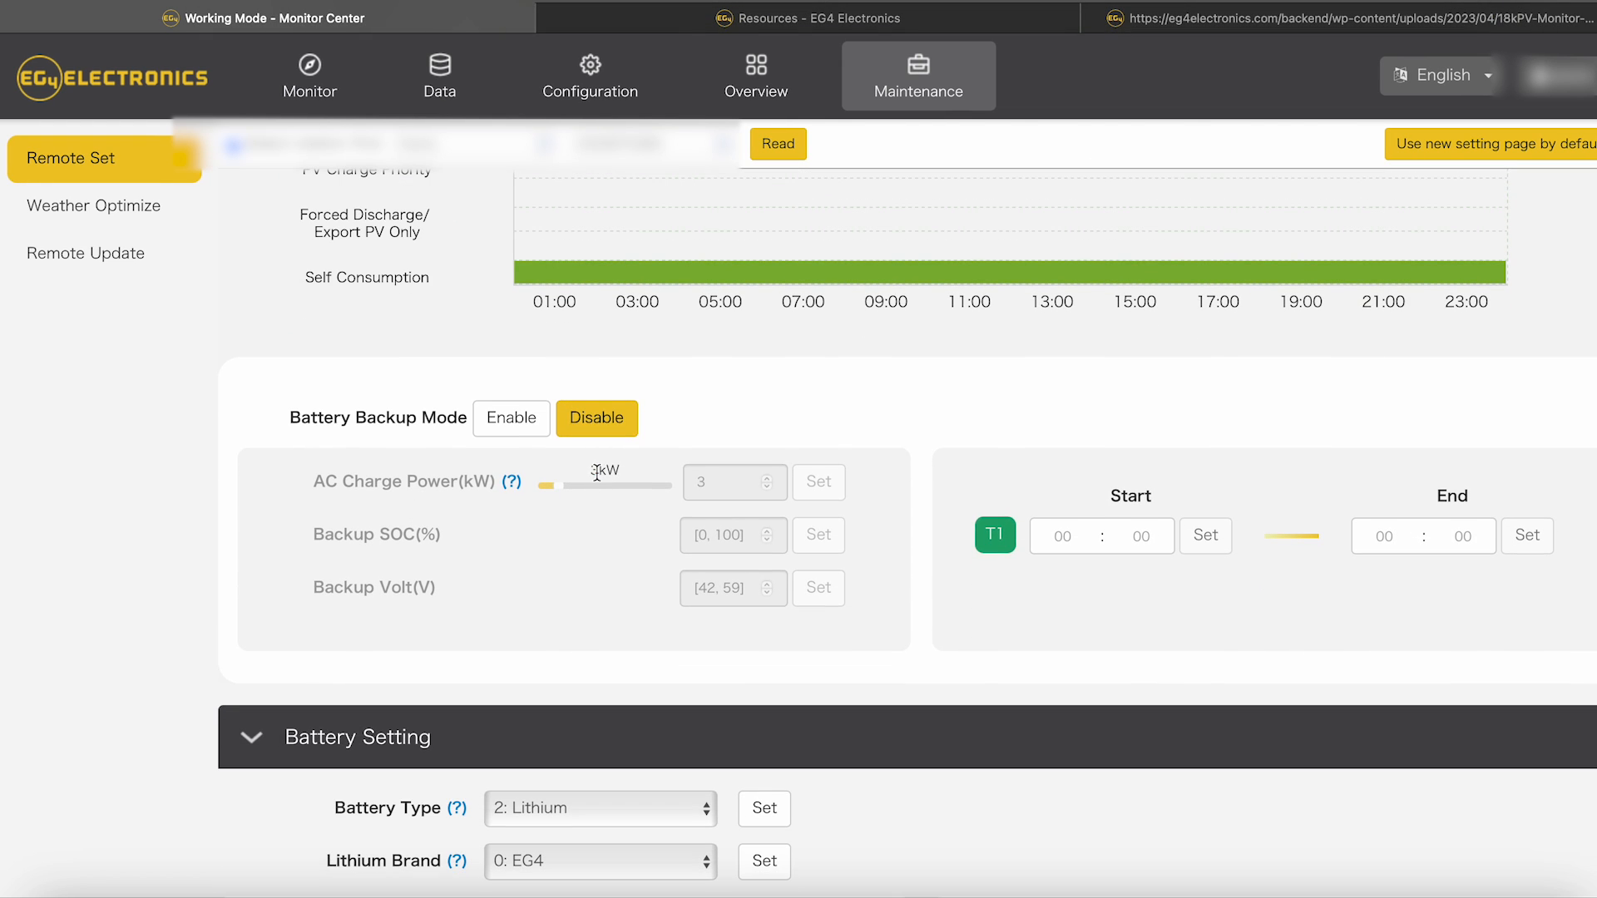
pyautogui.moveTo(292, 484)
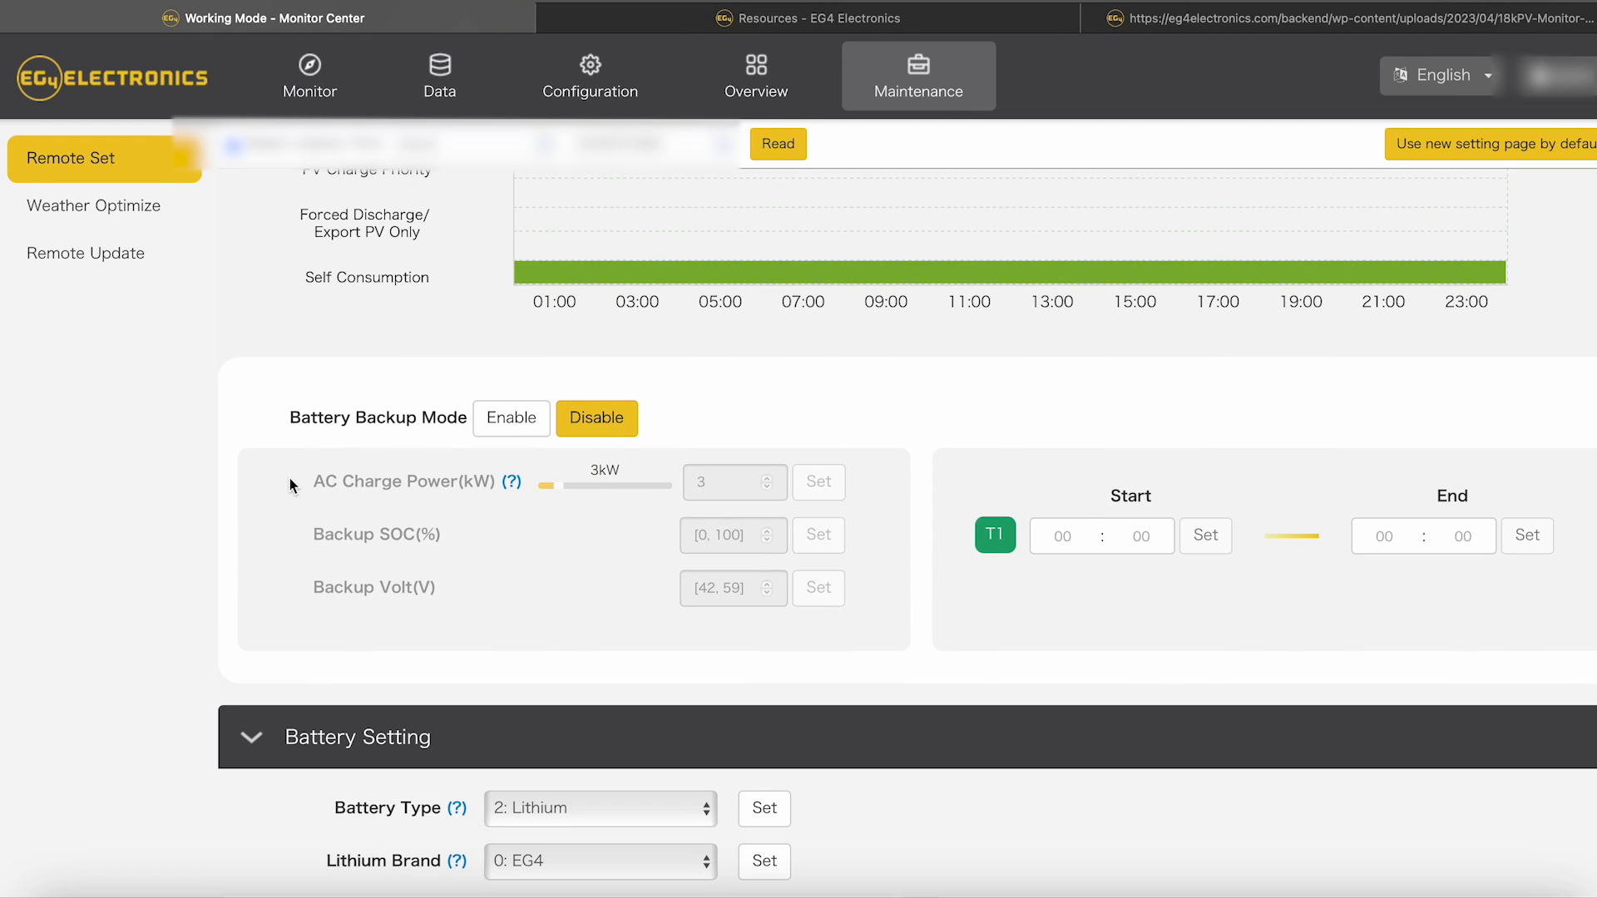
pyautogui.moveTo(655, 452)
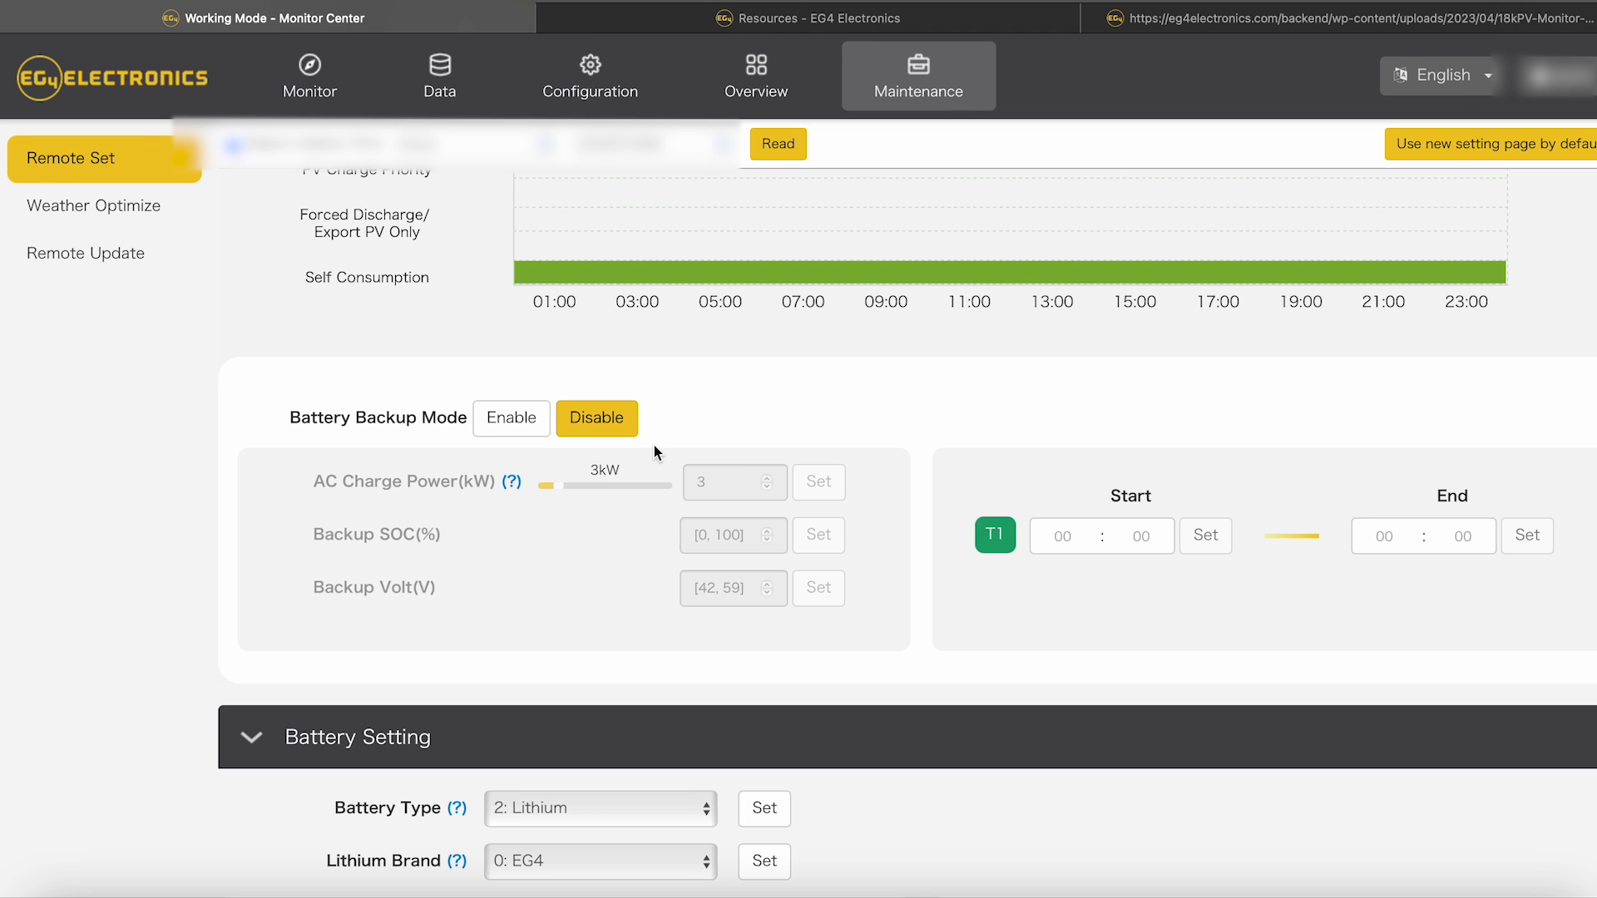
pyautogui.scroll(-3)
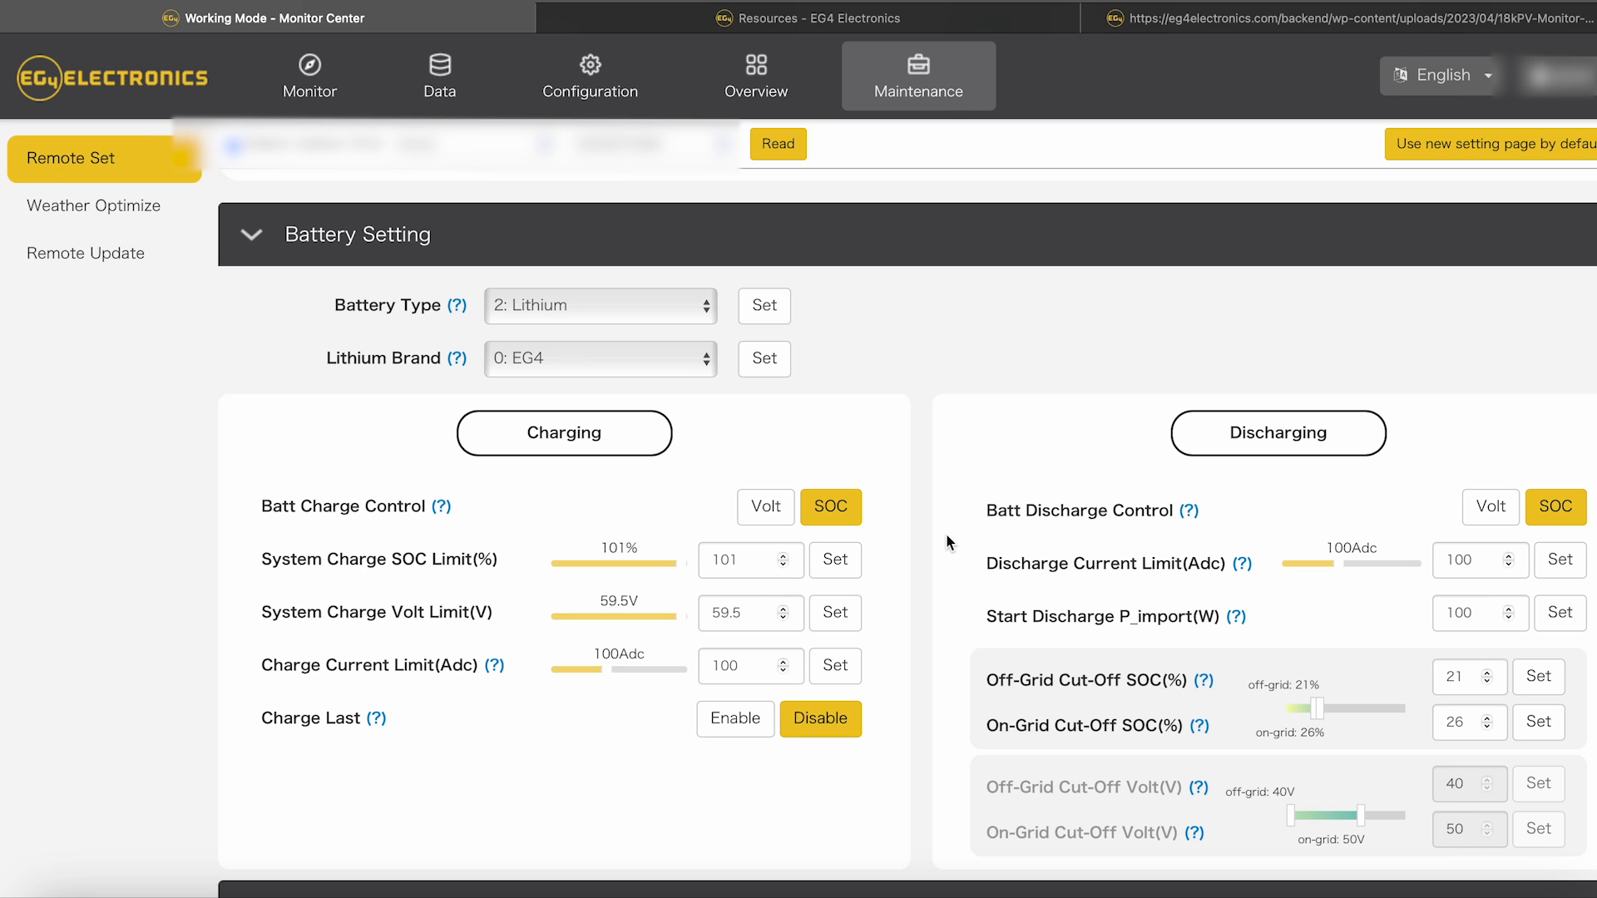
pyautogui.moveTo(422, 736)
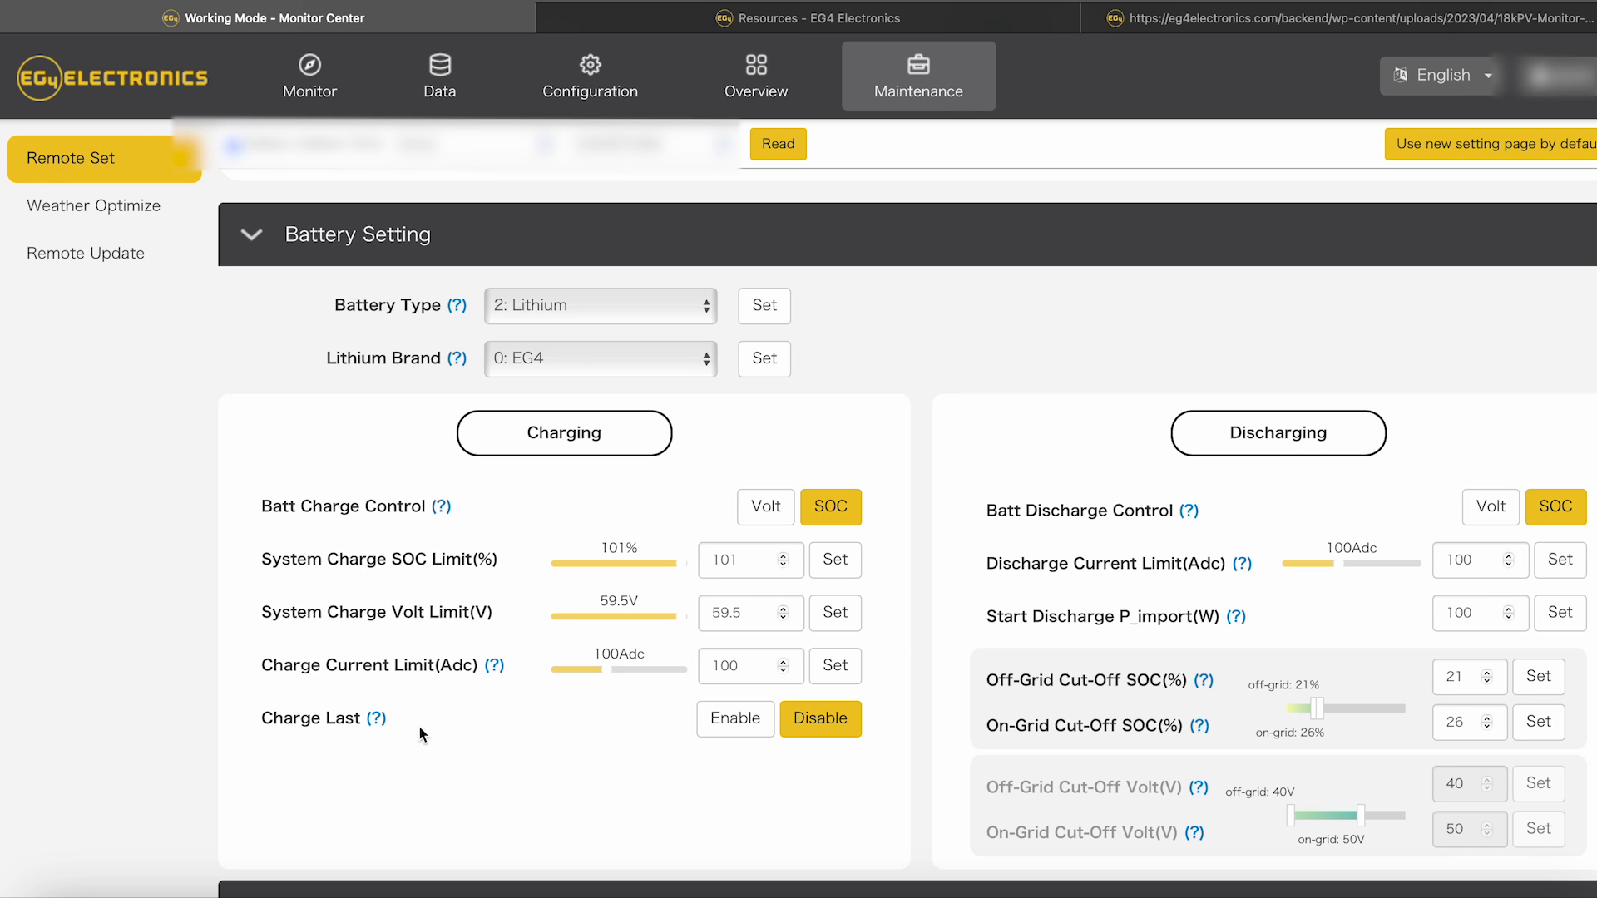
pyautogui.moveTo(833, 767)
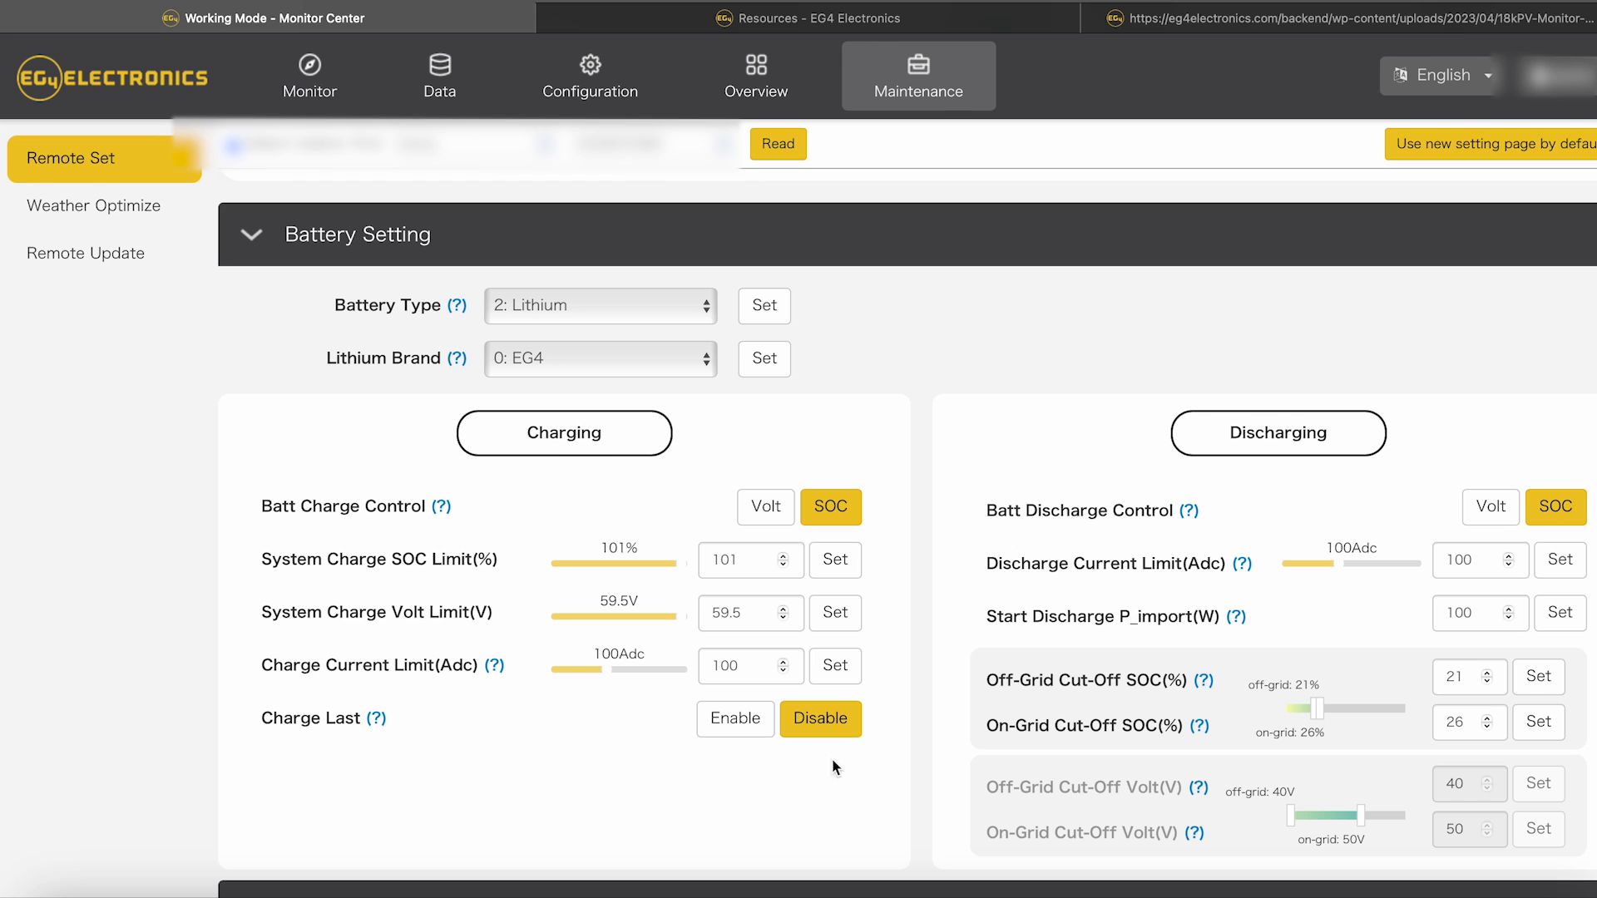
pyautogui.moveTo(1354, 527)
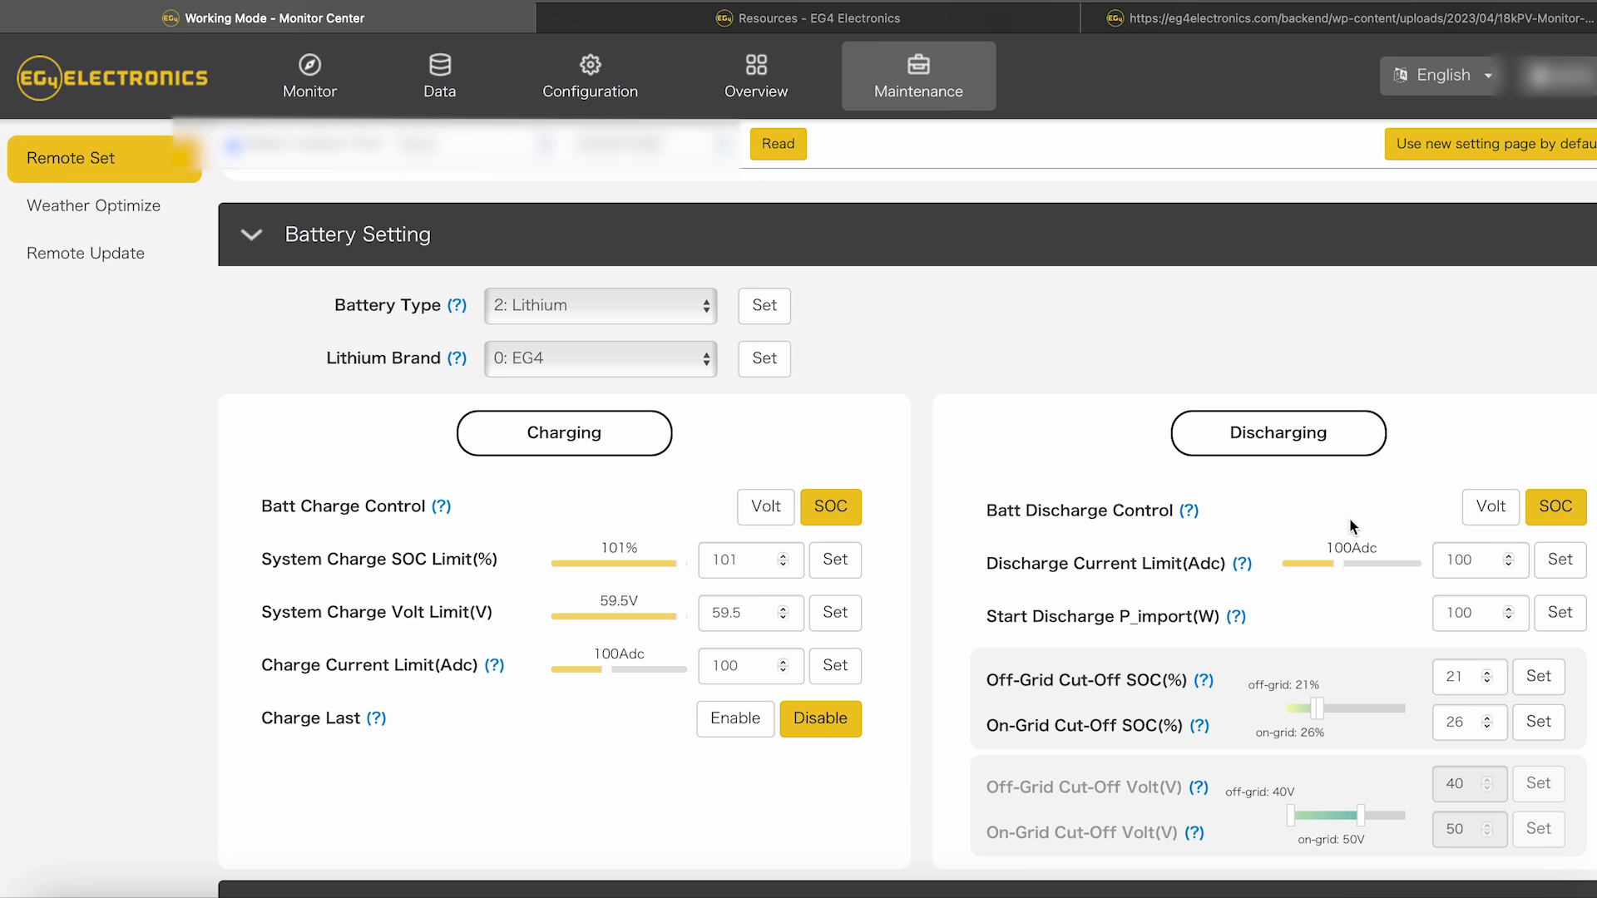
pyautogui.moveTo(1536, 419)
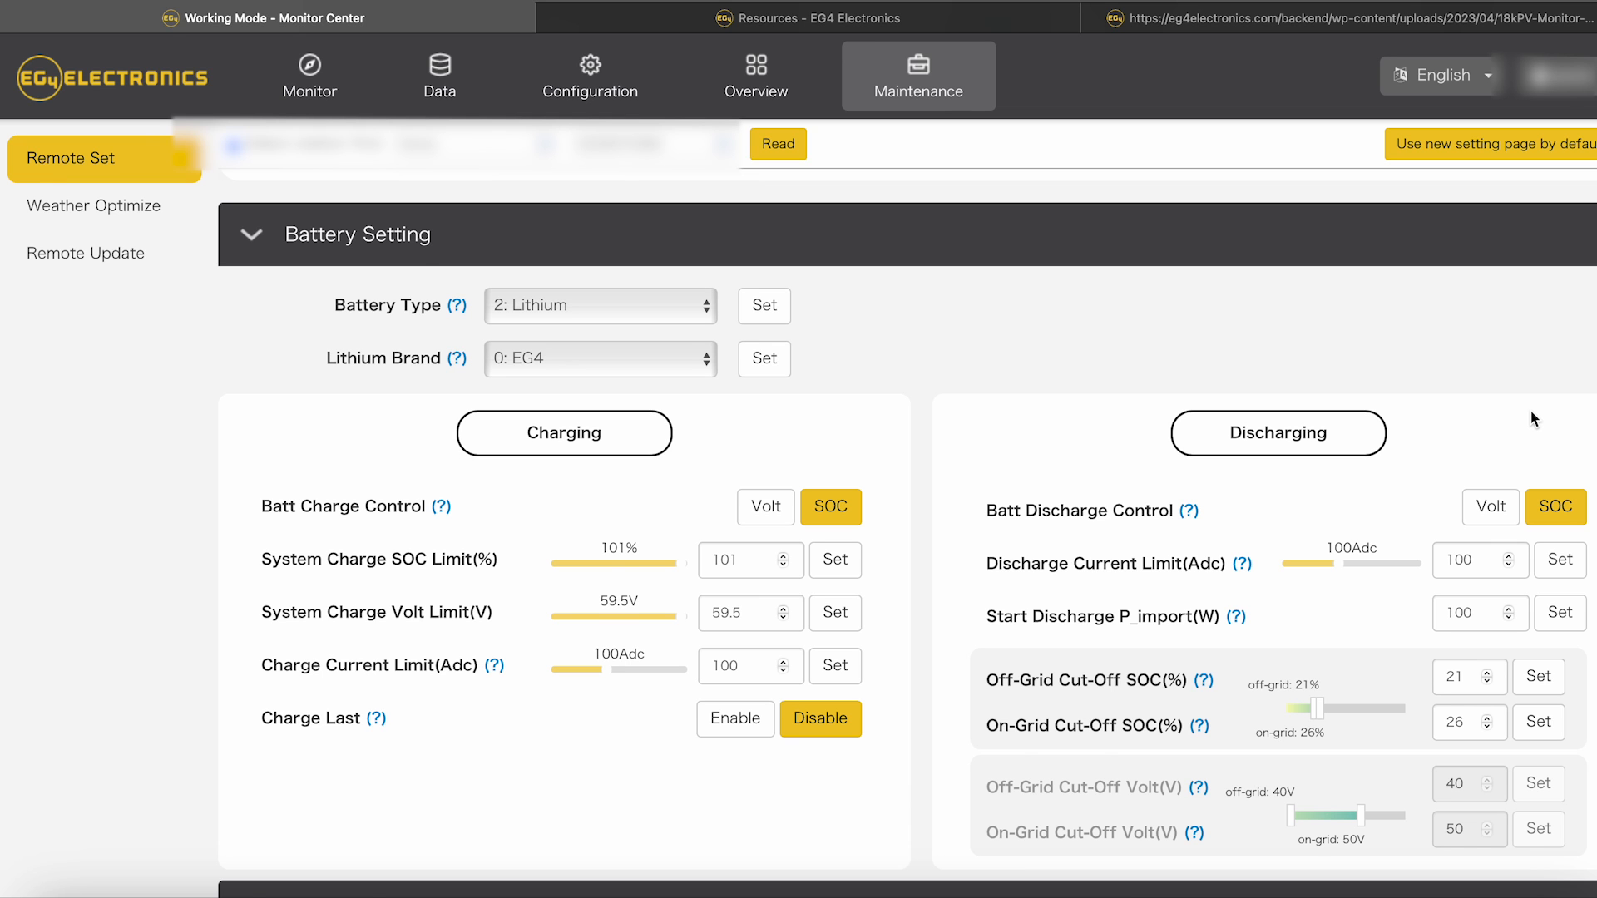
# Step: Scroll past the battery Charging and Discharging panels to the GEN Function generator settings
pyautogui.scroll(-3)
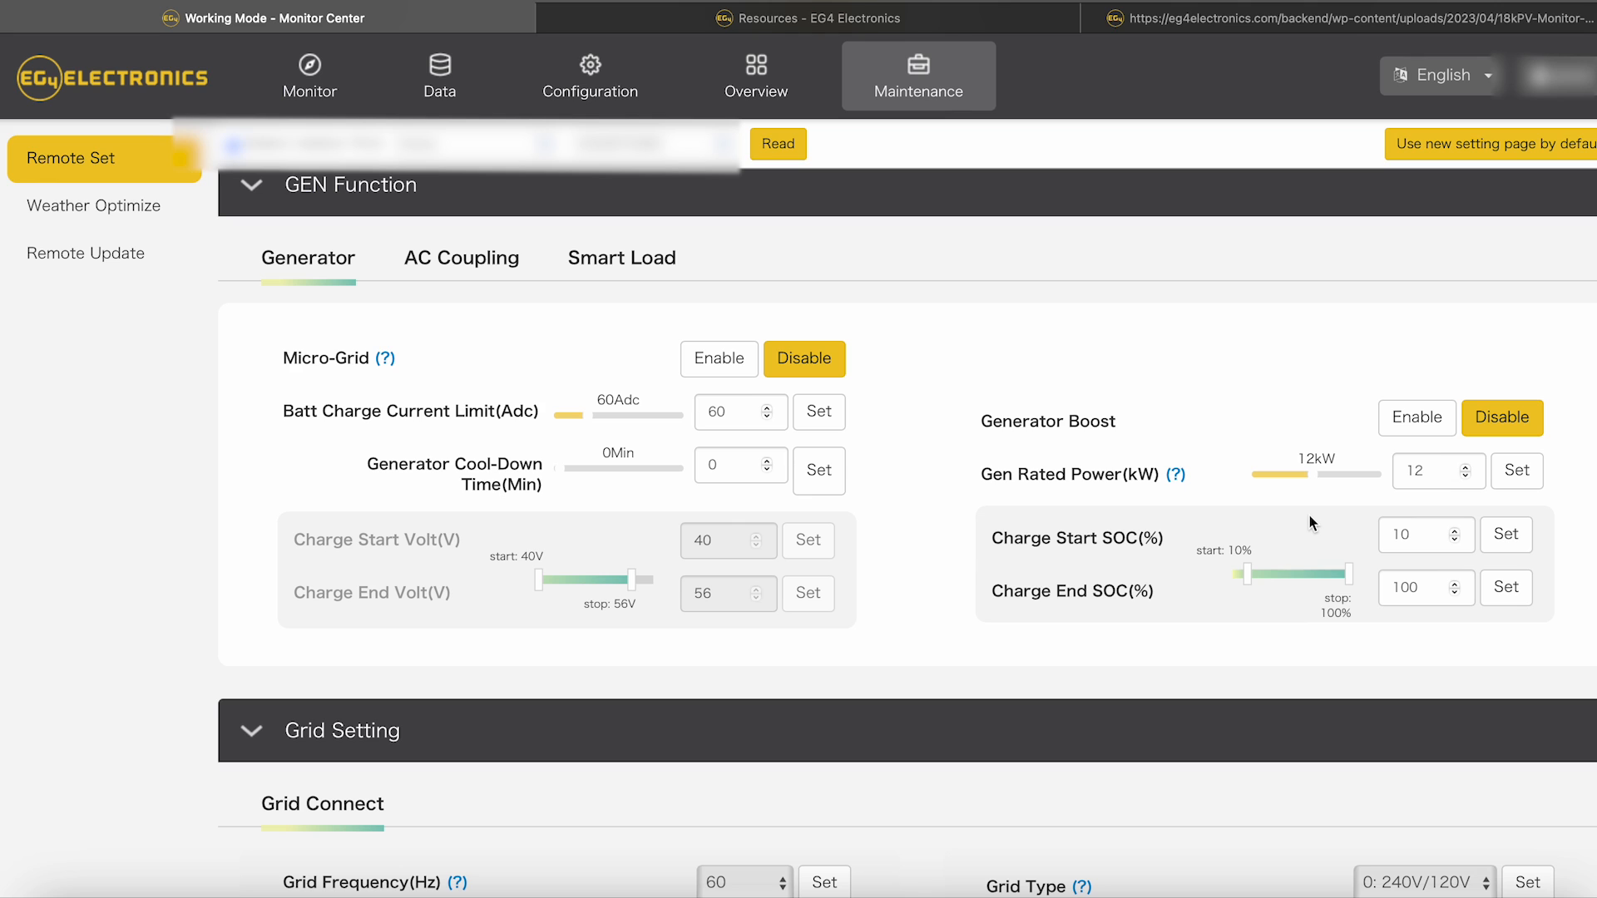
pyautogui.moveTo(1055, 601)
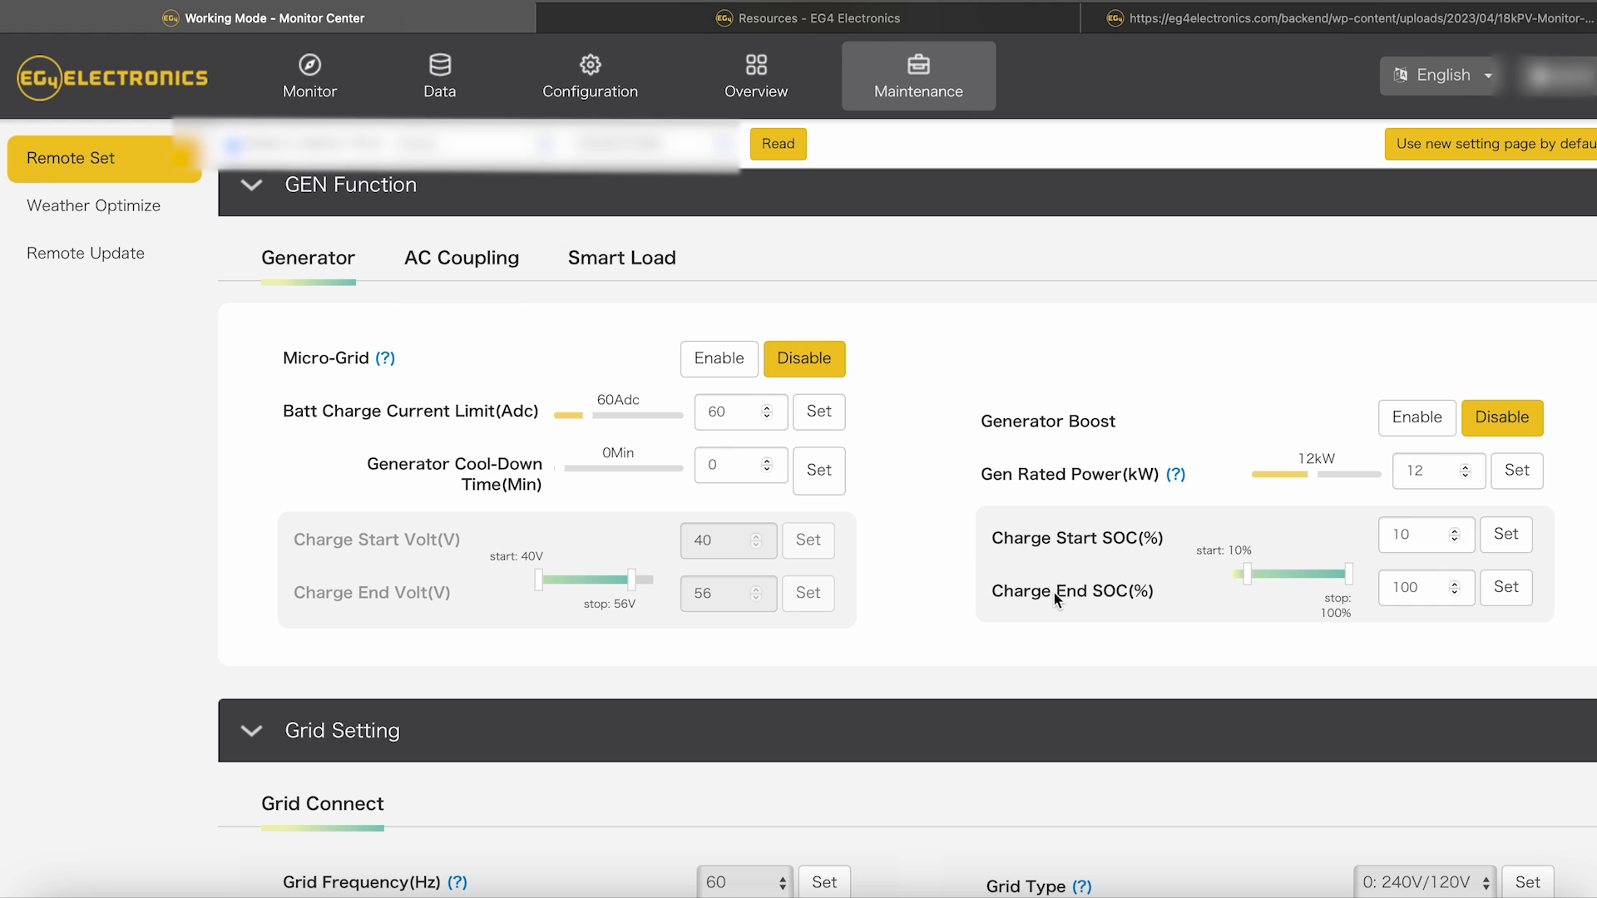
# Step: Scroll past Grid Setting and Manufacturer Setting, then back up to Application Setting's General and EPS Output options
pyautogui.scroll(-3)
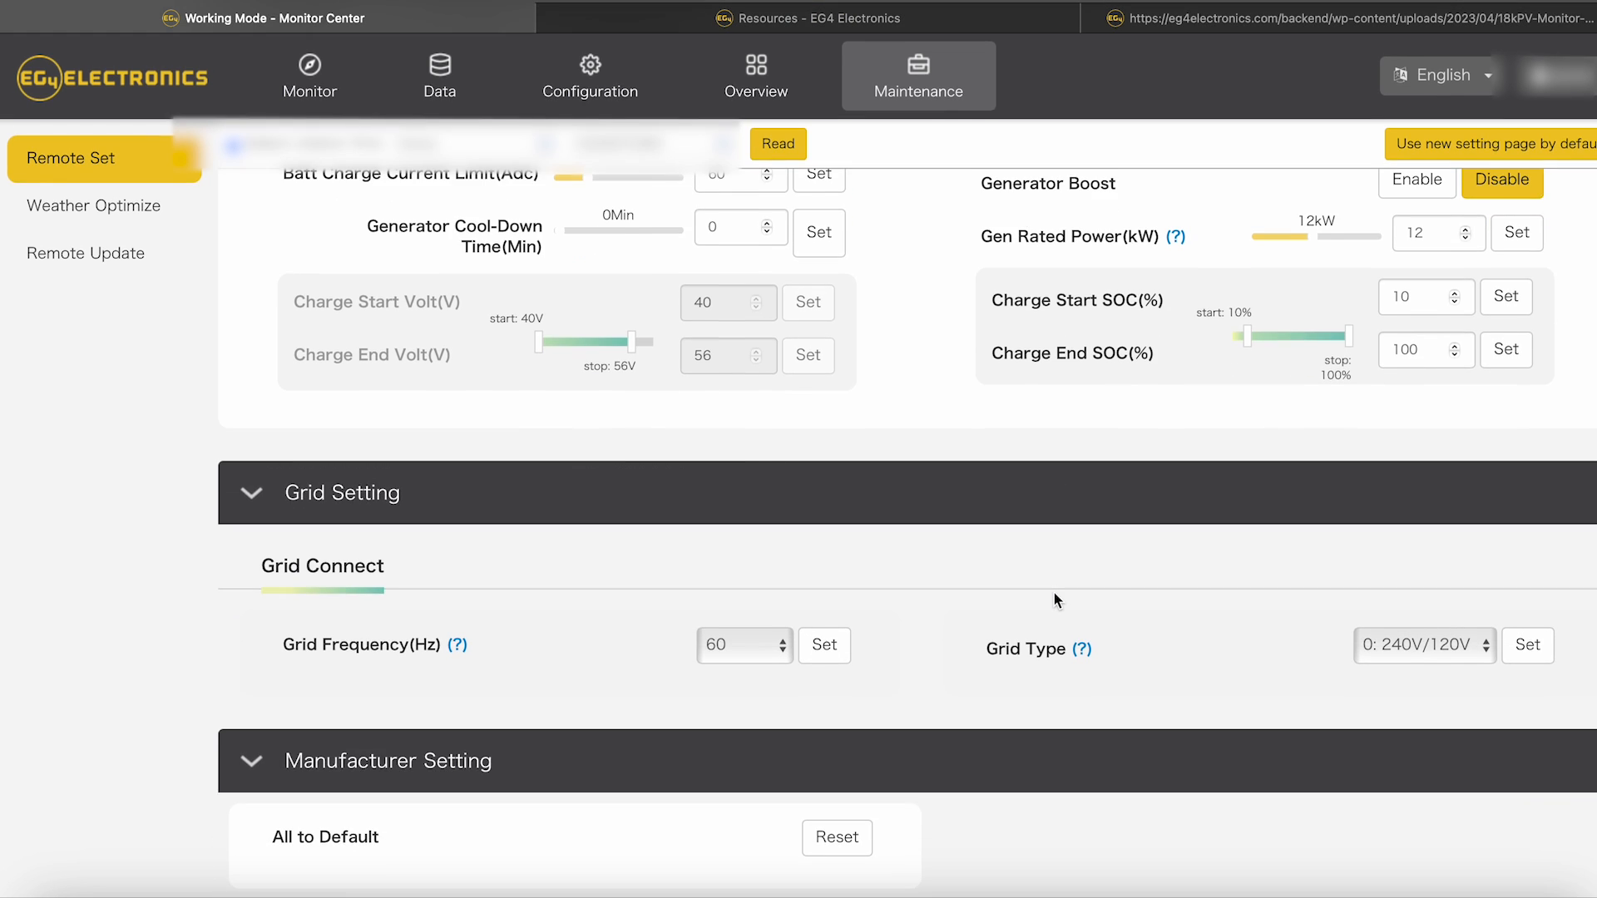
pyautogui.moveTo(1183, 750)
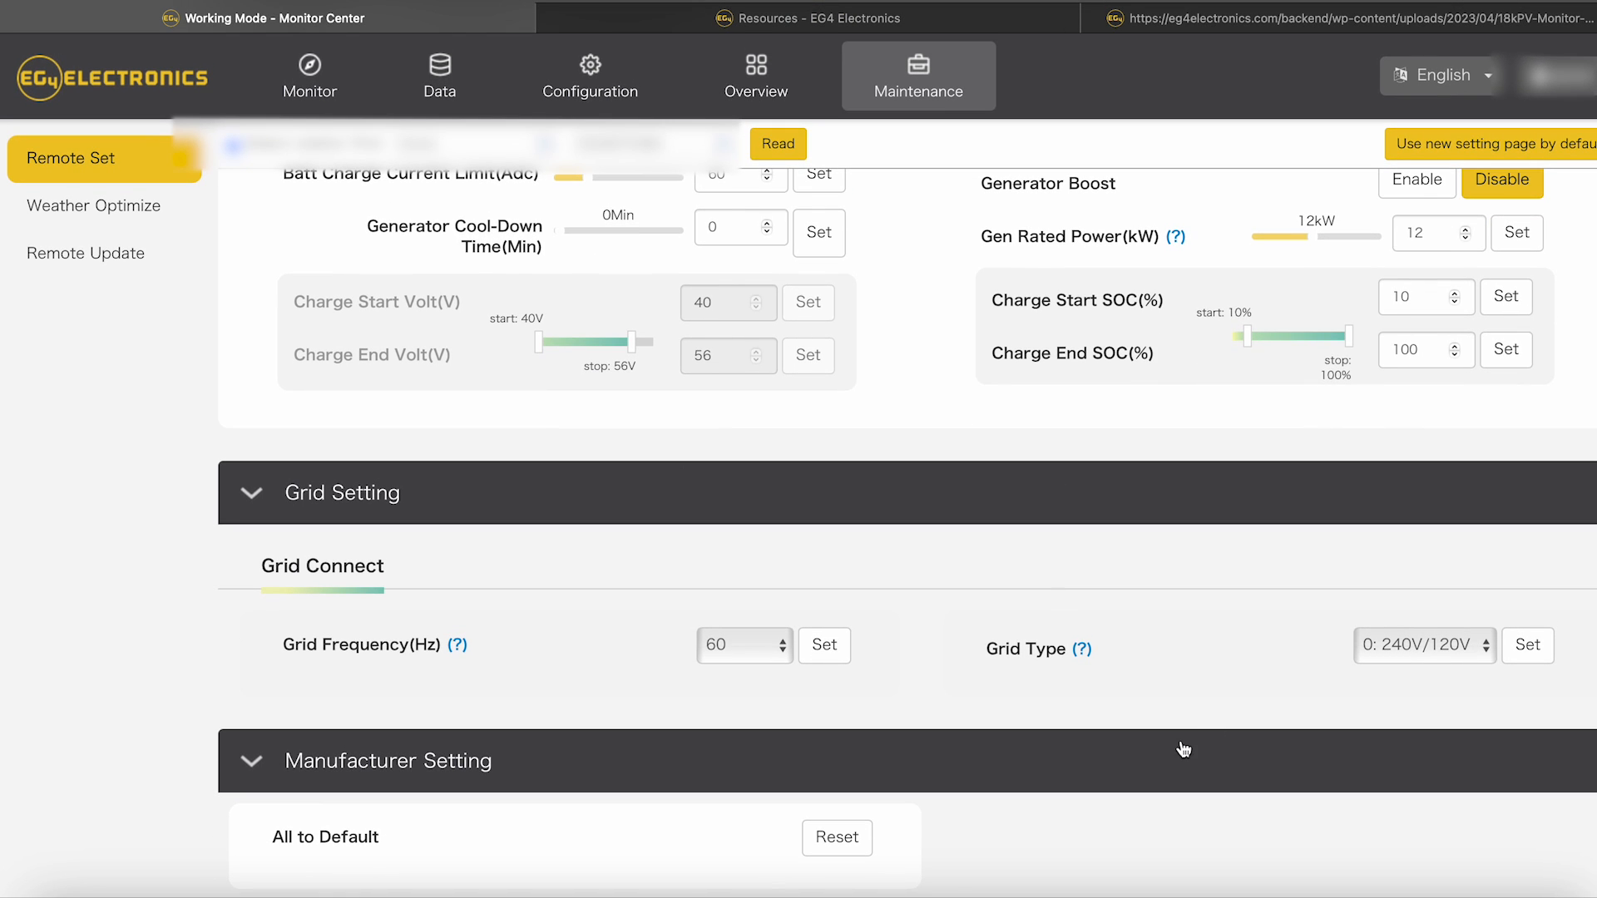
pyautogui.scroll(3)
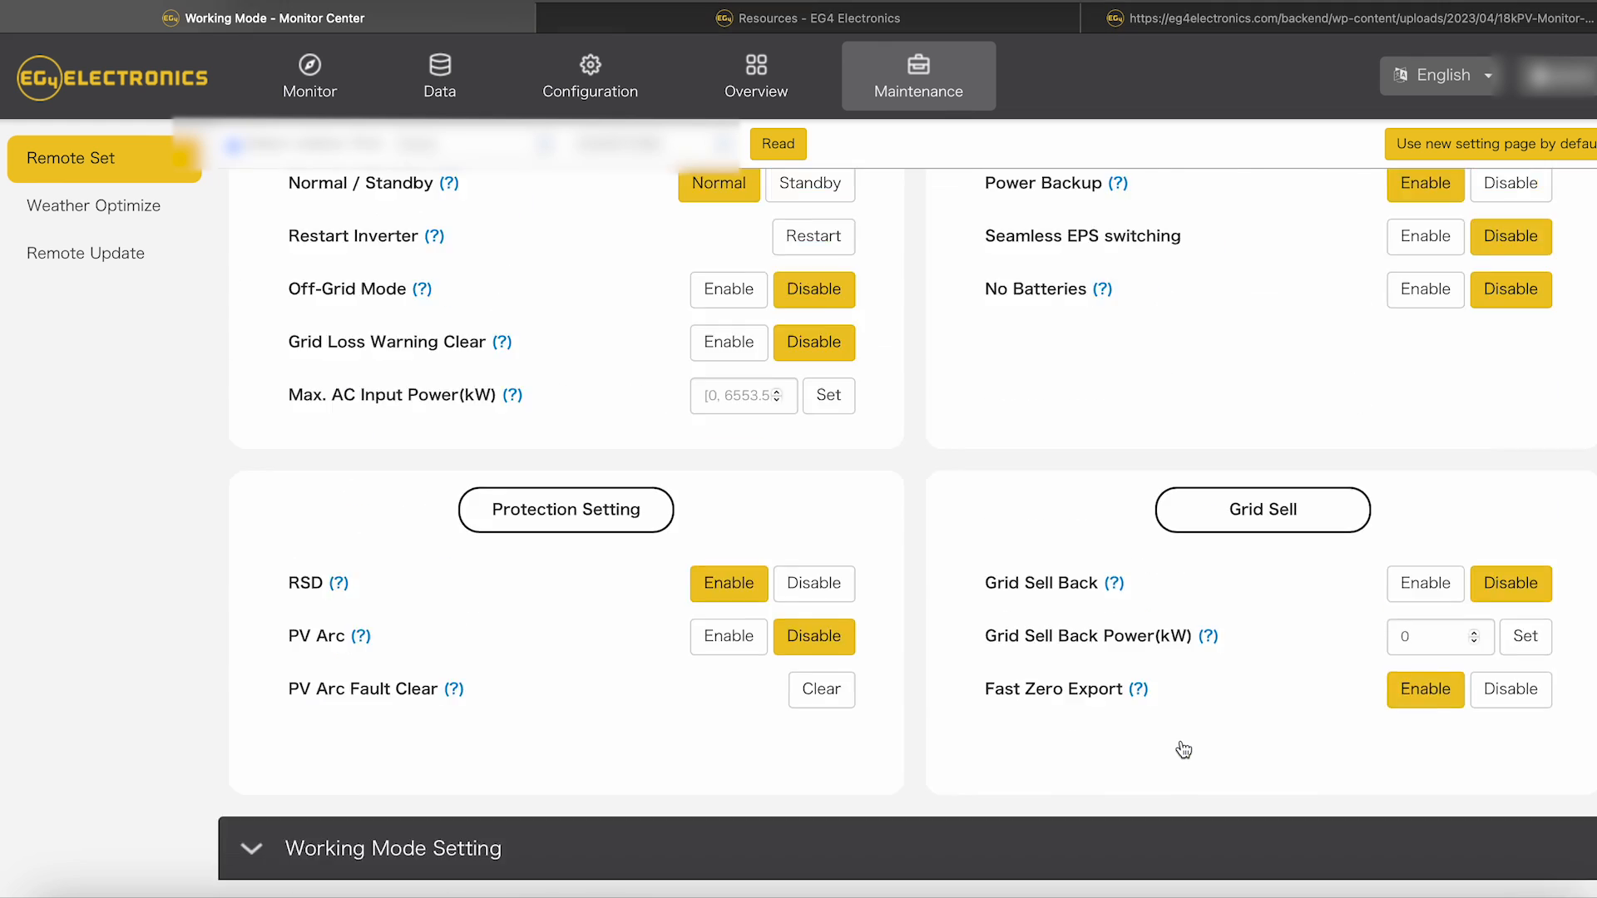
pyautogui.scroll(3)
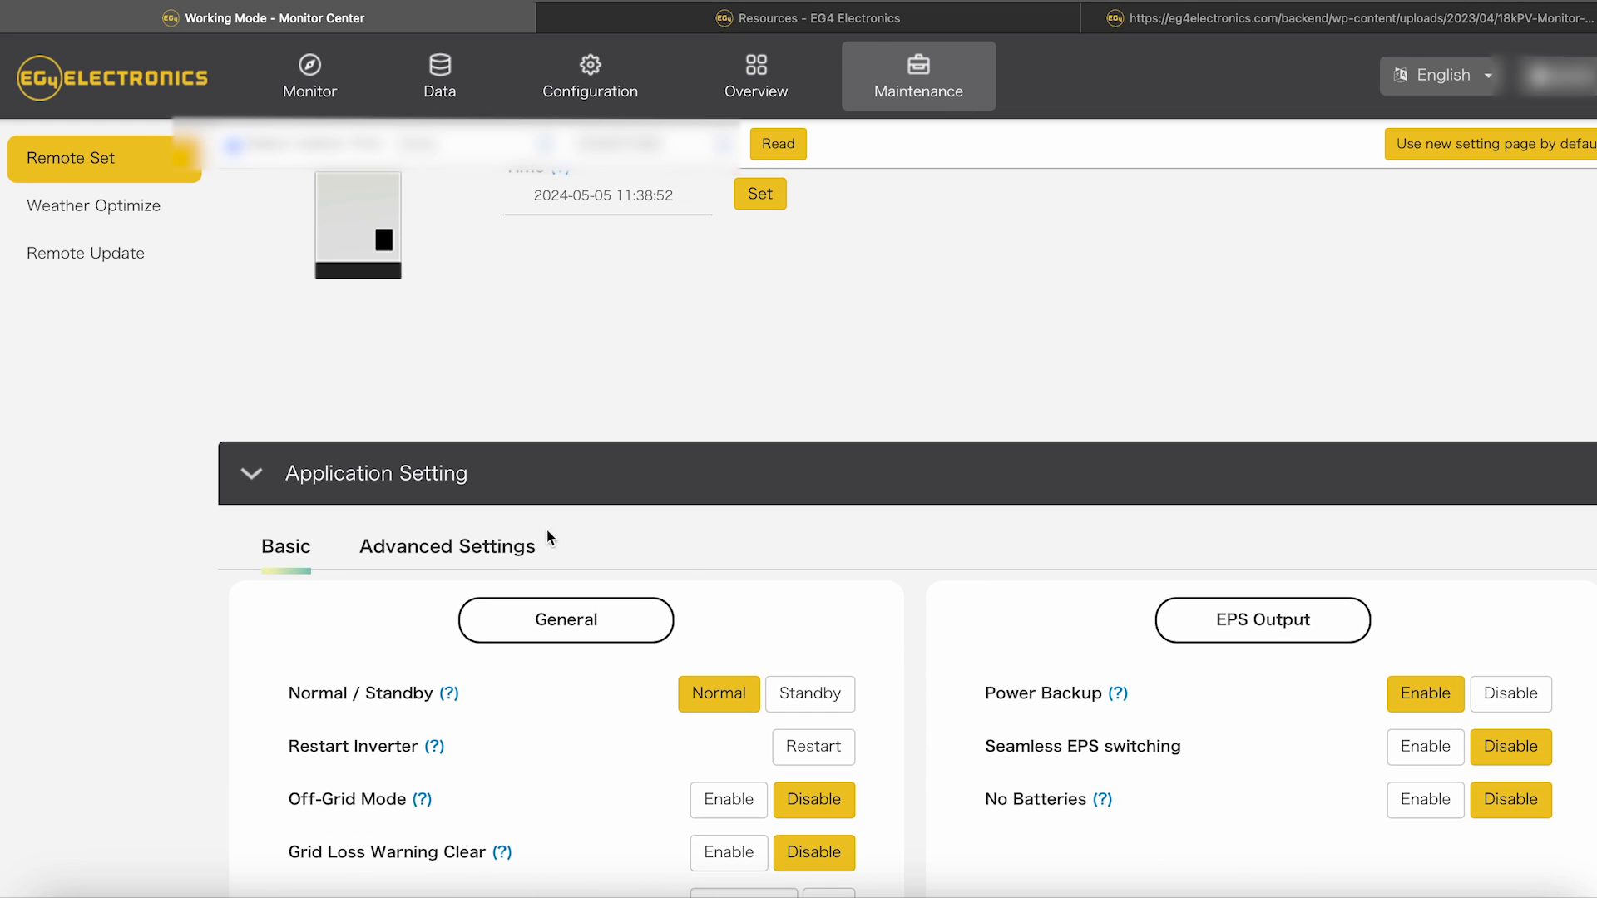
# Step: Show Application Setting's Advanced Settings with parallel, CT meter and PV input options
pyautogui.click(446, 546)
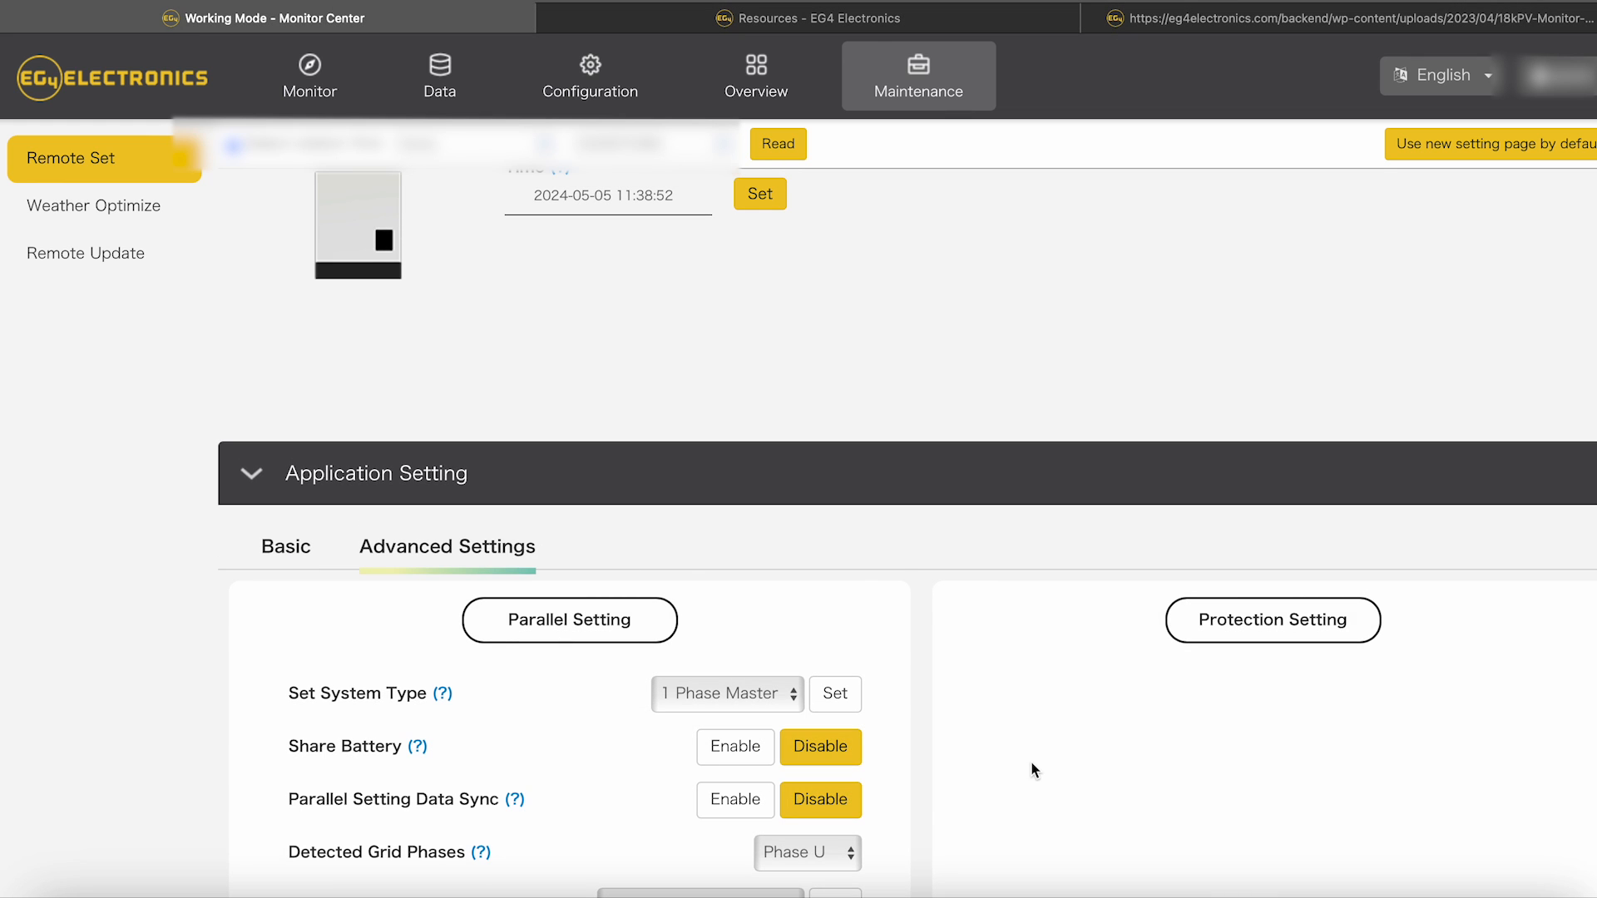
pyautogui.scroll(-3)
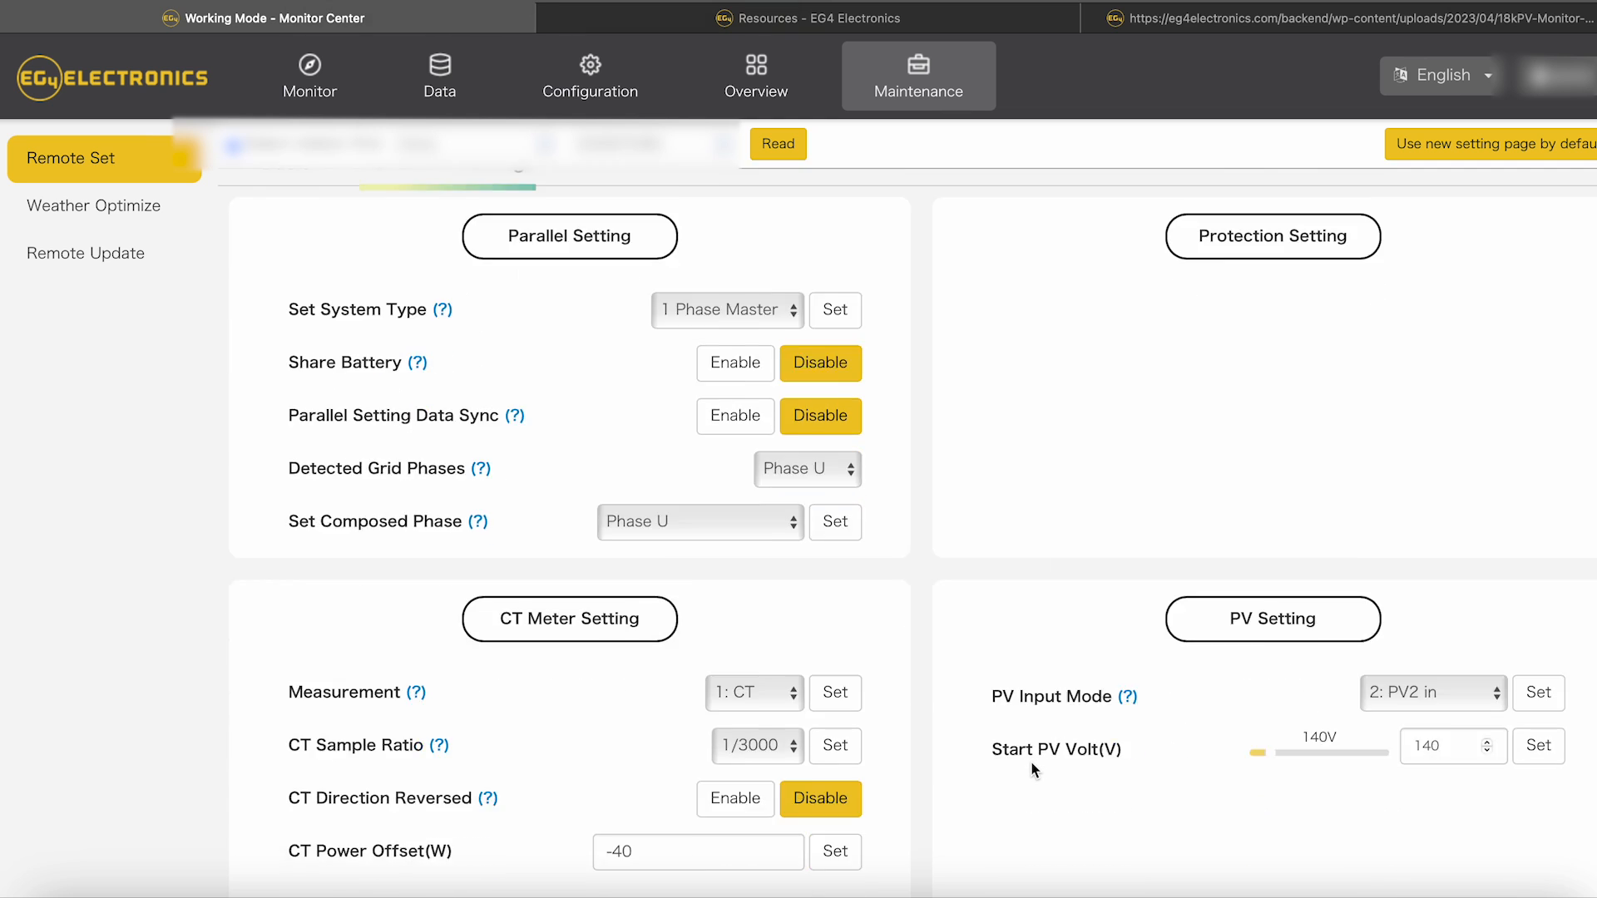
pyautogui.scroll(-3)
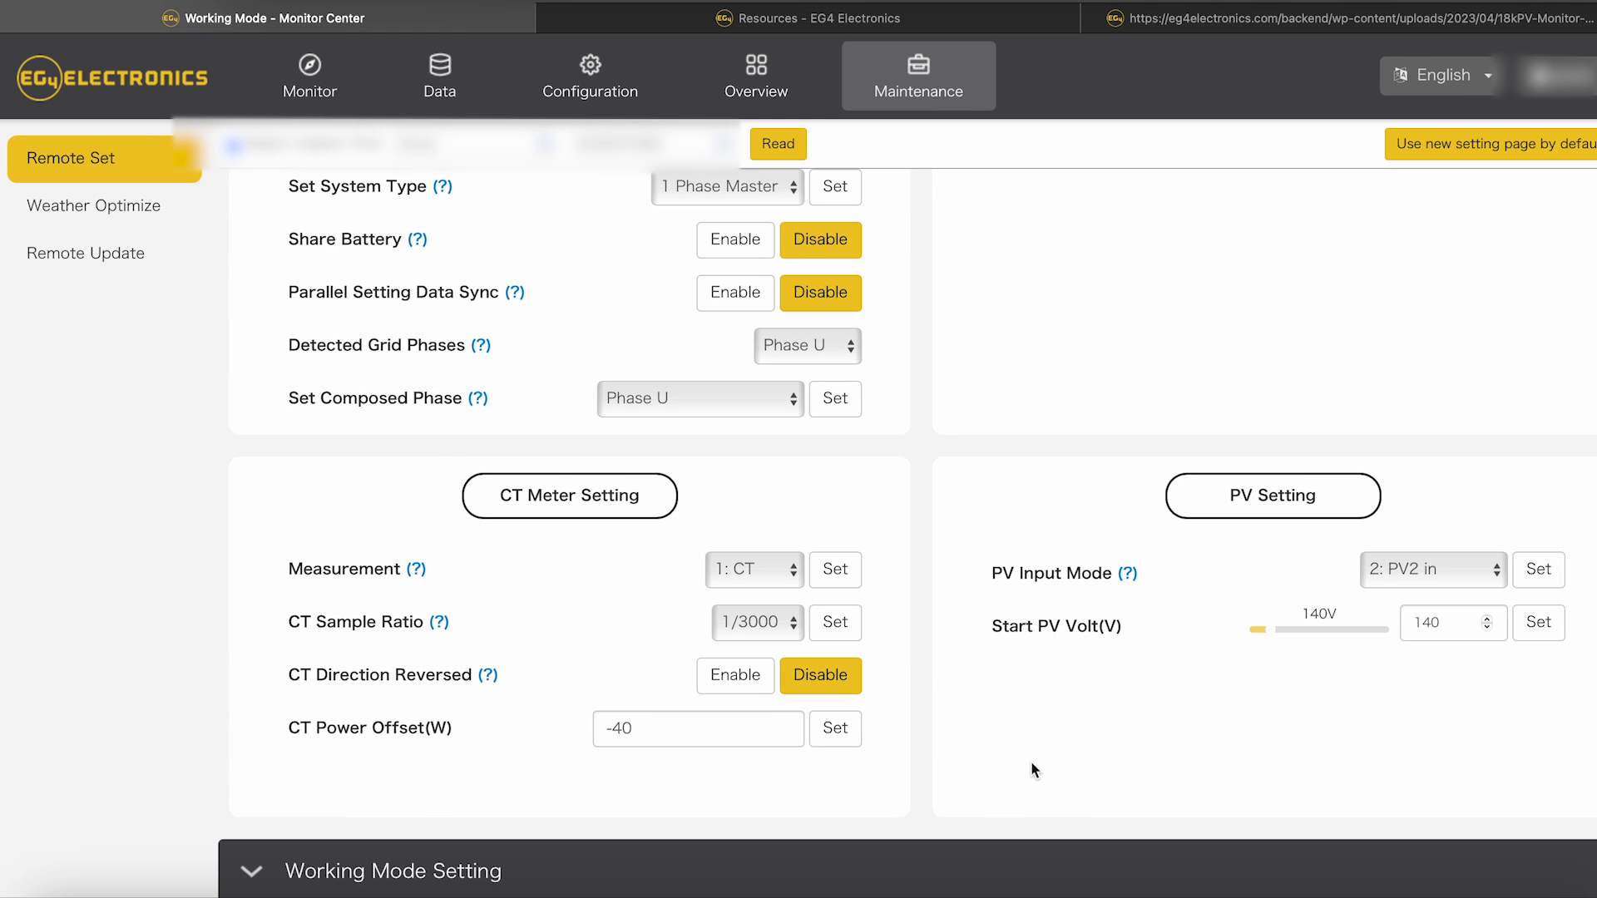
pyautogui.moveTo(655, 777)
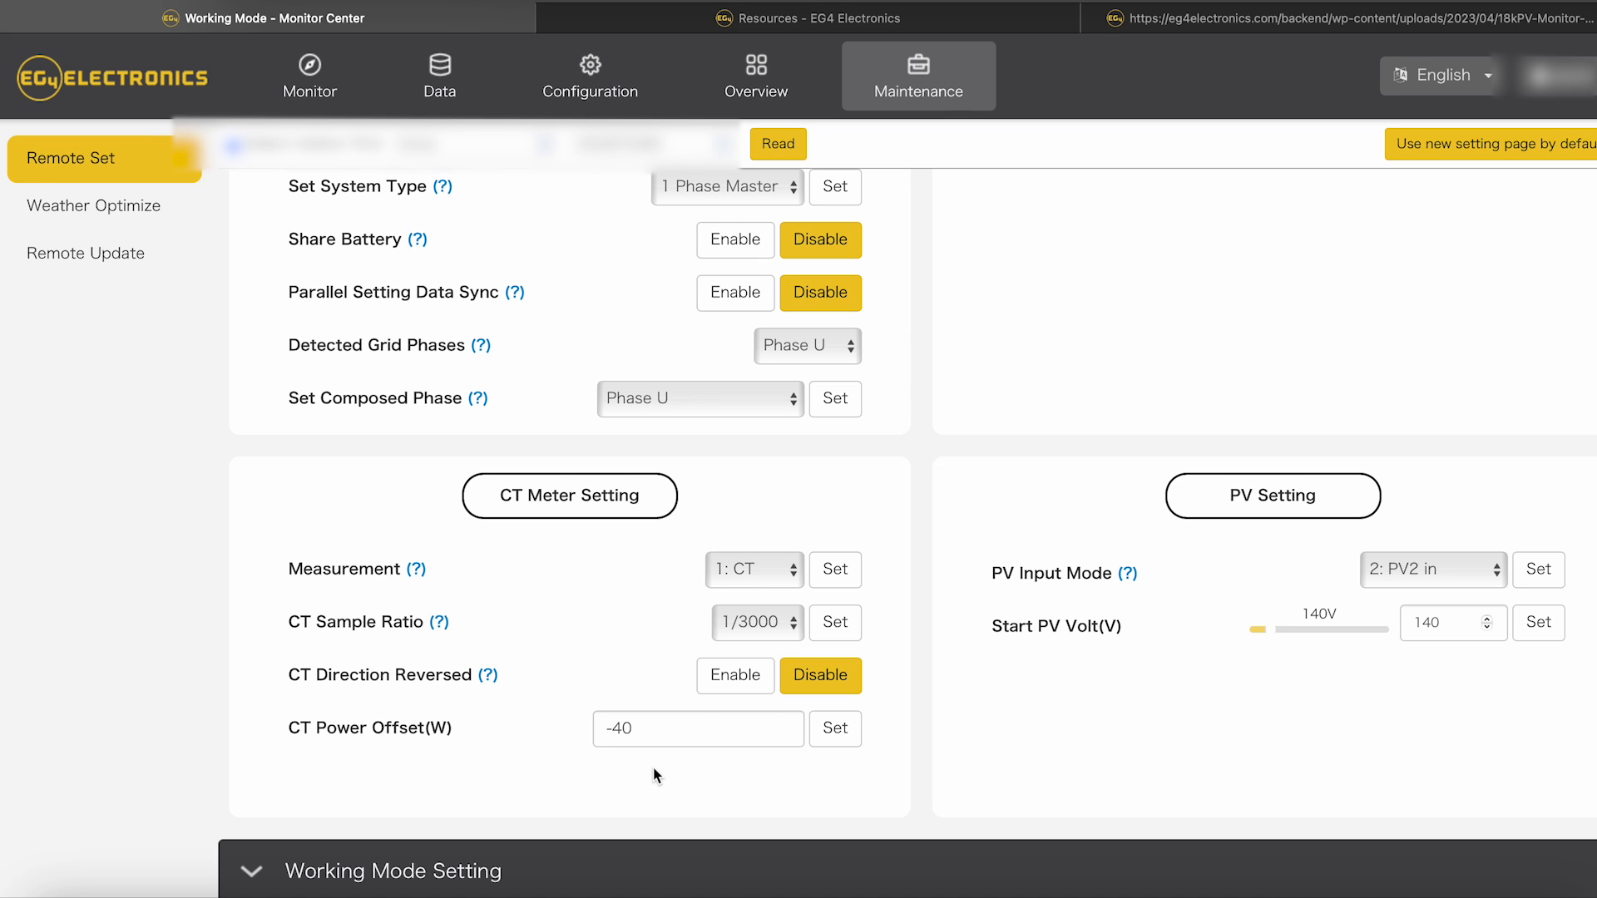
pyautogui.moveTo(985, 727)
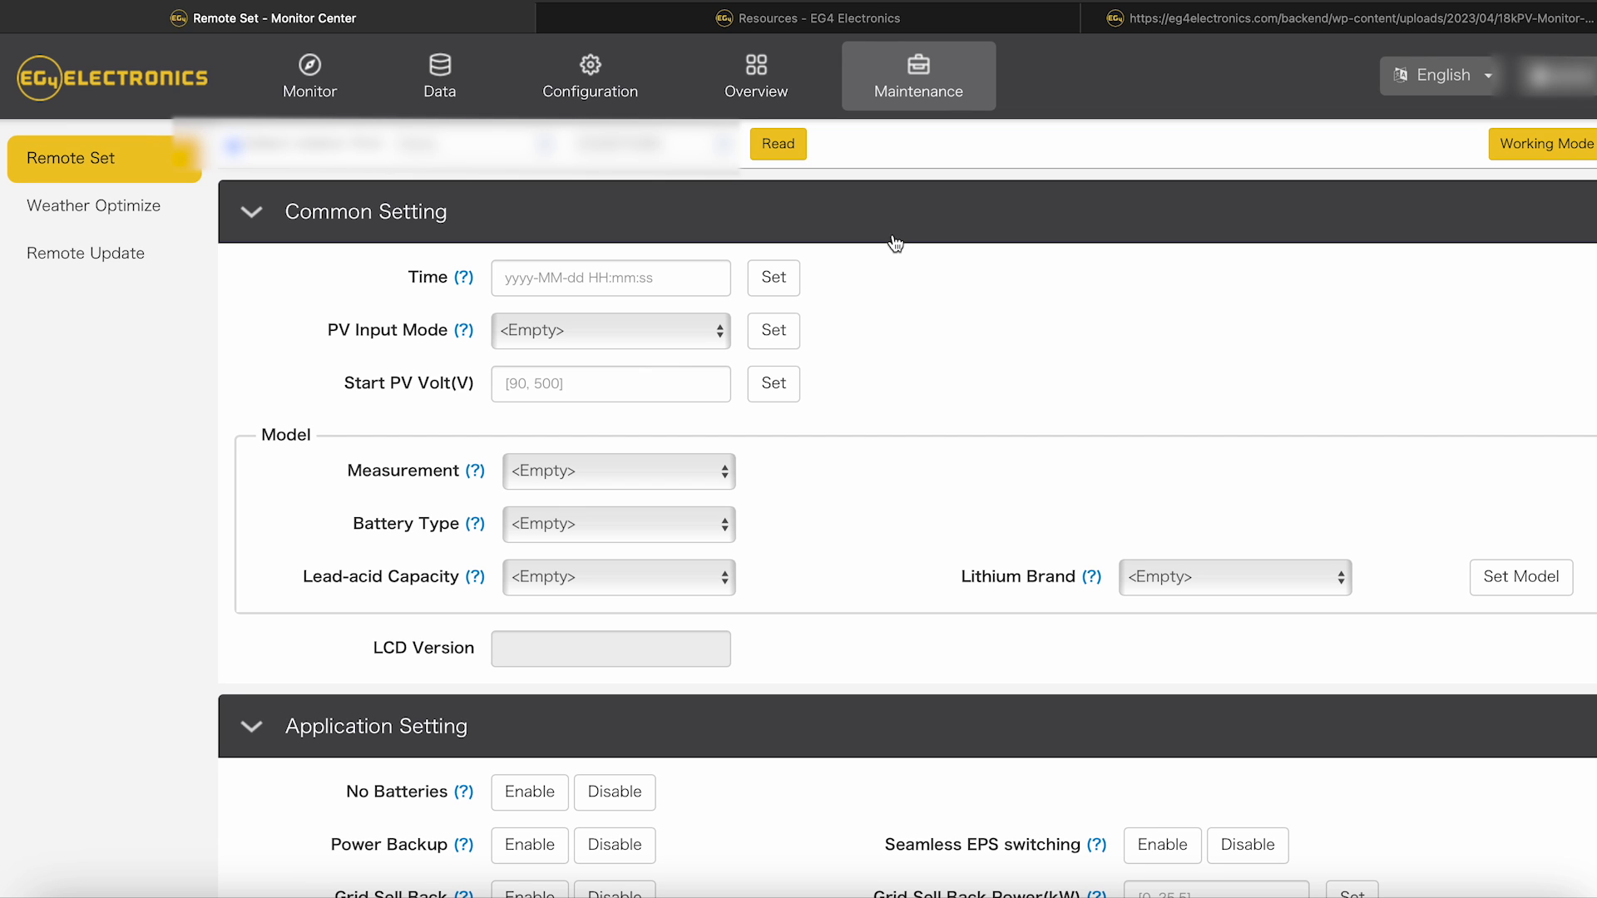
# Step: Read the inverter's current settings into the page, showing PV2 input mode, CT measurement and Lithium EG4 battery
pyautogui.click(777, 144)
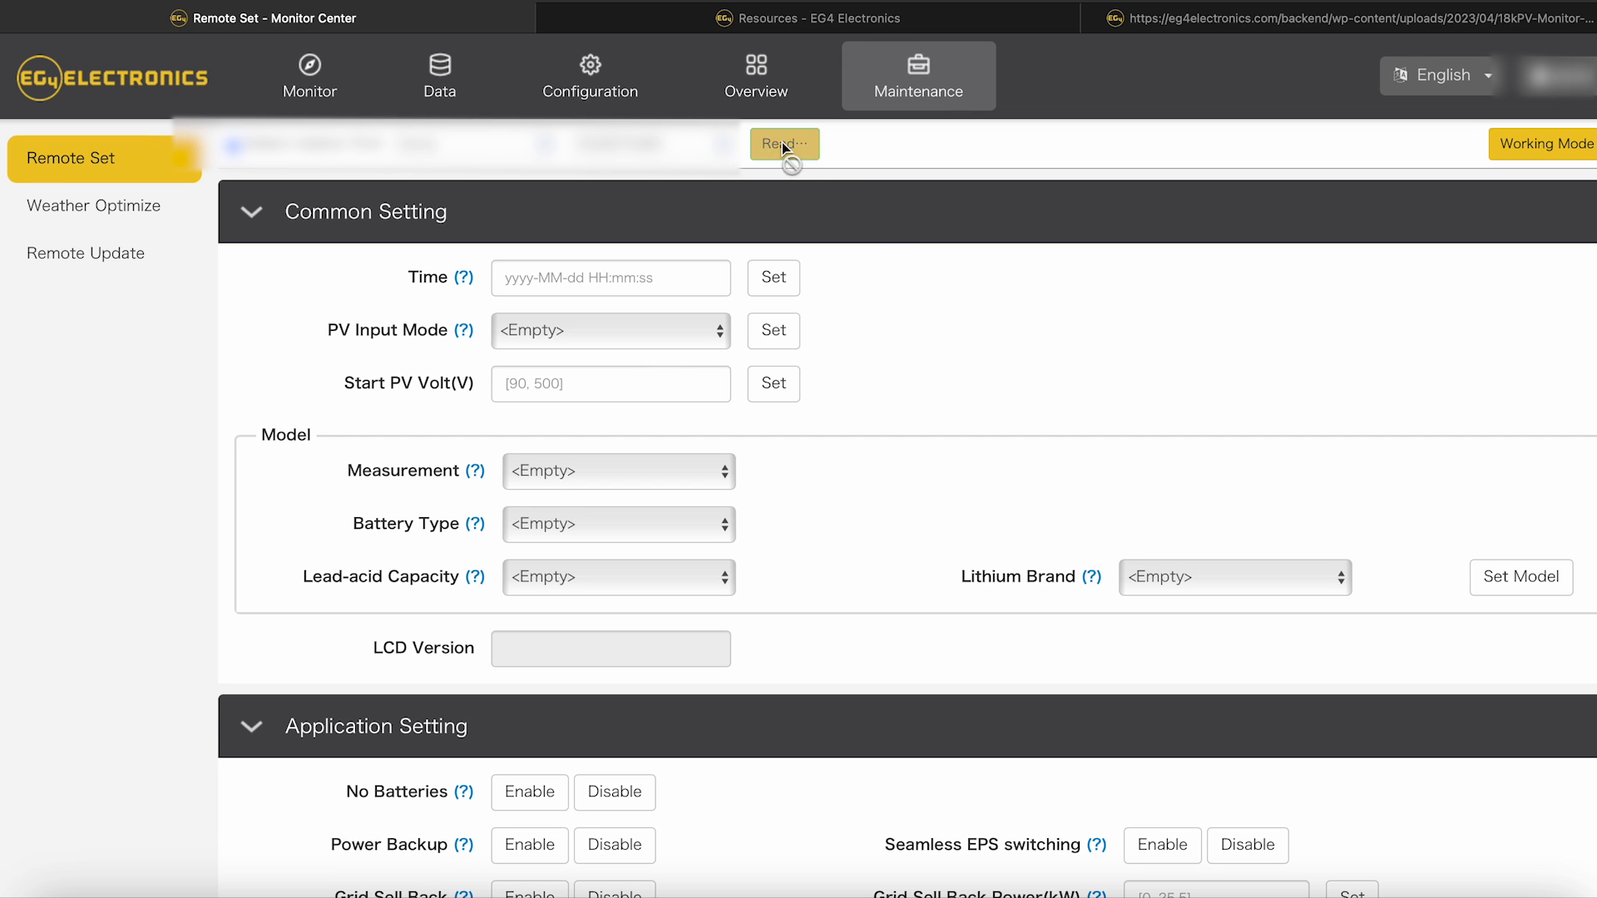
pyautogui.click(784, 143)
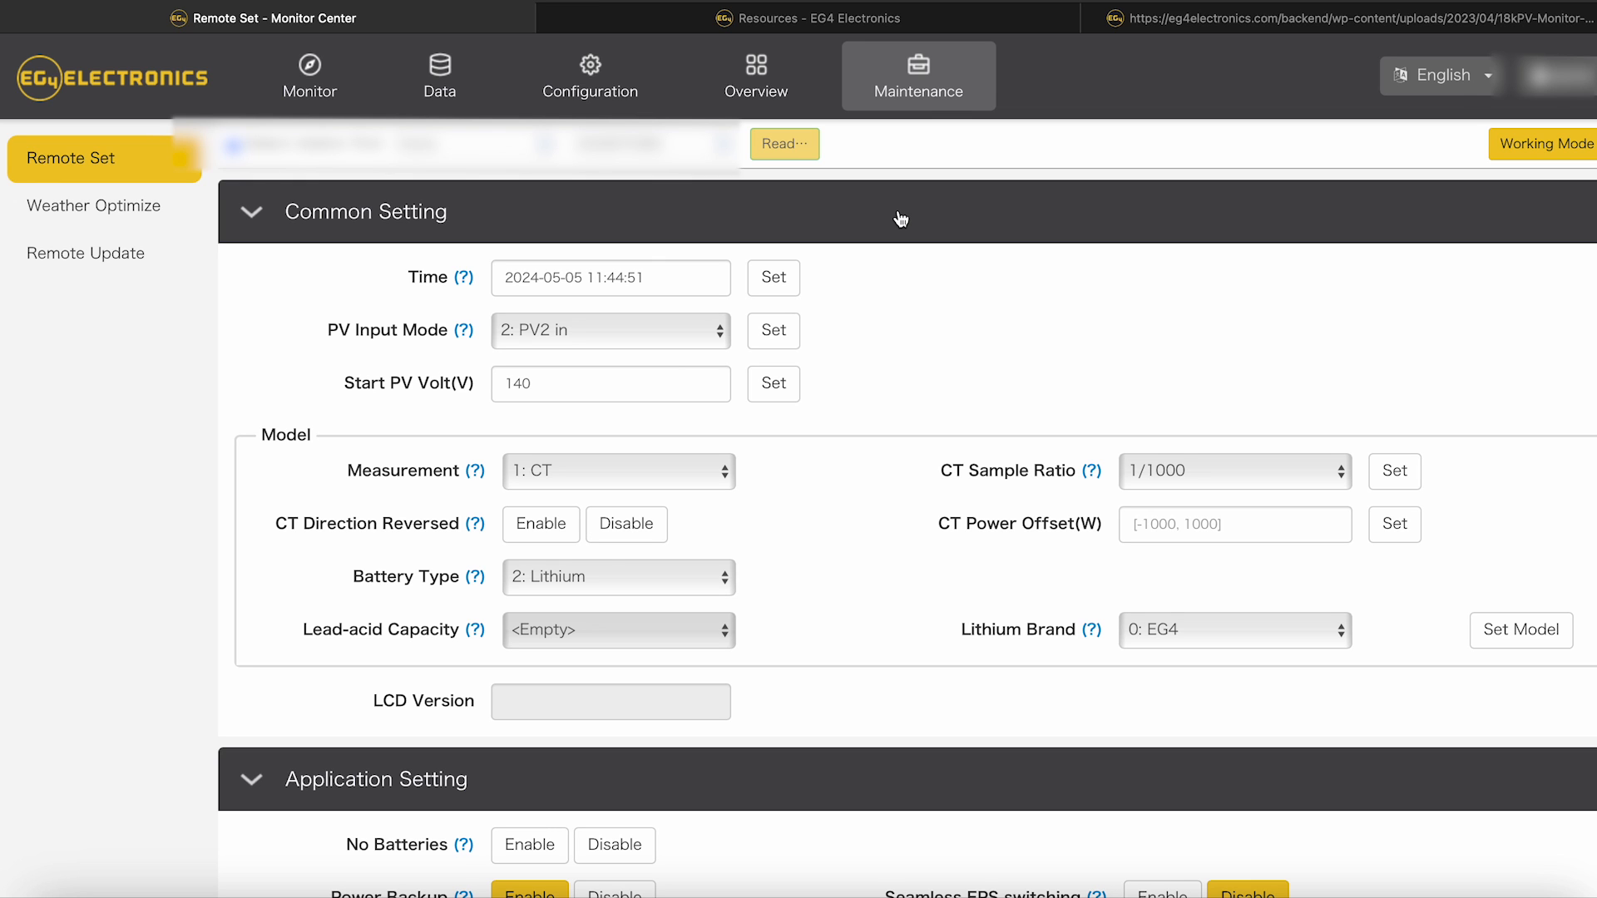
pyautogui.scroll(-3)
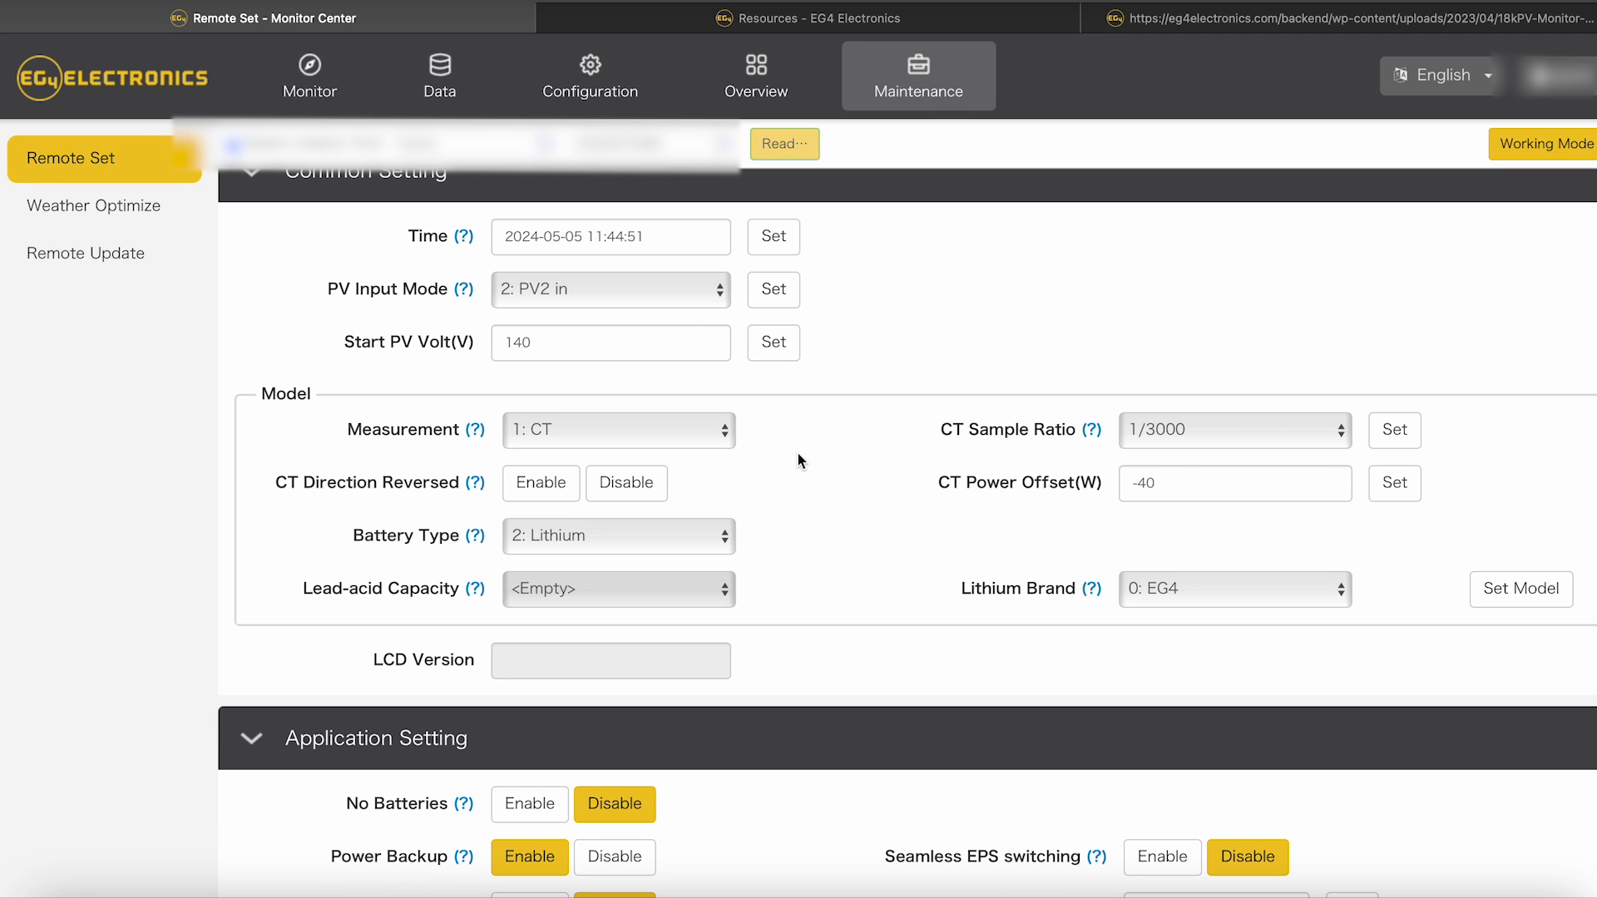
pyautogui.click(626, 482)
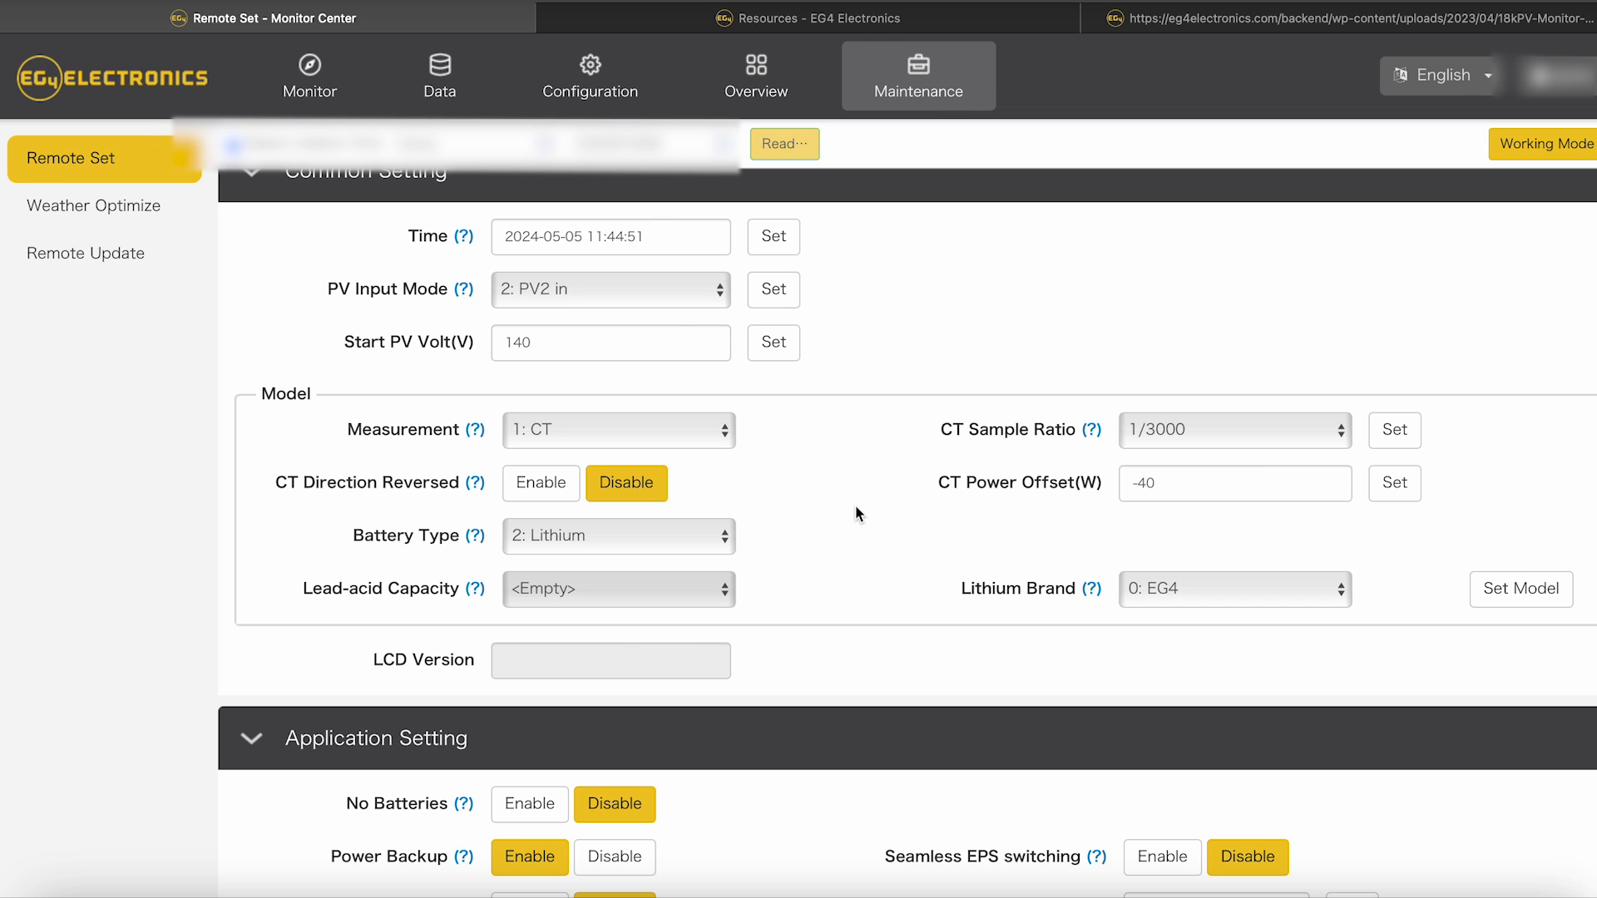
# Step: Review the application options including RSD rapid shut-down, down to Grid Connect and Charge settings
pyautogui.scroll(-3)
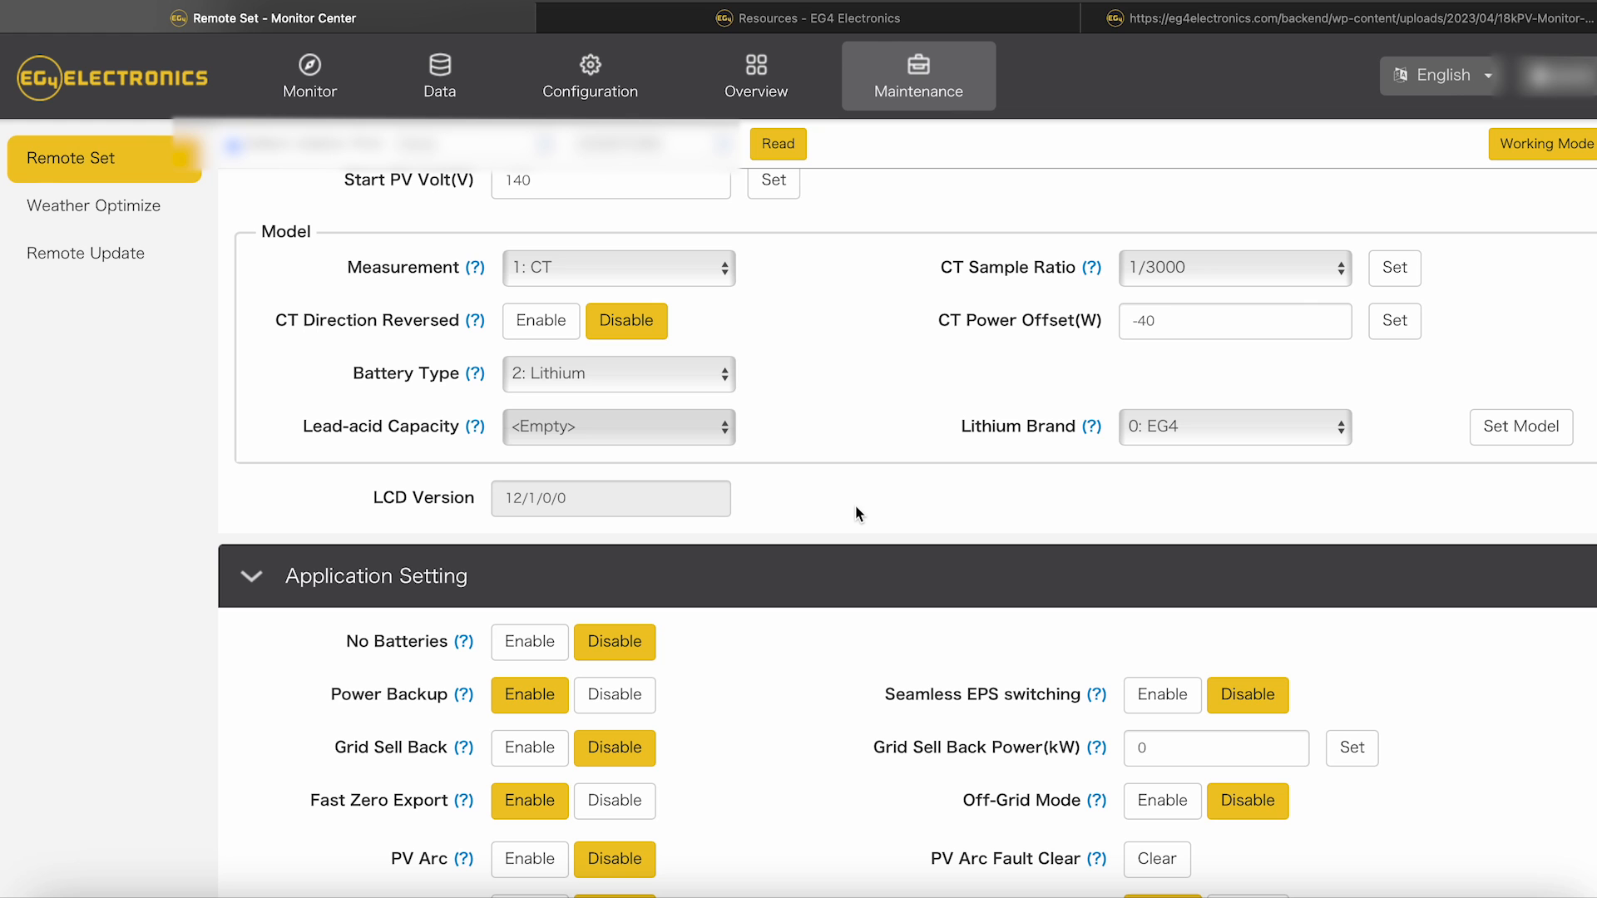
pyautogui.moveTo(908, 466)
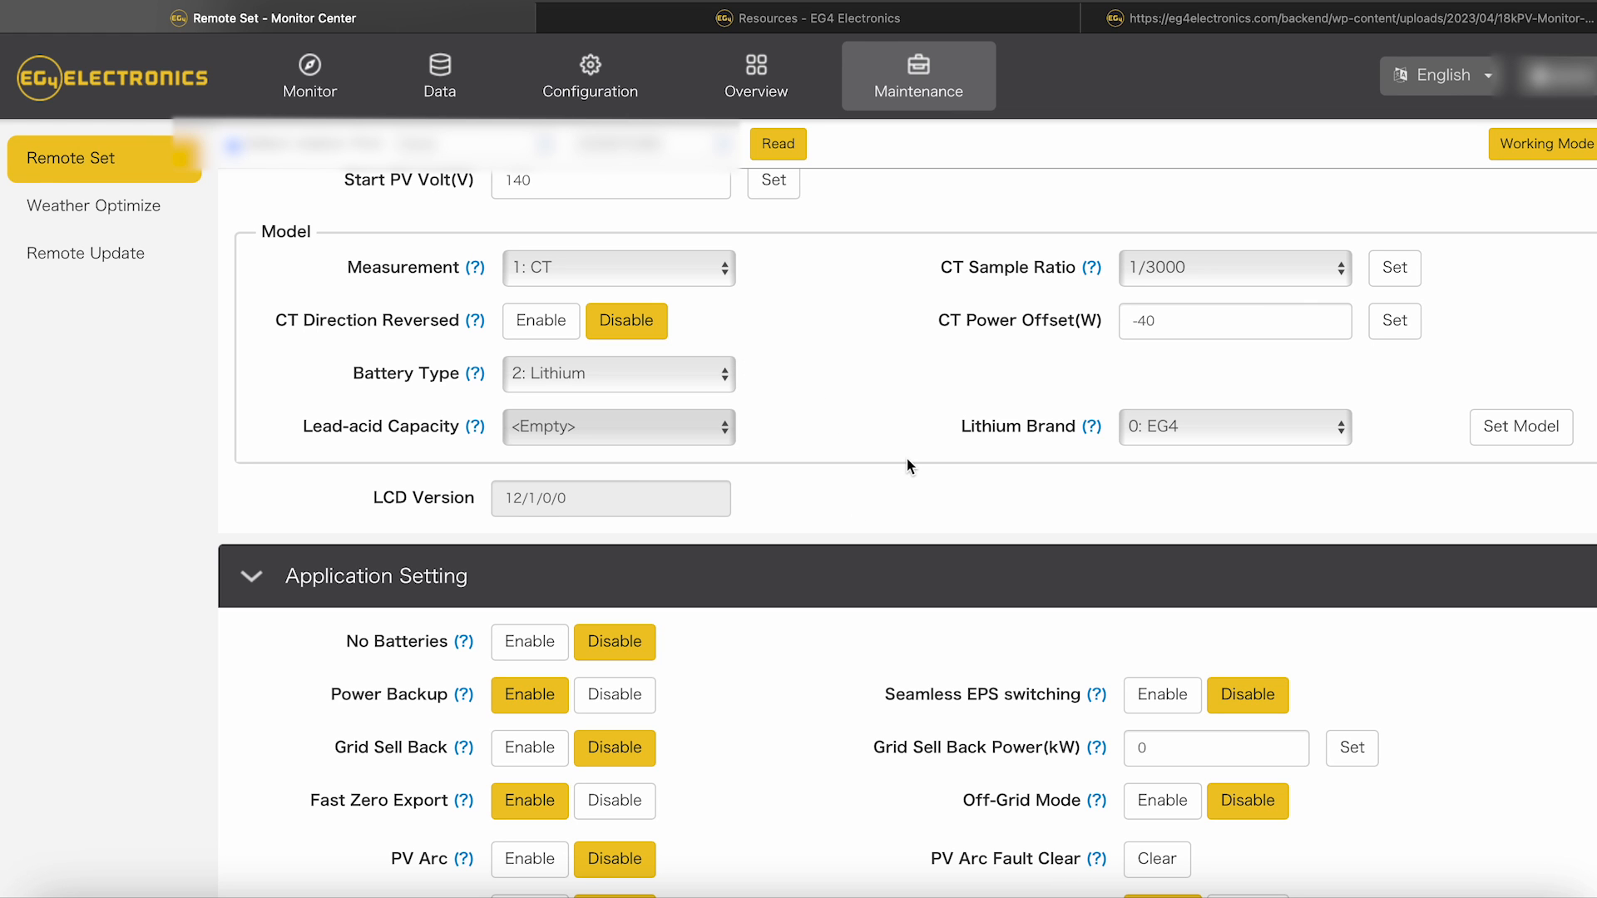
pyautogui.scroll(-3)
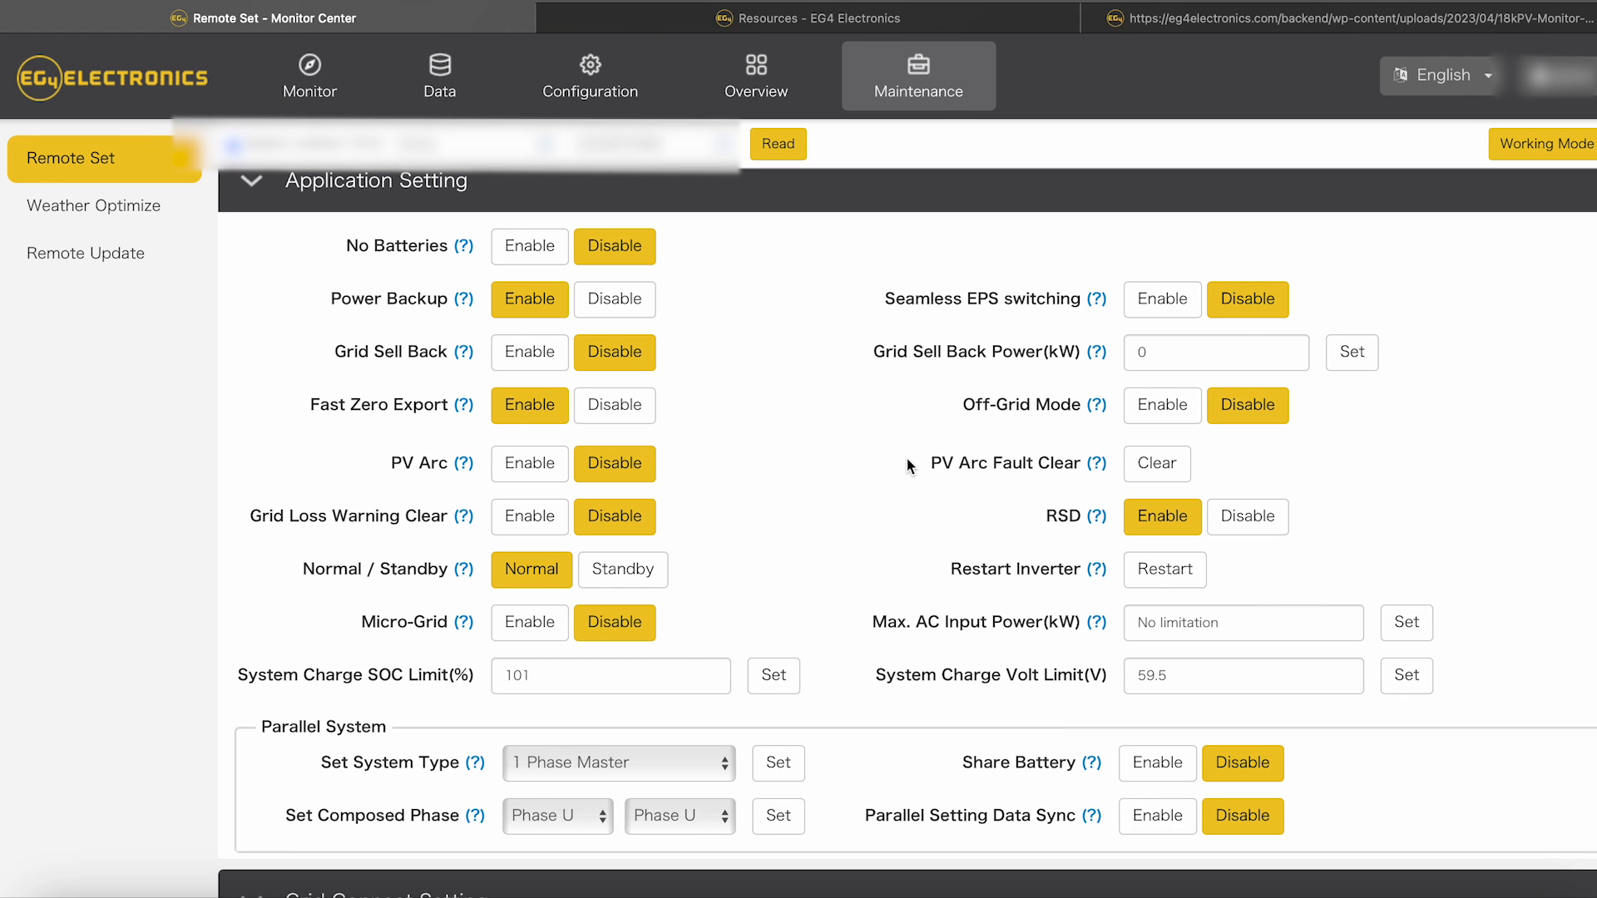
pyautogui.moveTo(364, 384)
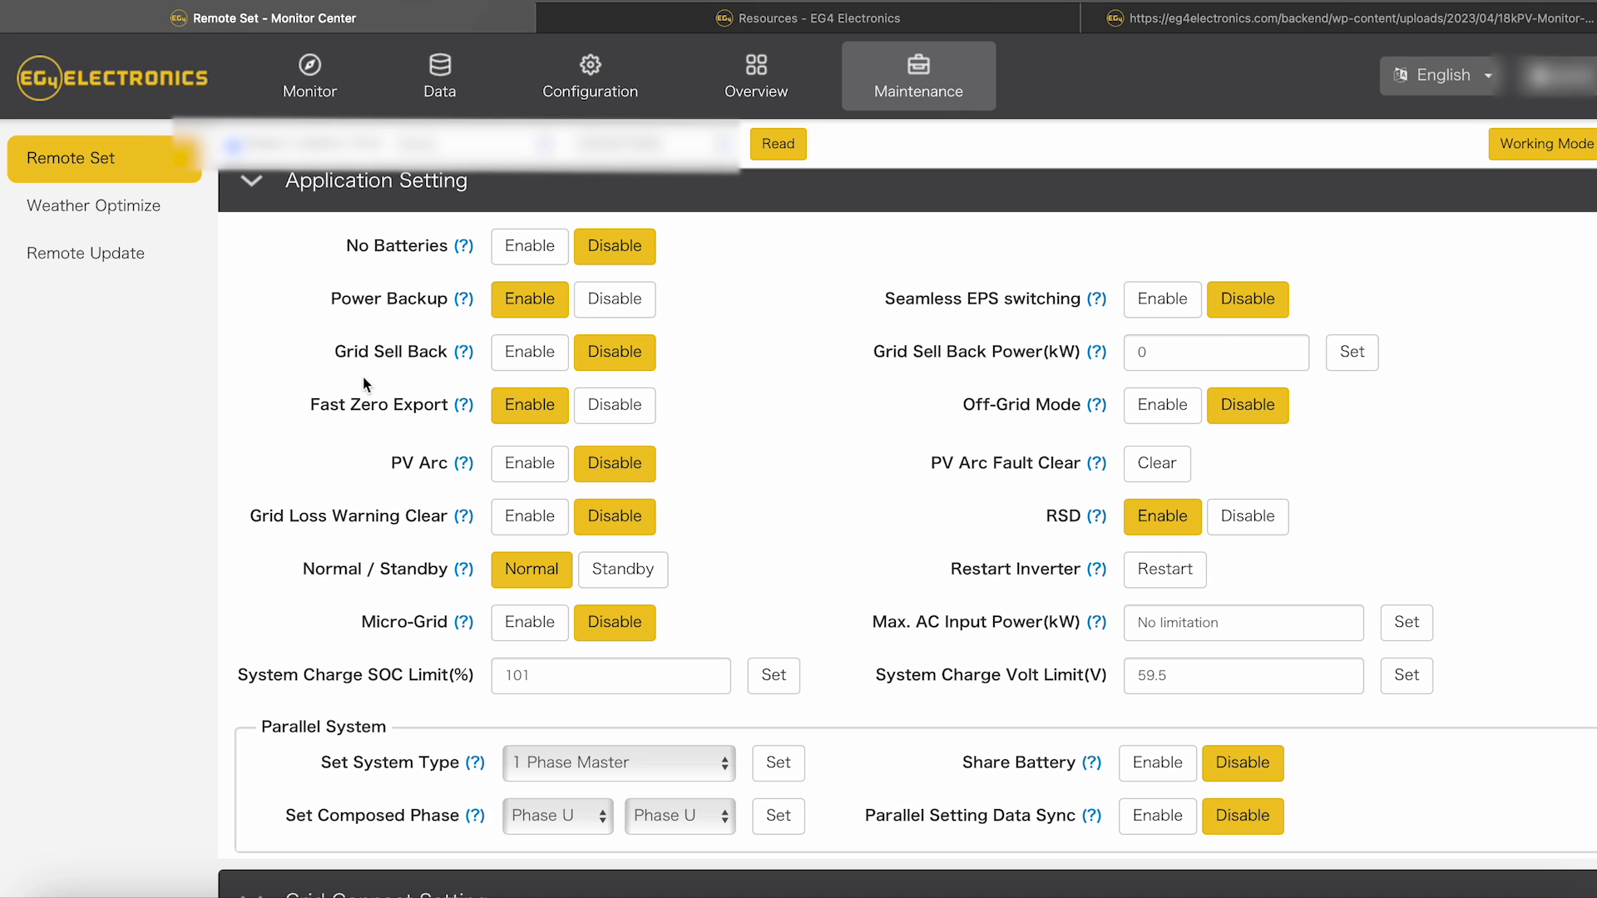
pyautogui.moveTo(634, 384)
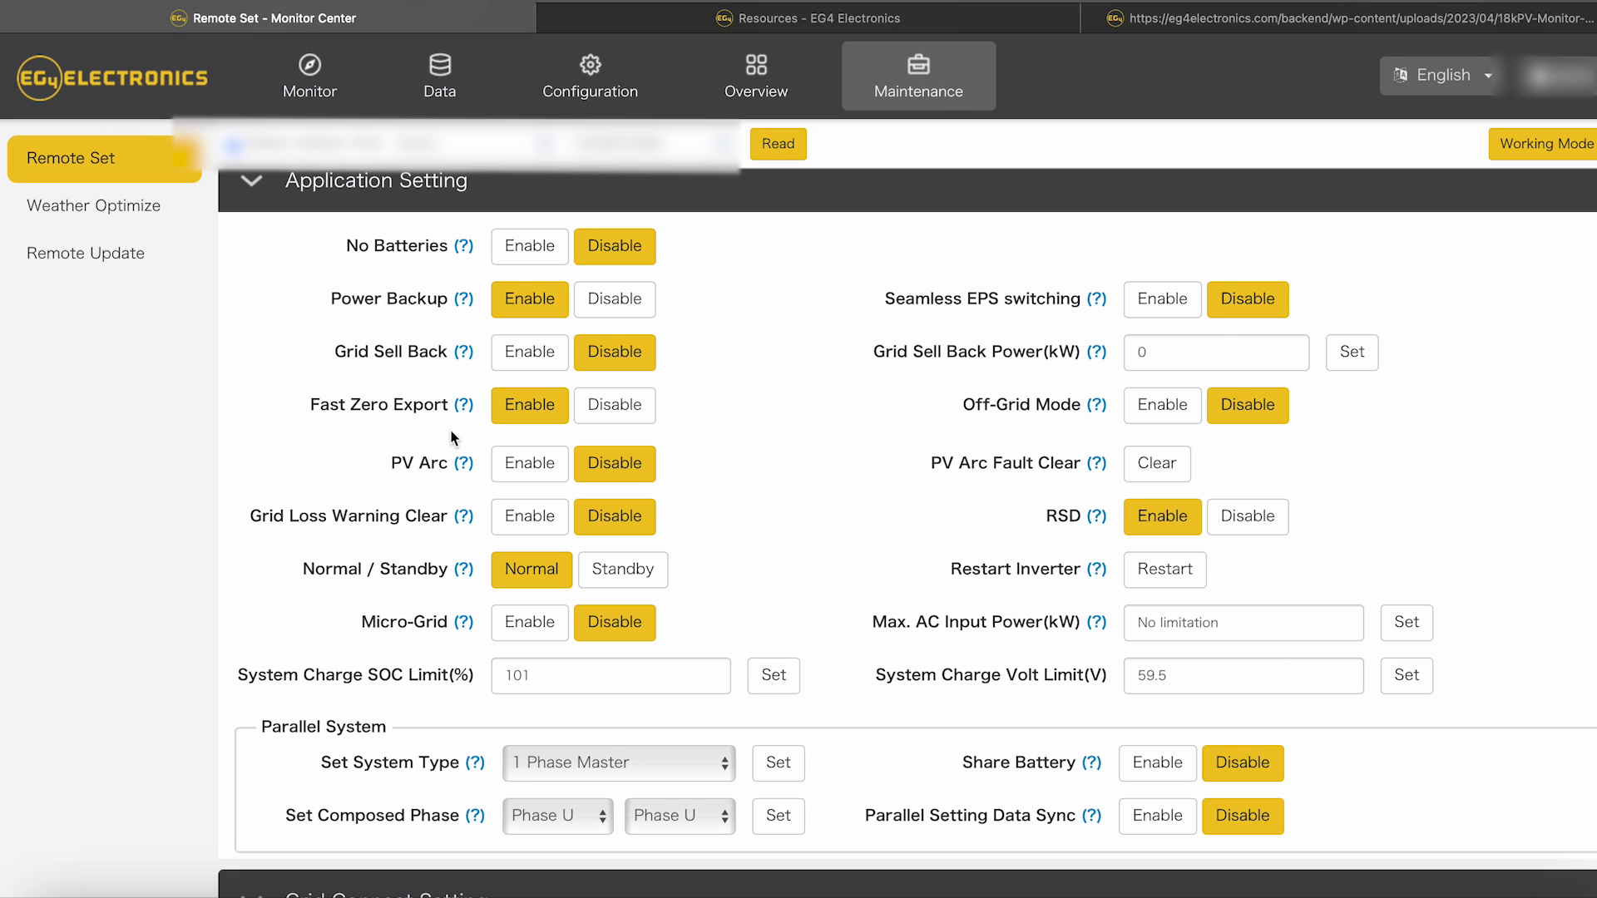
pyautogui.moveTo(616, 516)
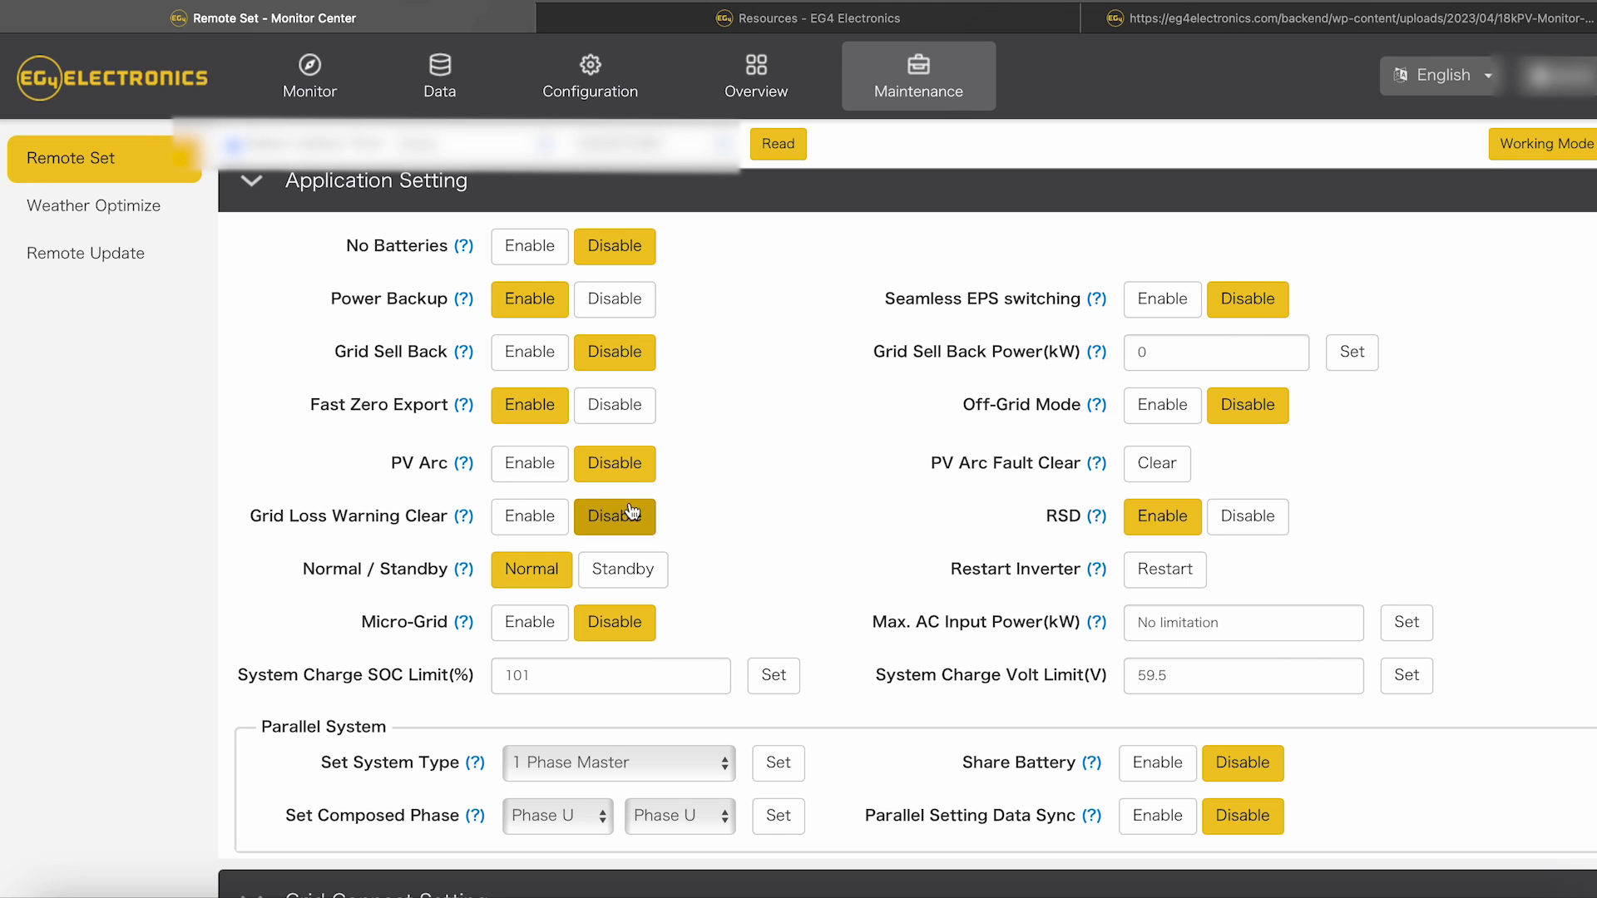
pyautogui.moveTo(438, 571)
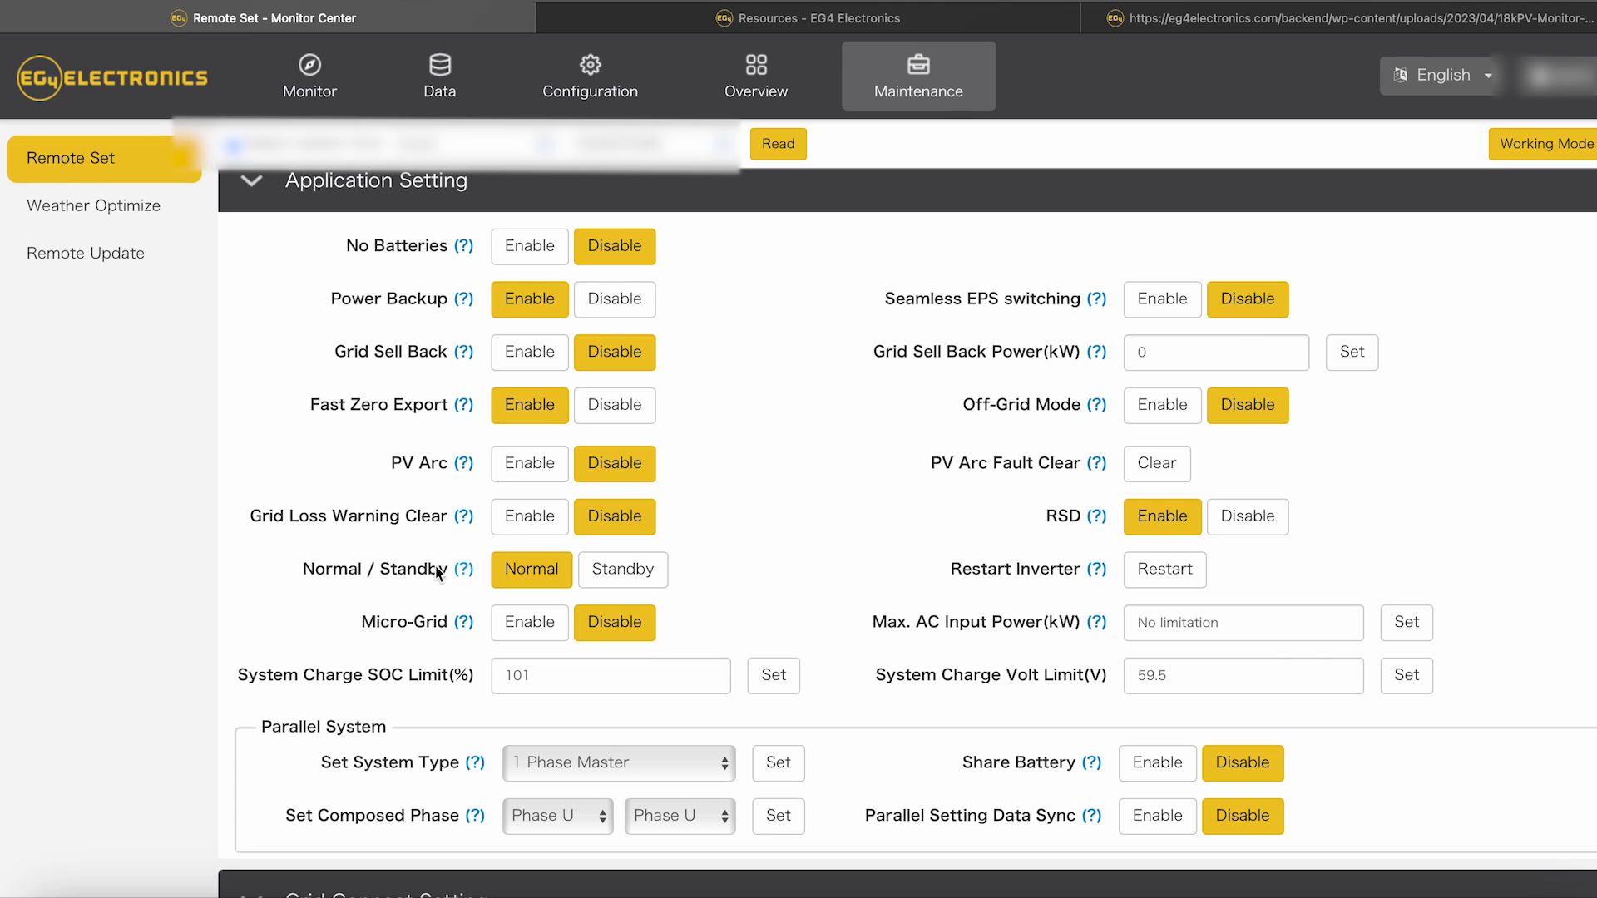
pyautogui.moveTo(538, 601)
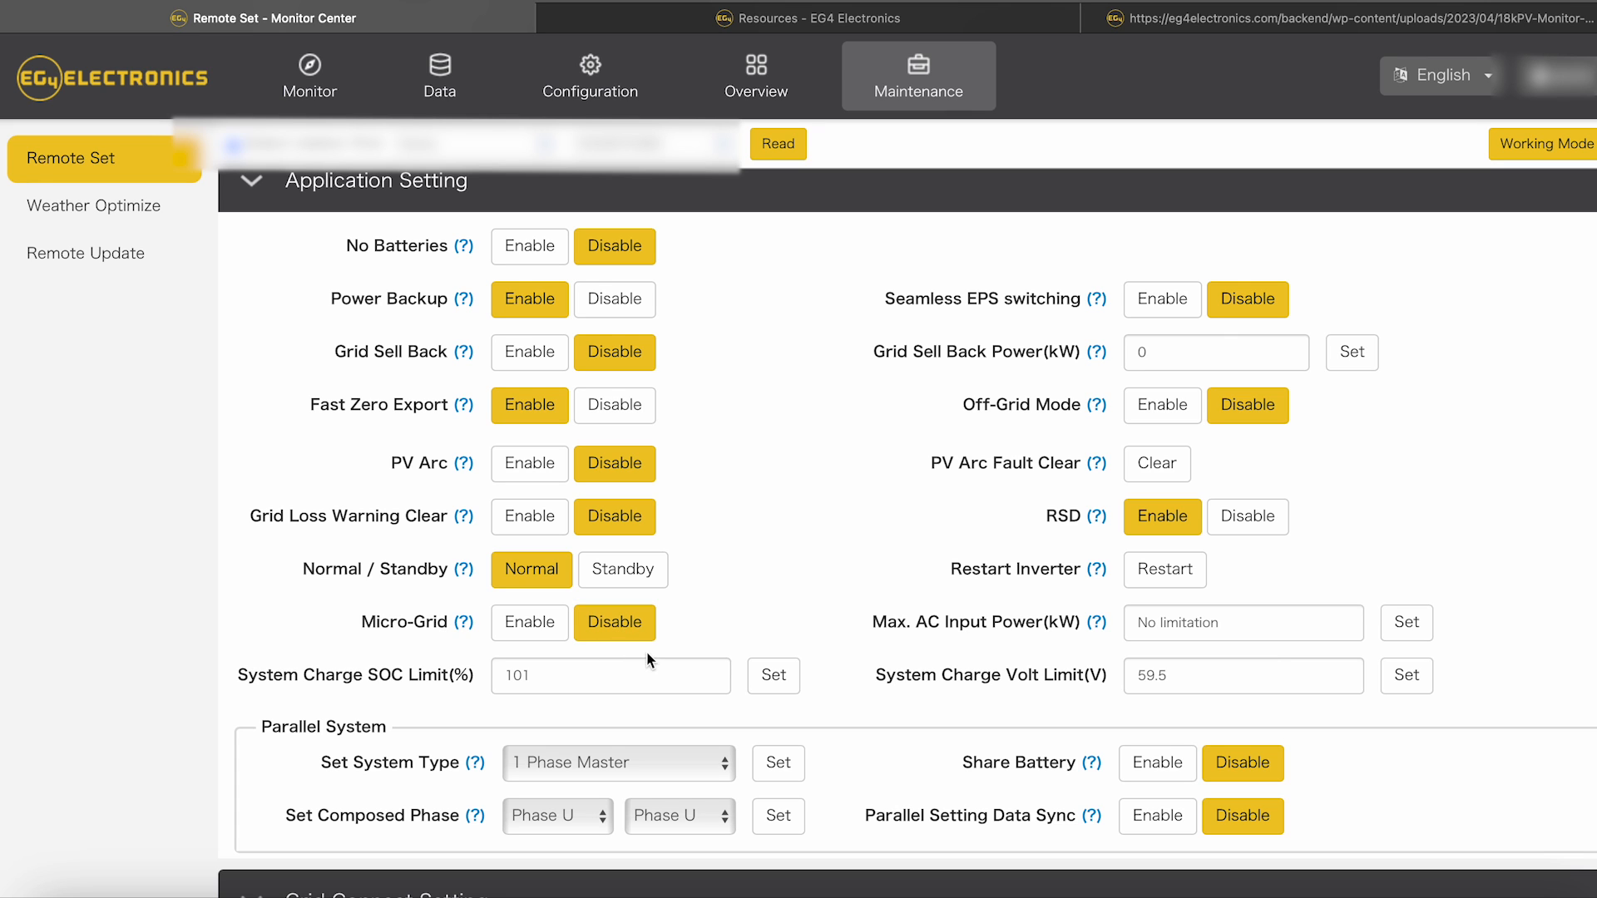
pyautogui.moveTo(1040, 338)
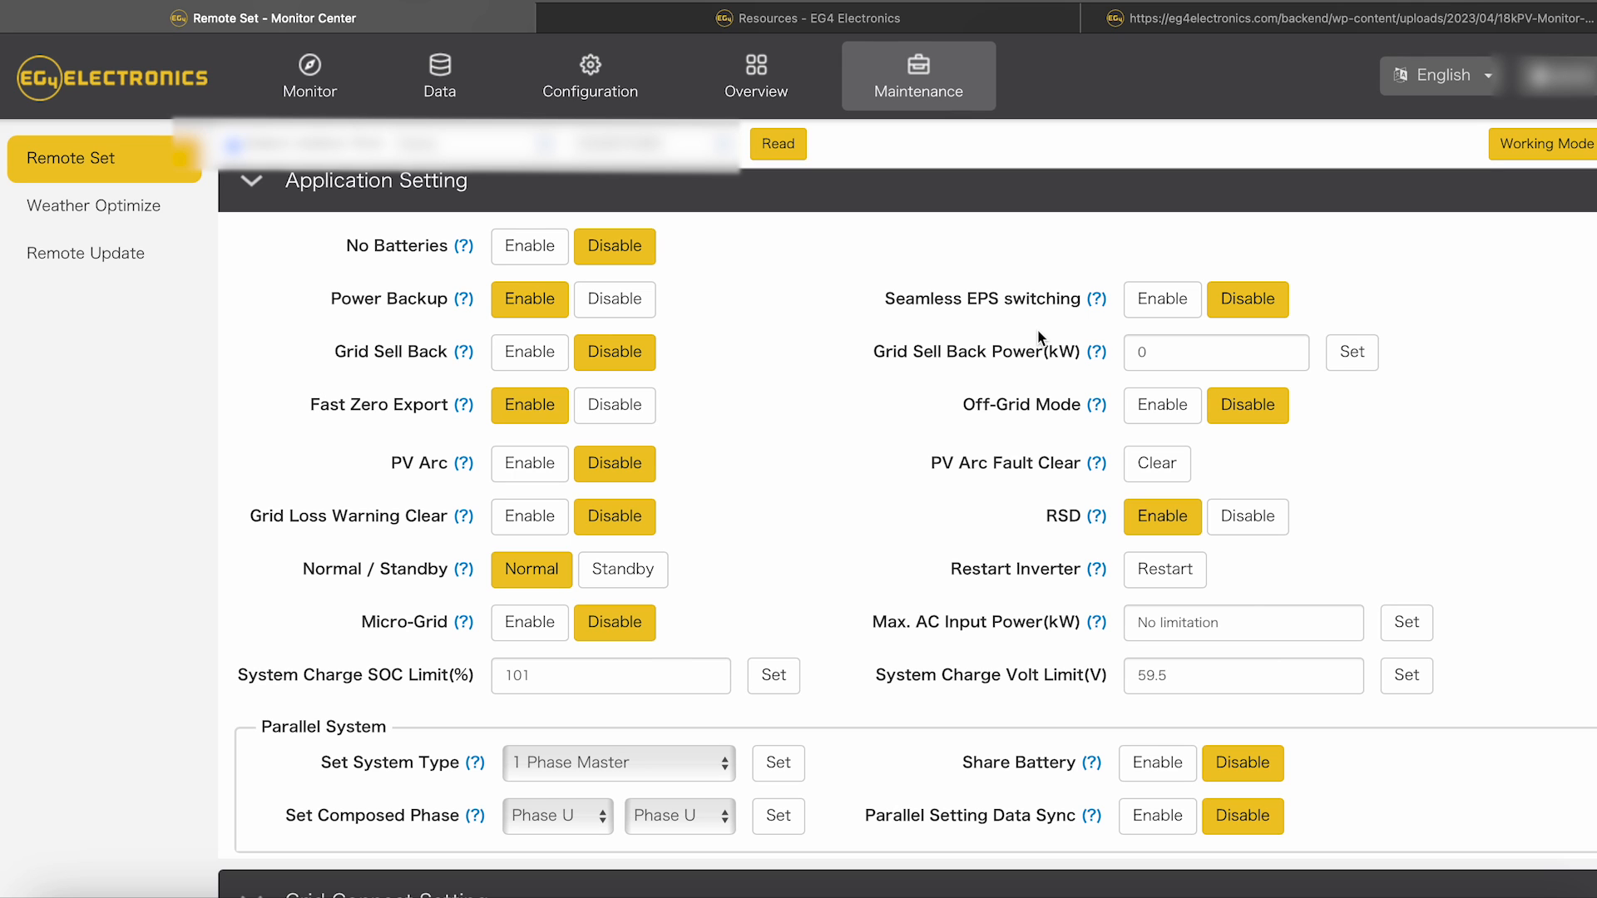
pyautogui.moveTo(1056, 529)
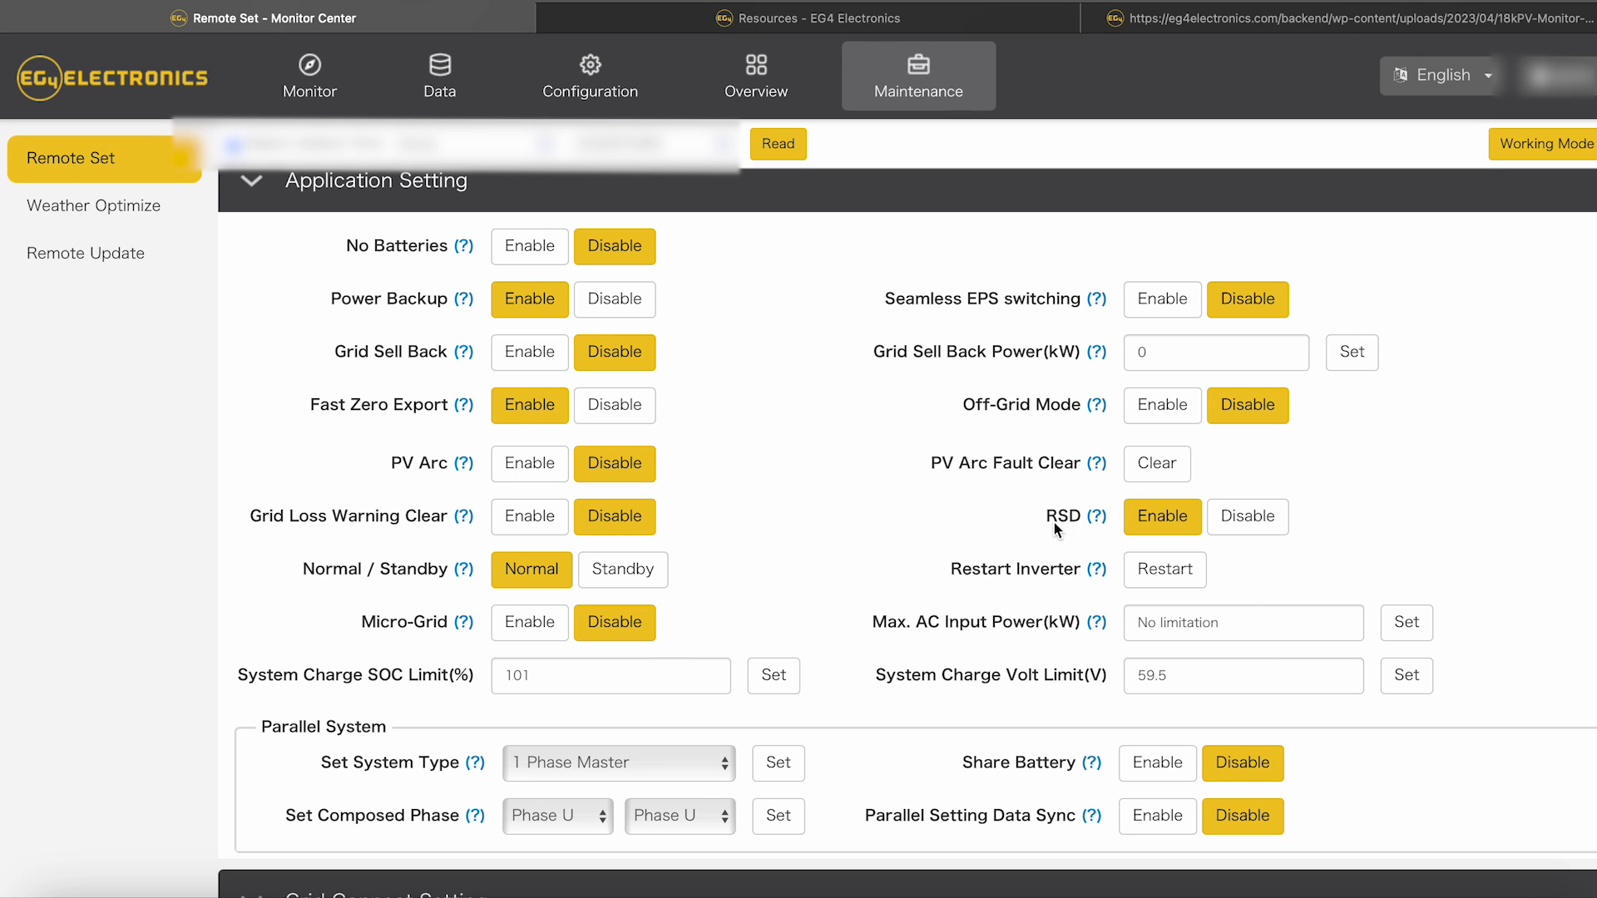
pyautogui.moveTo(1098, 519)
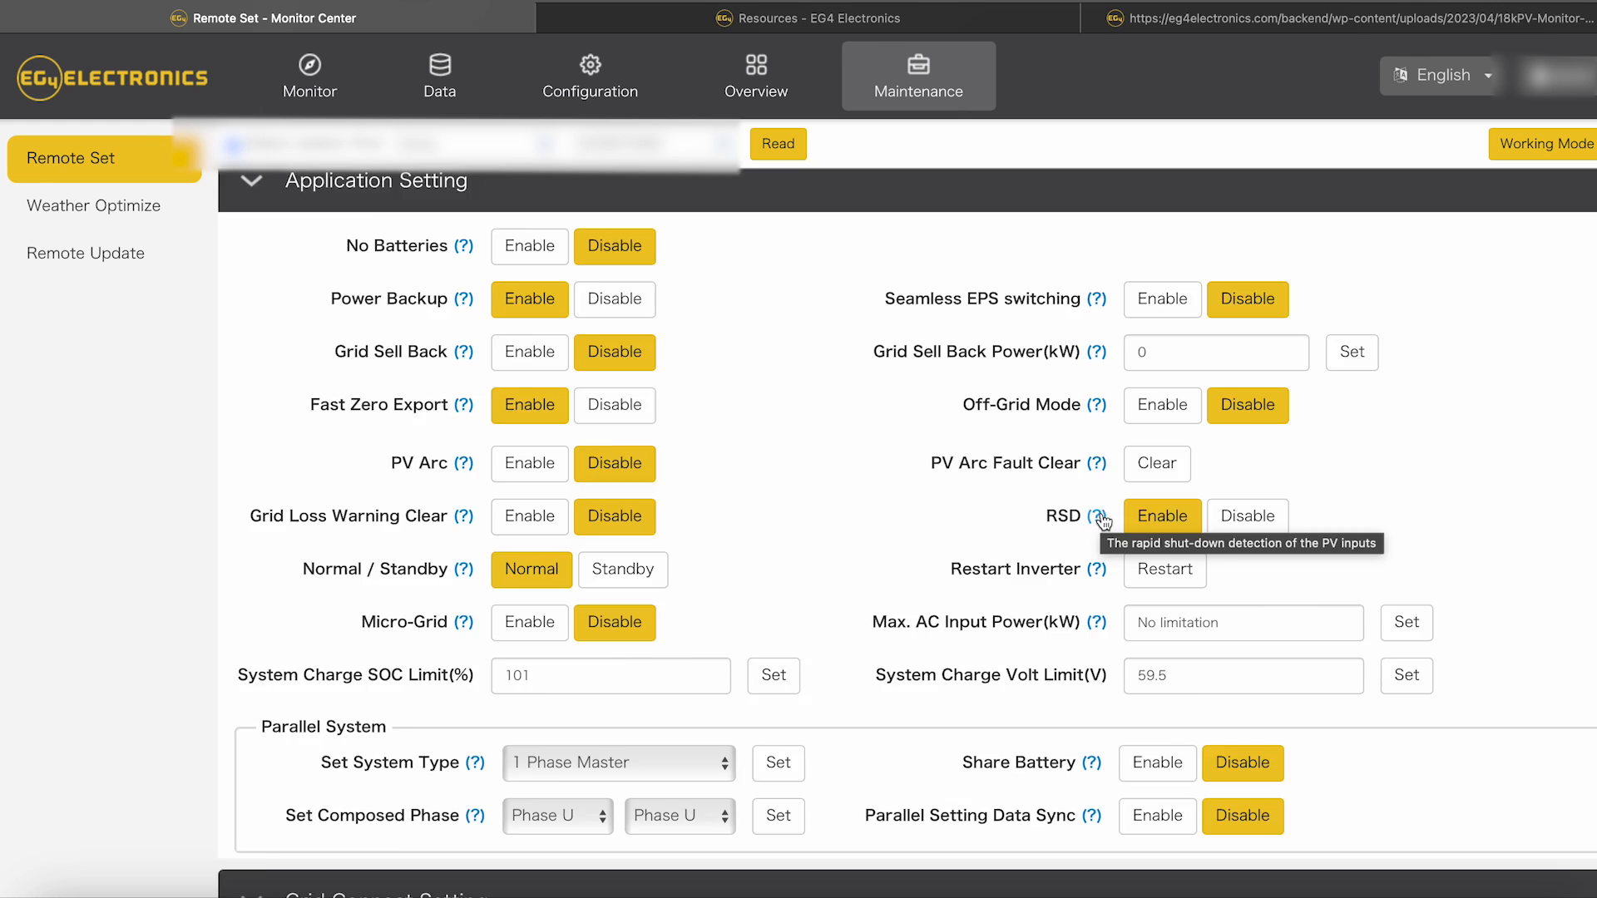
pyautogui.scroll(-3)
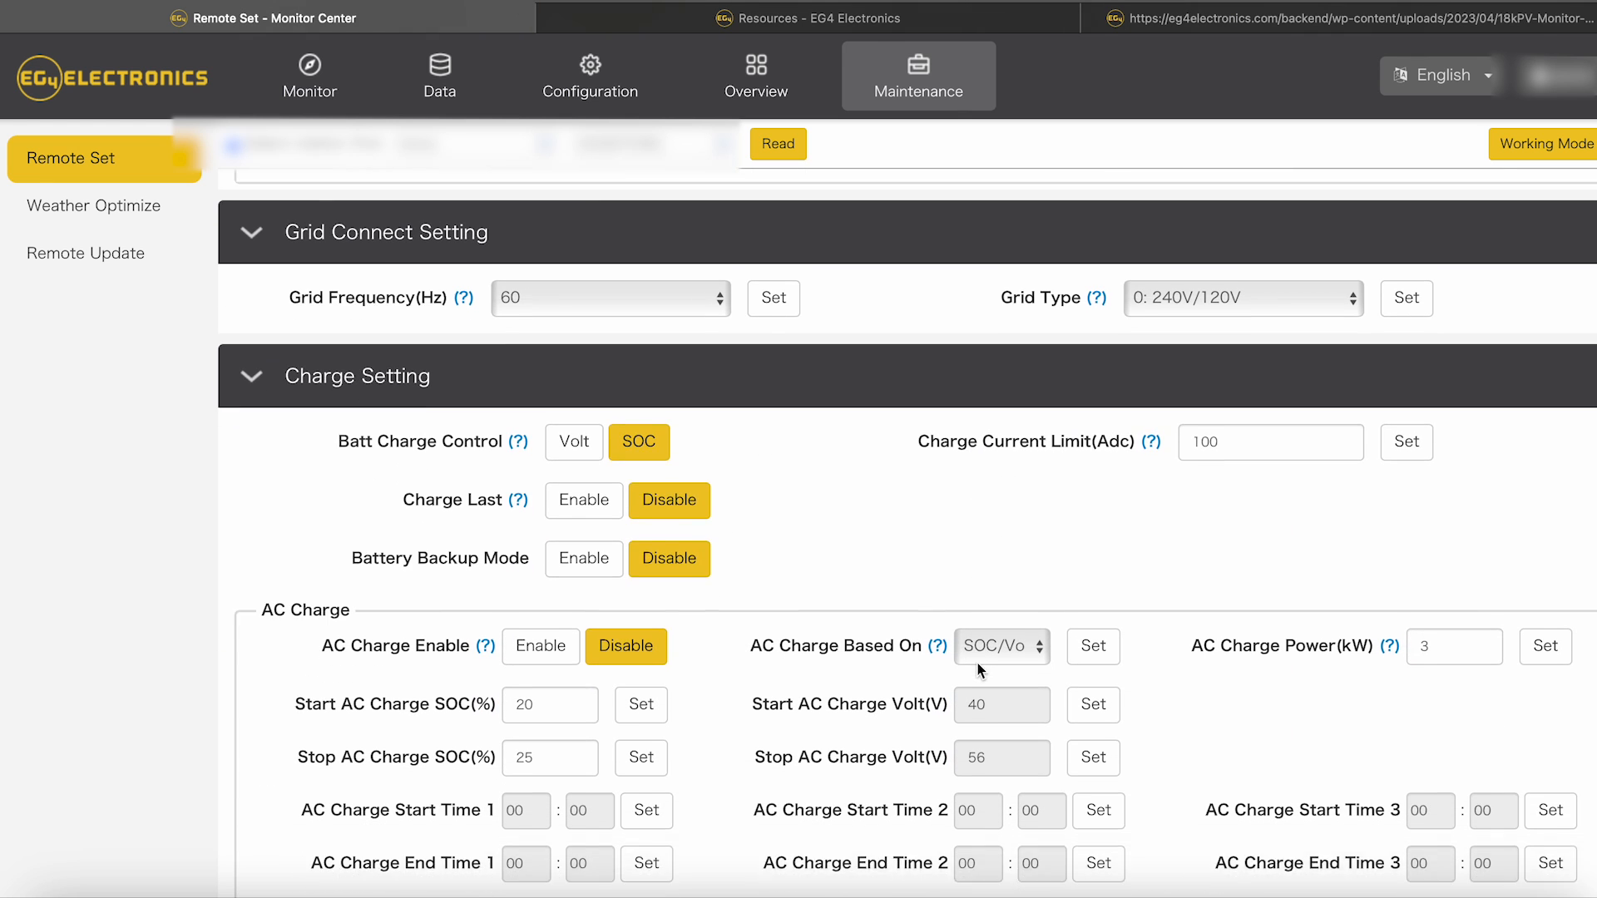
# Step: Review AC Charge (disabled, 20–25% SOC limits) and Battery Backup Mode, reaching Generator Charge settings
pyautogui.scroll(-3)
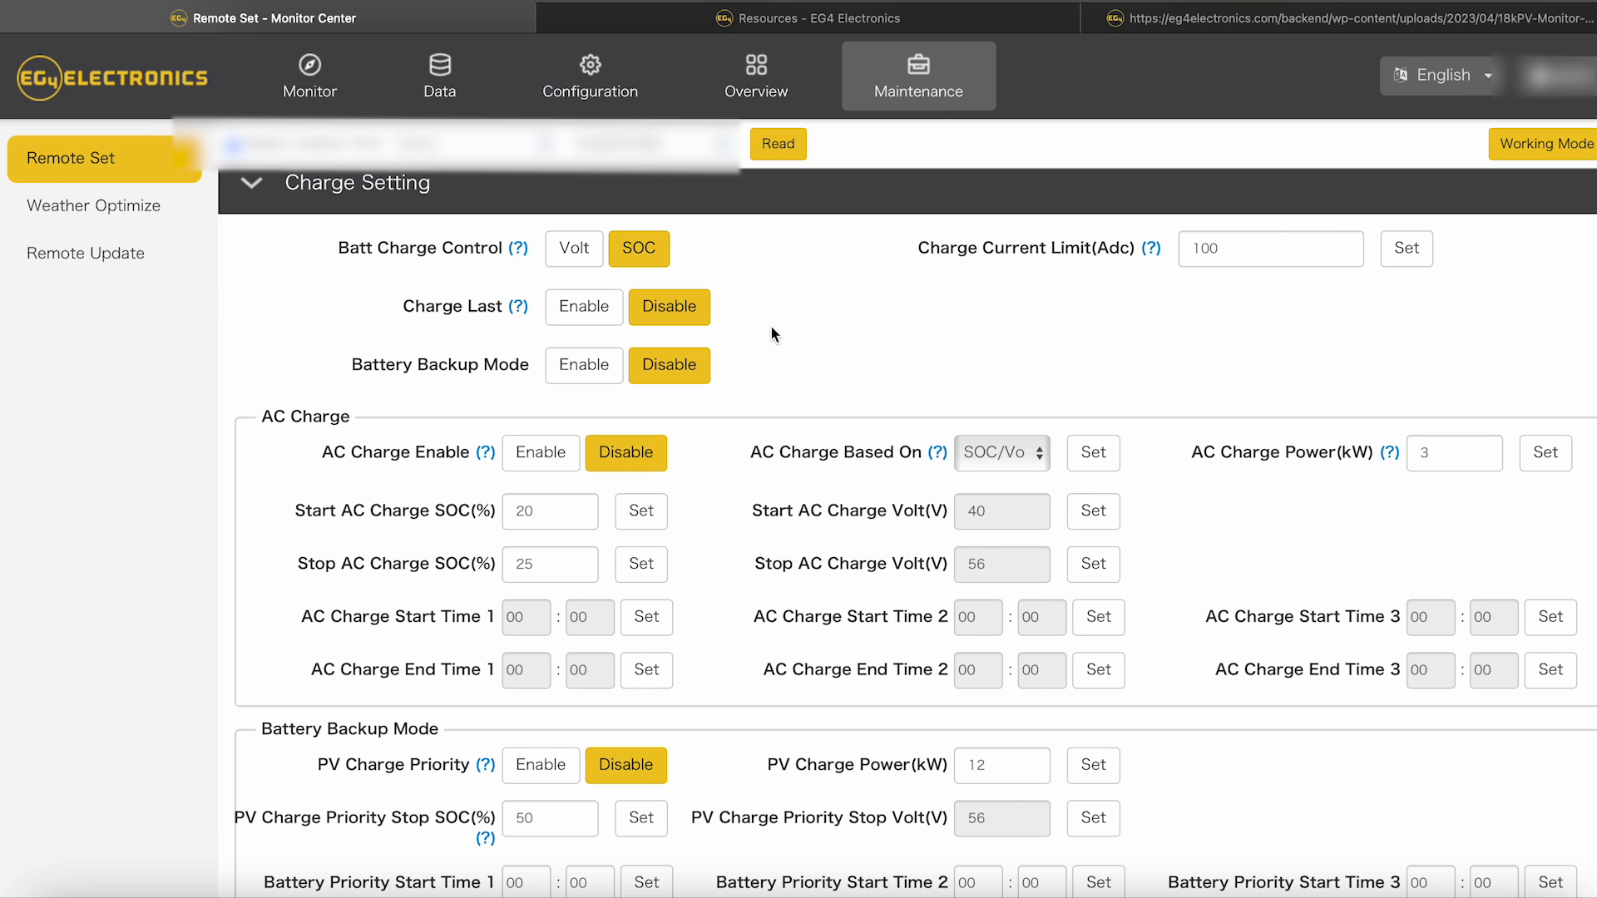
pyautogui.moveTo(396, 351)
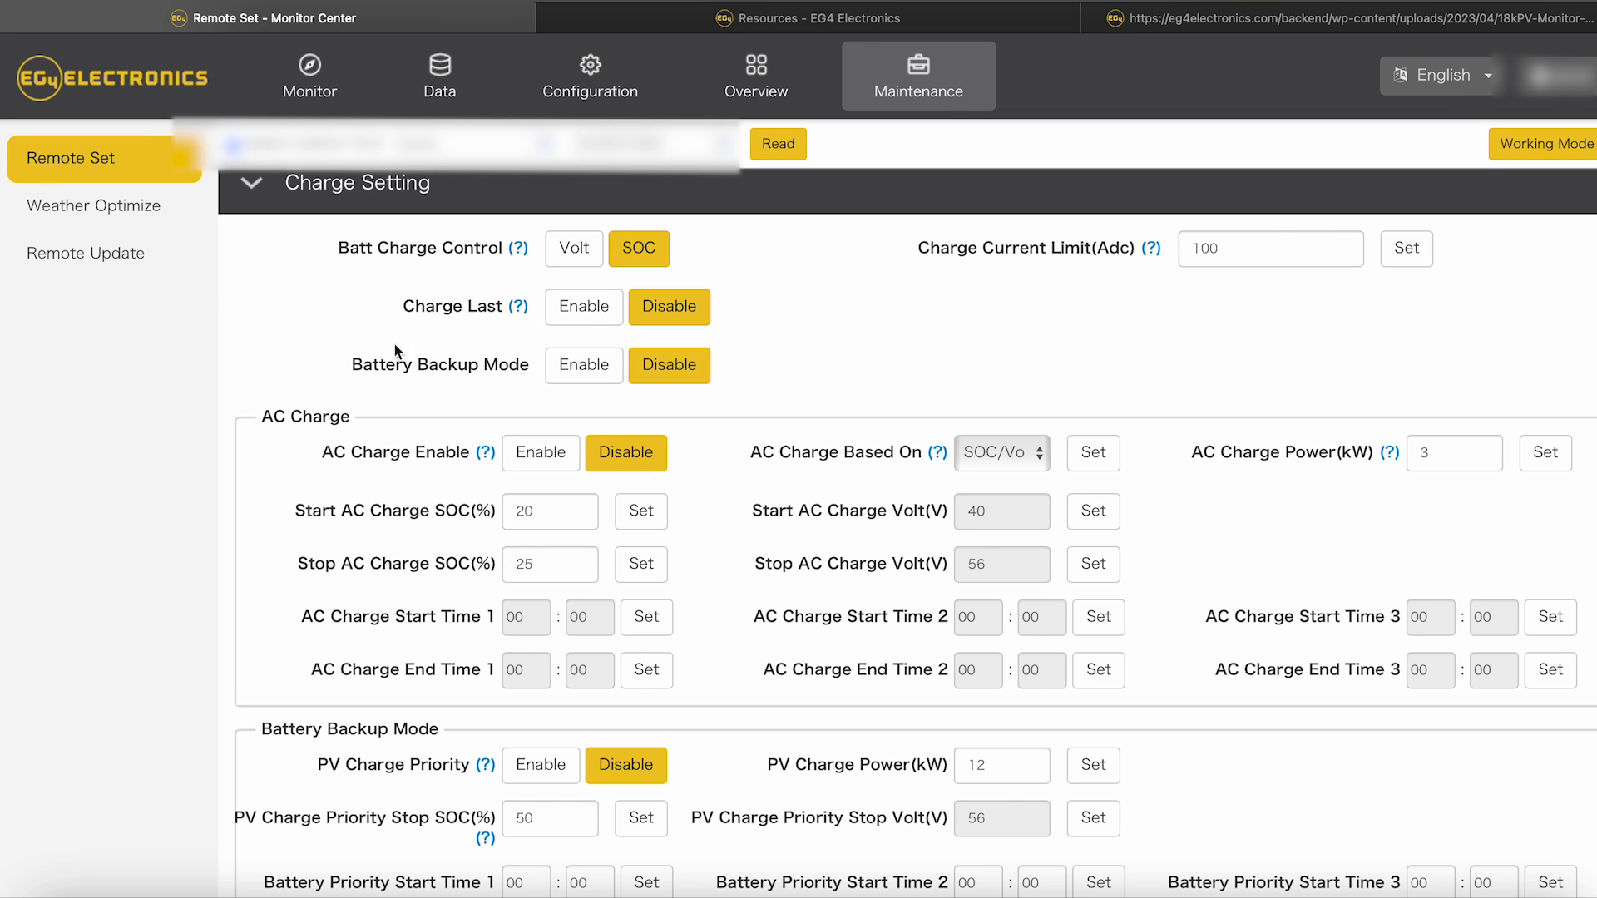
pyautogui.moveTo(521, 307)
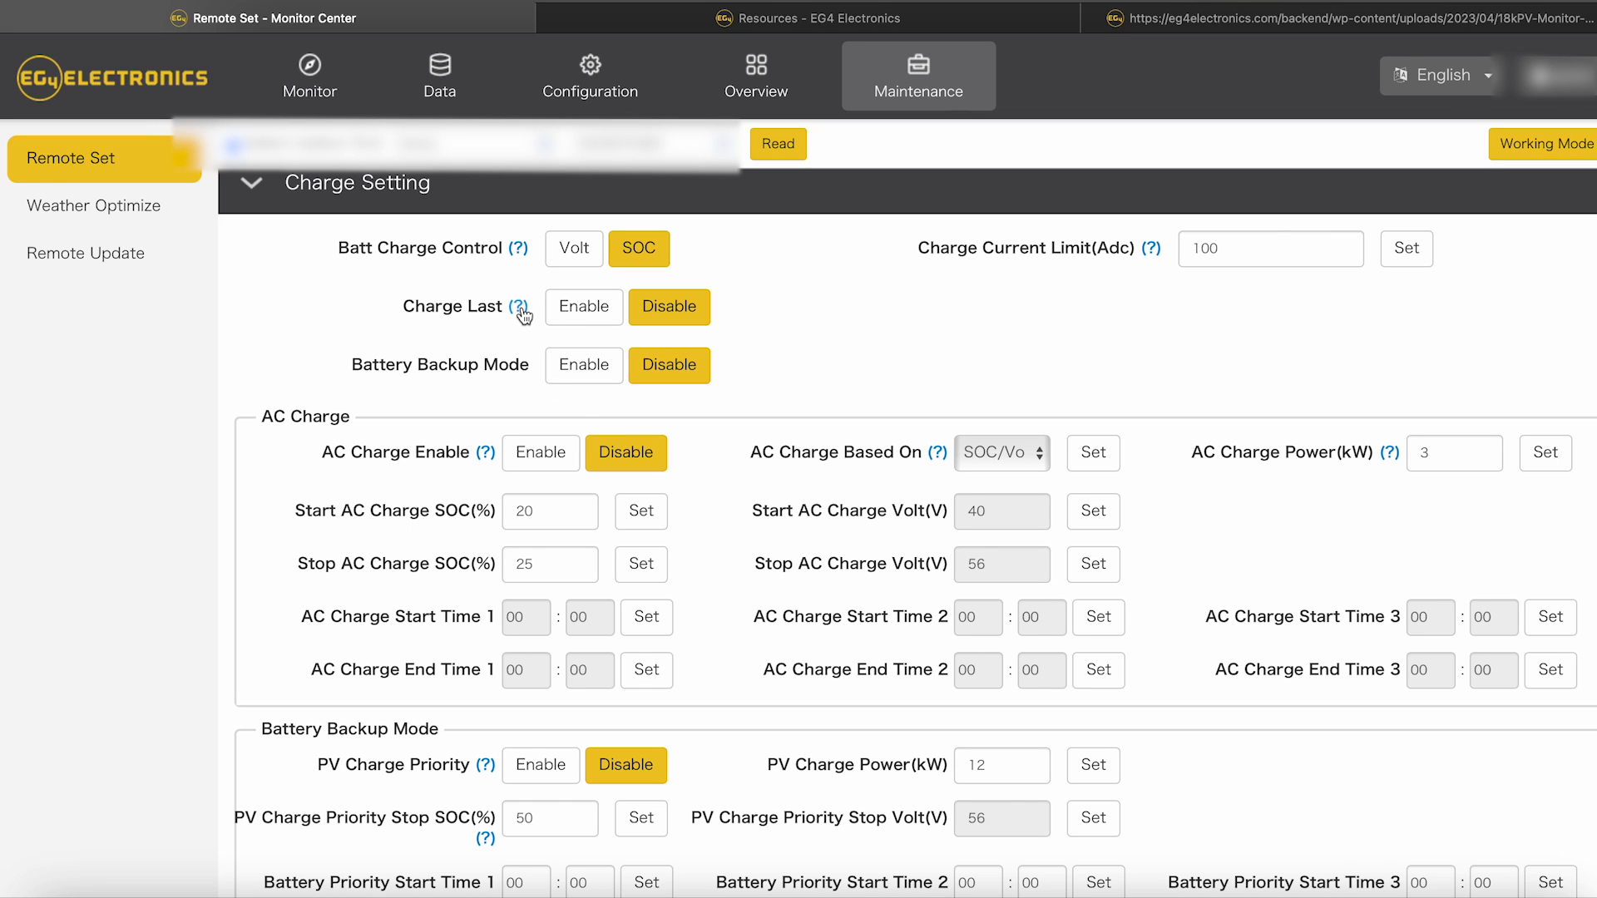
pyautogui.scroll(-3)
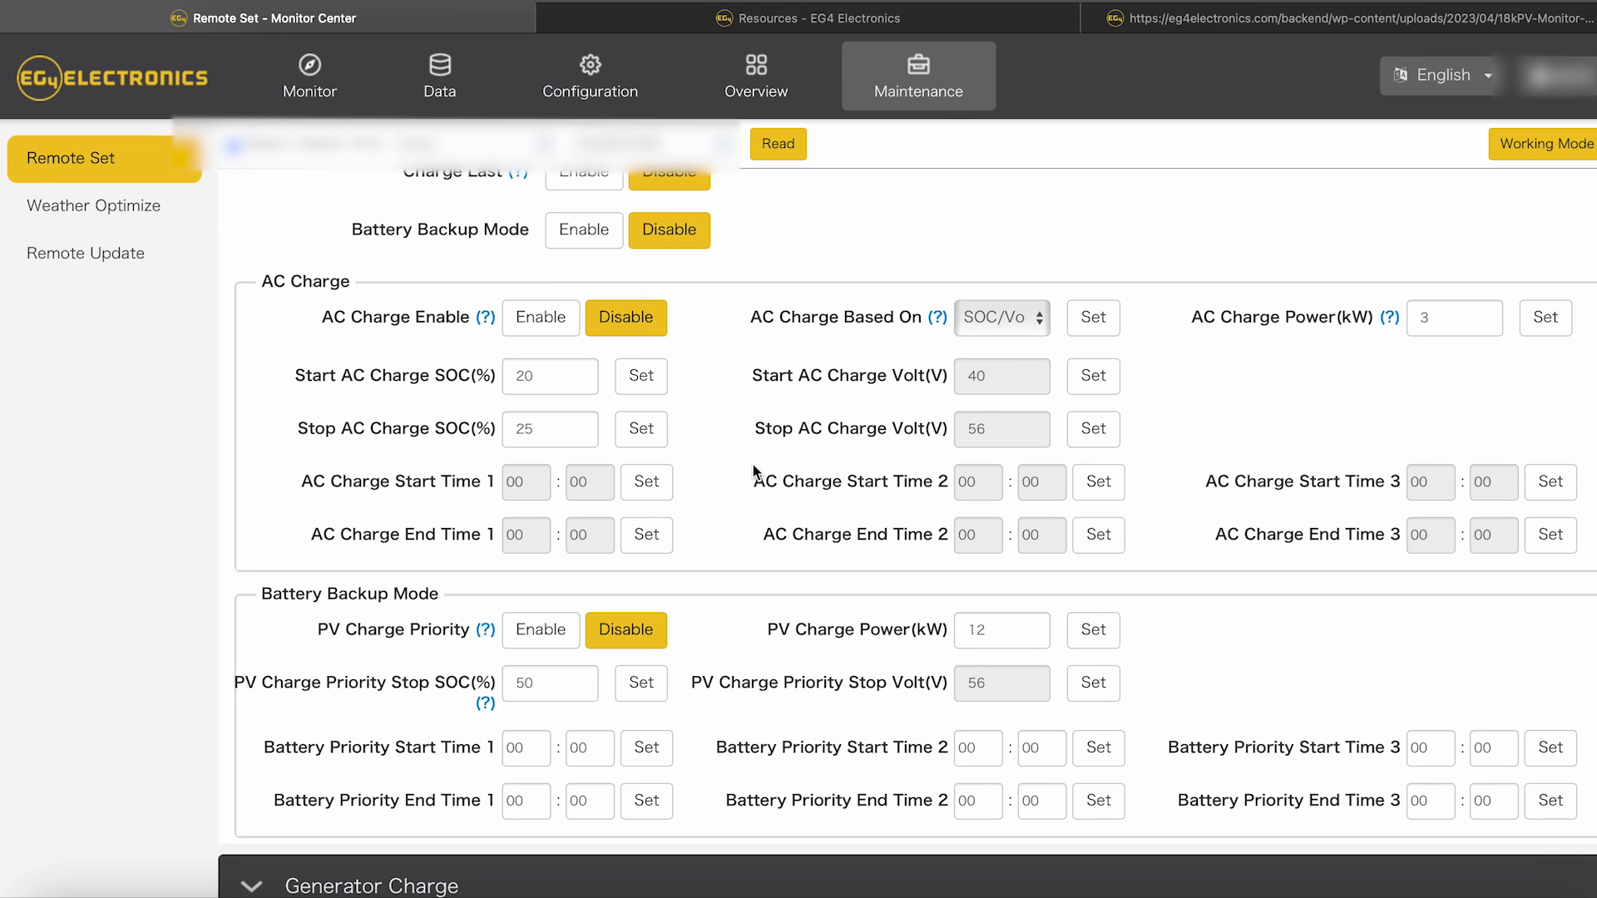
pyautogui.moveTo(569, 364)
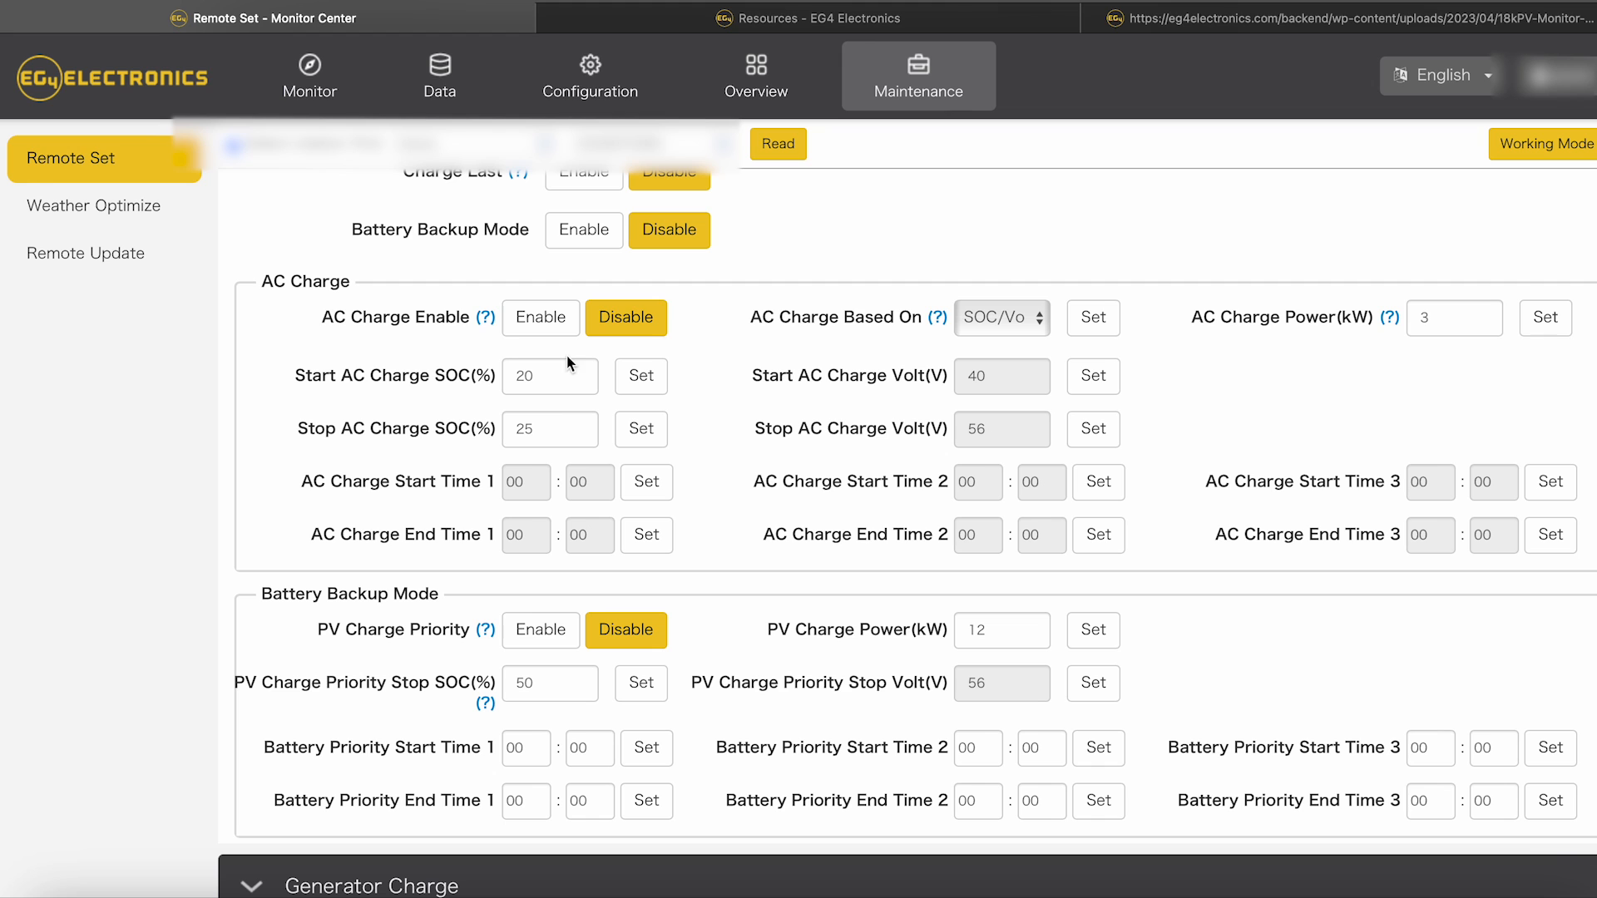
pyautogui.moveTo(625, 316)
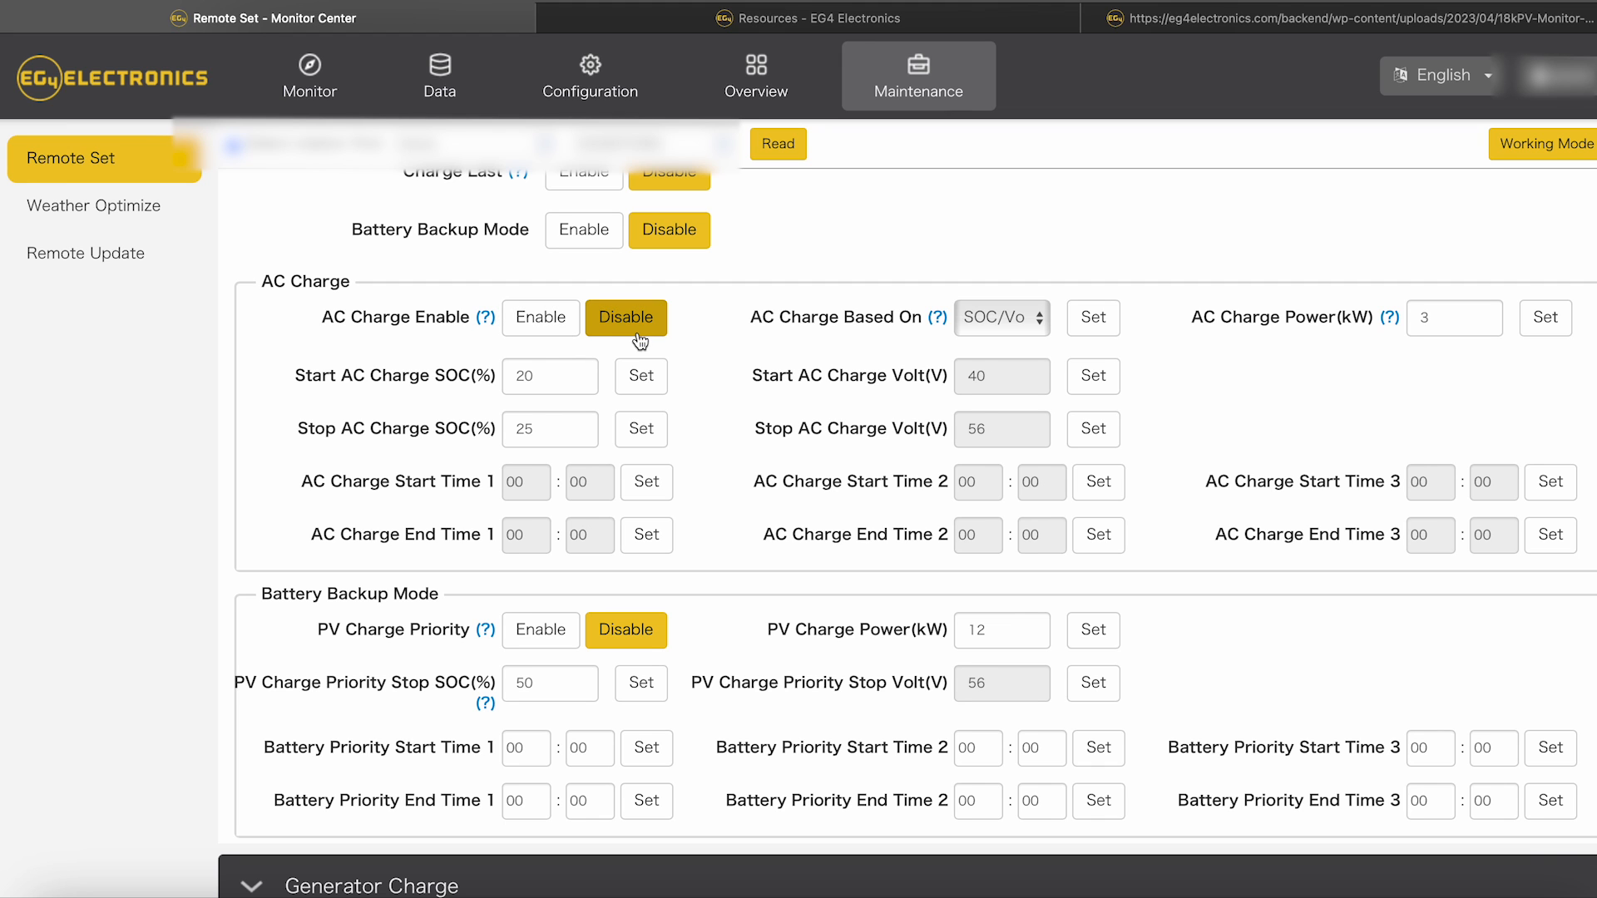
pyautogui.moveTo(493, 328)
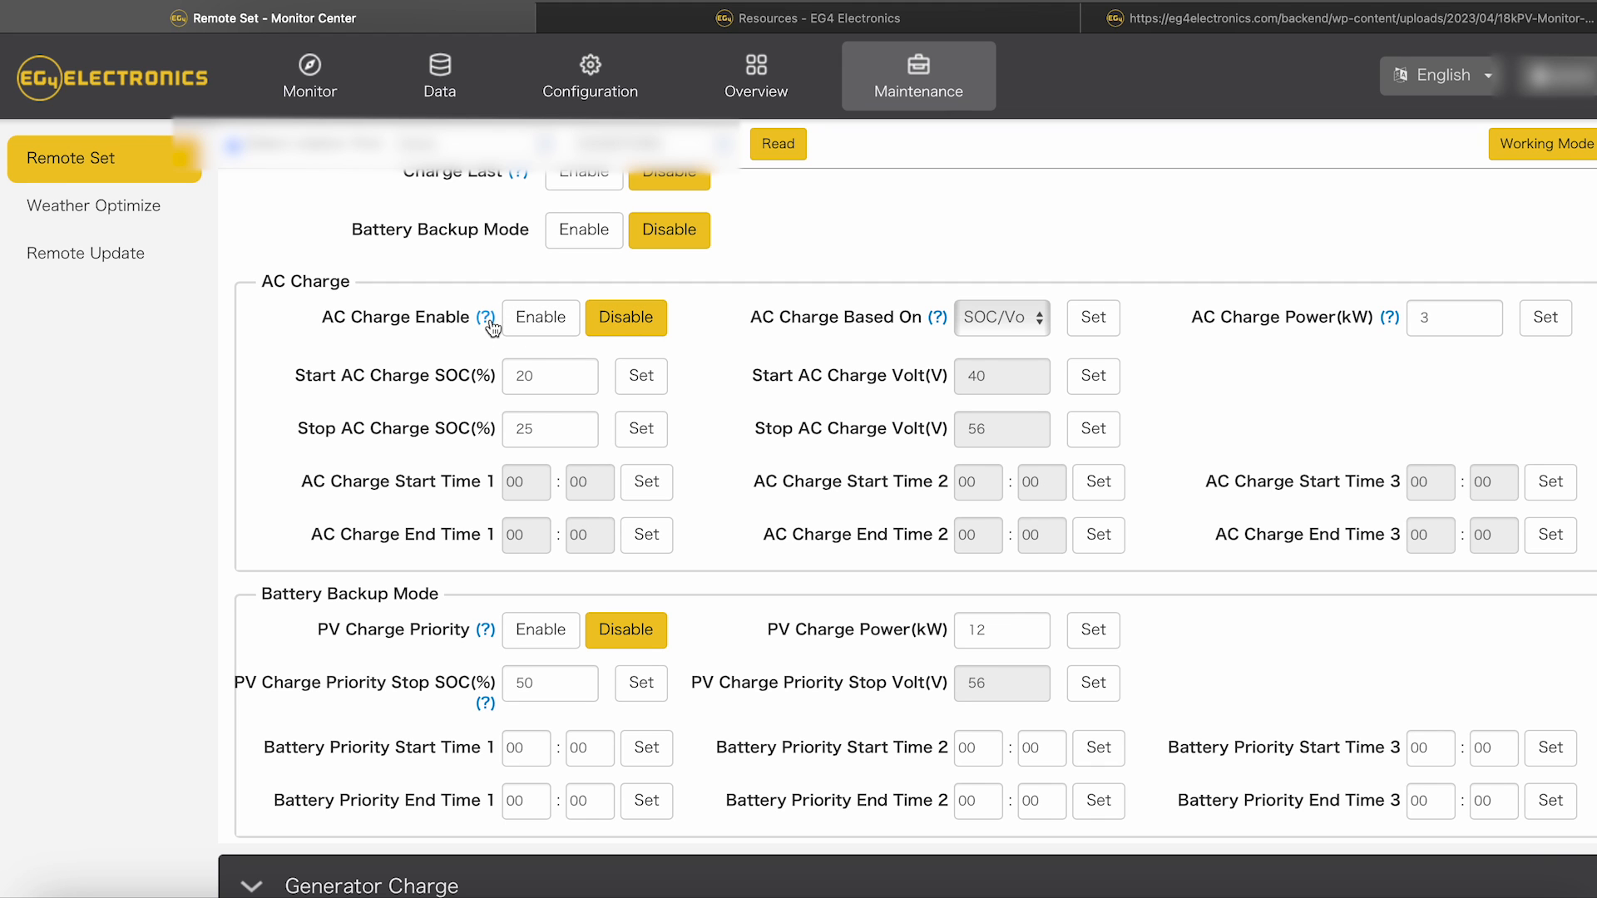
pyautogui.moveTo(481, 379)
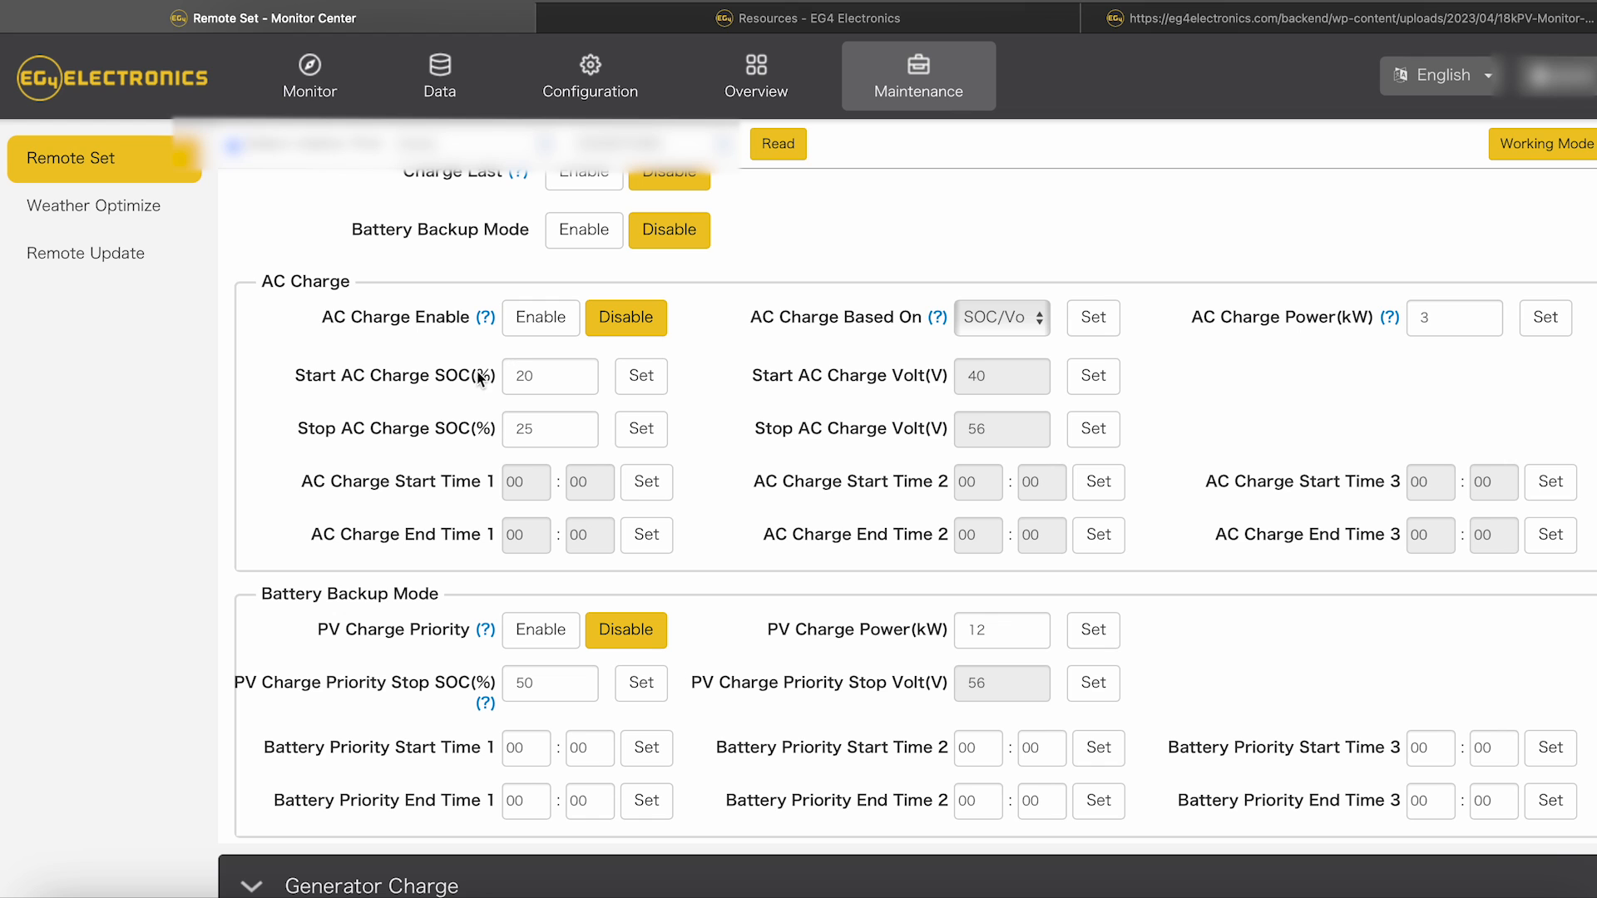
pyautogui.moveTo(479, 393)
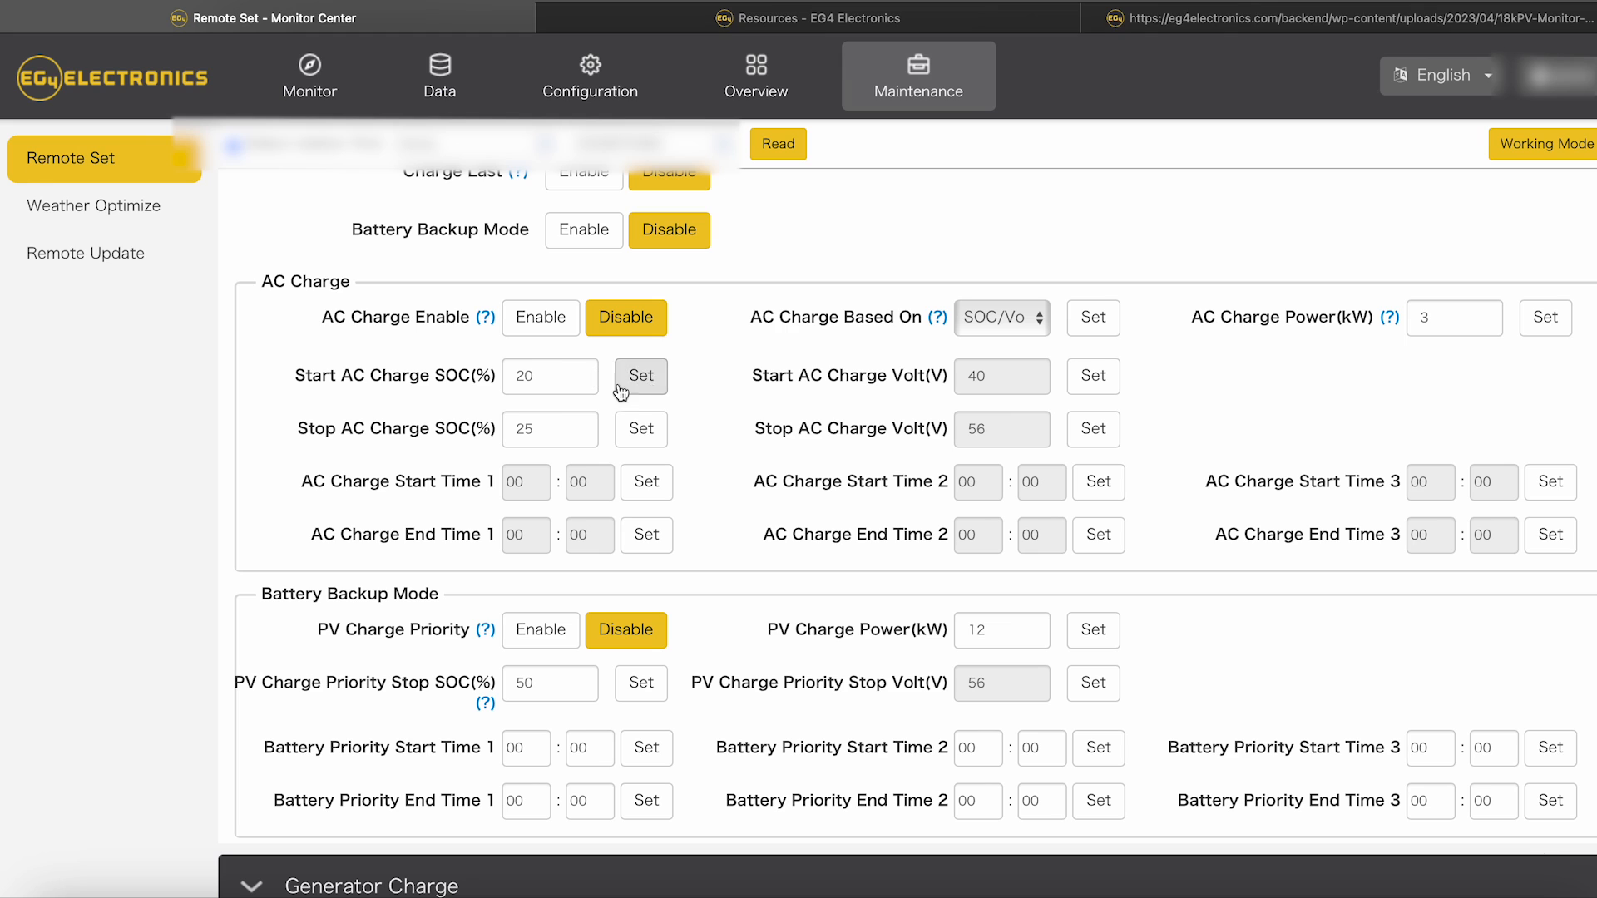
pyautogui.moveTo(328, 418)
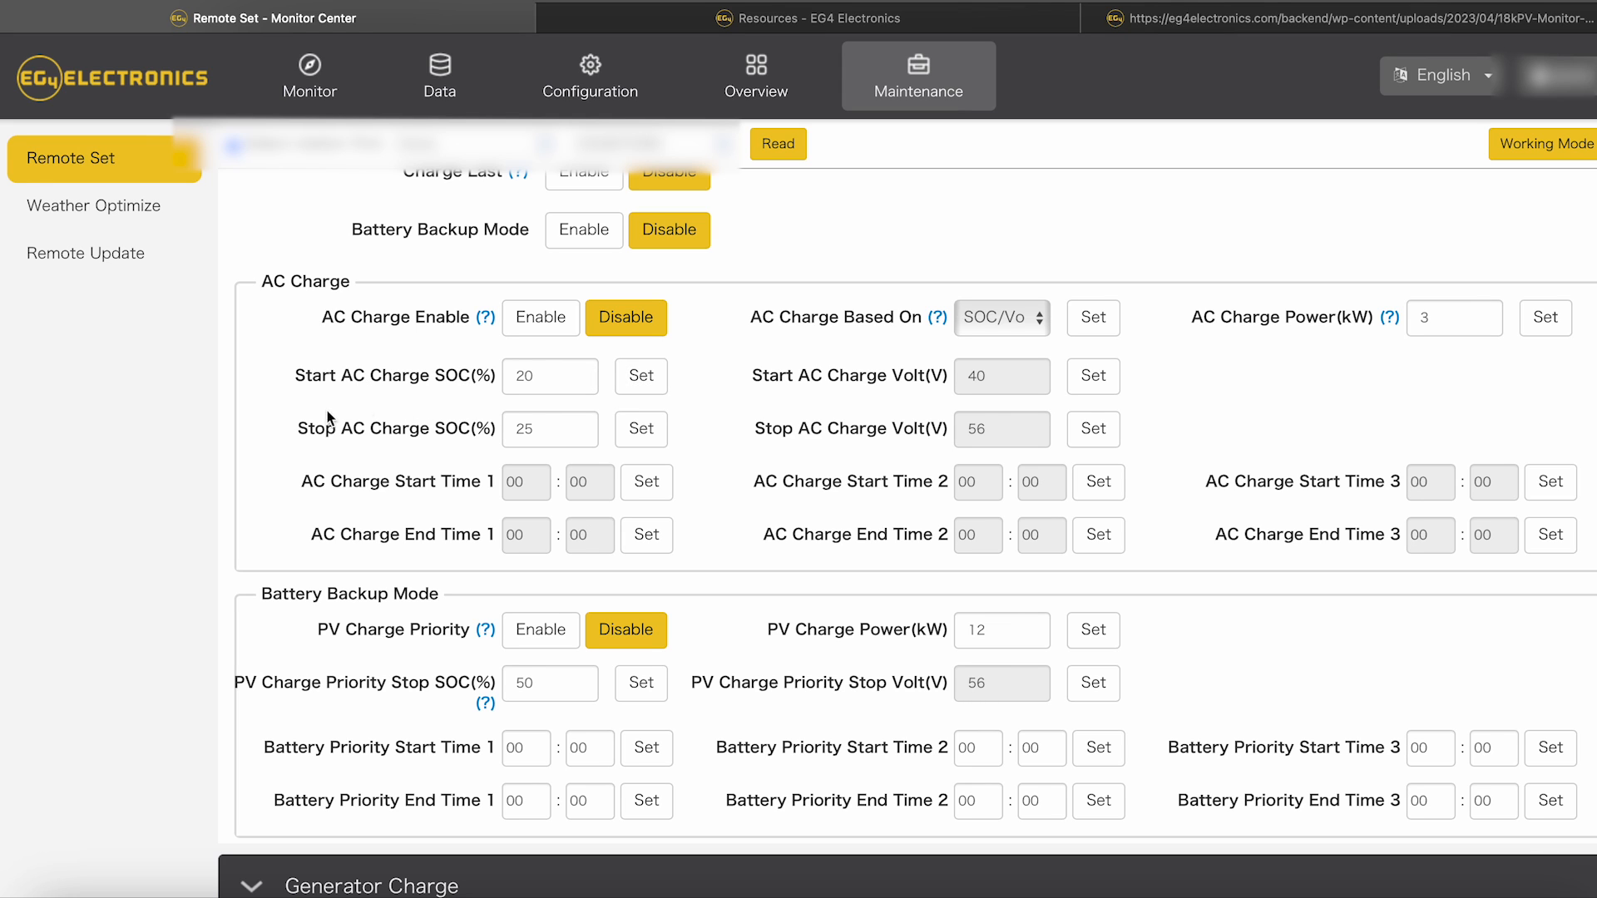
pyautogui.moveTo(479, 442)
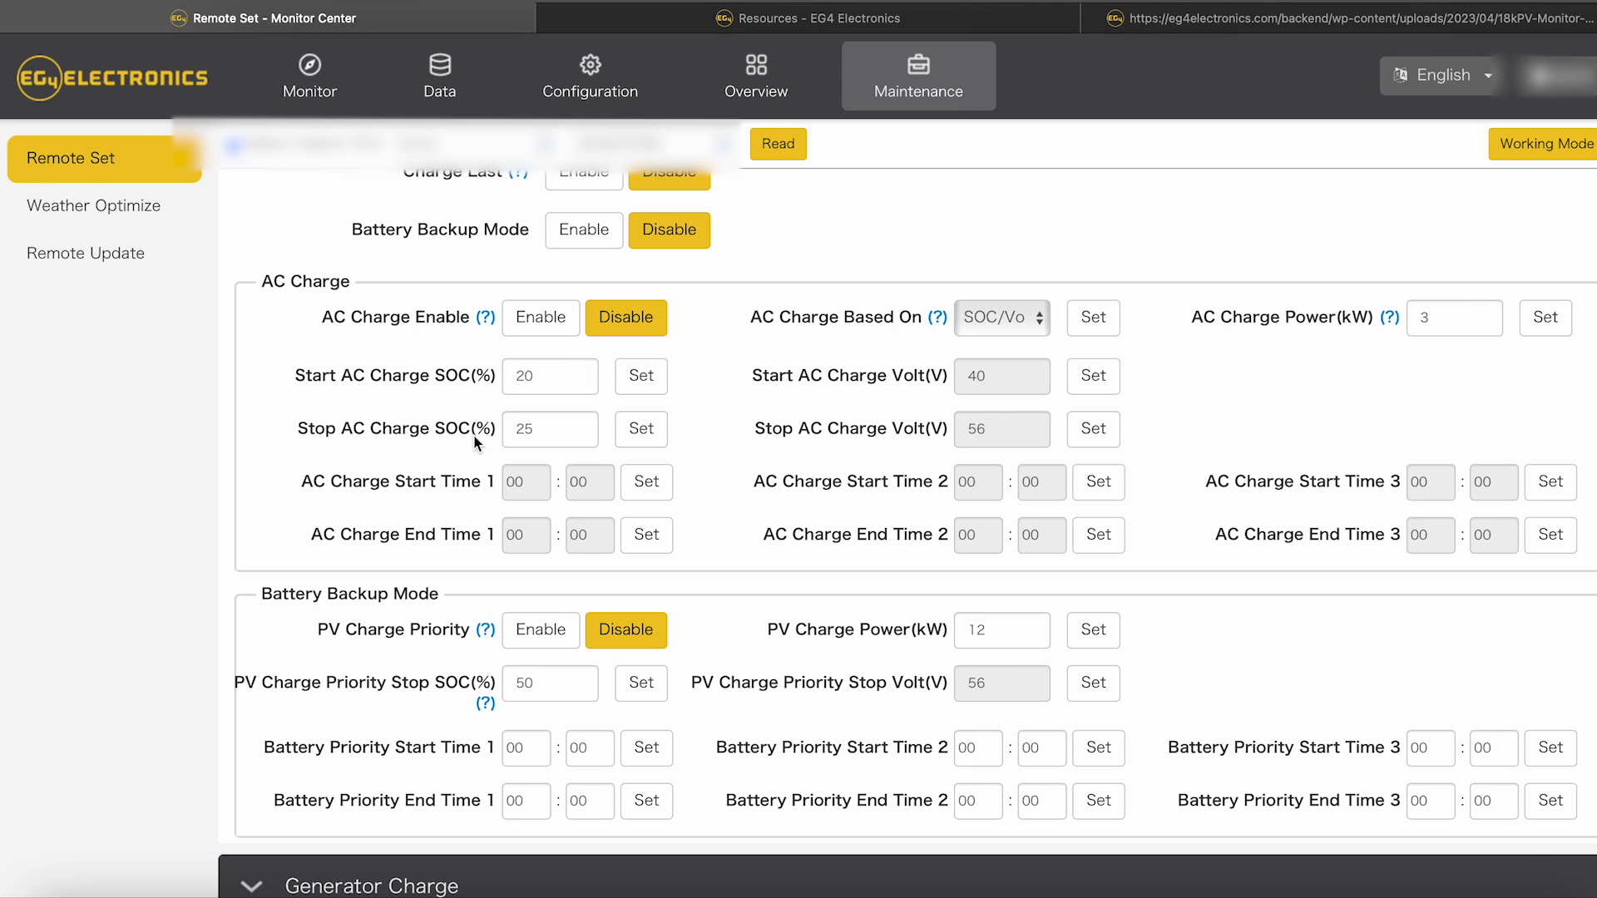
pyautogui.moveTo(619, 429)
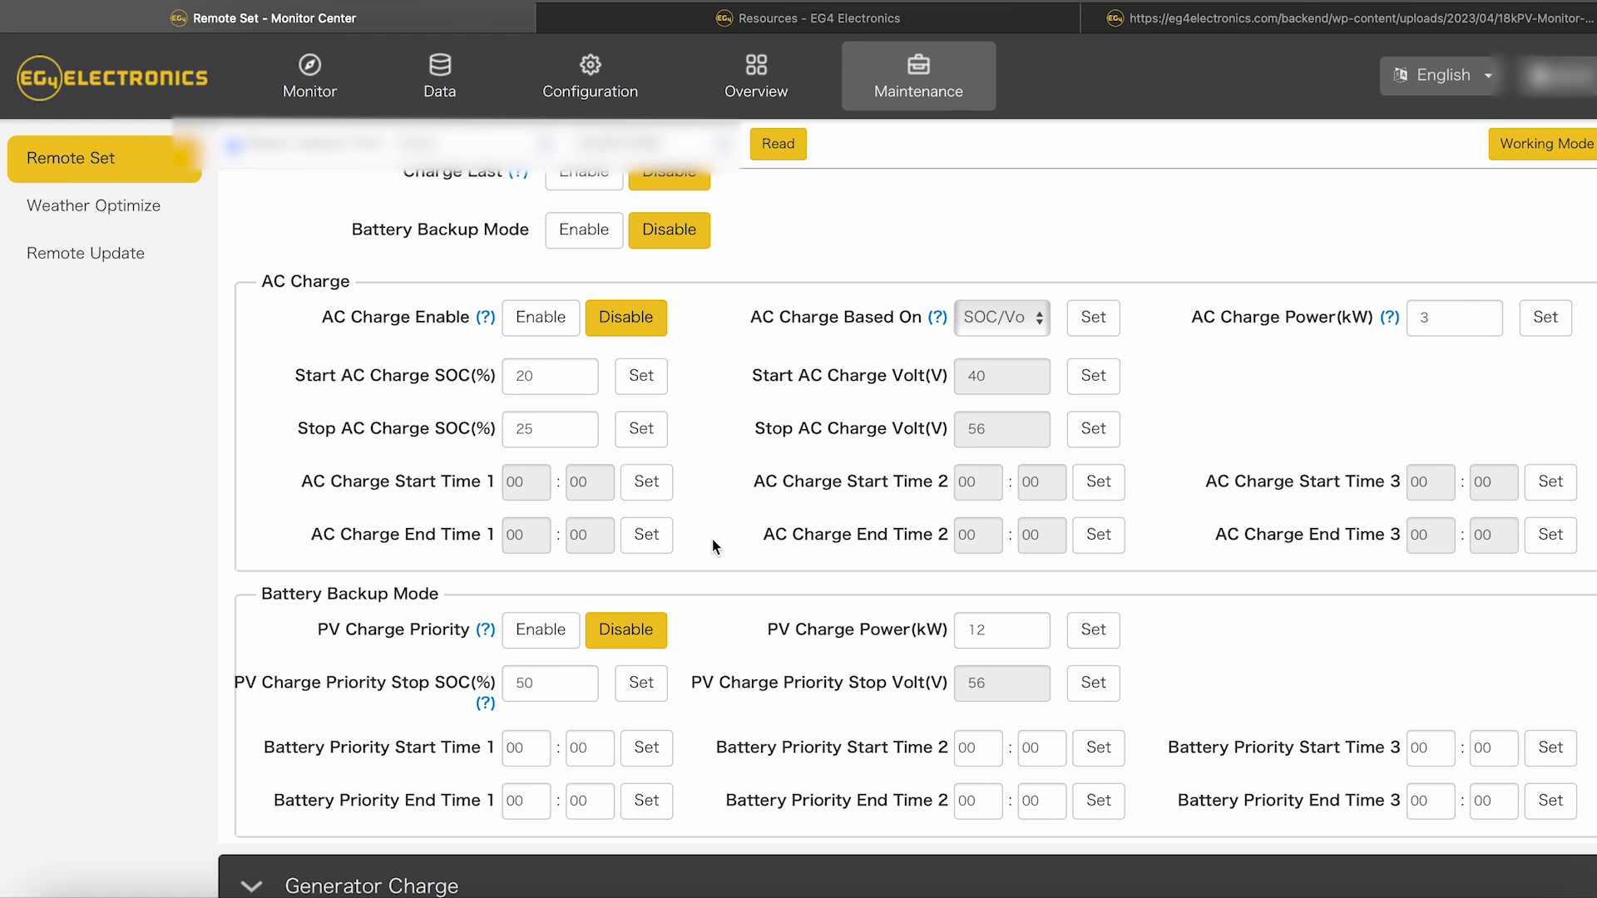
pyautogui.scroll(-3)
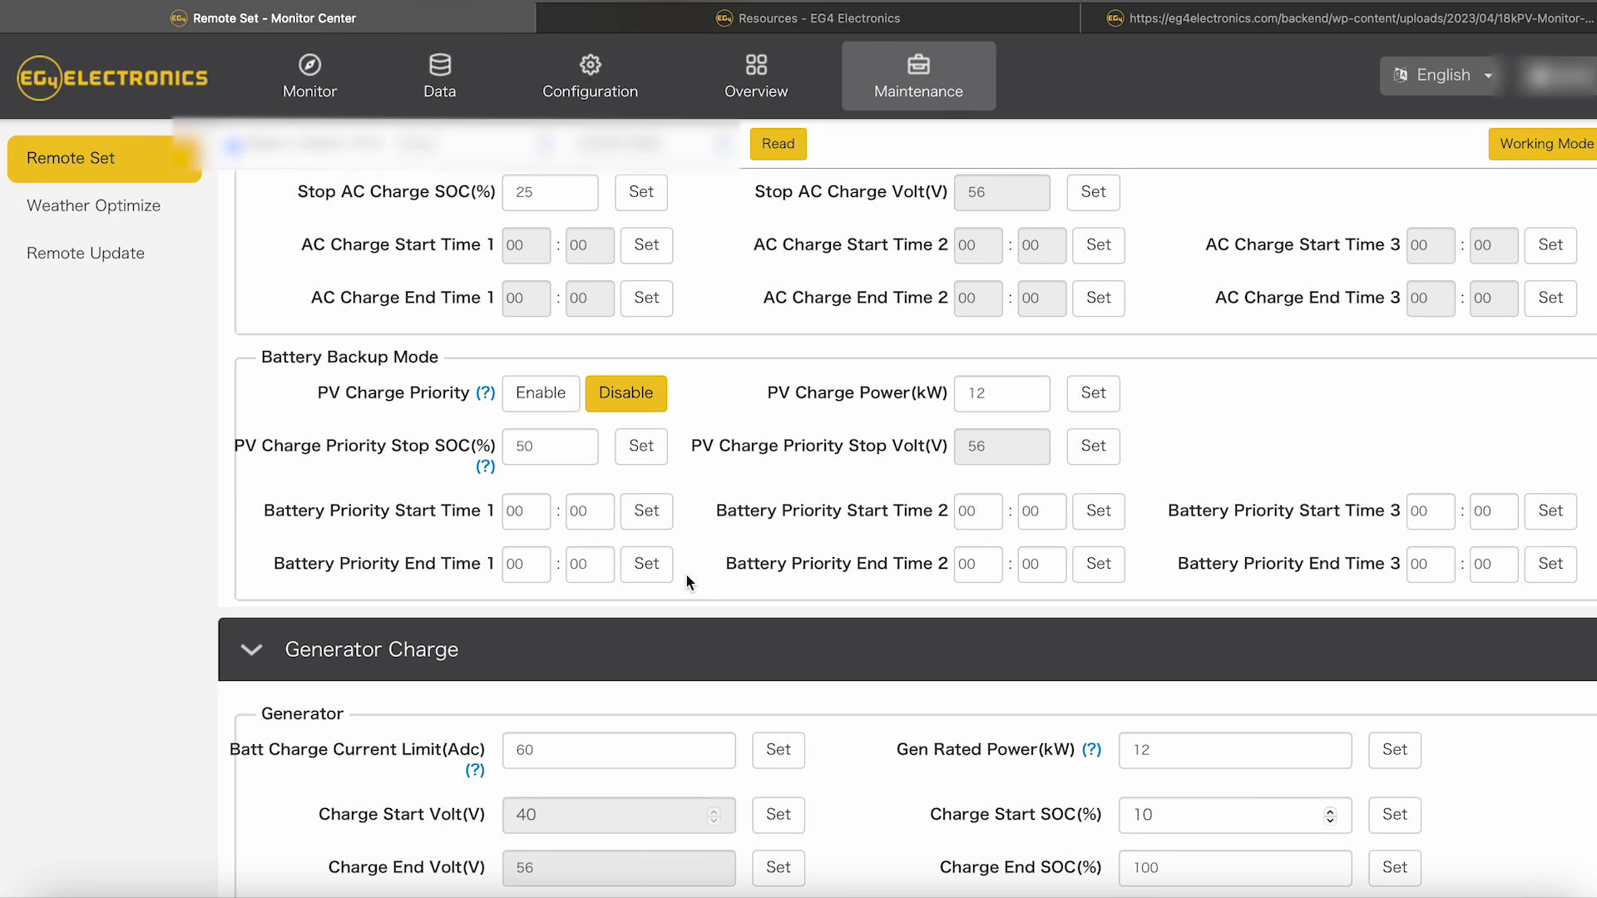
# Step: Review Discharge, forced discharge, Peak Shaving, AC Couple and Smart Load values
pyautogui.scroll(-3)
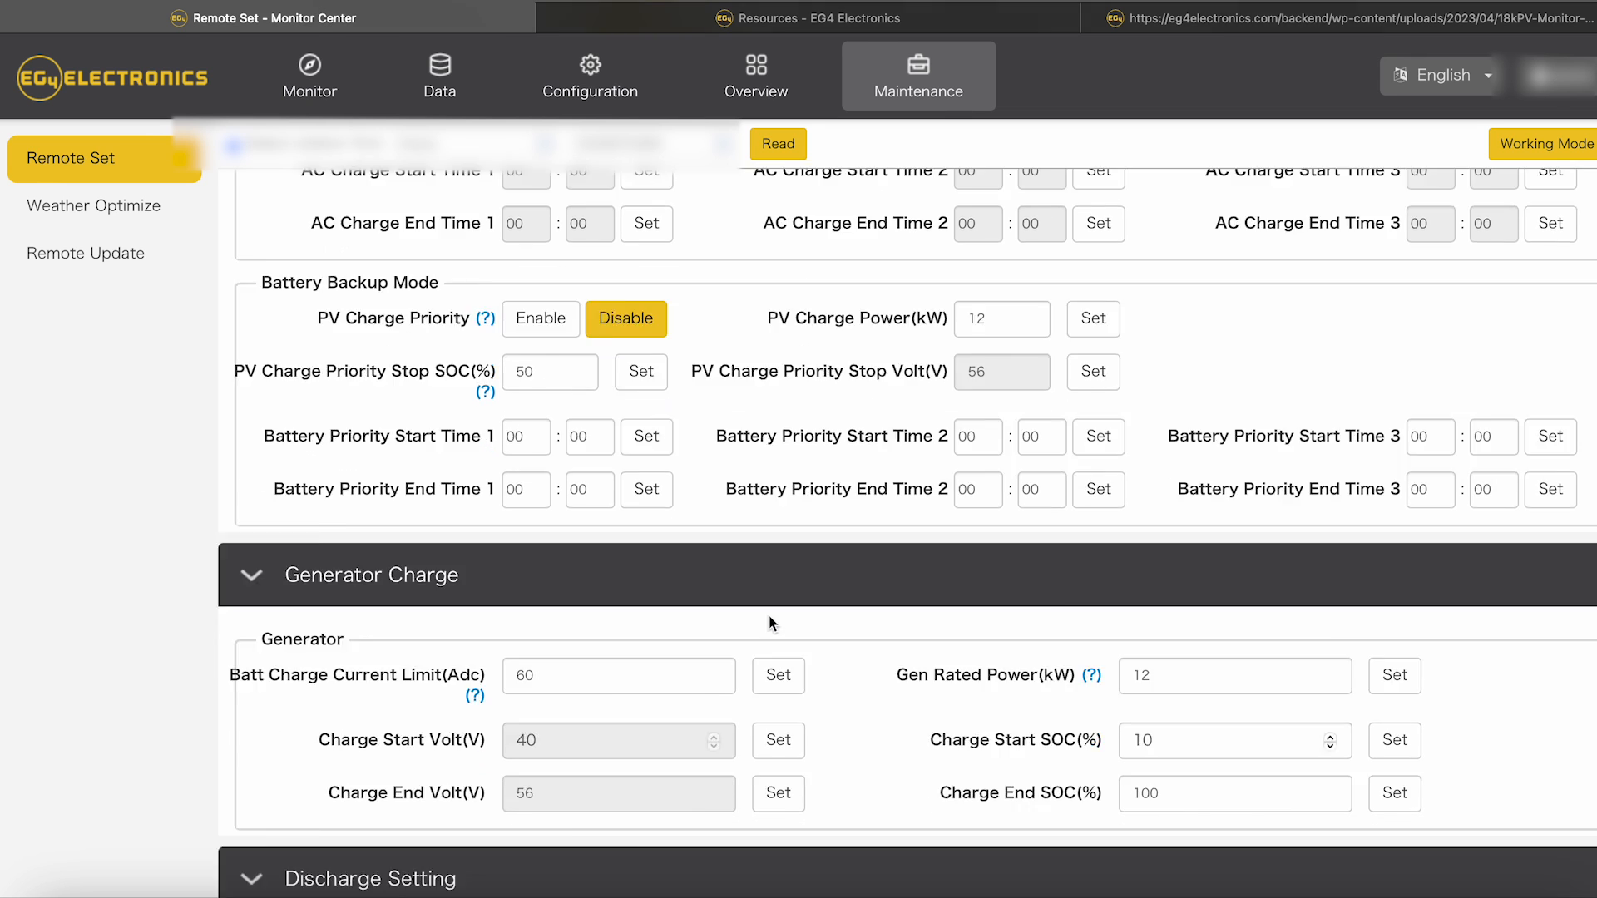
pyautogui.scroll(-3)
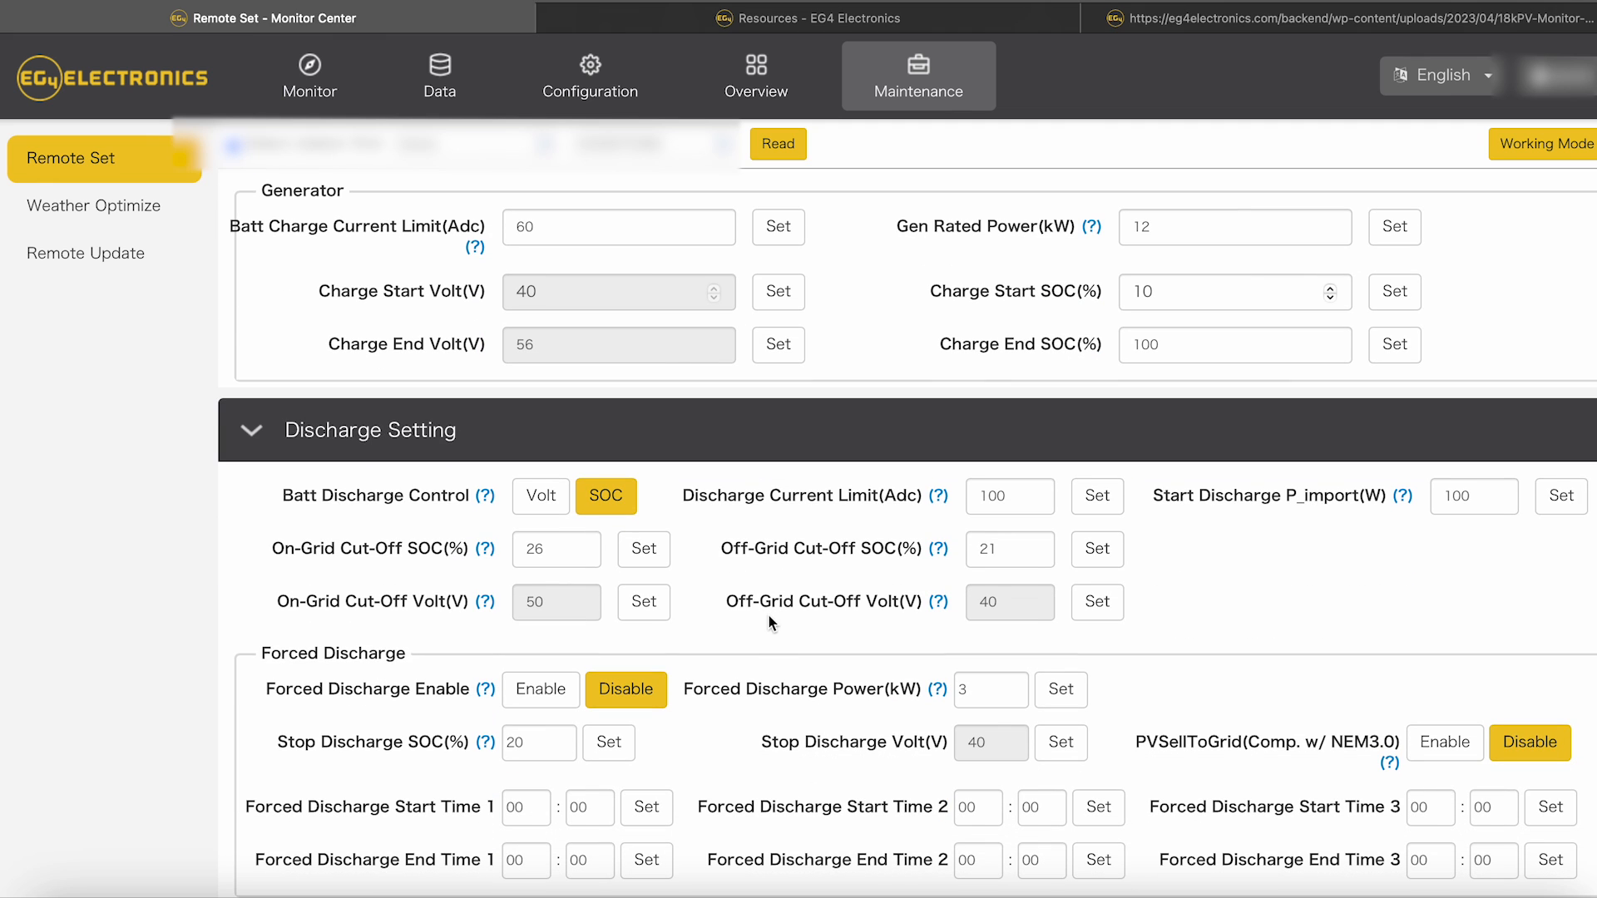
pyautogui.scroll(-3)
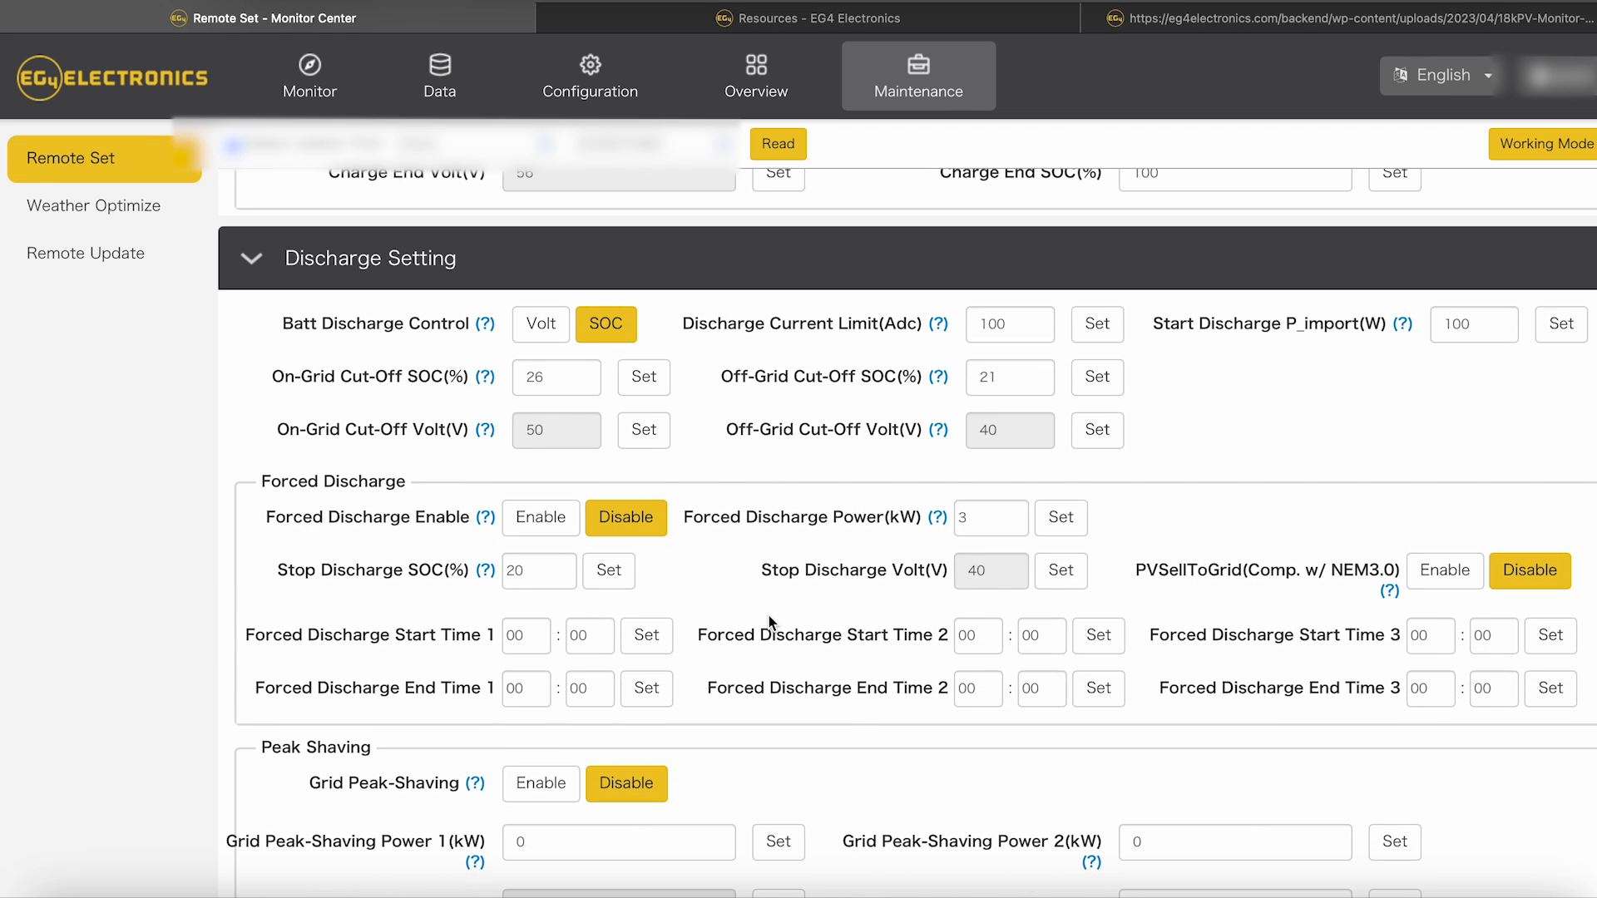
pyautogui.moveTo(742, 509)
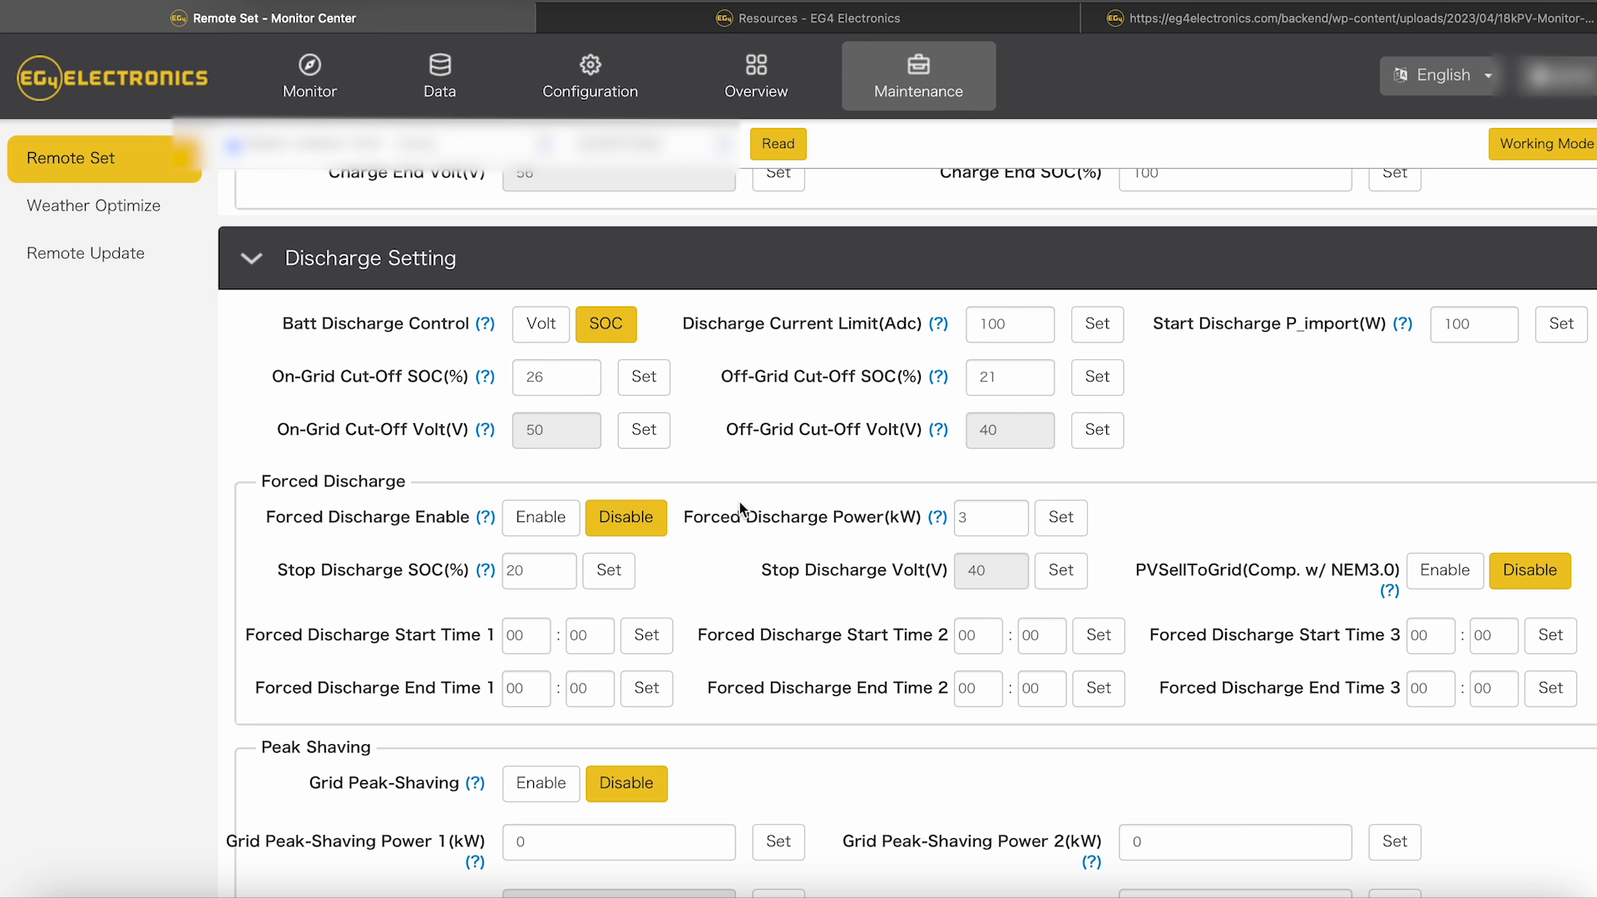
pyautogui.scroll(-3)
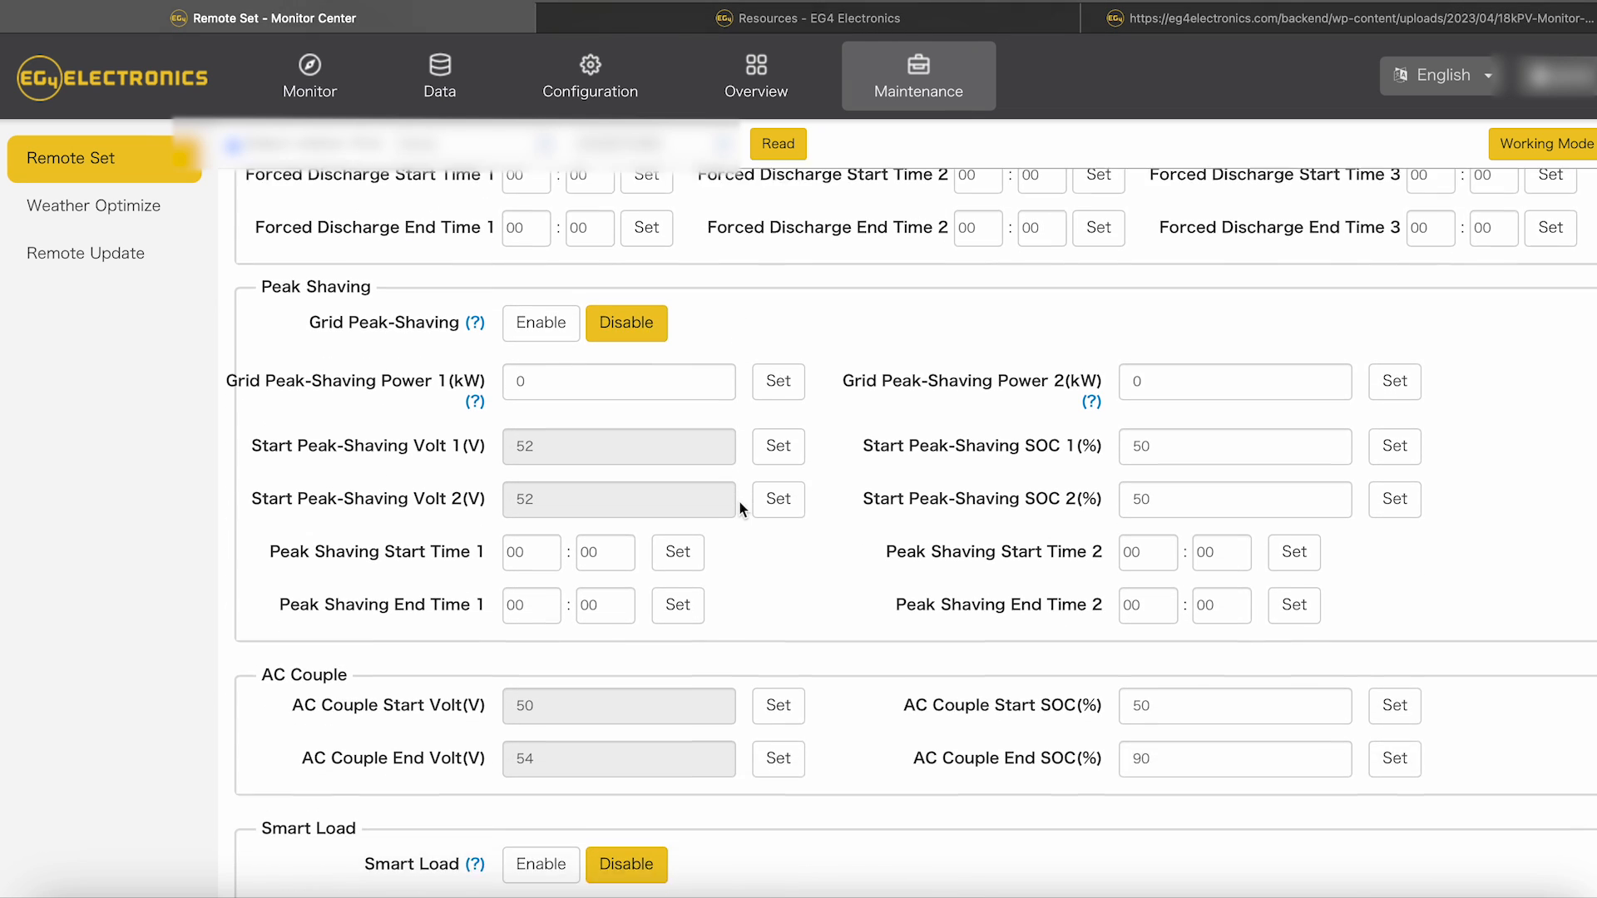
pyautogui.scroll(-3)
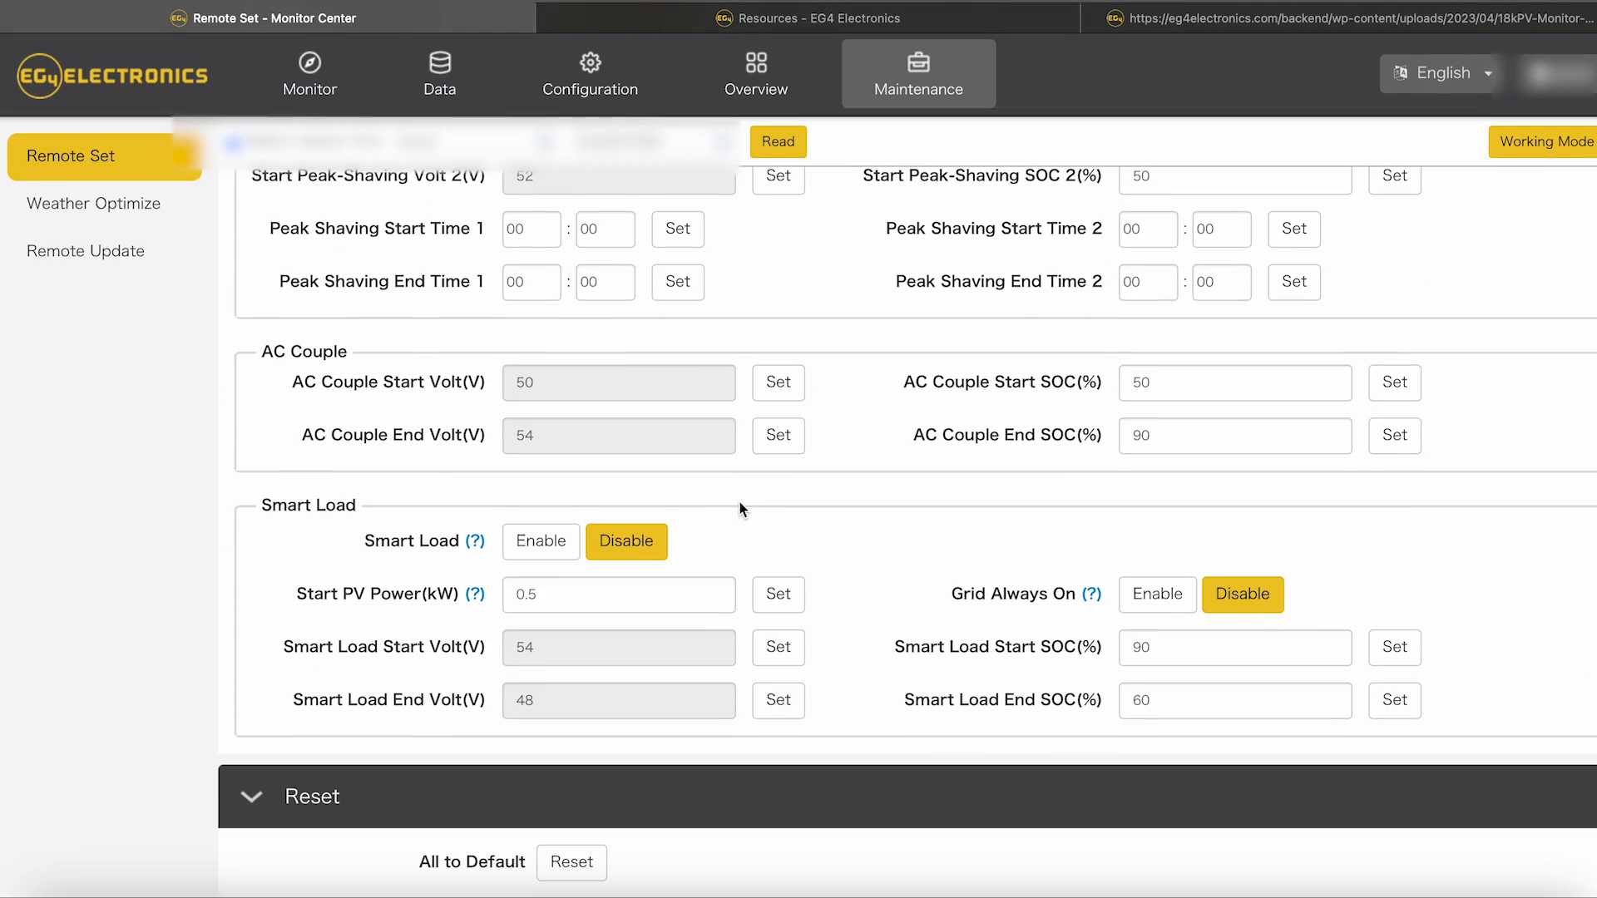
# Step: Scroll back up to the Common Setting section
pyautogui.scroll(3)
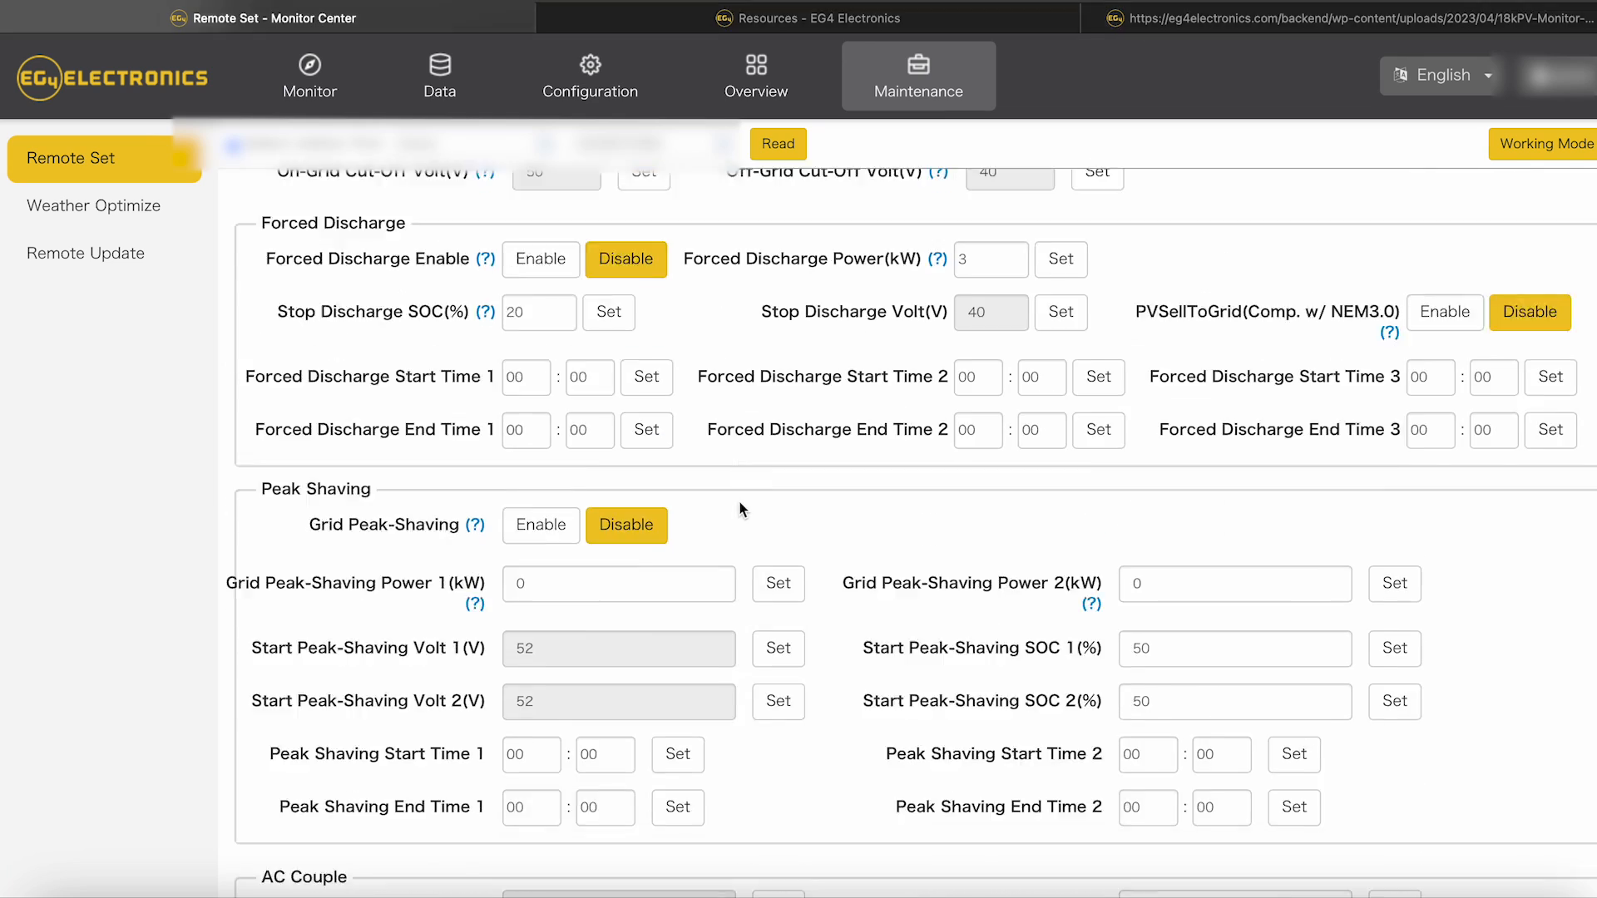
pyautogui.scroll(3)
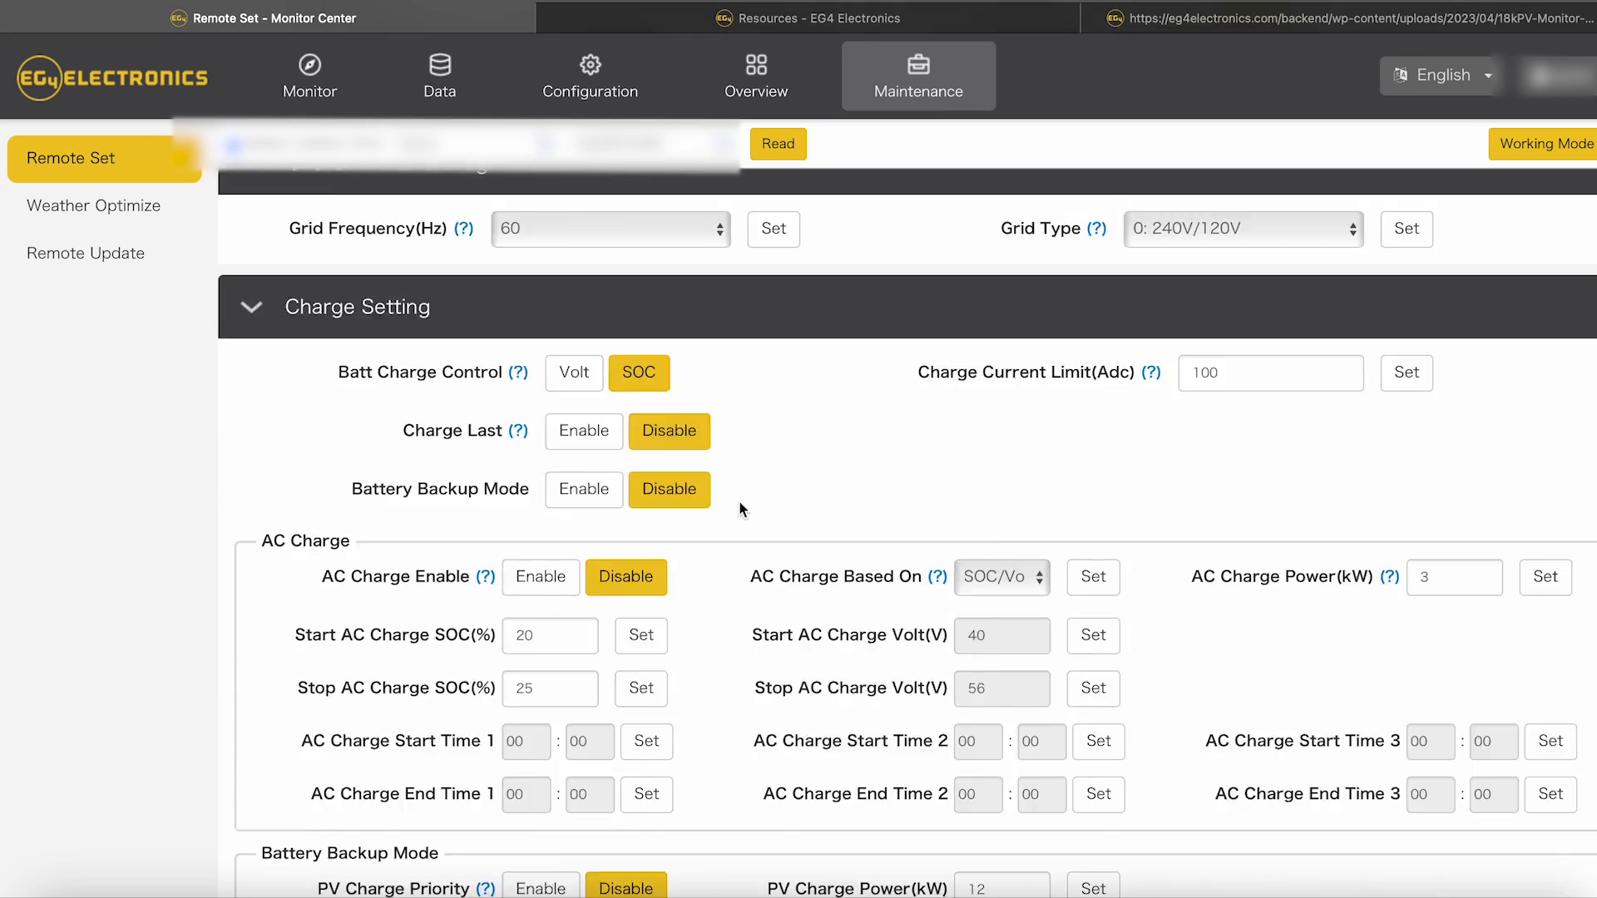
pyautogui.scroll(3)
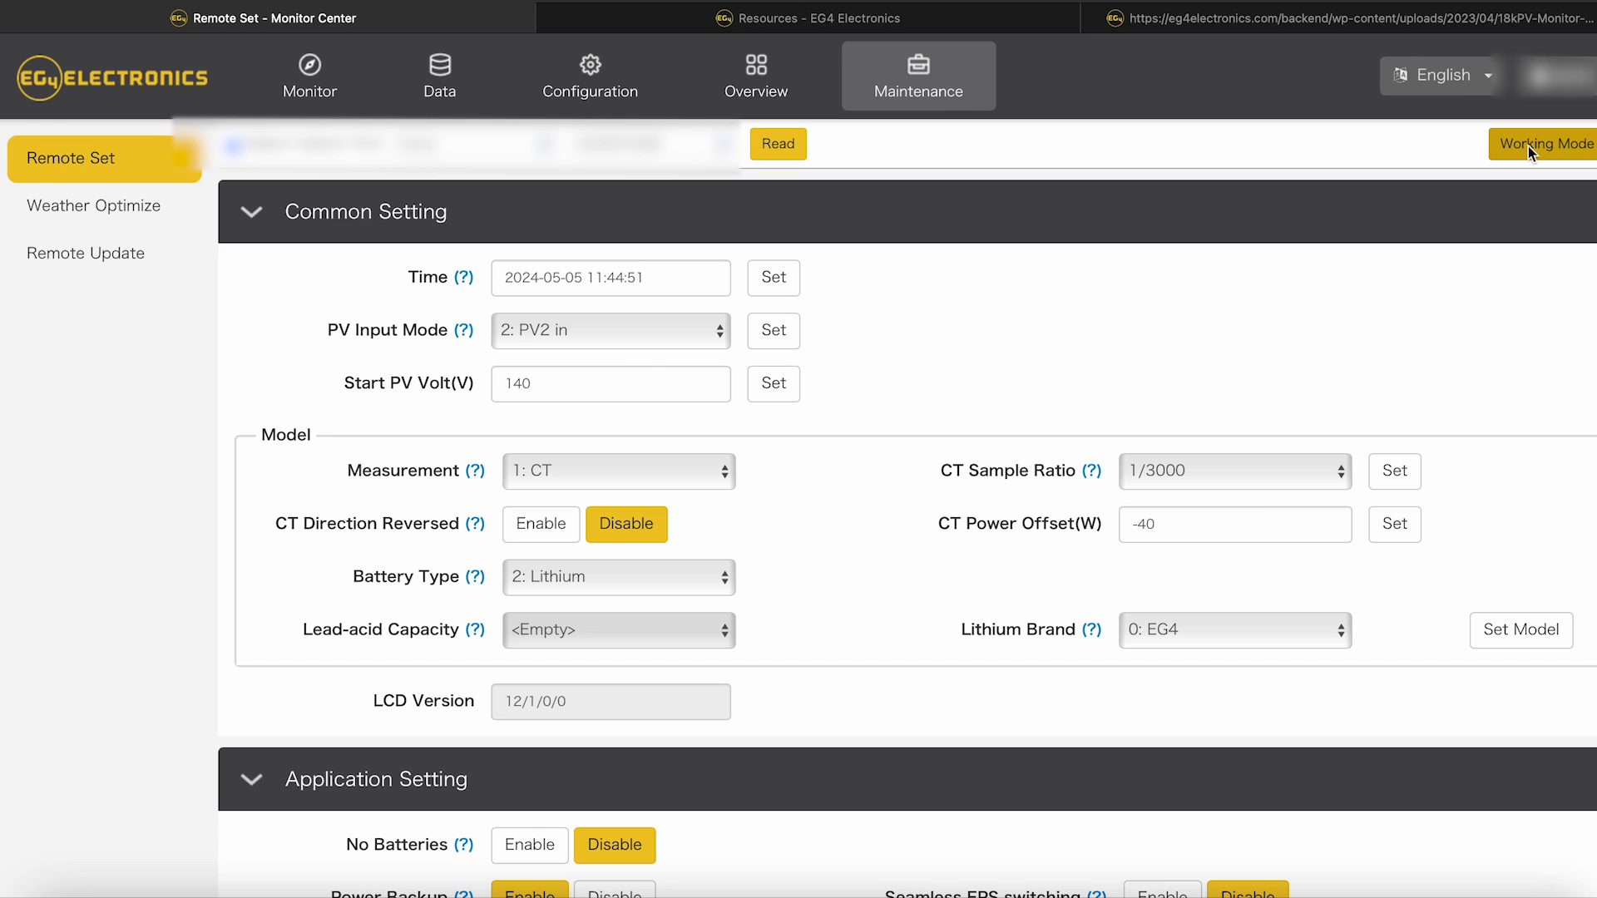
# Step: Switch to the Working Mode page and read the inverter's current values into it
pyautogui.click(1541, 143)
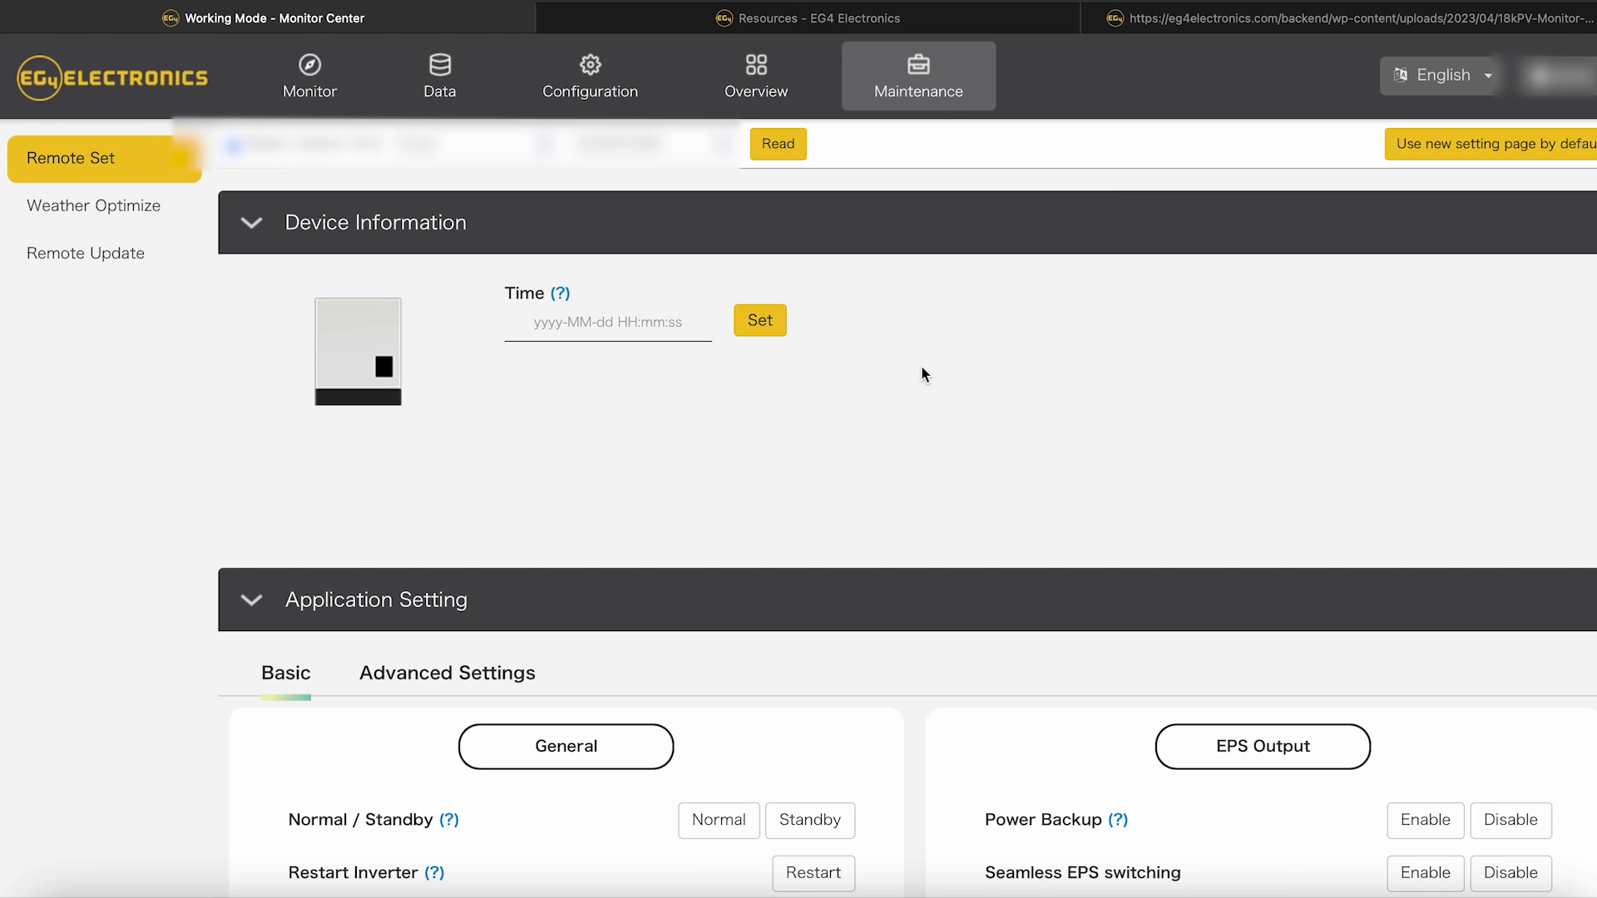
pyautogui.click(777, 143)
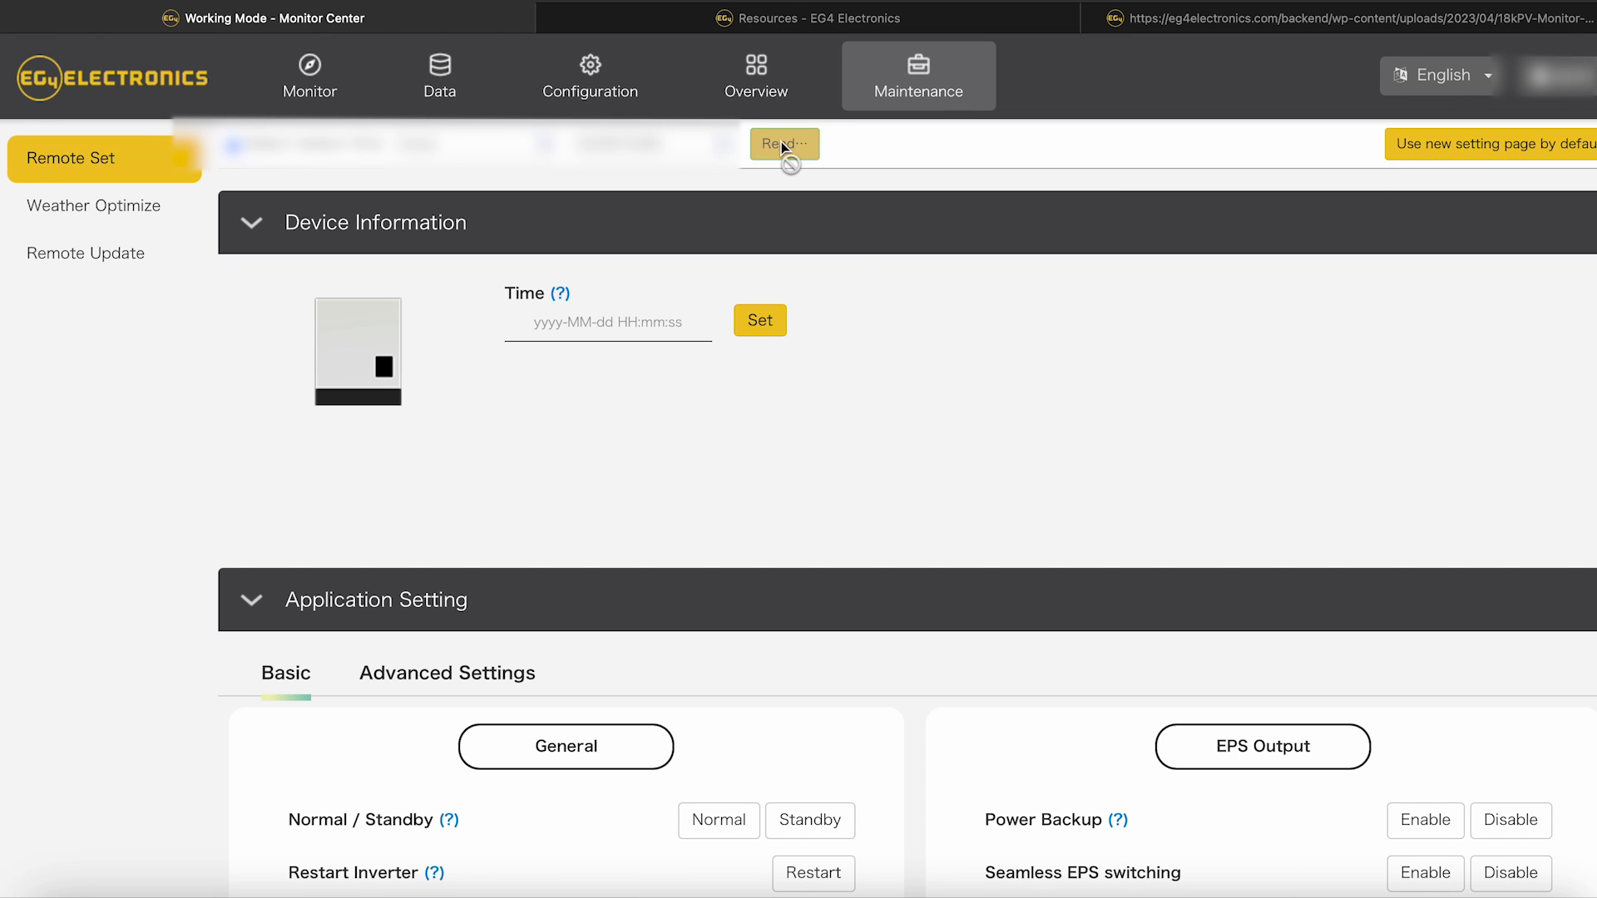
pyautogui.click(784, 143)
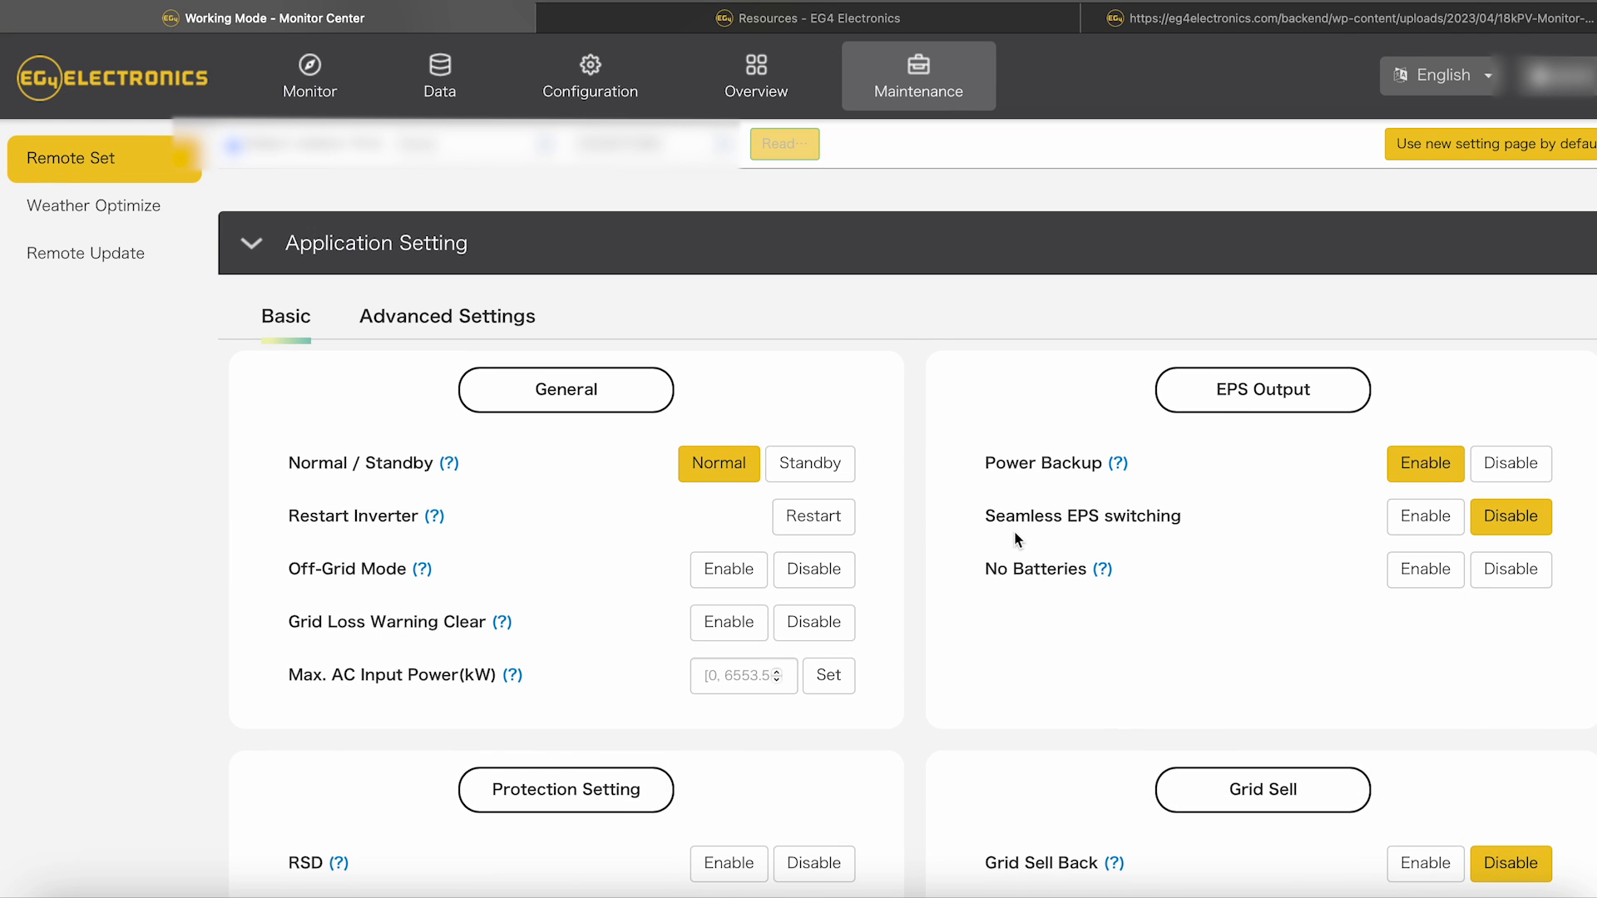
# Step: Review the Application Setting panels showing Normal mode, Off-Grid disabled and RSD enabled
pyautogui.scroll(-3)
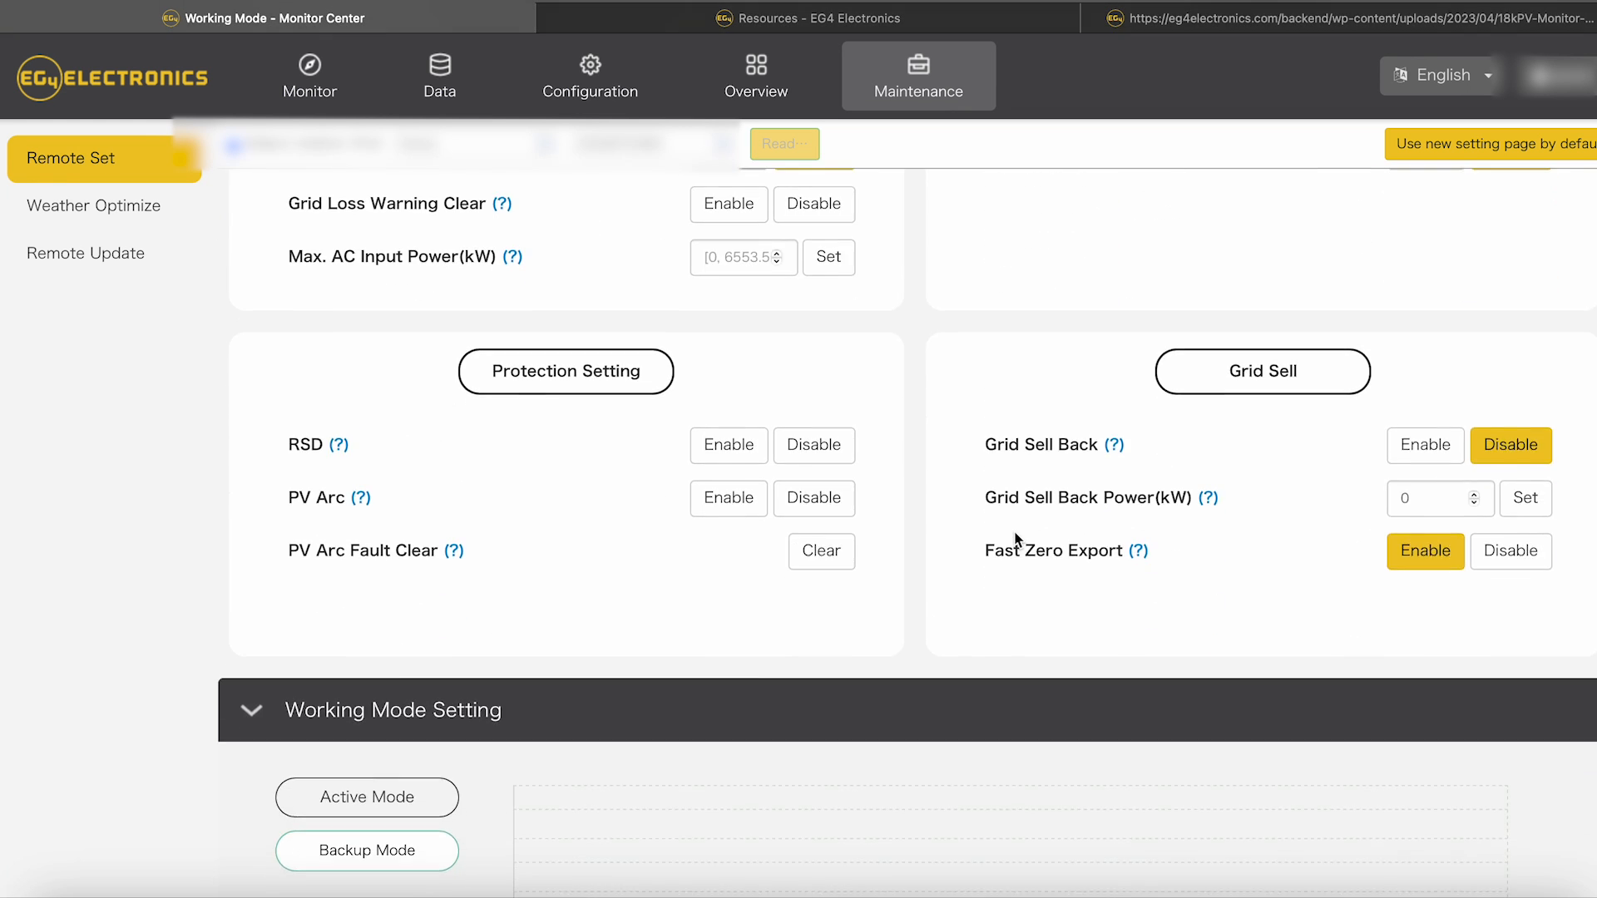
pyautogui.scroll(-3)
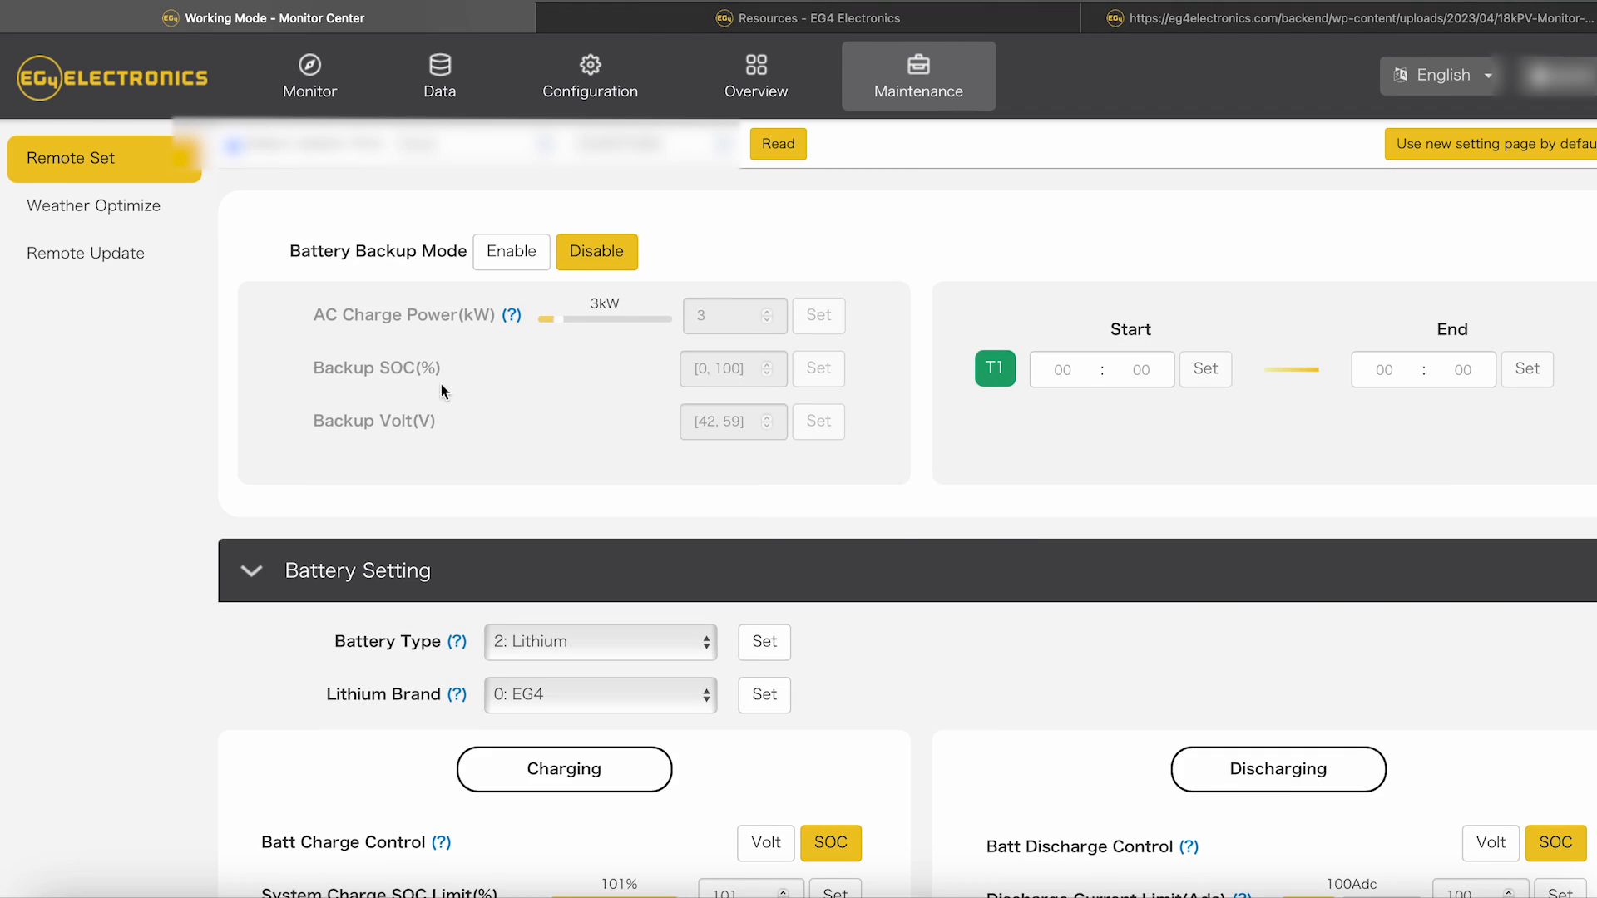
pyautogui.scroll(-3)
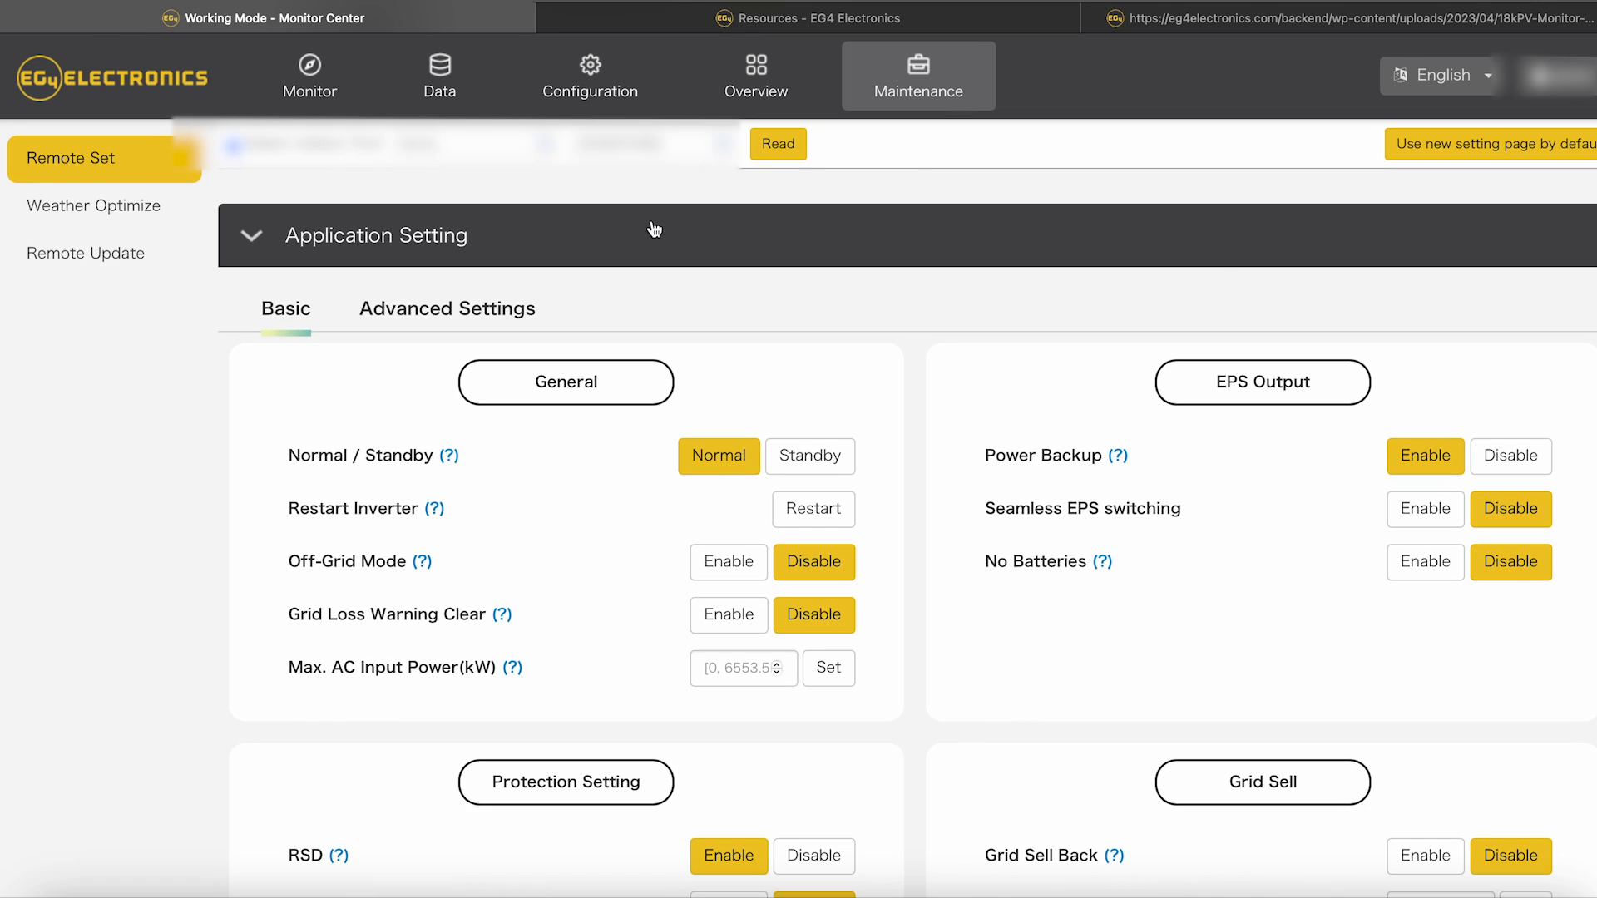
# Step: Switch to the Monitor dashboard showing live PV, battery, grid and consumption power flow
pyautogui.click(309, 75)
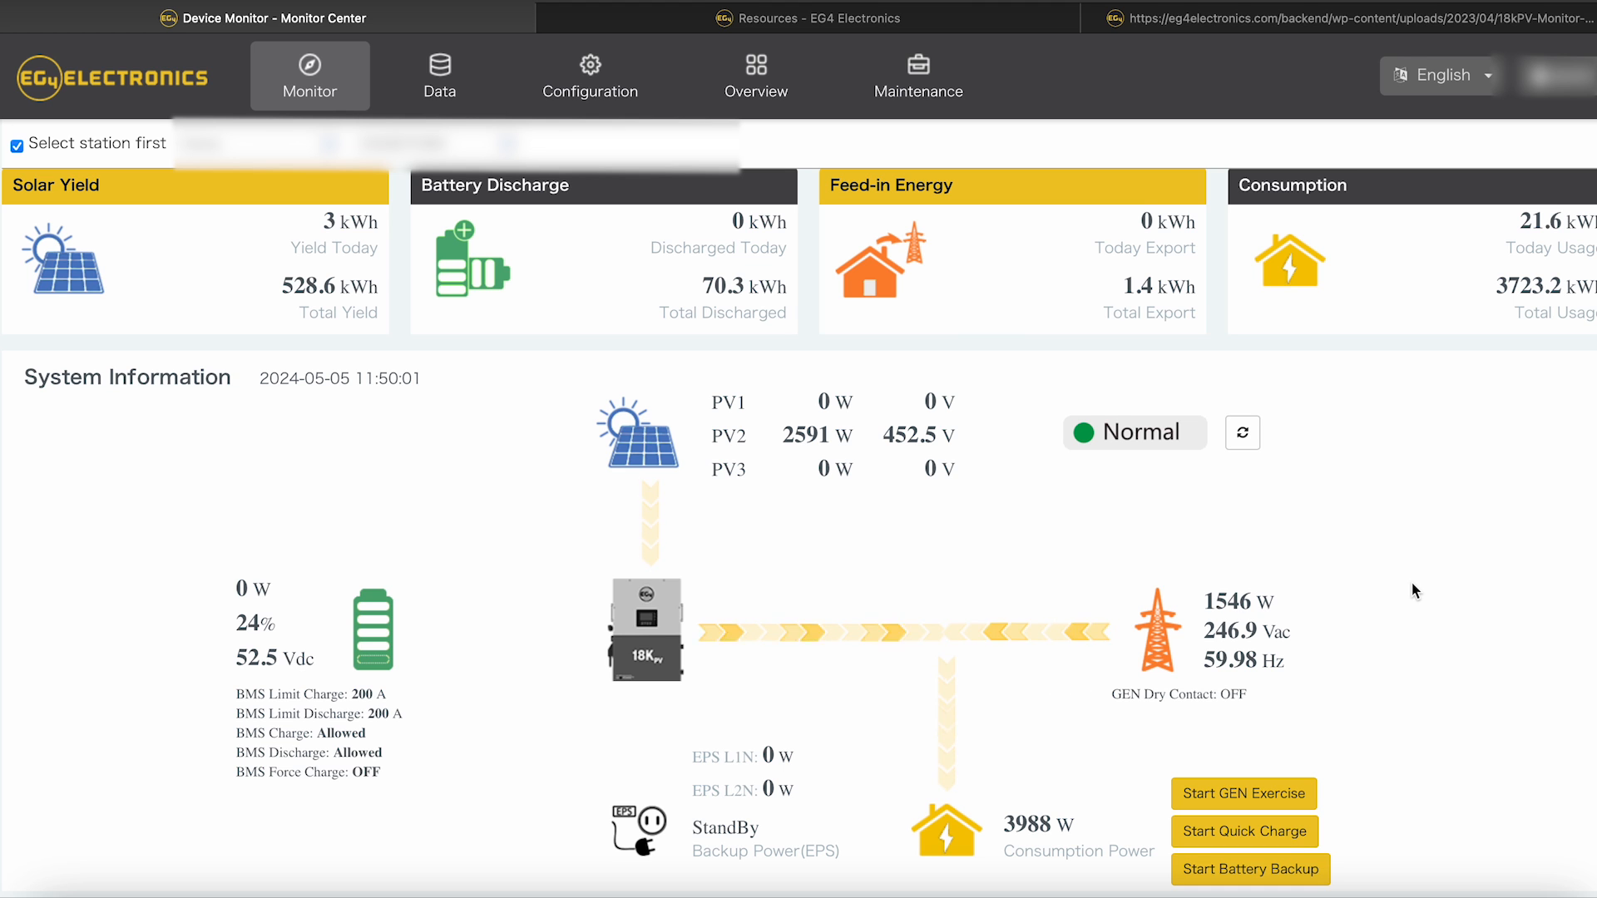
pyautogui.scroll(-3)
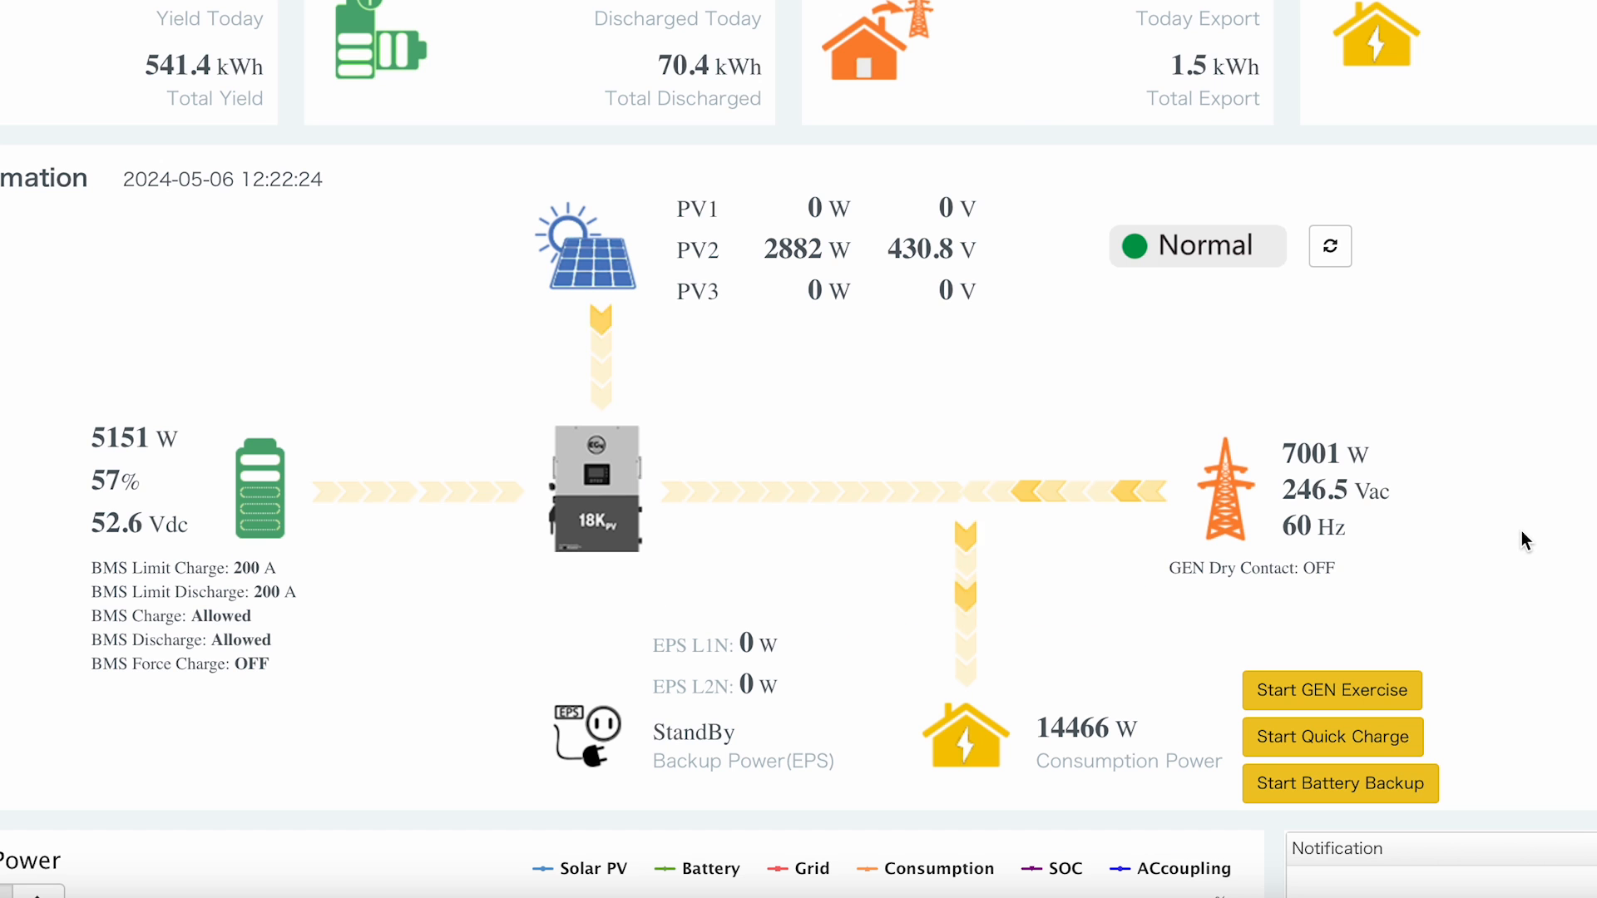